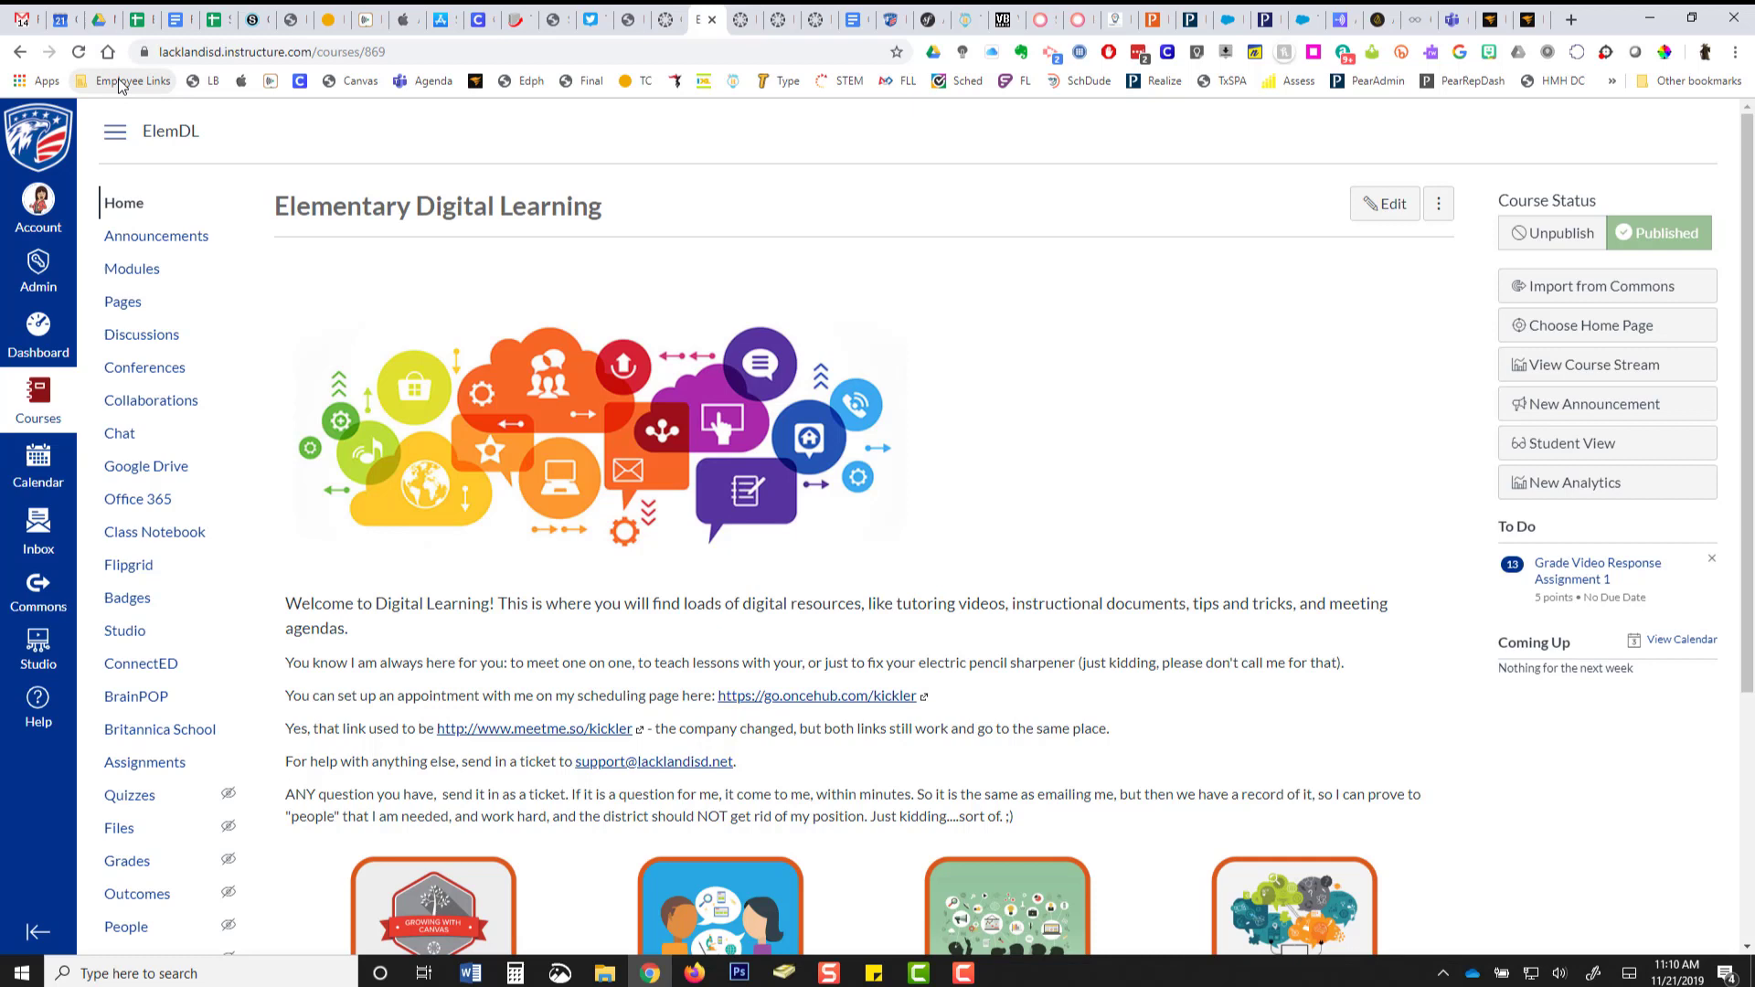
Go to the course's Modules page listing PLC Agendas, Lunch & Learn Agendas, Tech Bytes Tips and PD Days.
click(126, 80)
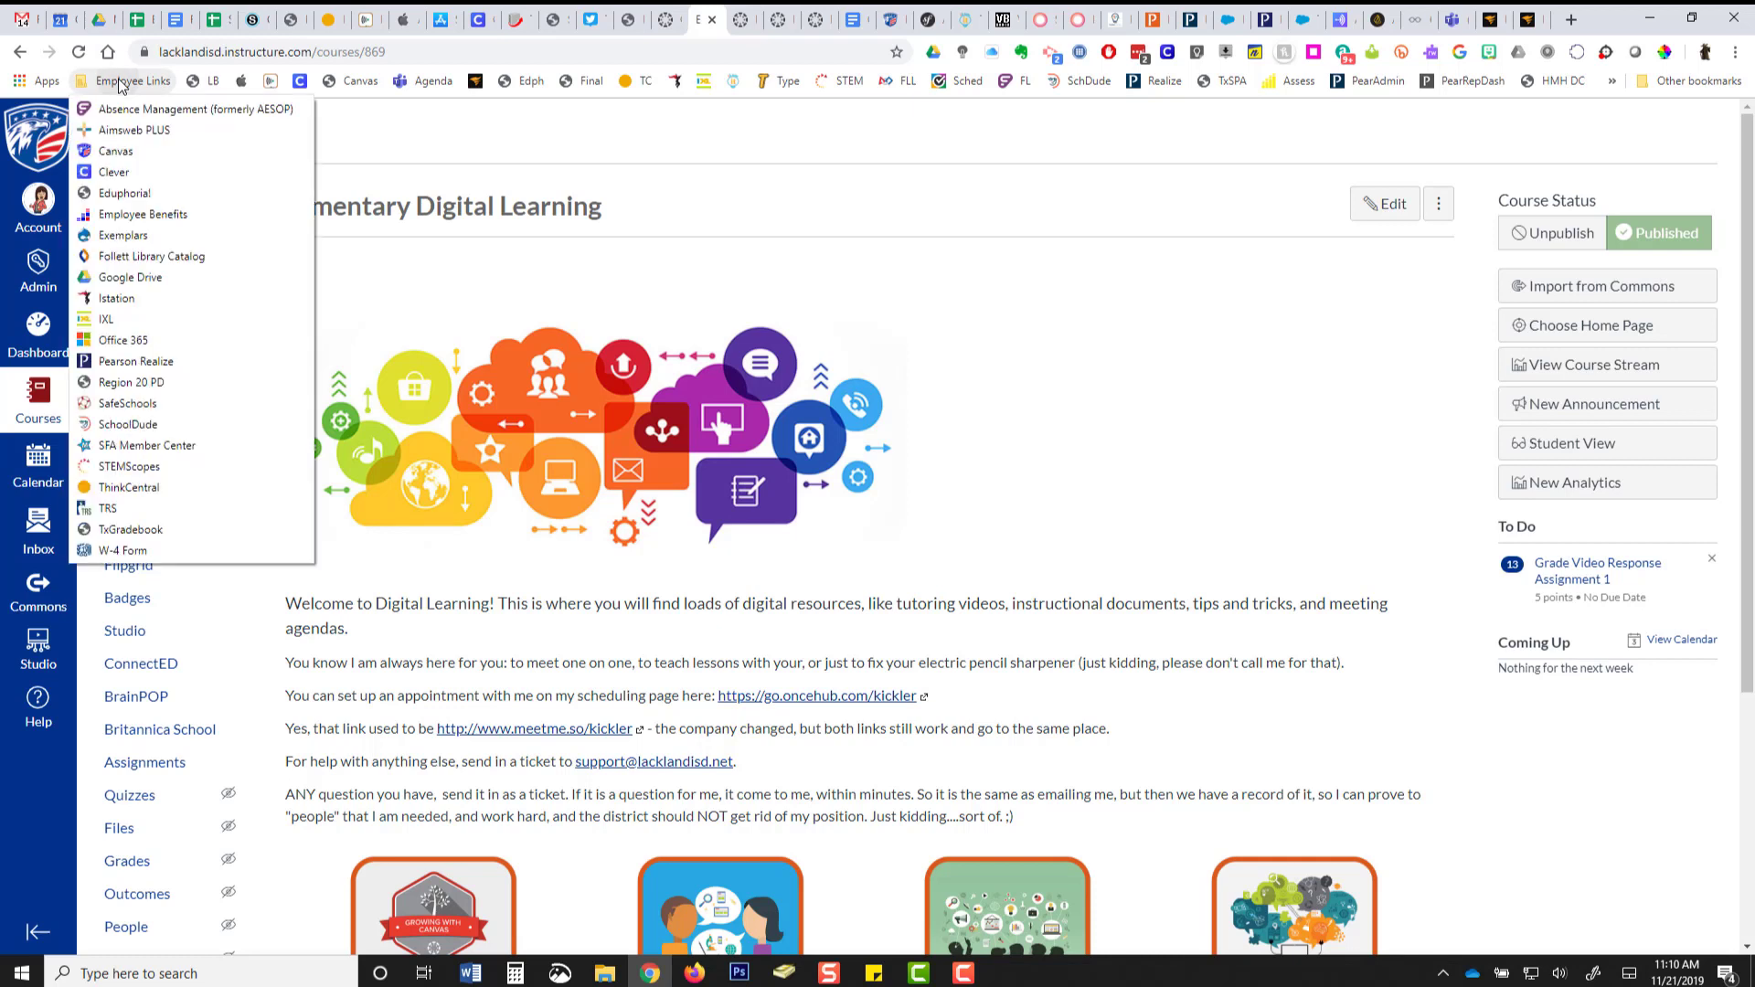
mouse_move(115, 151)
text(lms)
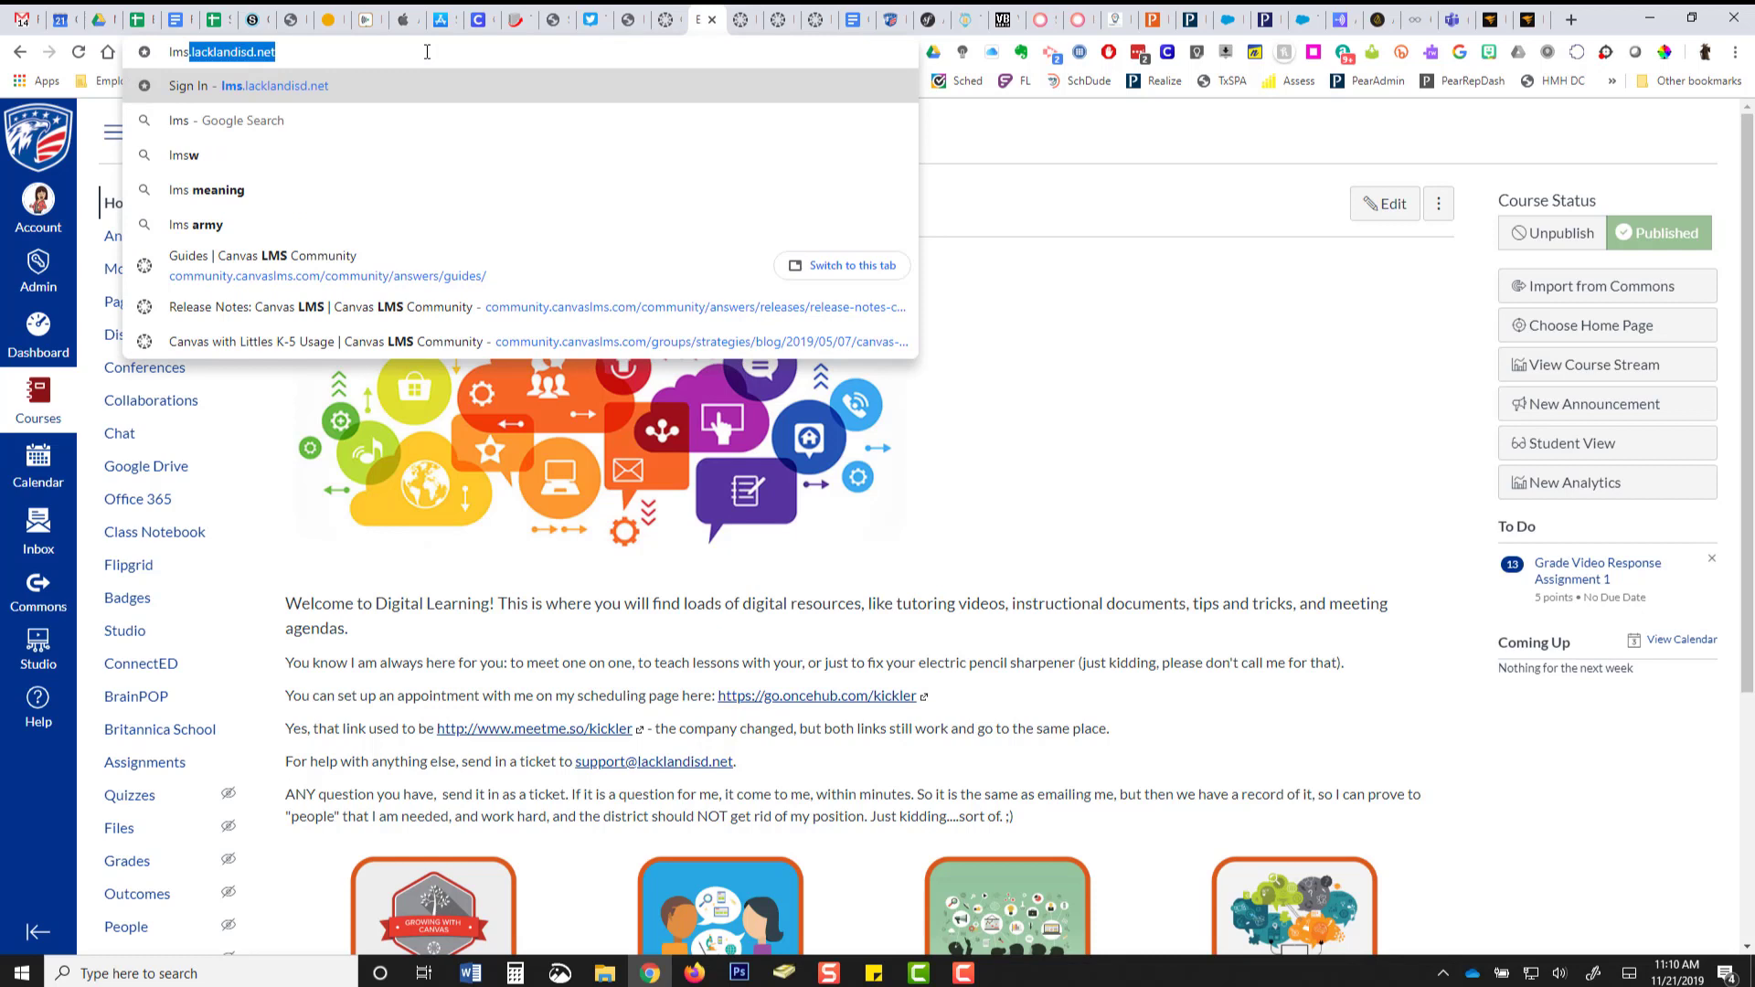
mouse_move(1098, 269)
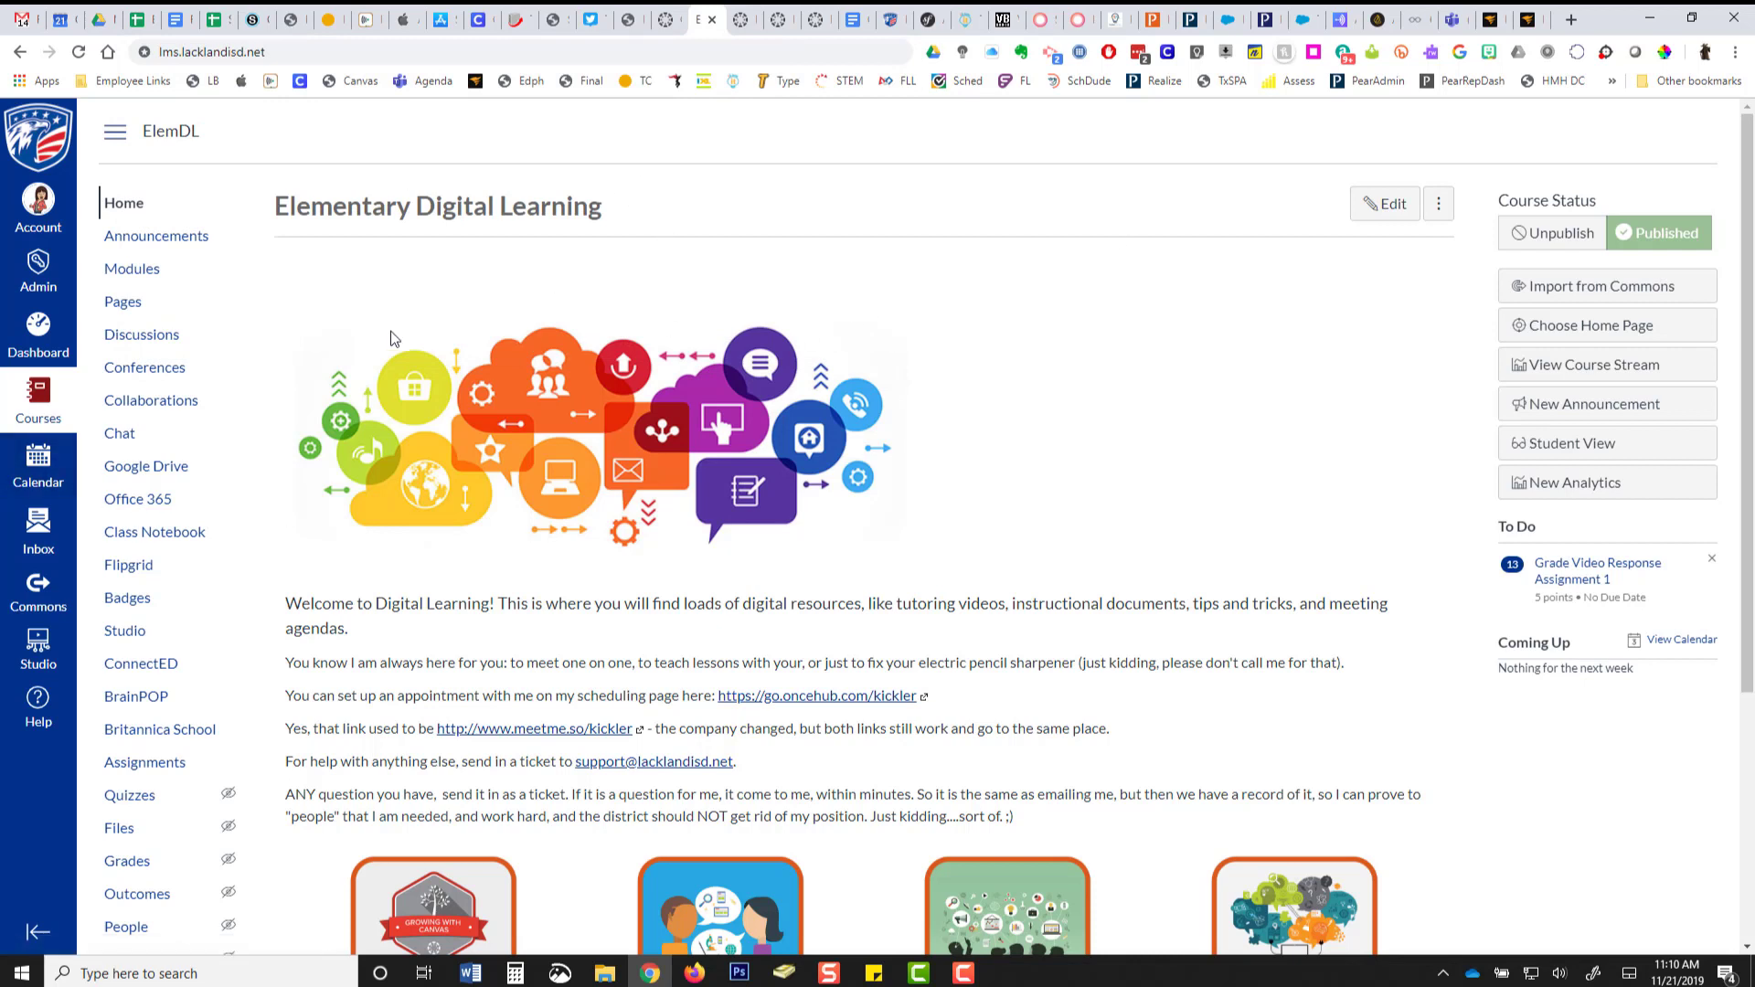
mouse_move(211, 209)
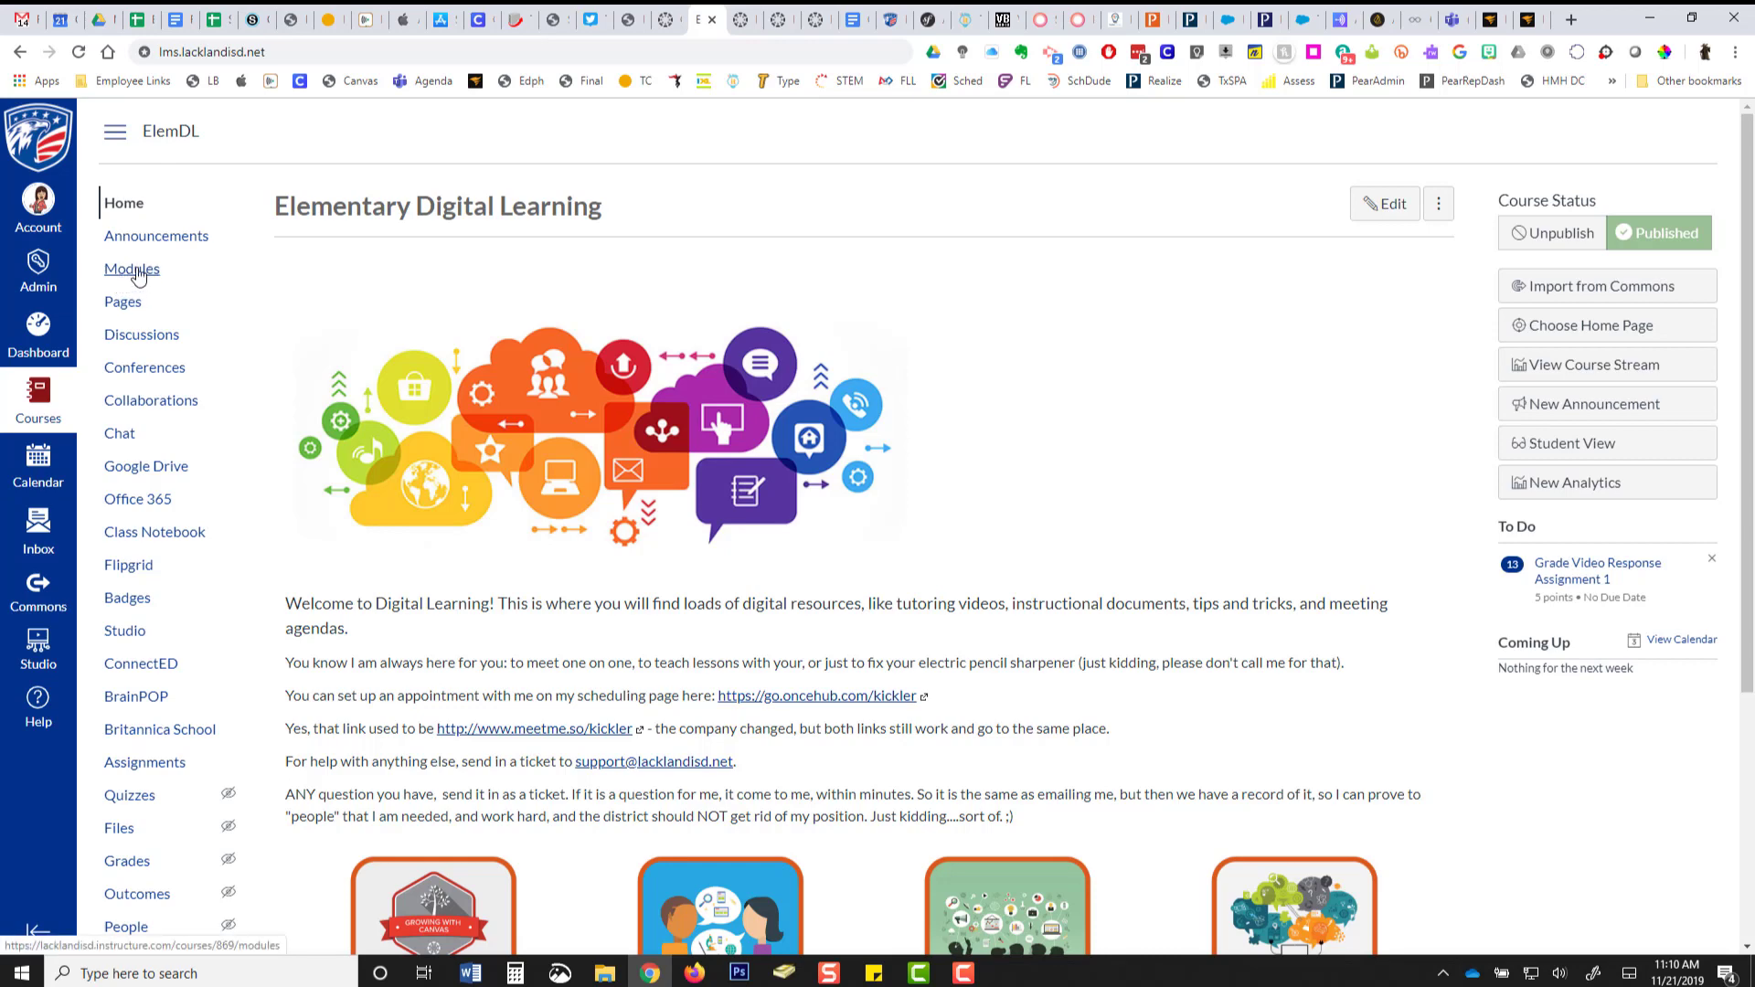
click(131, 268)
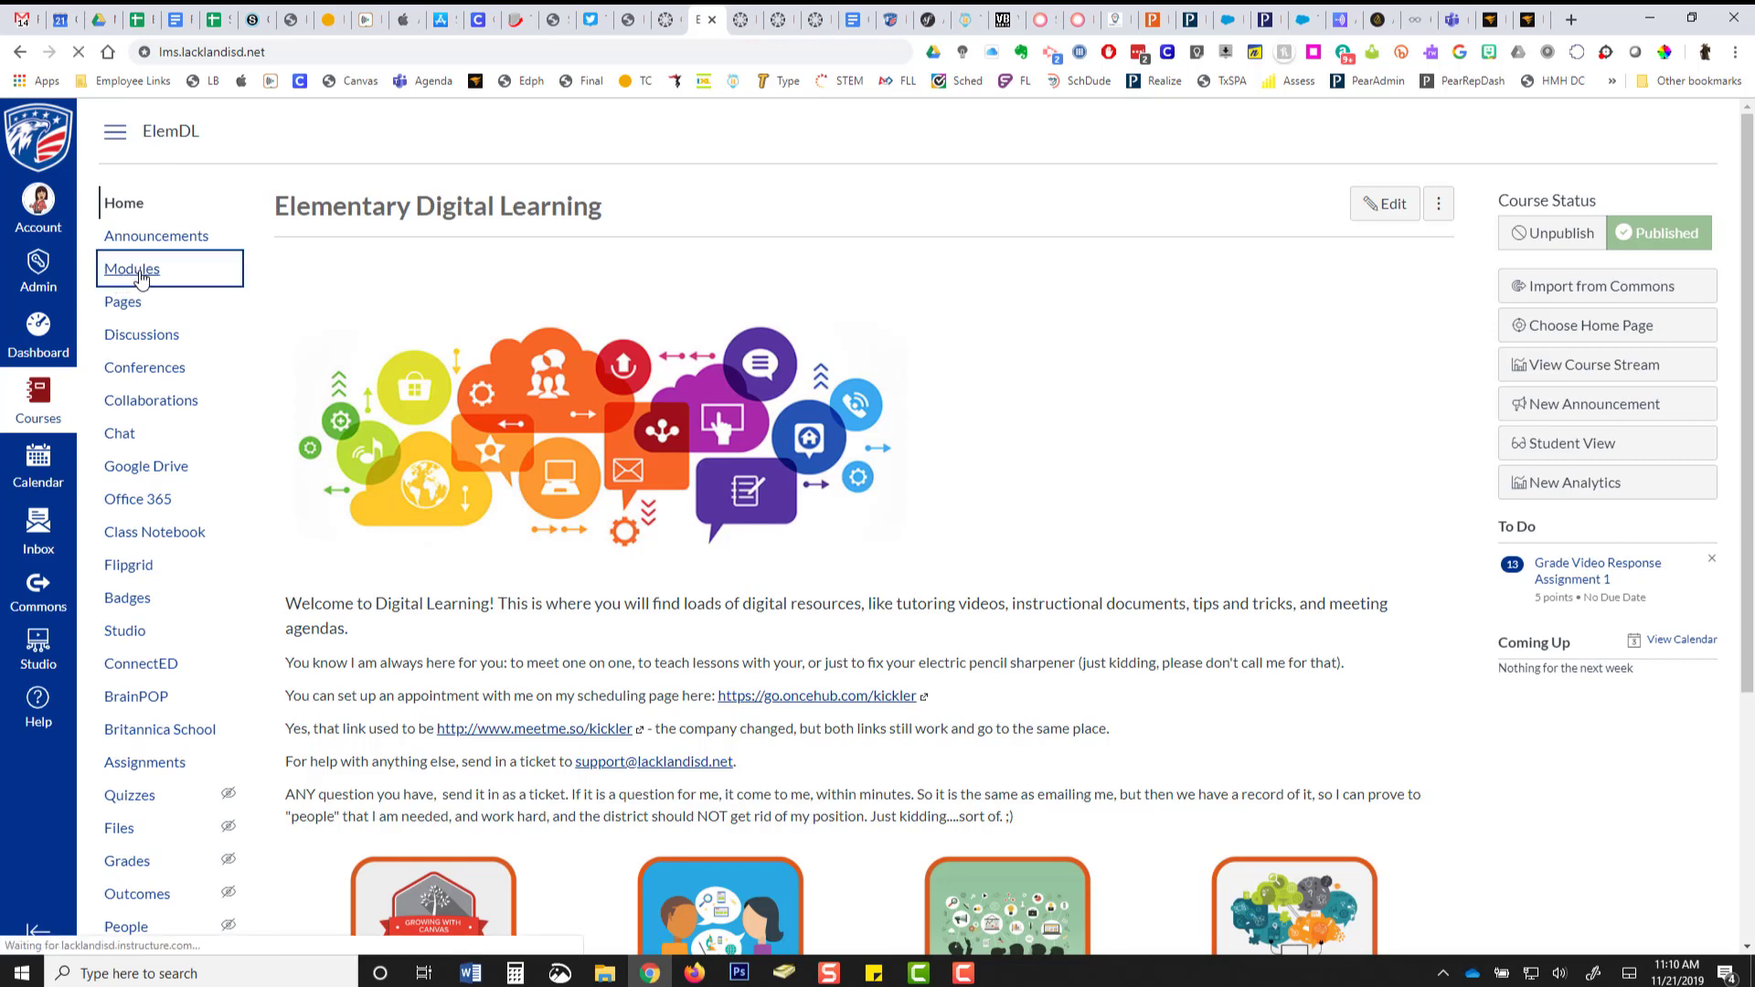
click(131, 269)
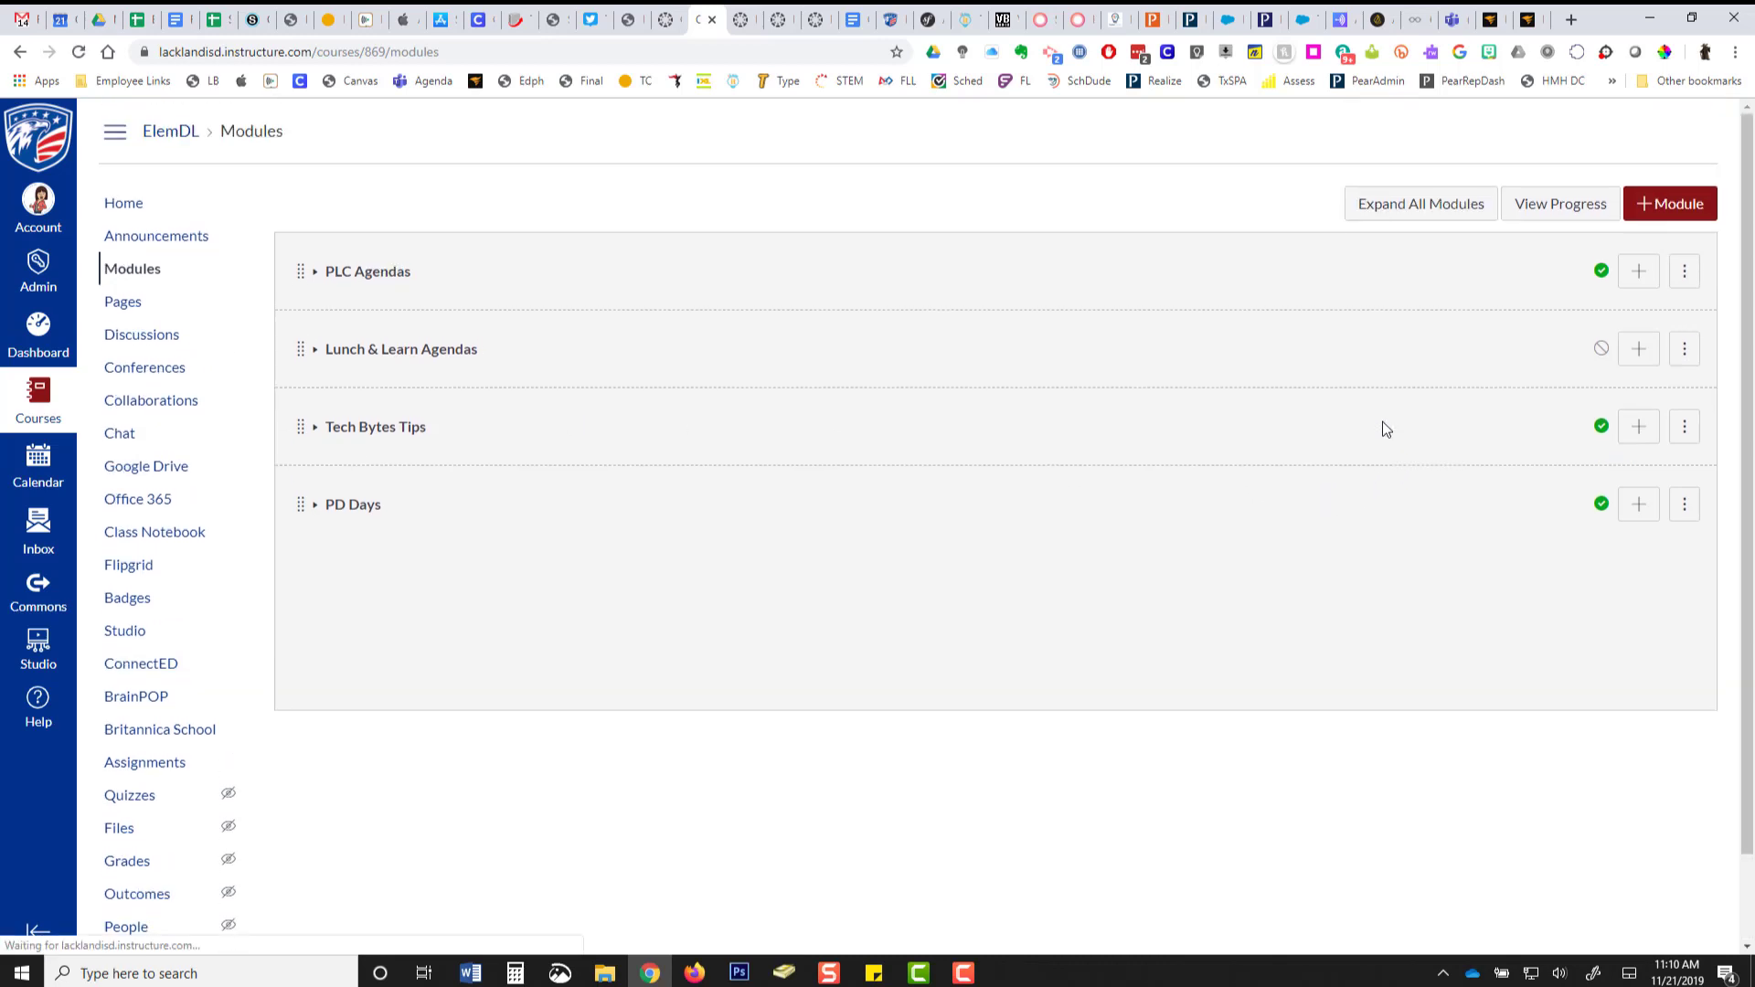
mouse_move(399, 508)
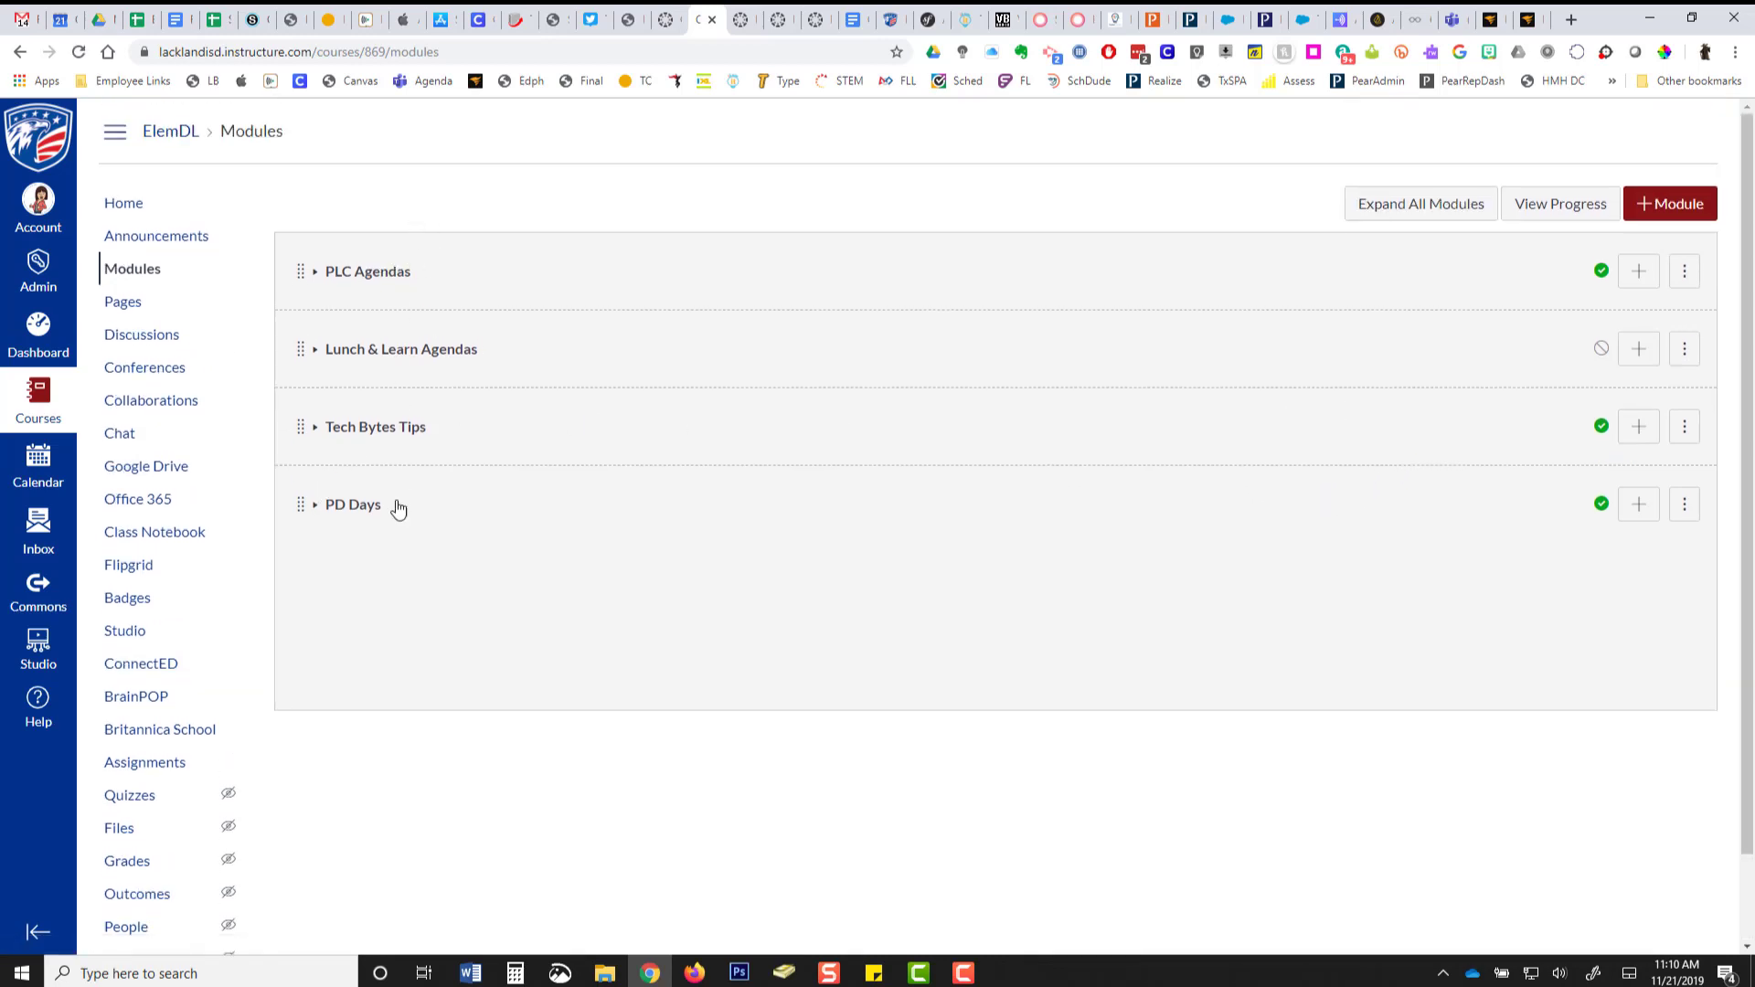
mouse_move(406, 495)
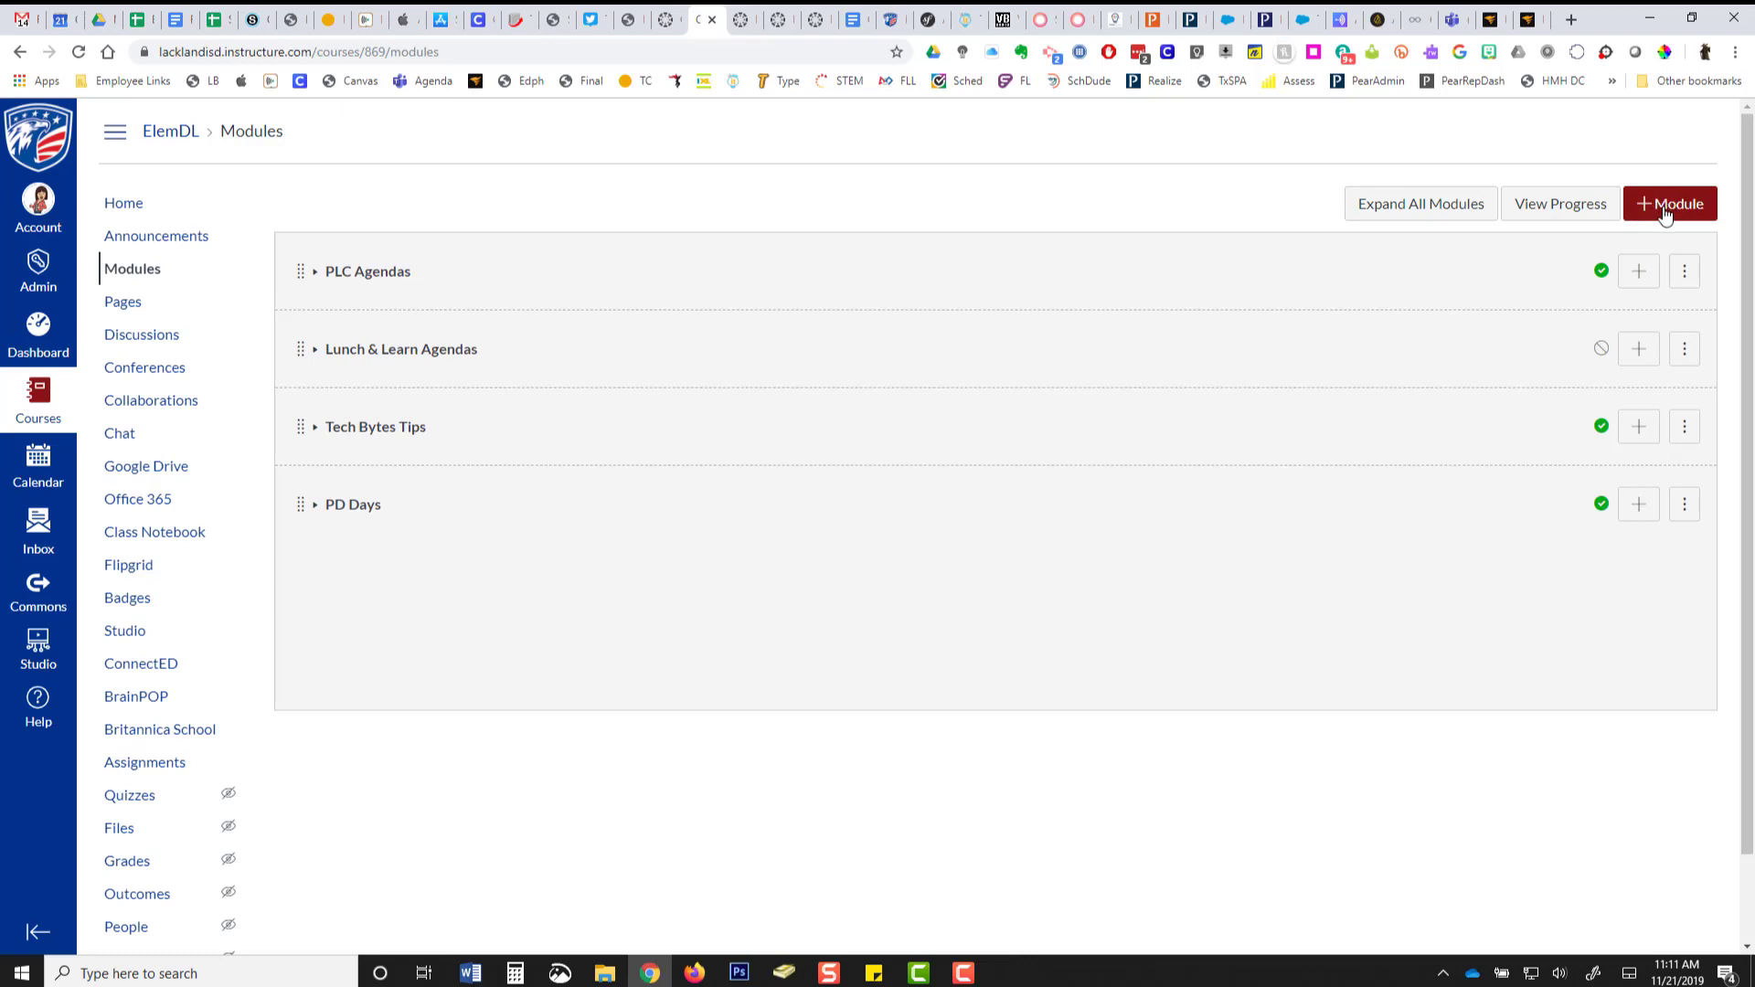
Add a new module named 'Lesson Plans - 1st 9 weeks' at the bottom of the list.
click(1670, 203)
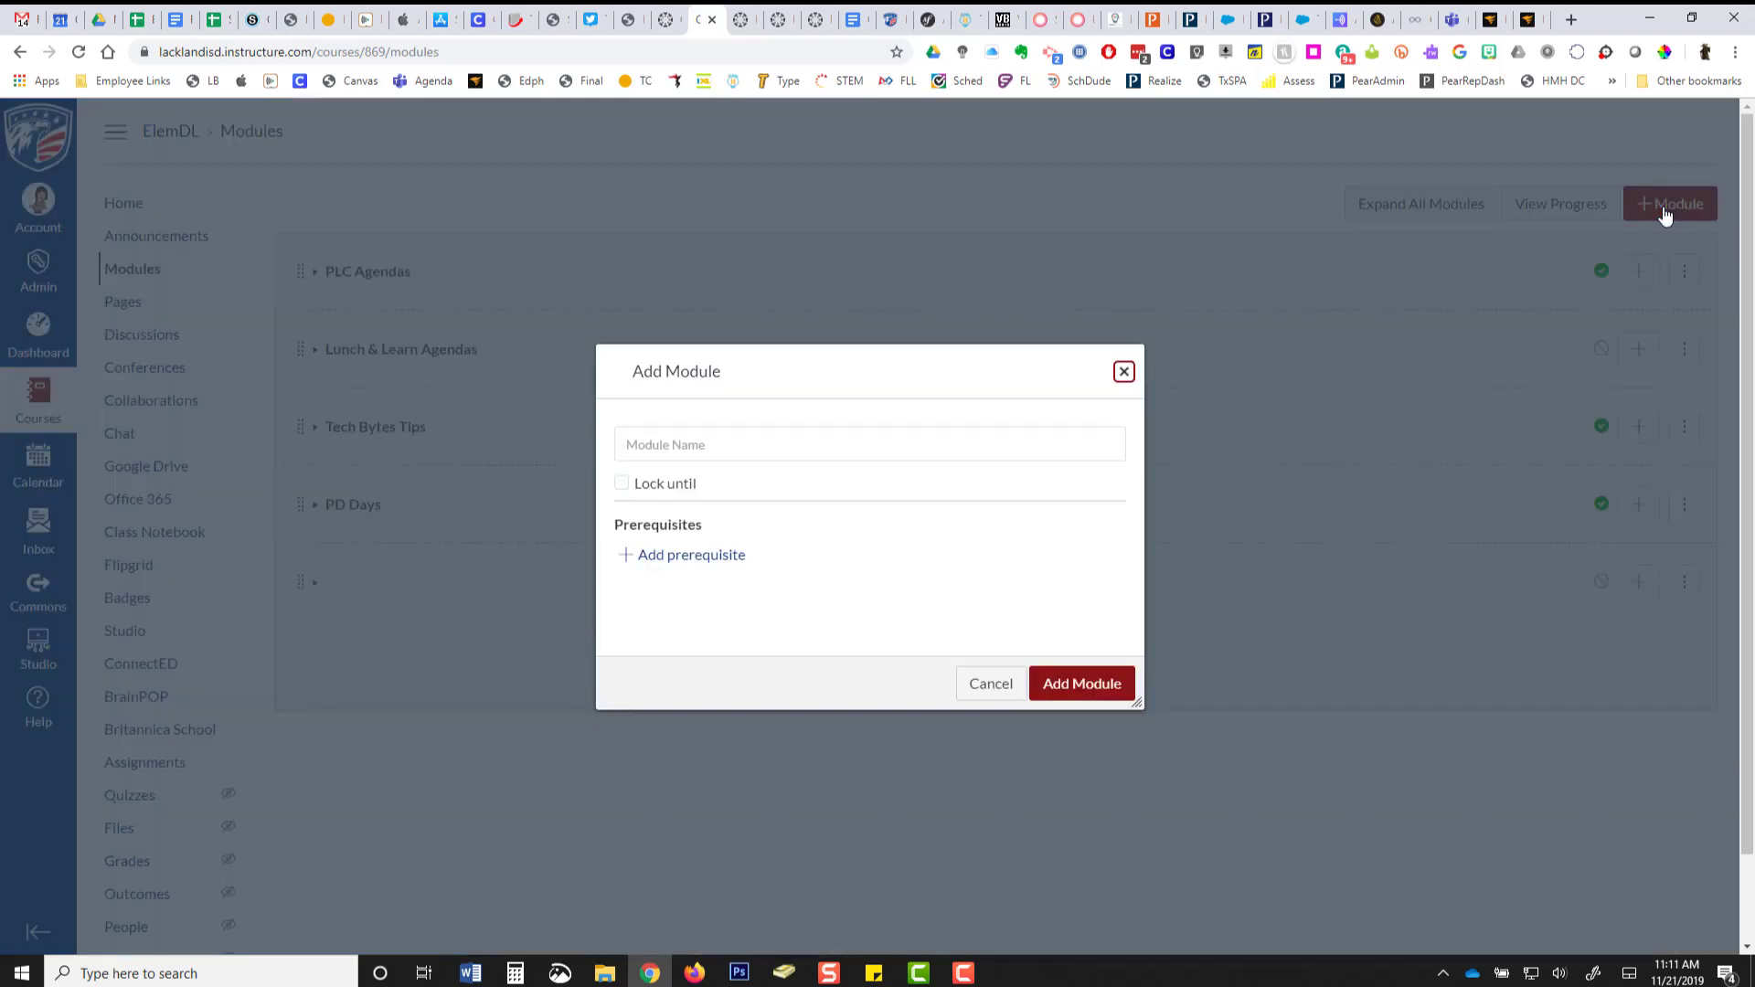
click(868, 444)
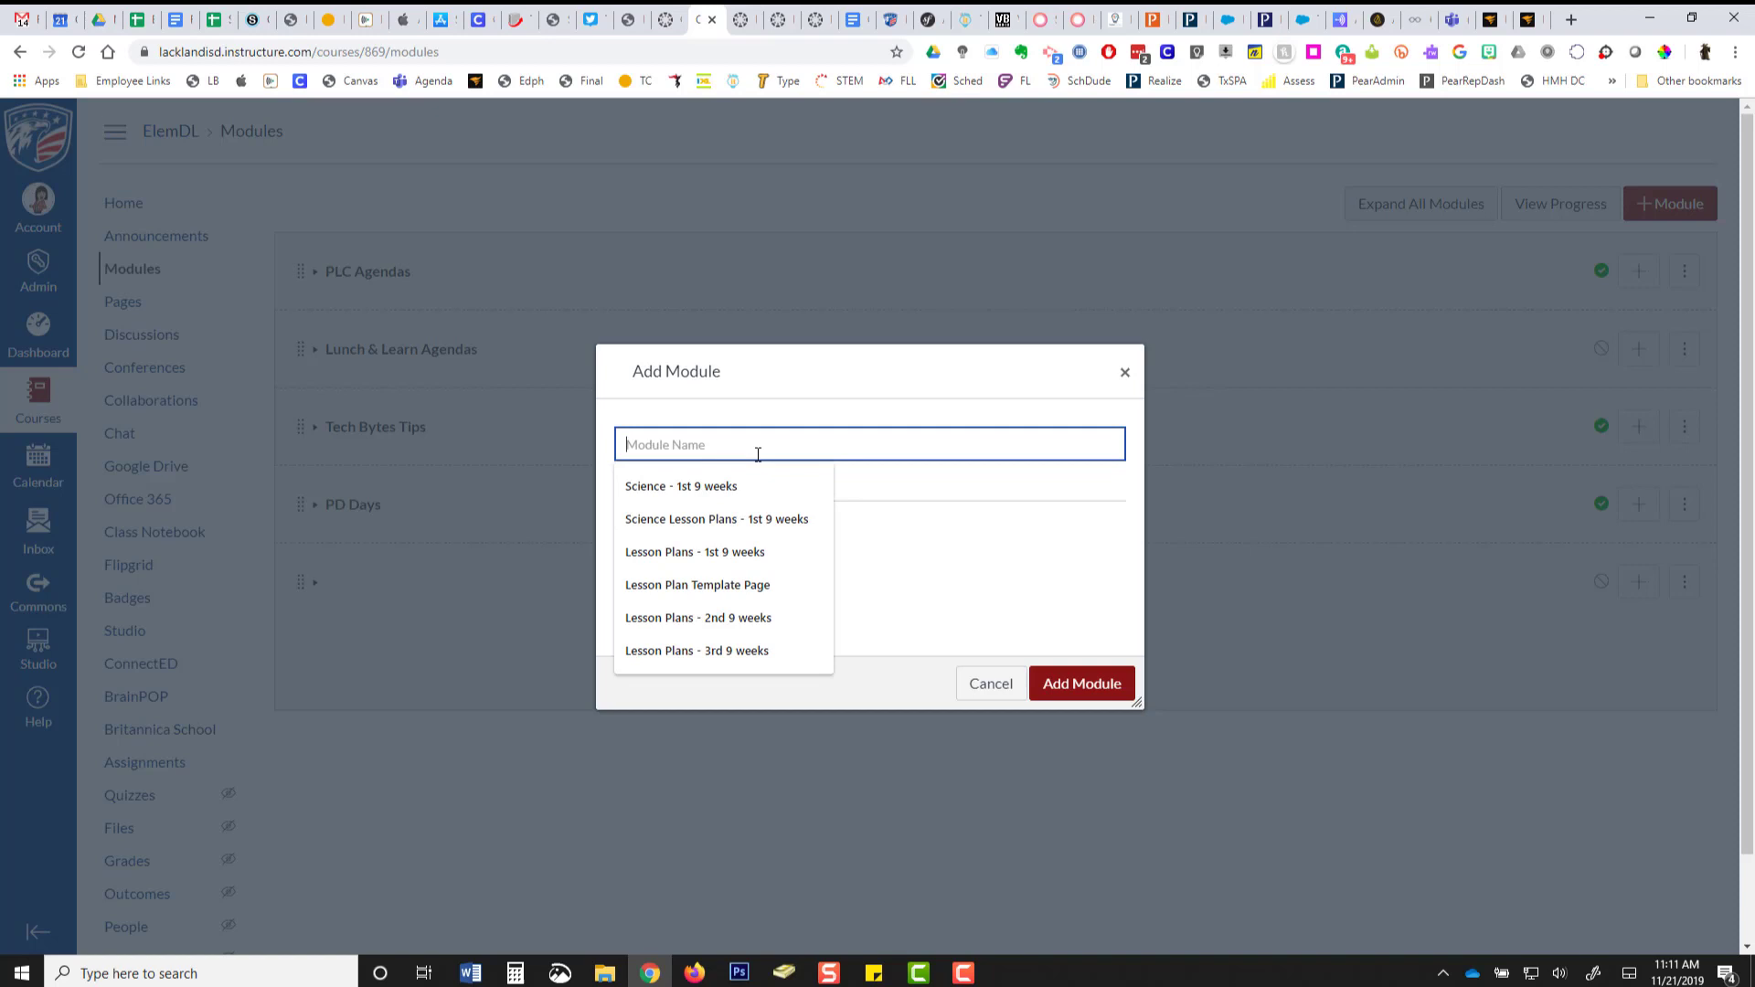
click(680, 486)
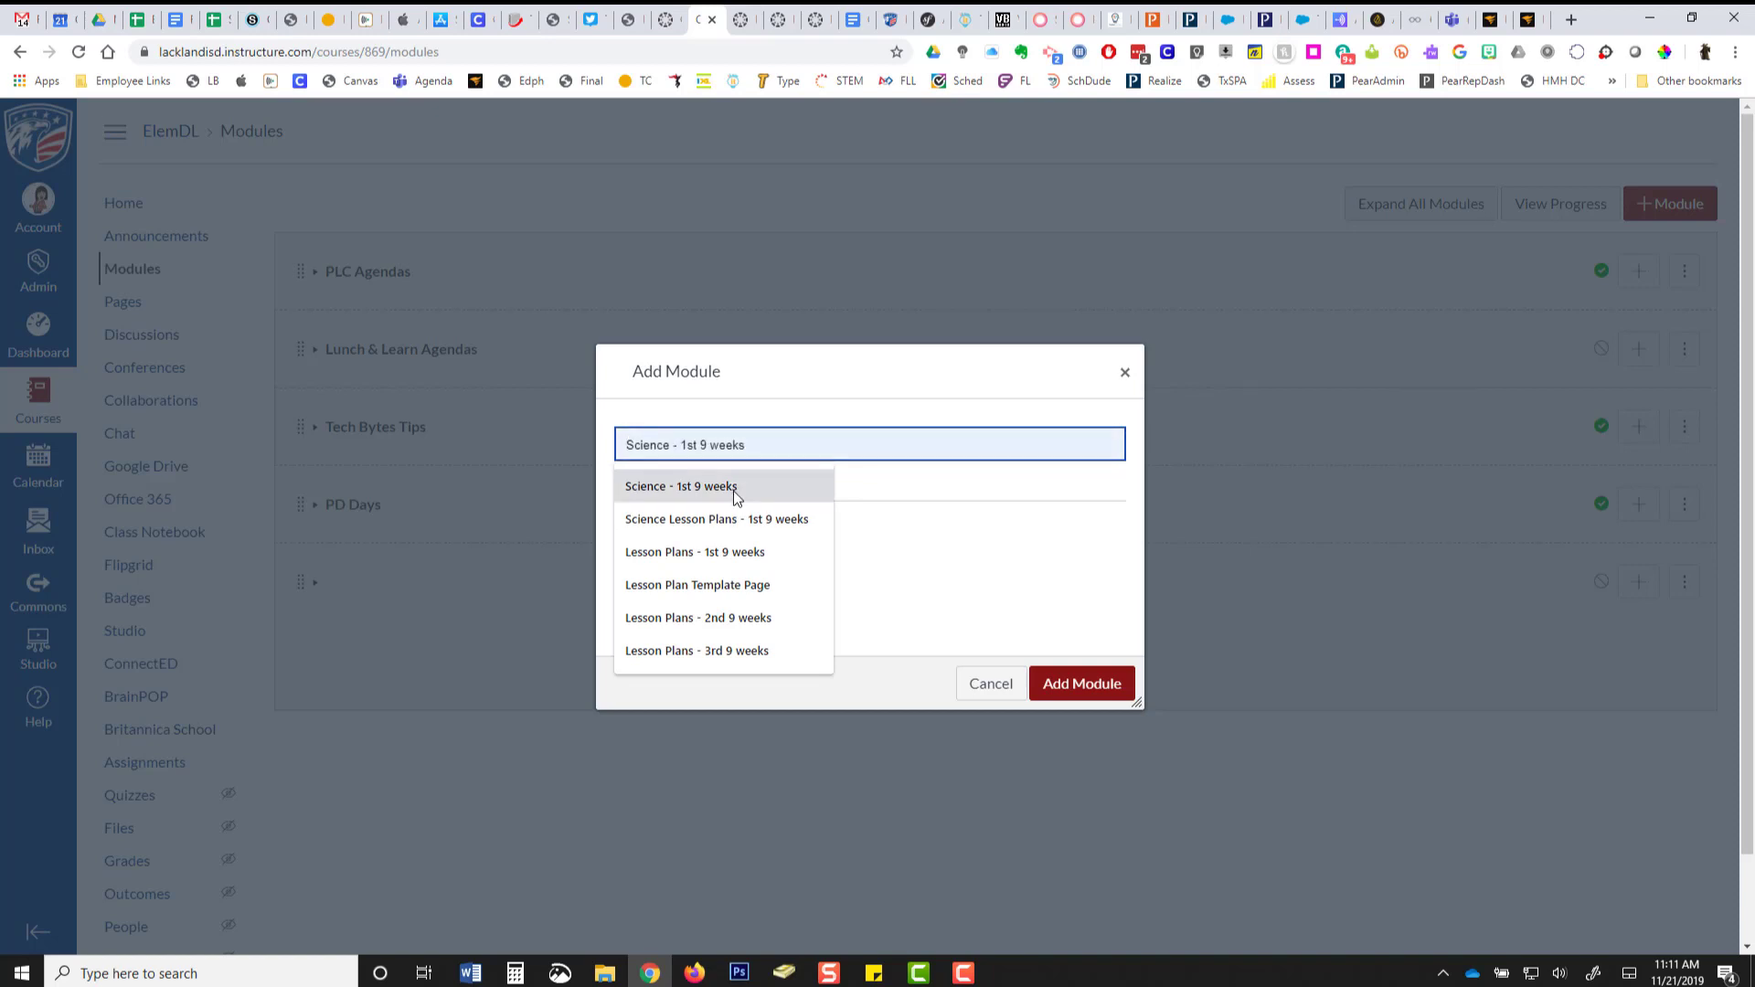
click(694, 550)
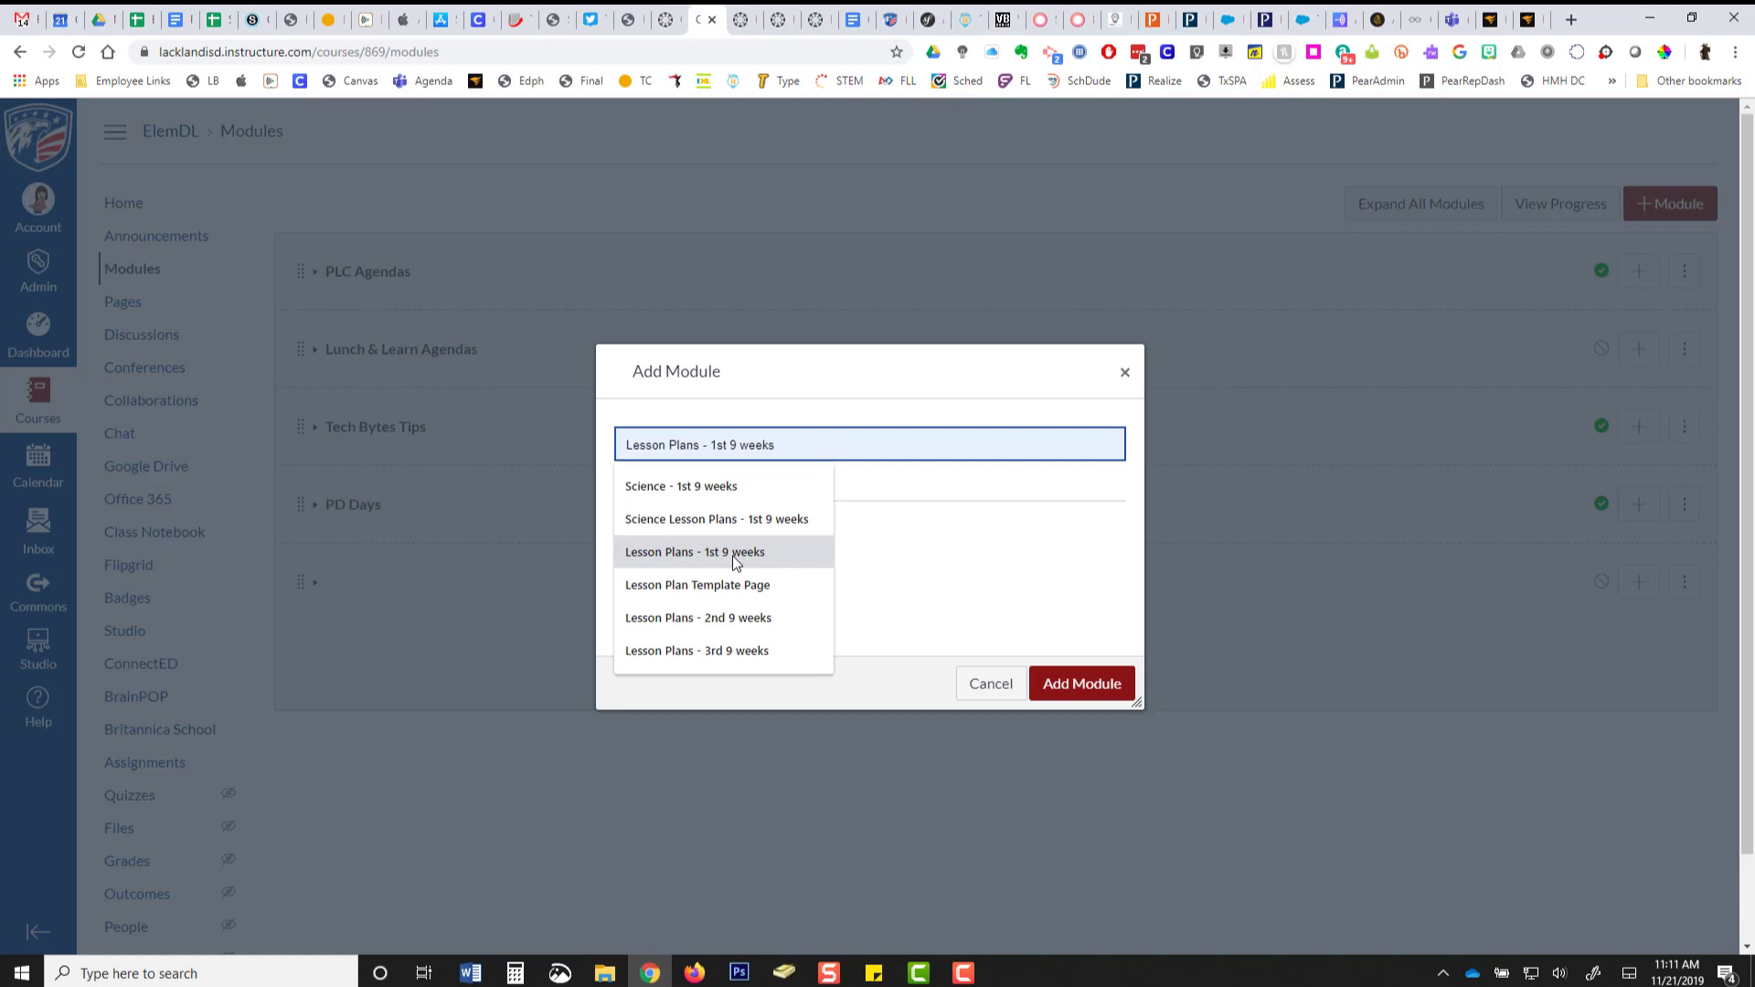
click(696, 650)
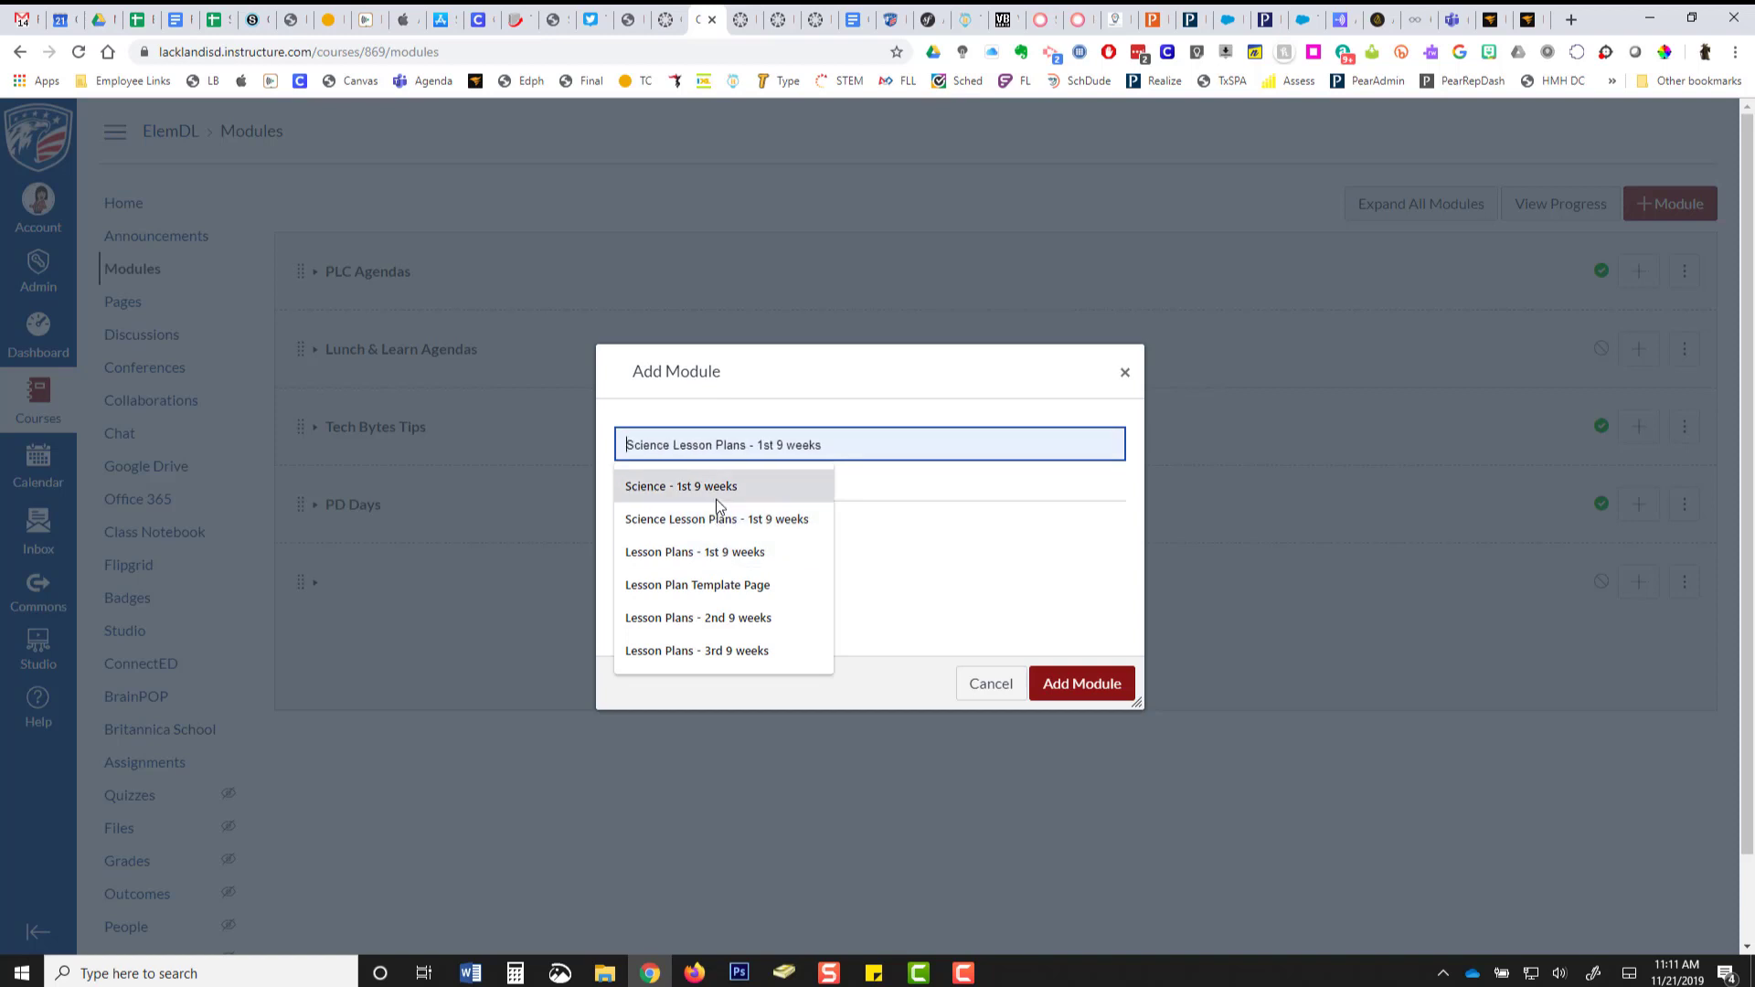
click(694, 550)
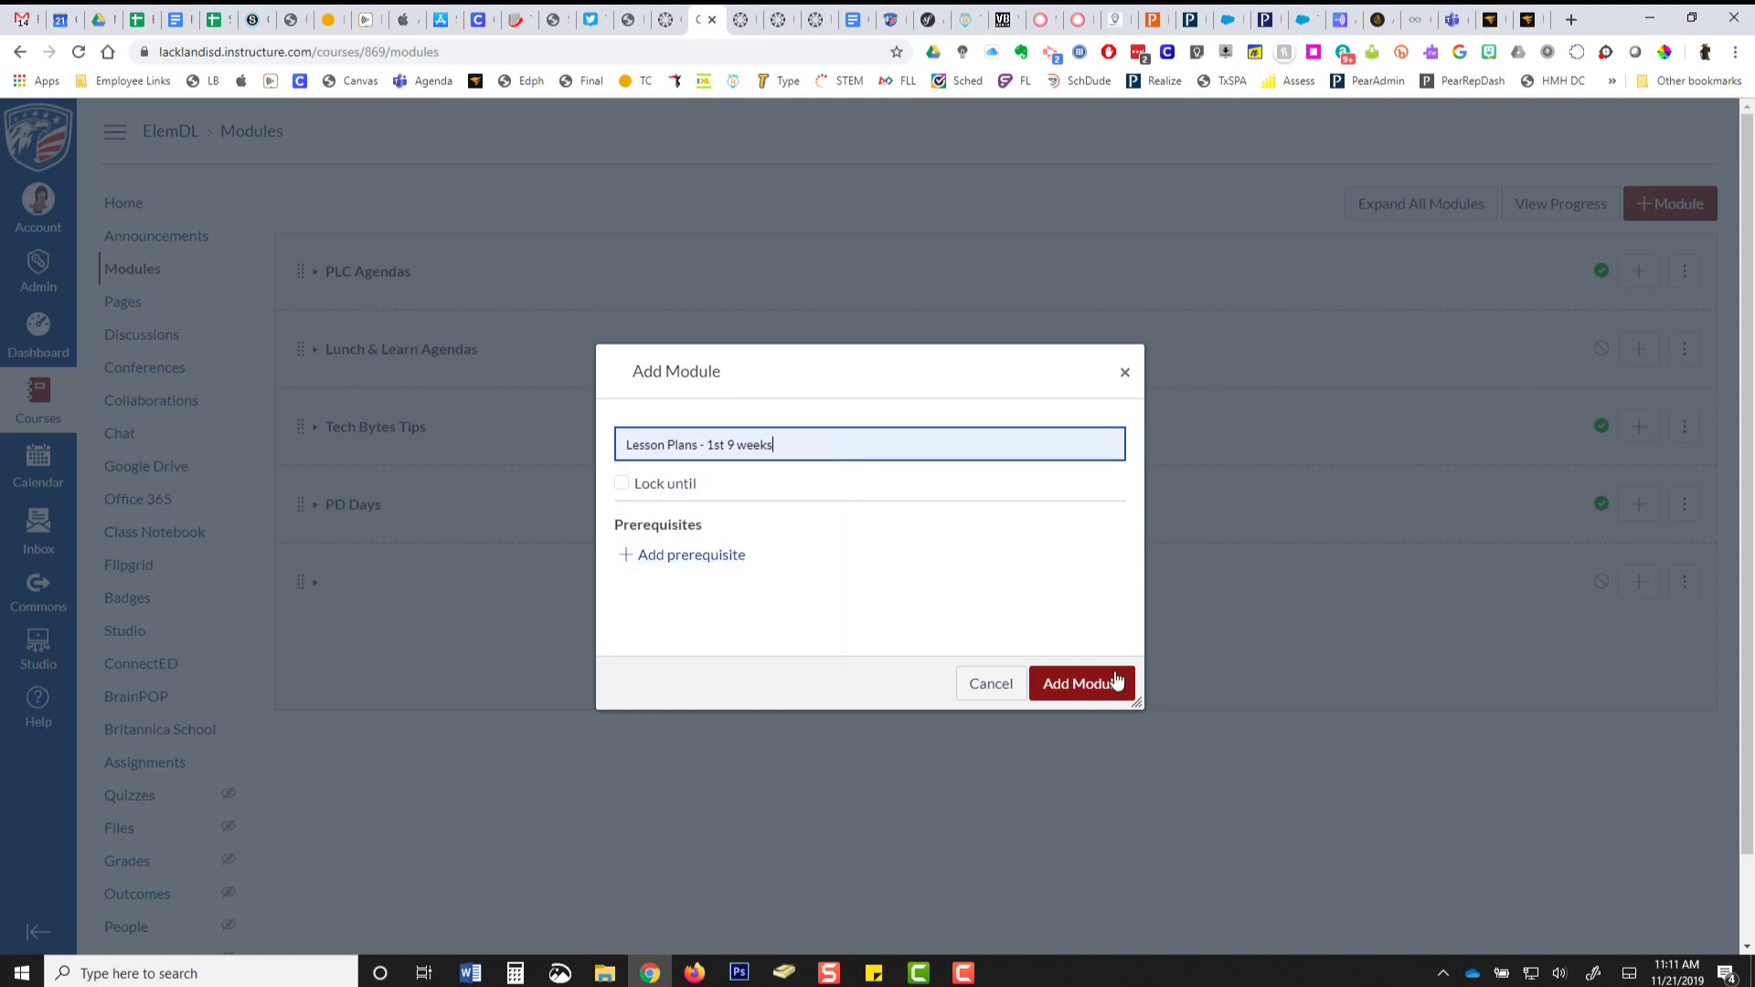
click(1078, 683)
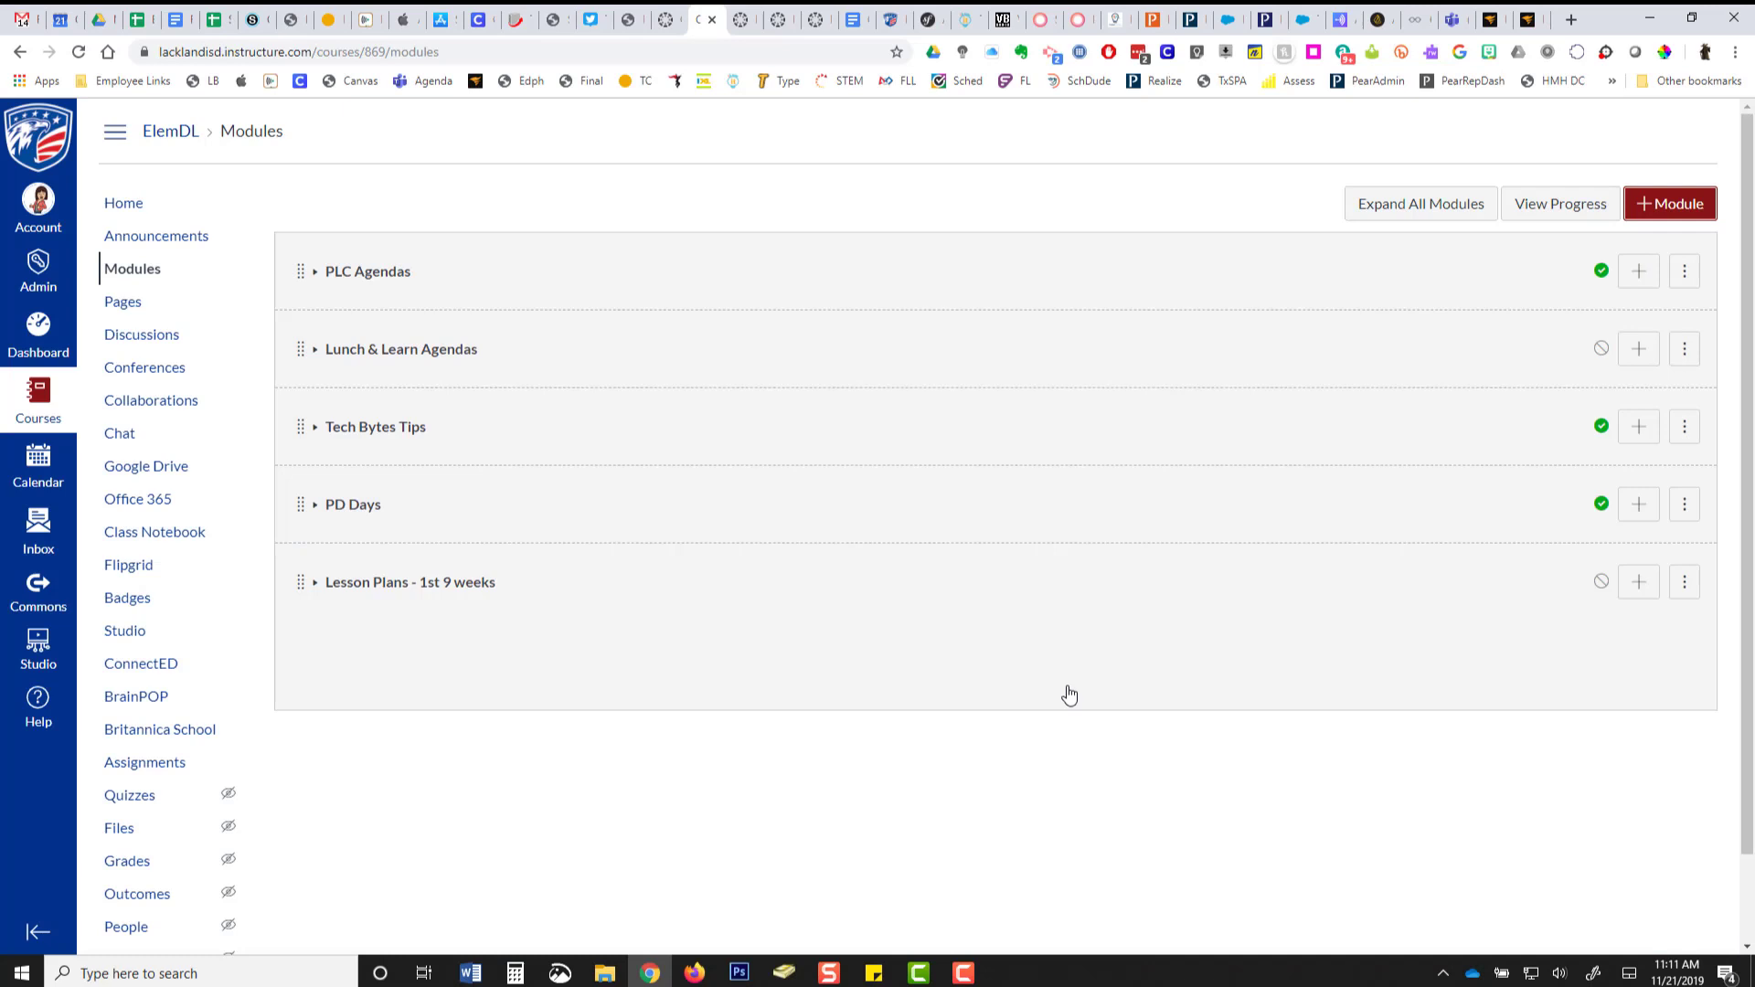
mouse_move(349, 674)
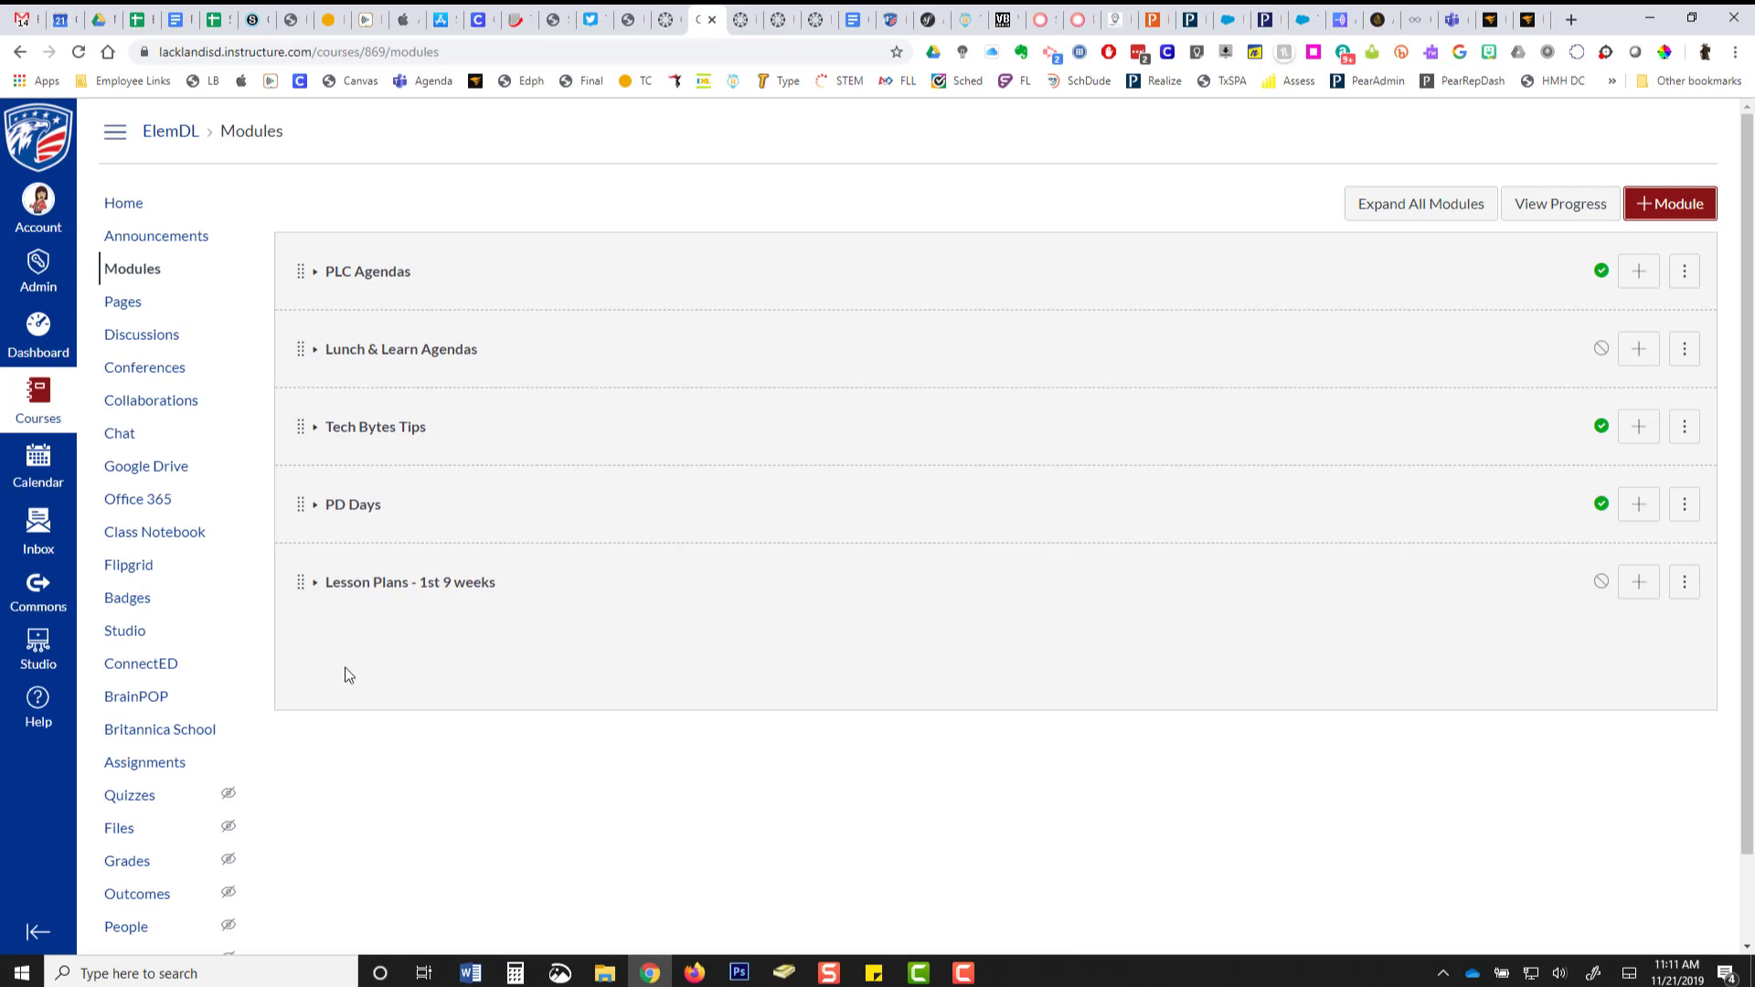
mouse_move(470, 856)
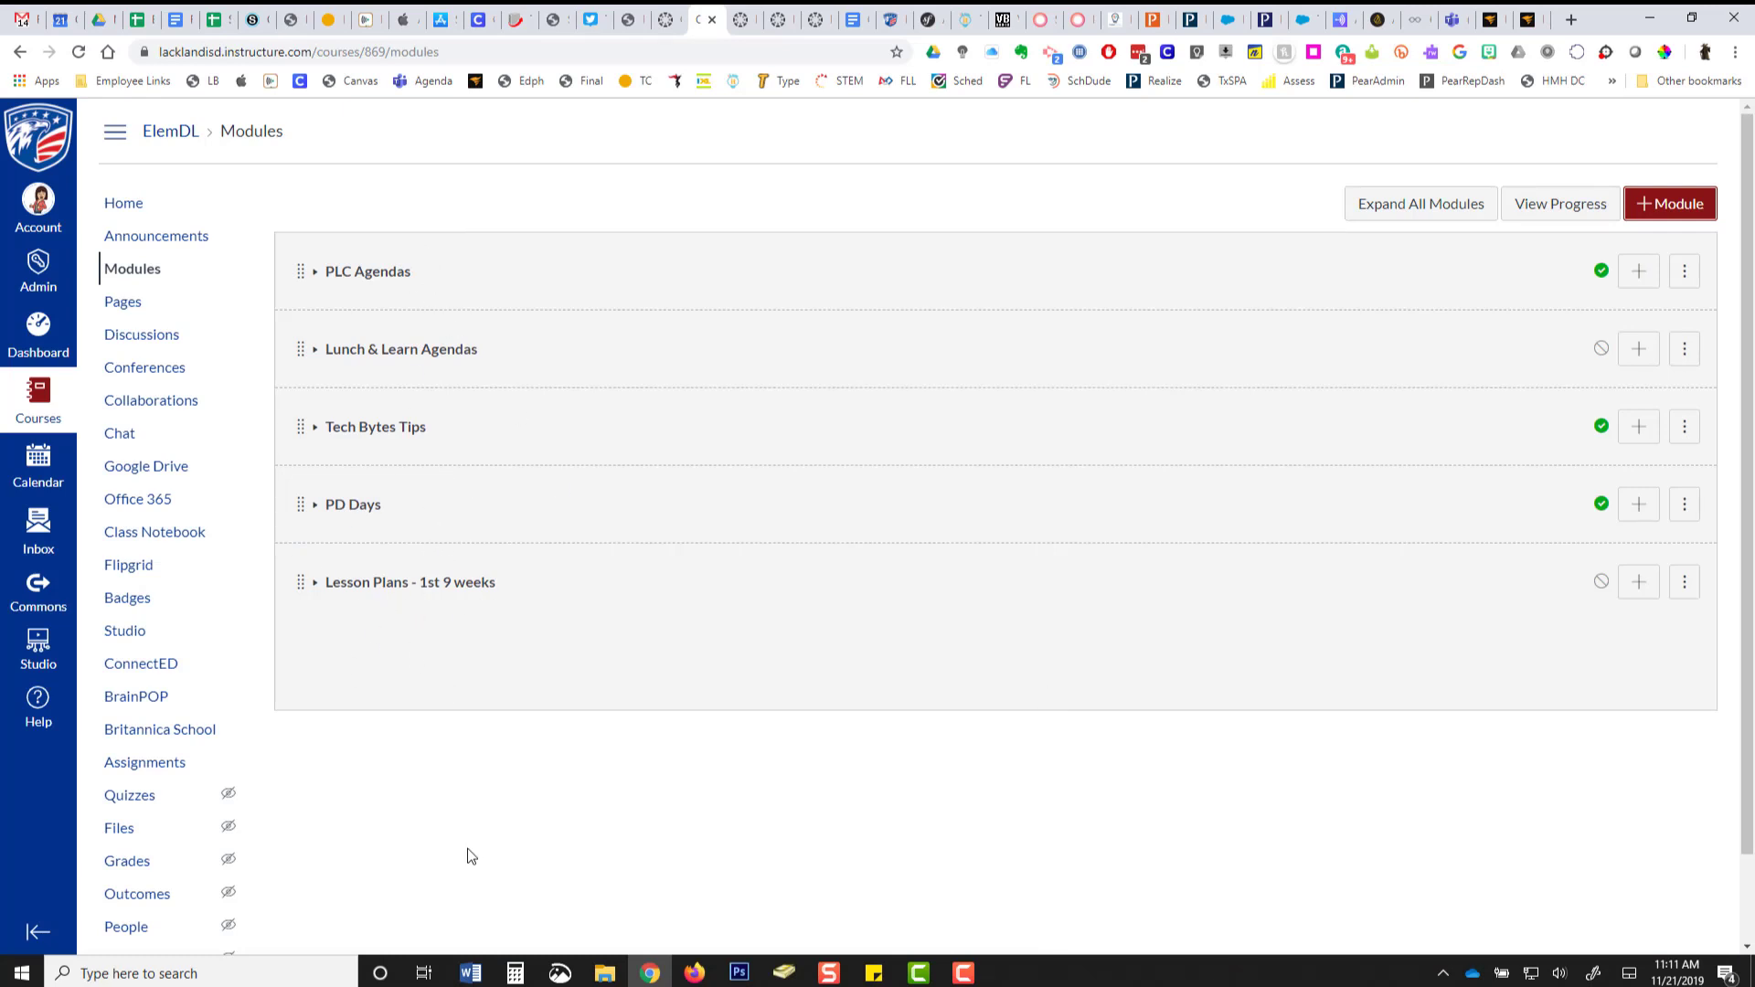
mouse_move(500, 669)
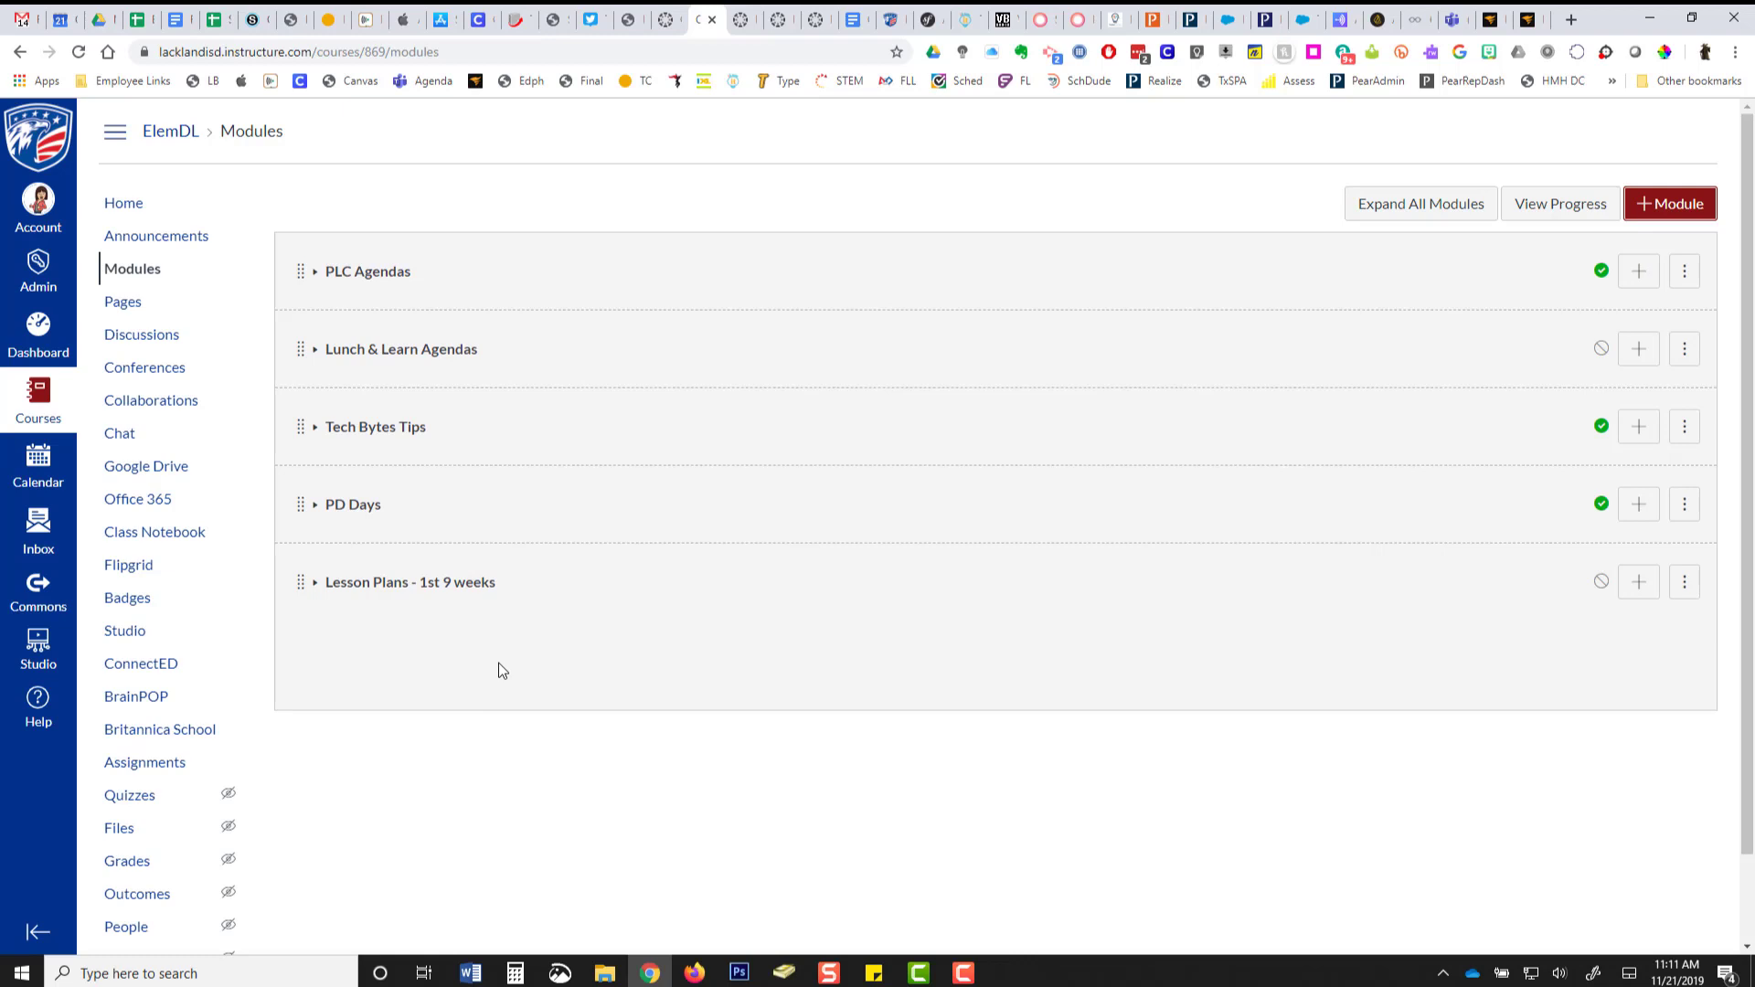
mouse_move(299, 591)
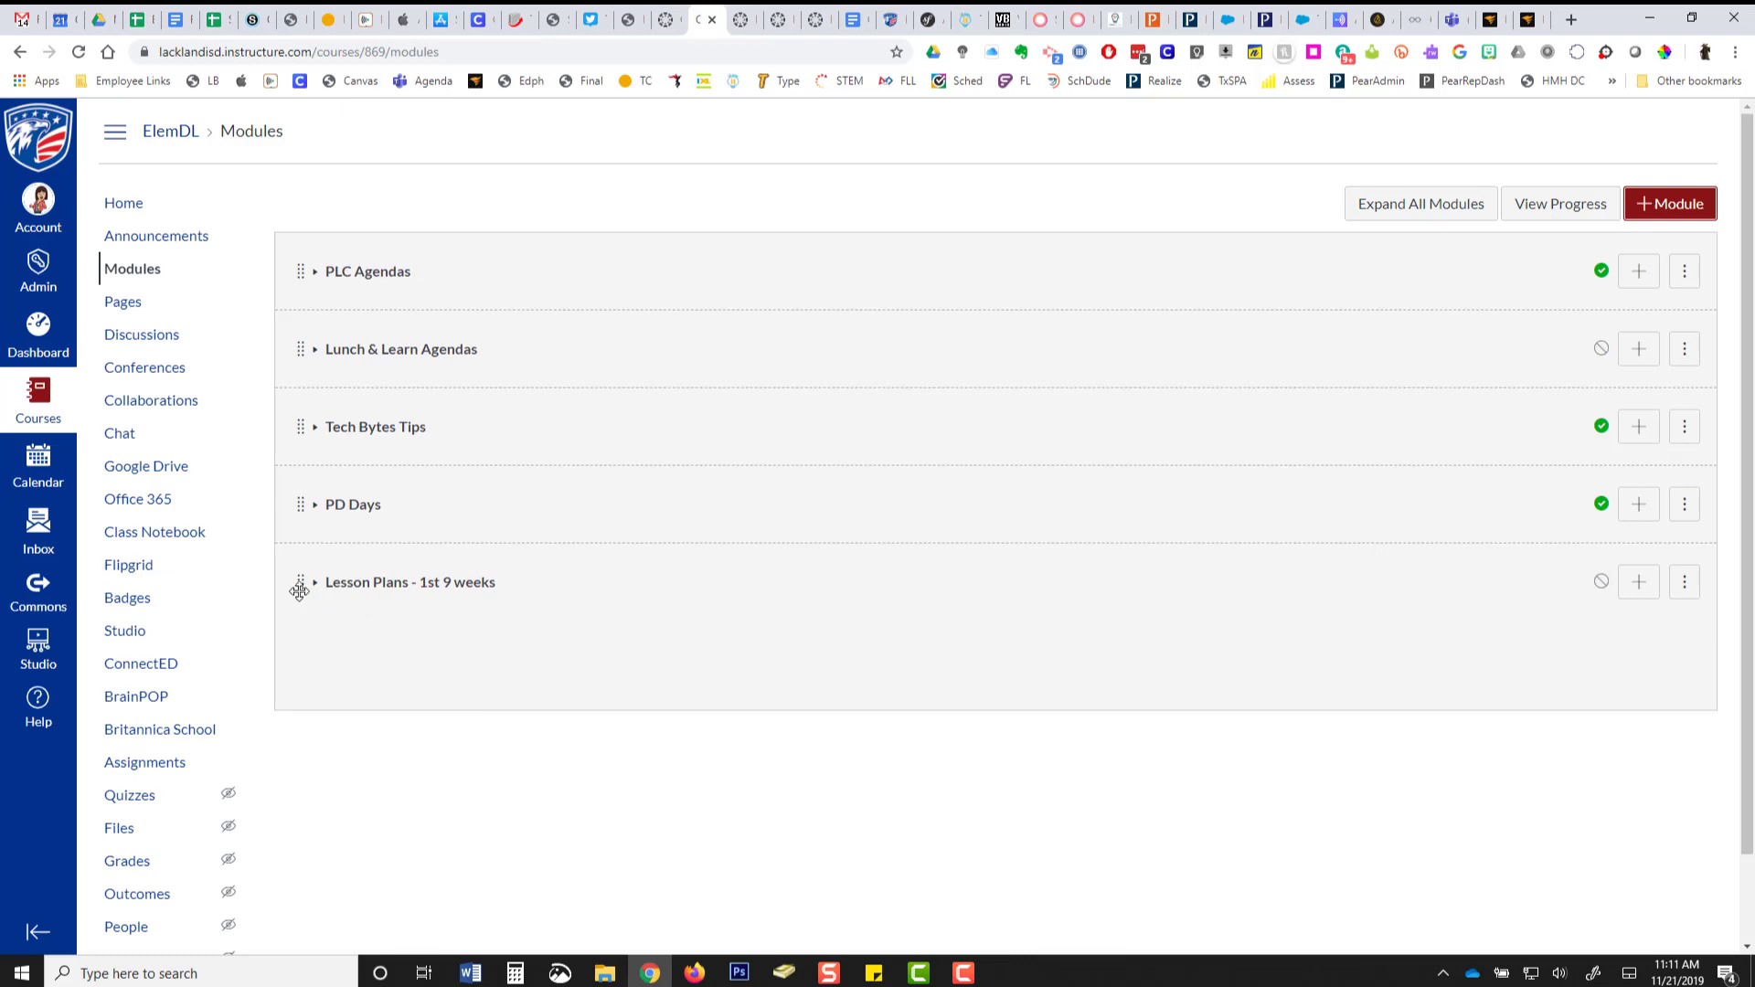
Drag 'Lesson Plans - 1st 9 weeks' above PLC Agendas to the top of the list.
drag(299, 582, 299, 371)
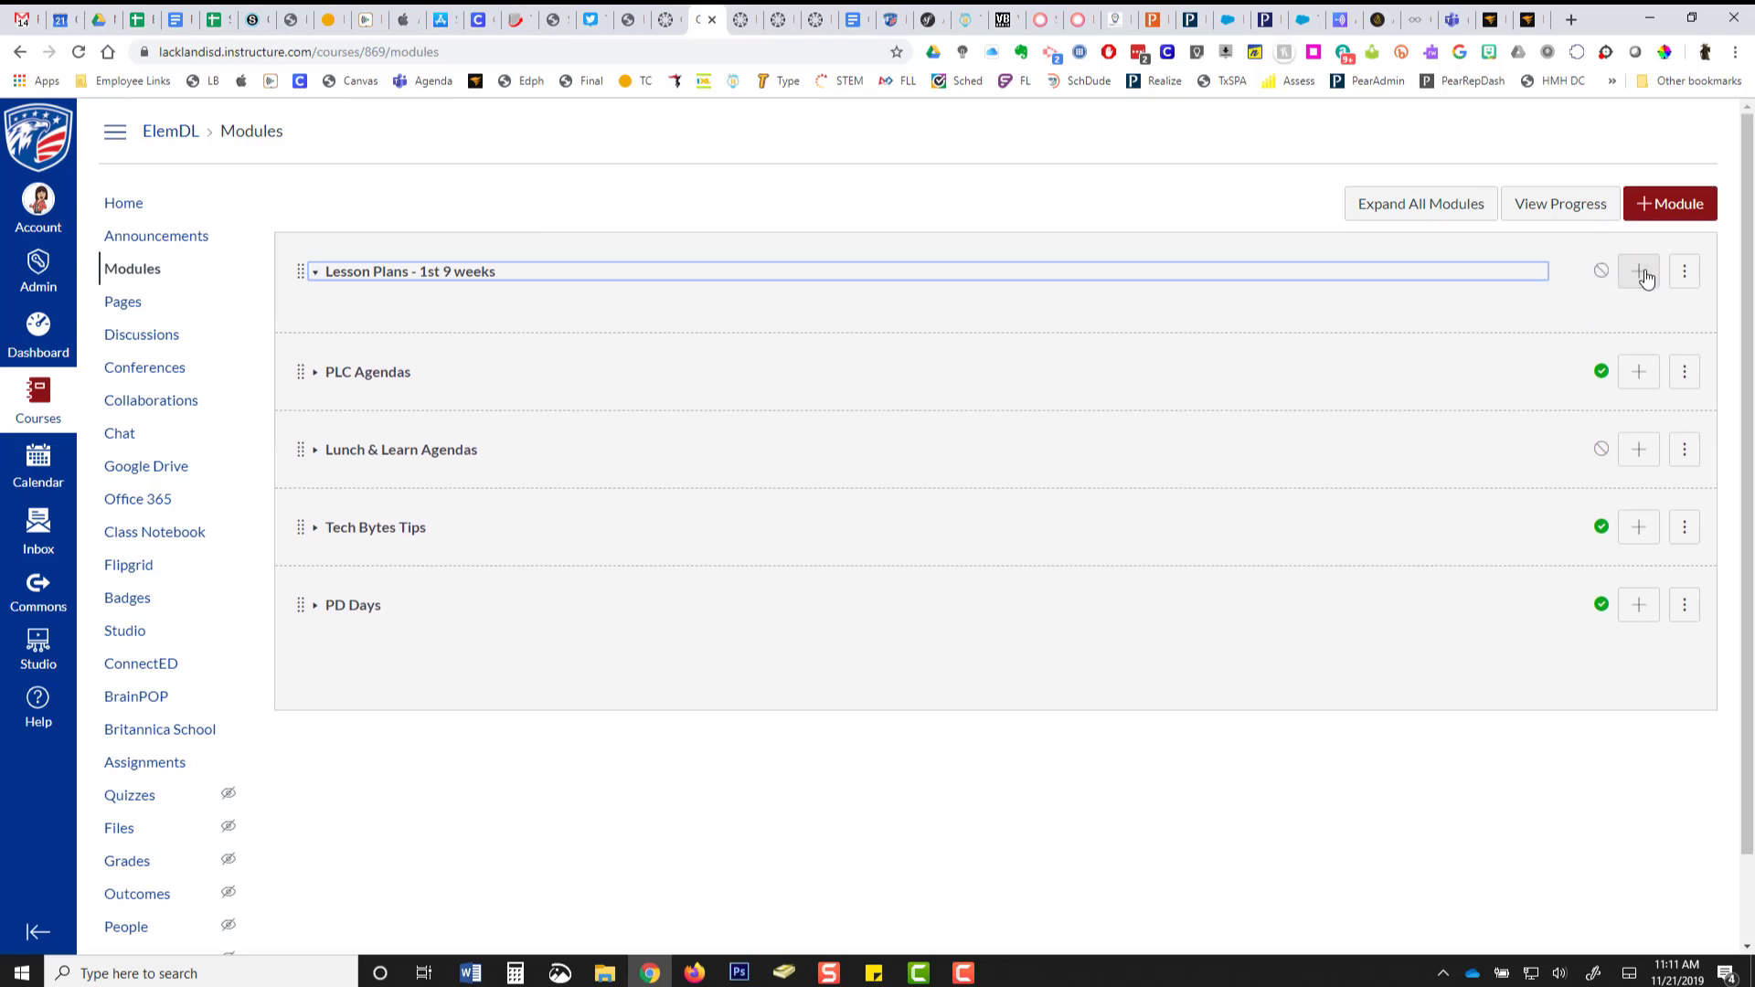
mouse_move(1632, 305)
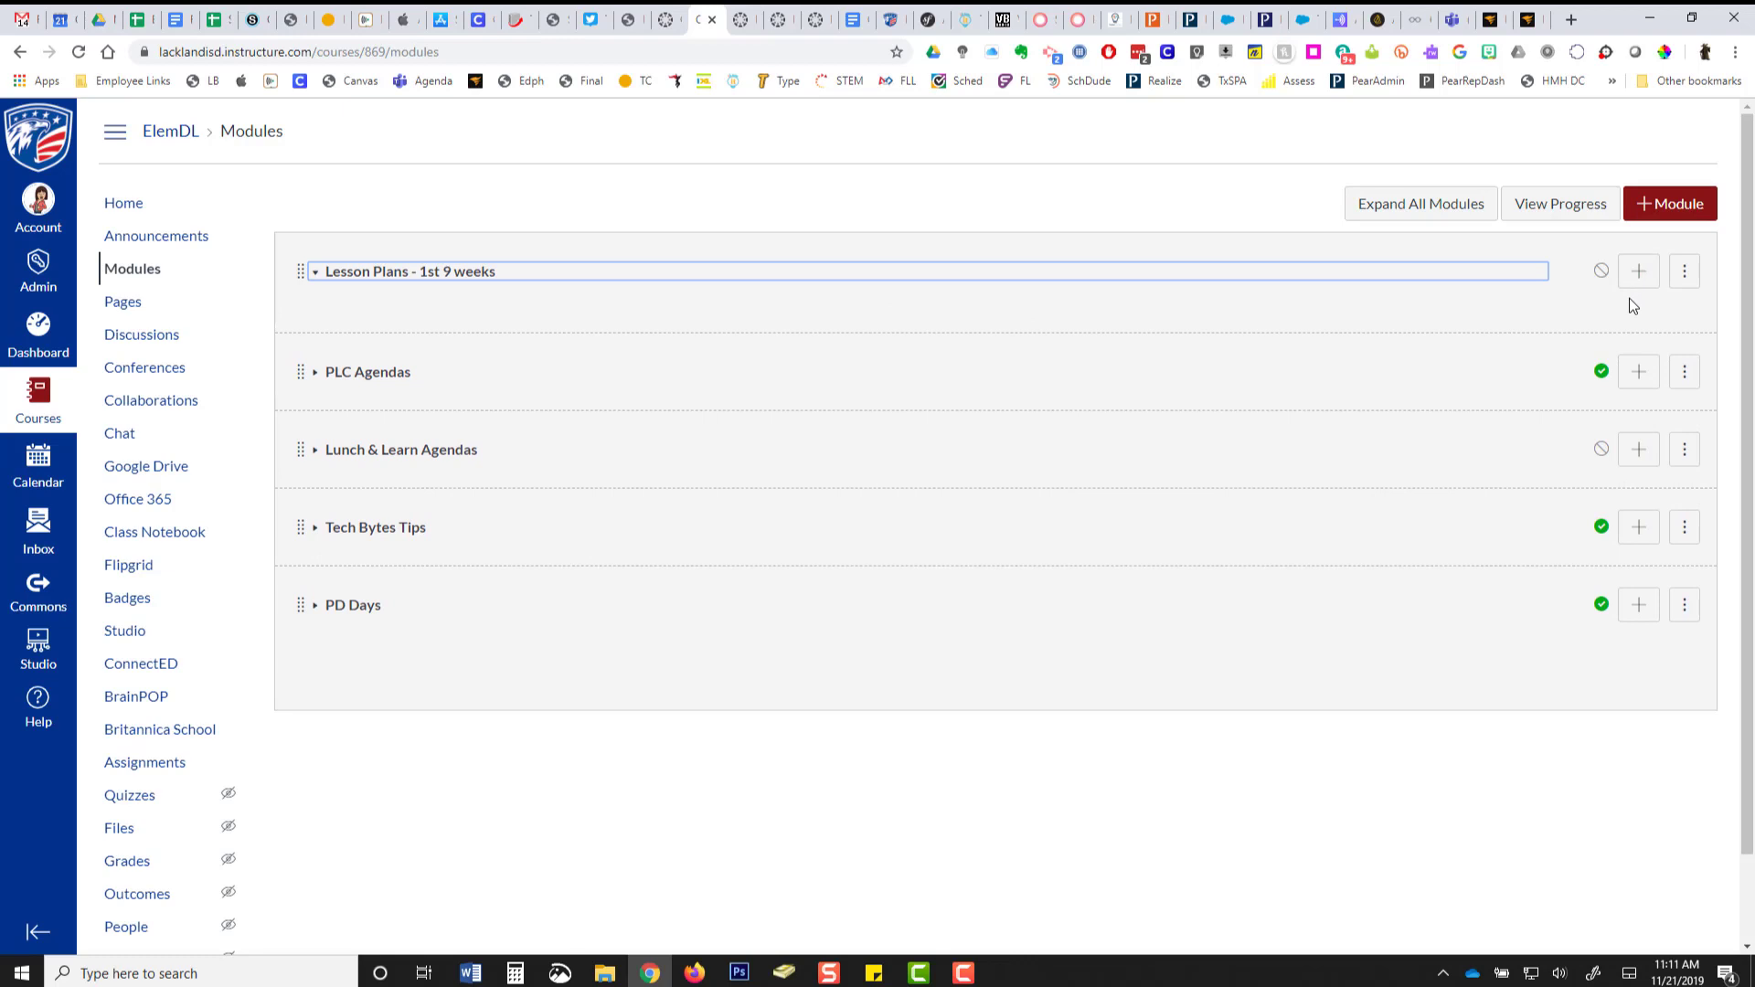
mouse_move(1639, 270)
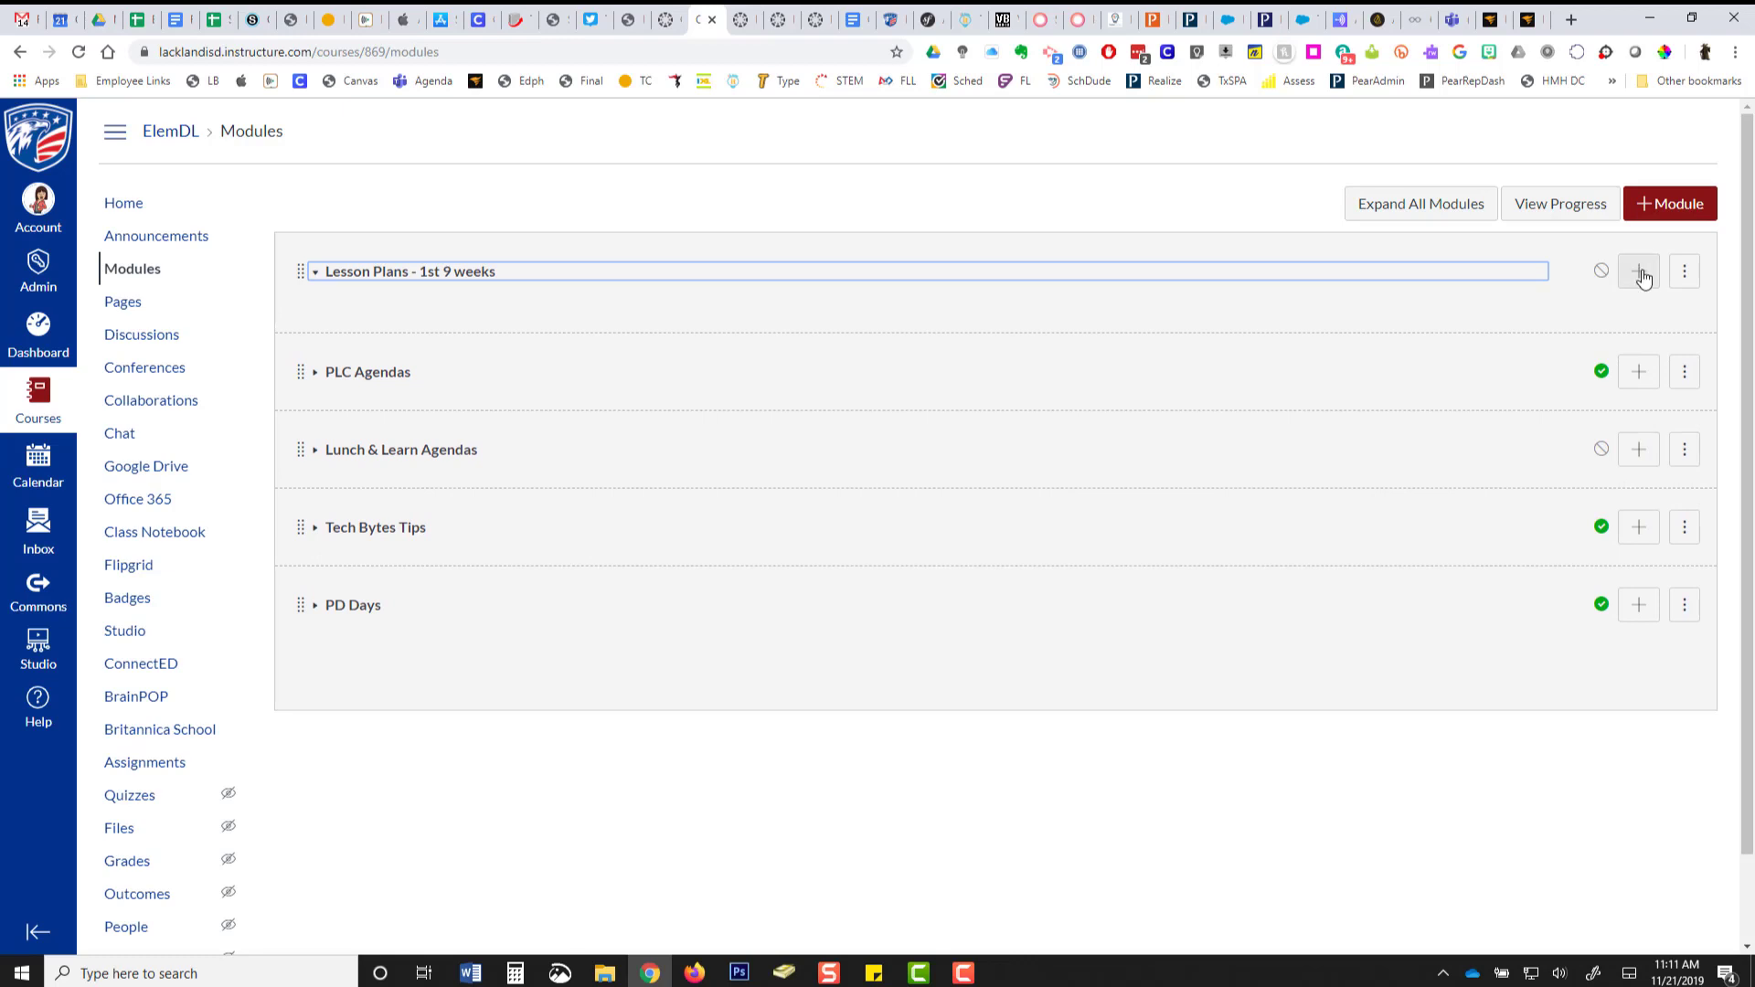
Start adding a File item to Lesson Plans, choosing the [ New File ] upload option.
click(1637, 271)
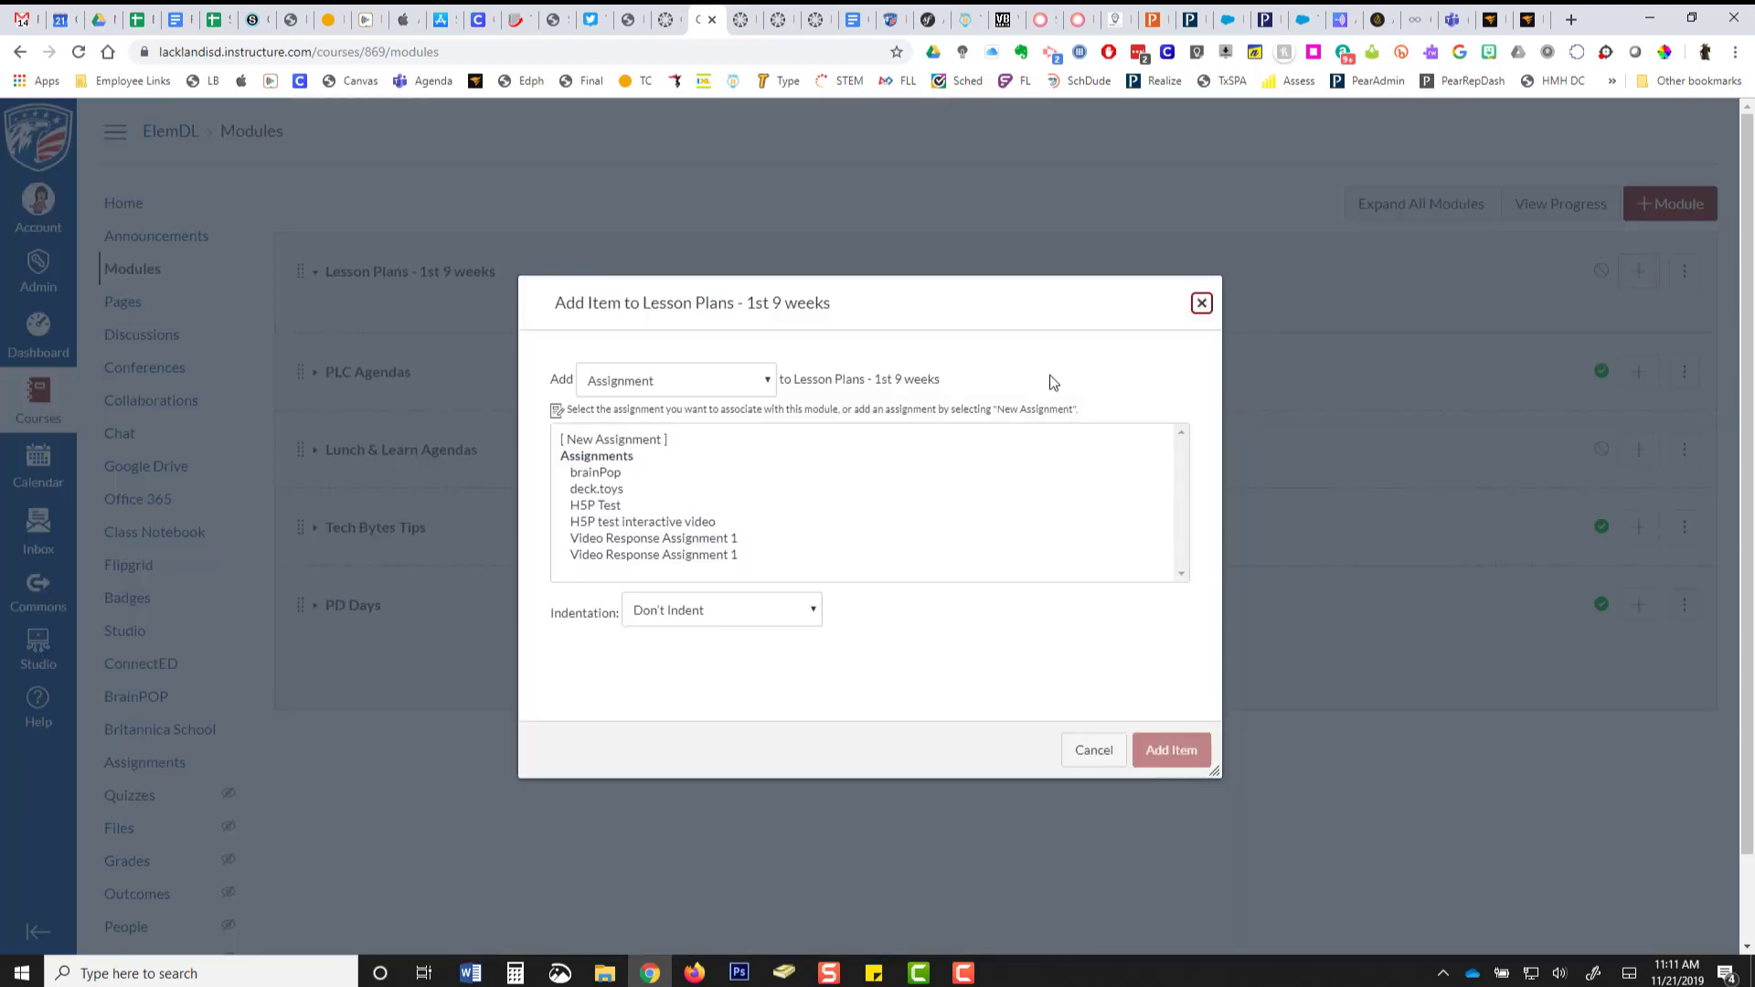
mouse_move(698, 375)
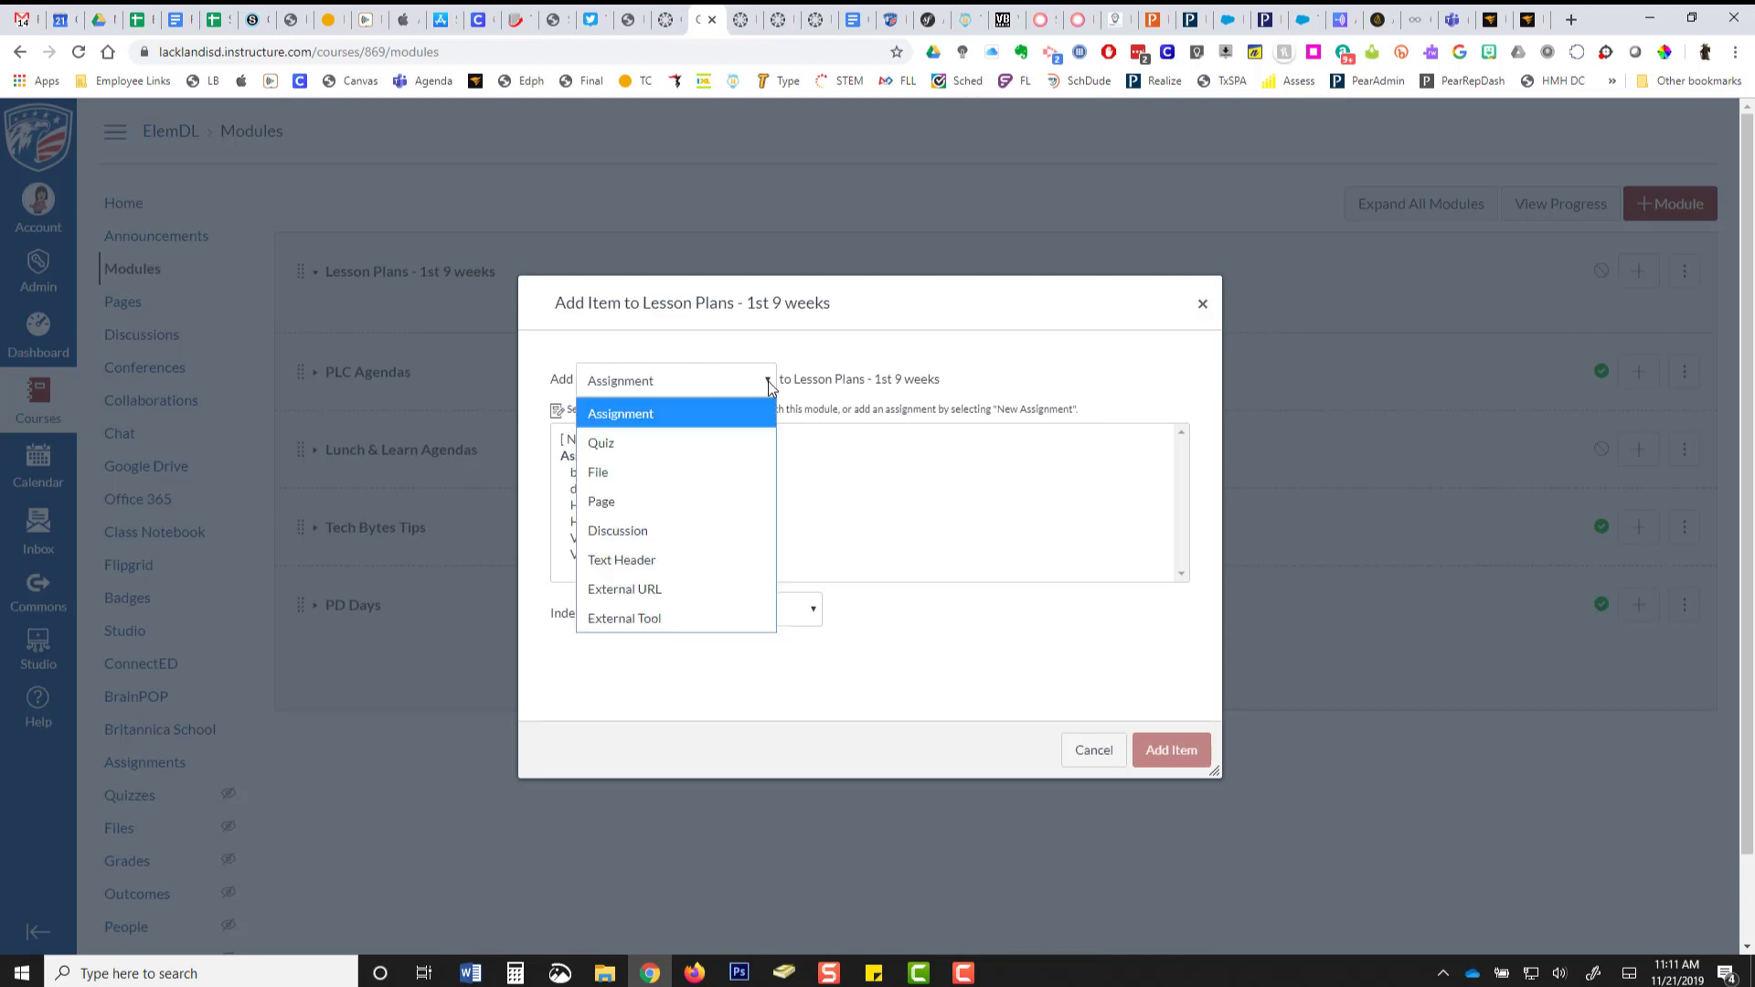
mouse_move(610, 483)
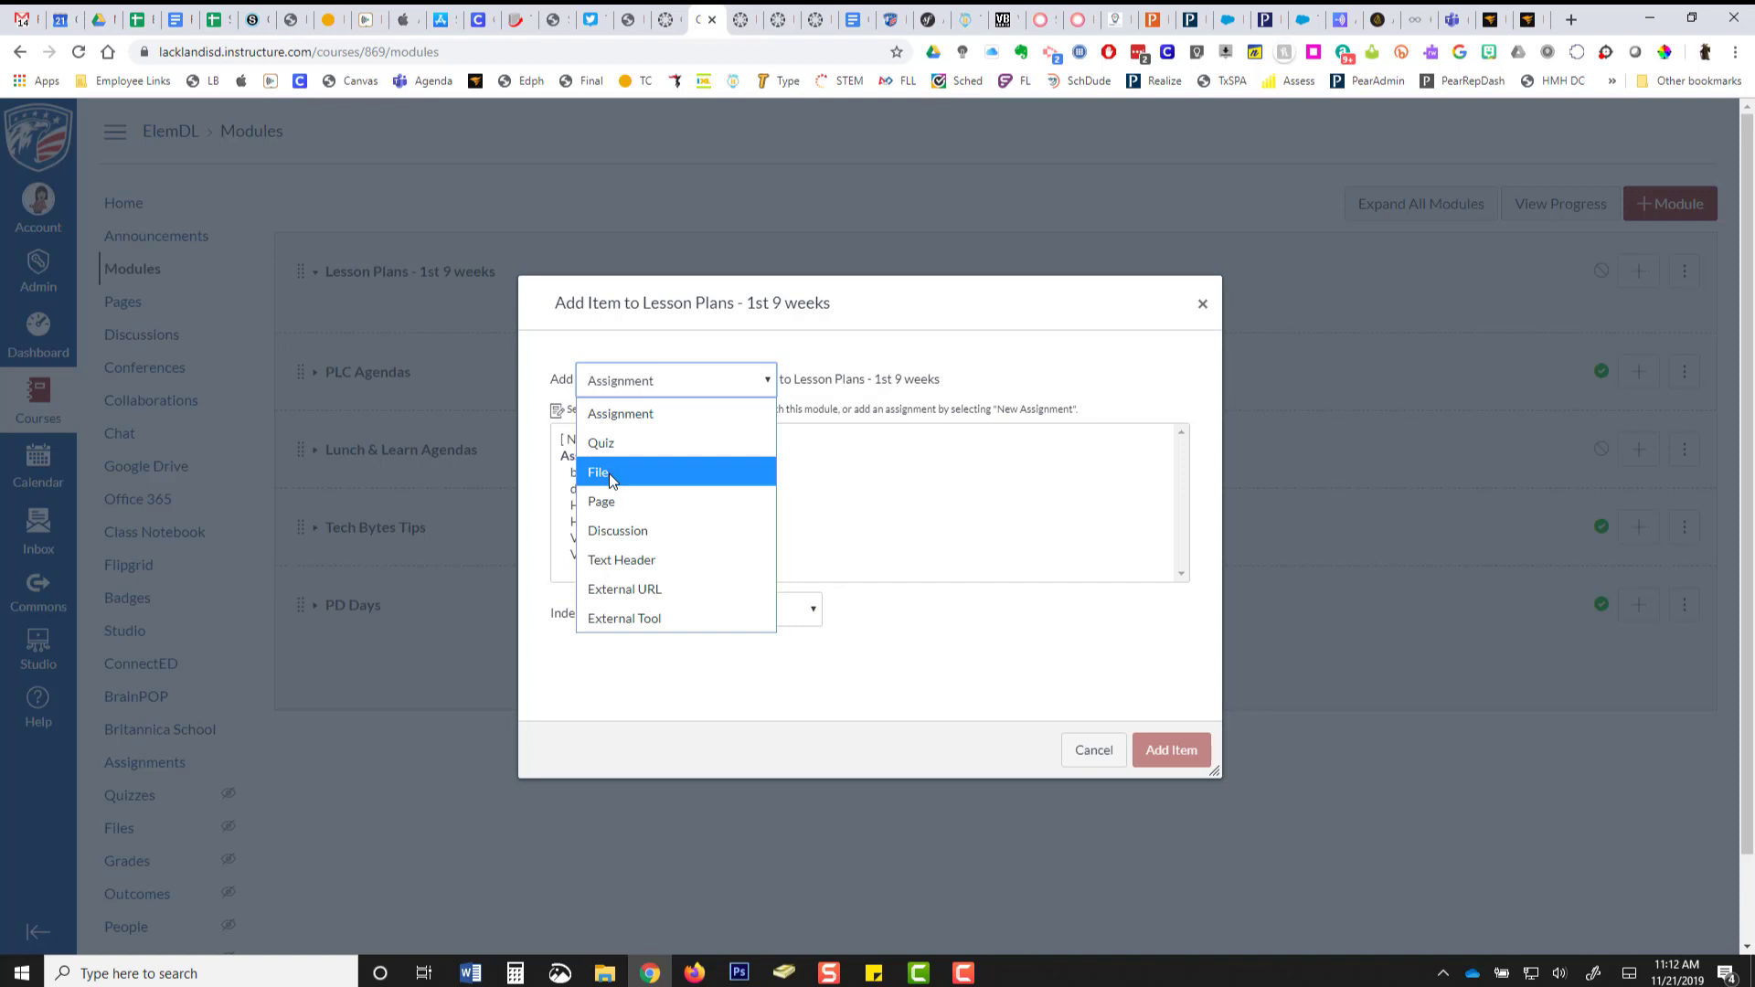
click(598, 472)
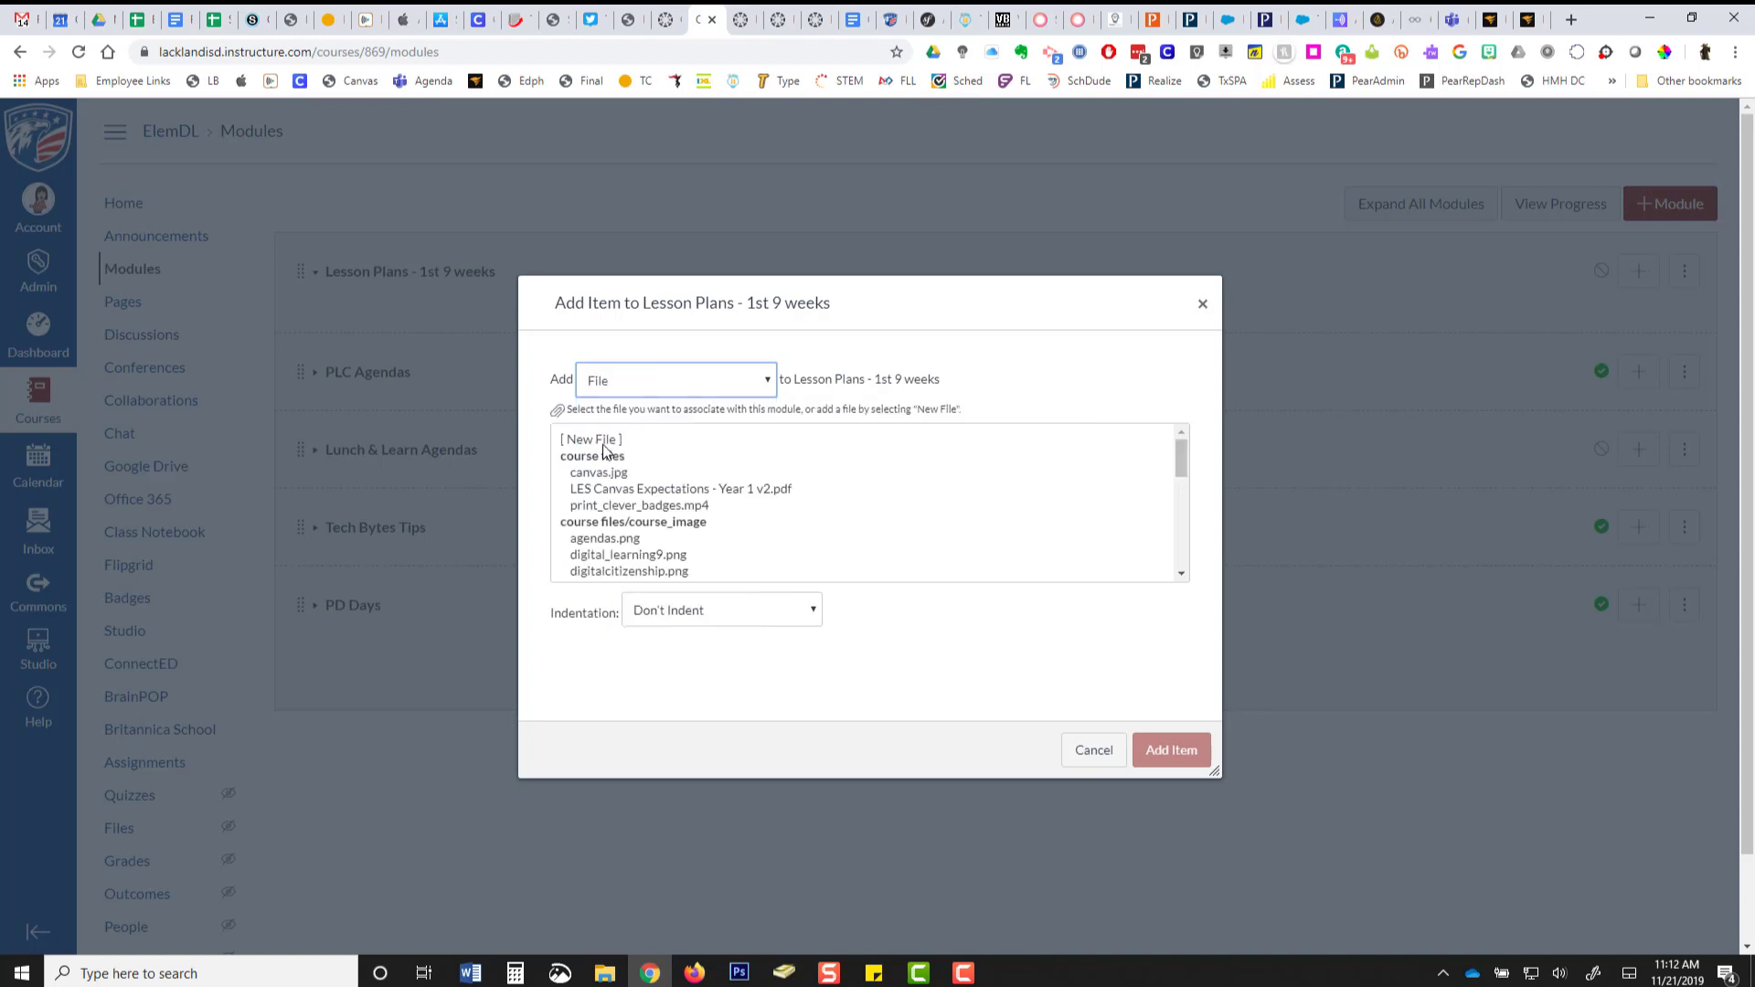
click(589, 439)
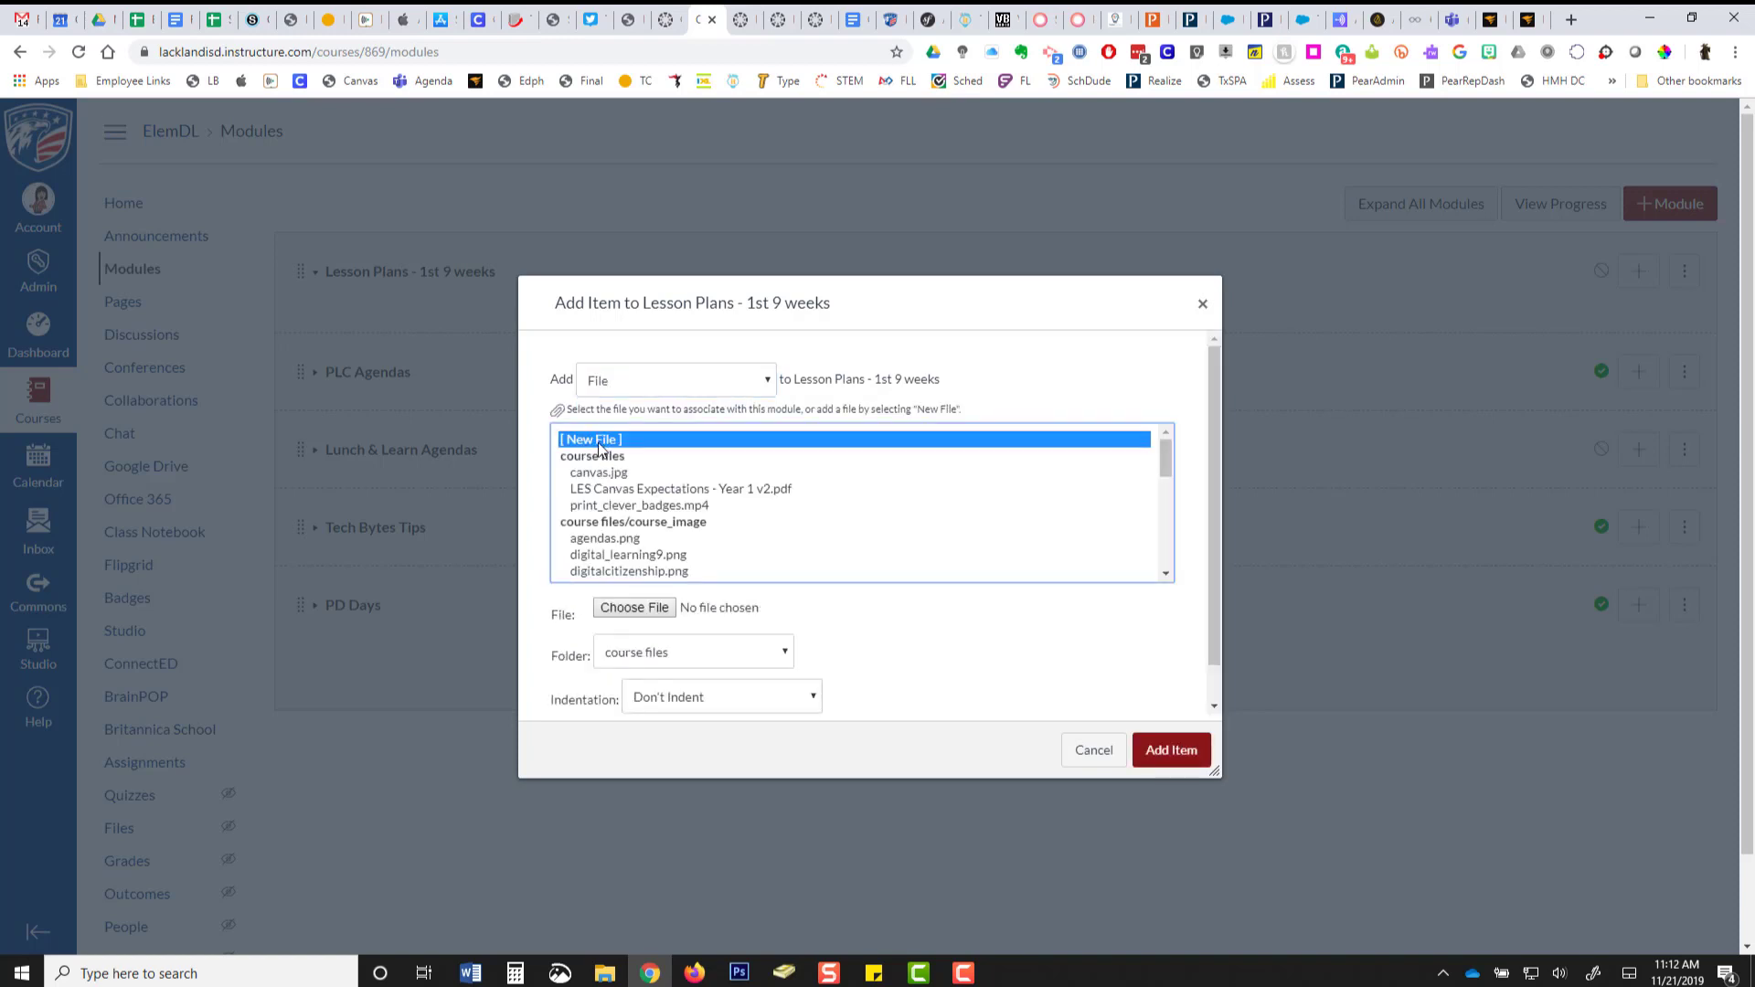
mouse_move(633, 607)
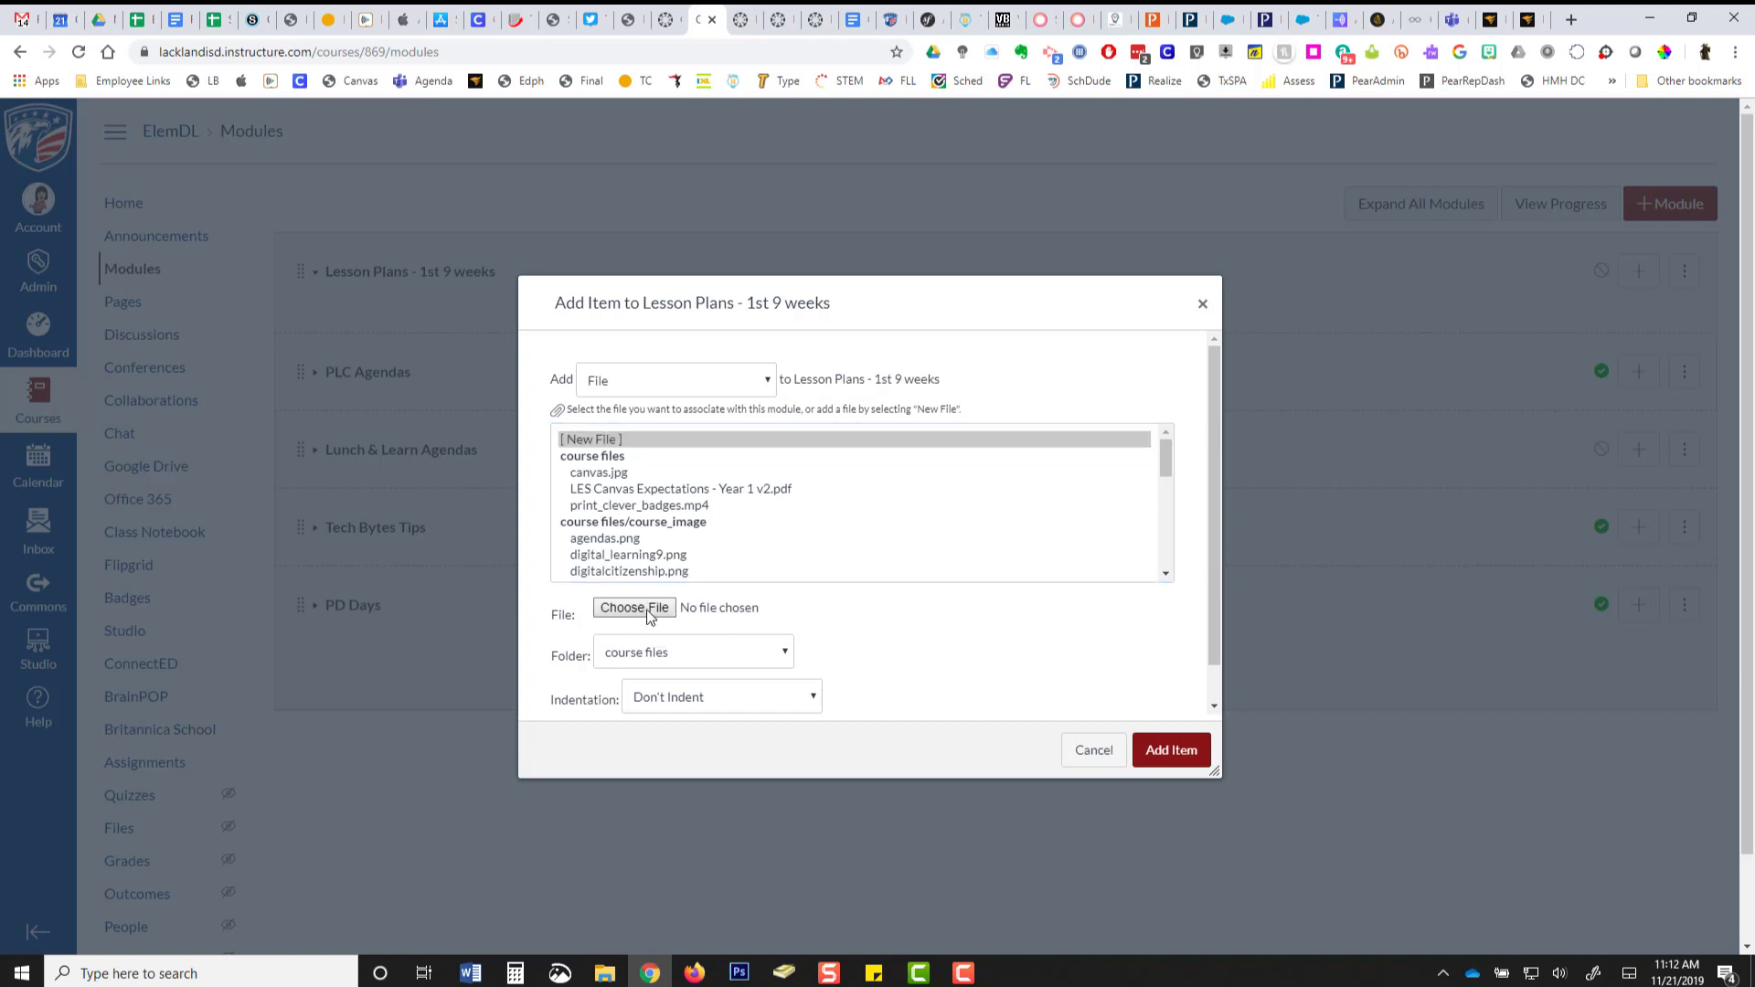
Choose gGB2.docx from the Desktop certificates folder as the file to upload.
click(634, 607)
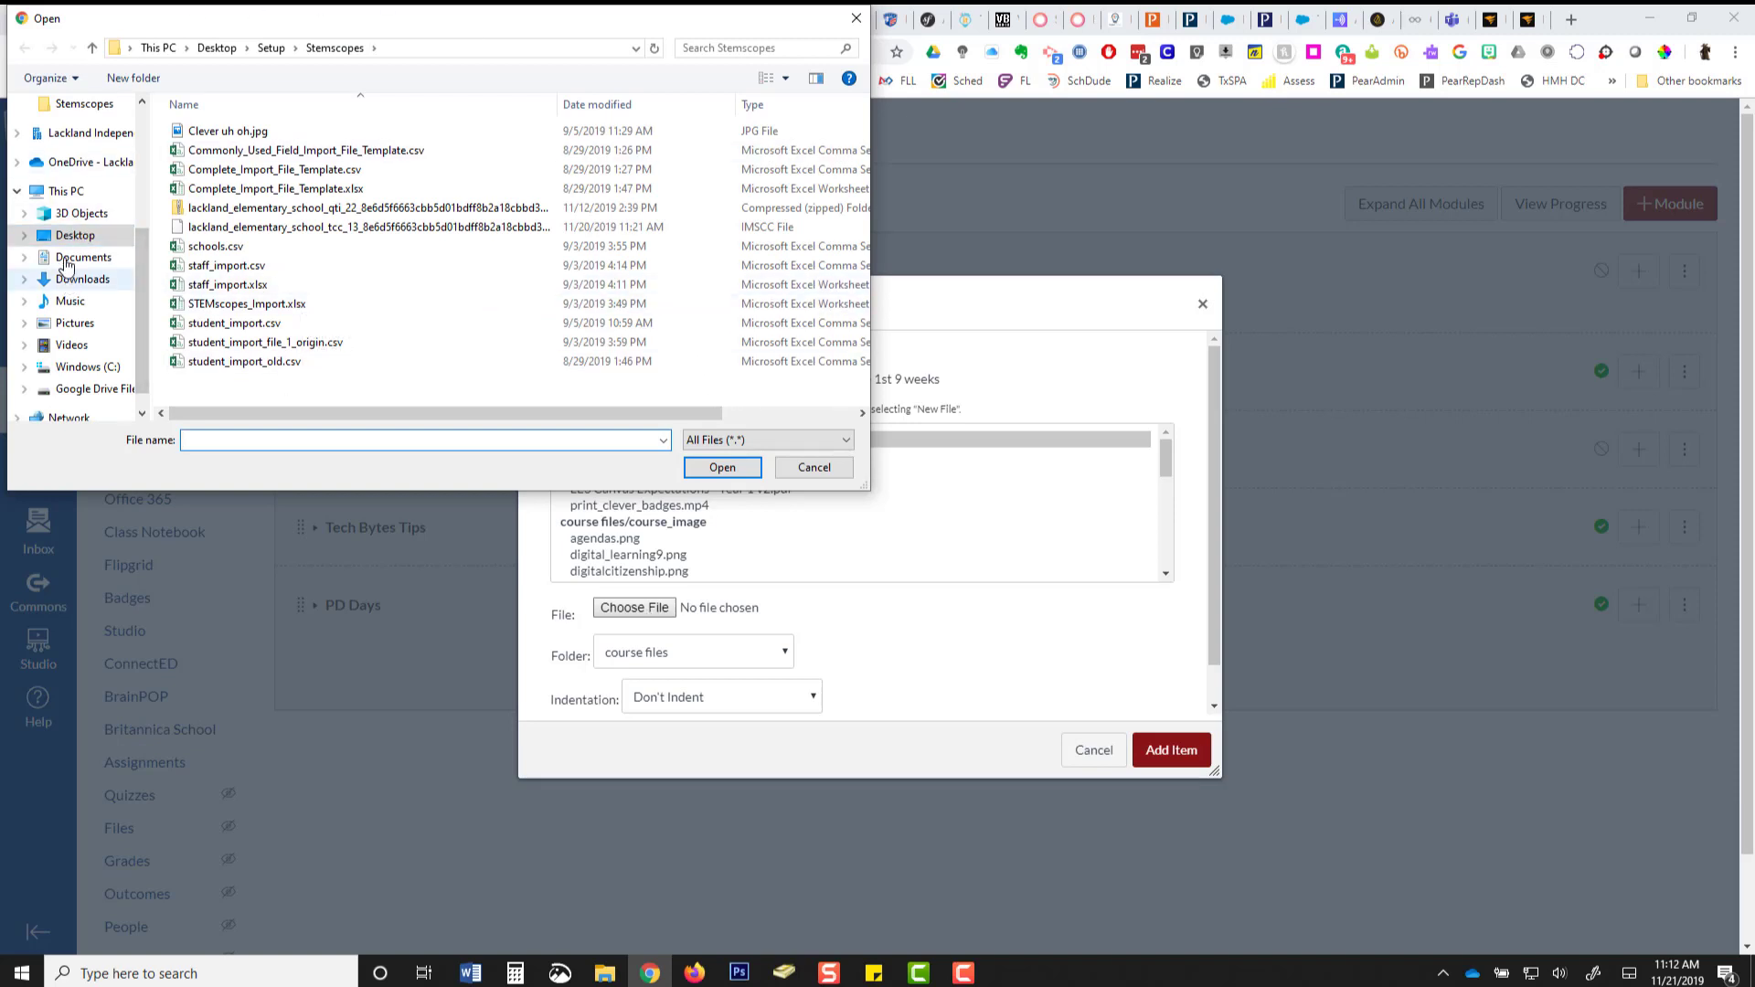
click(235, 323)
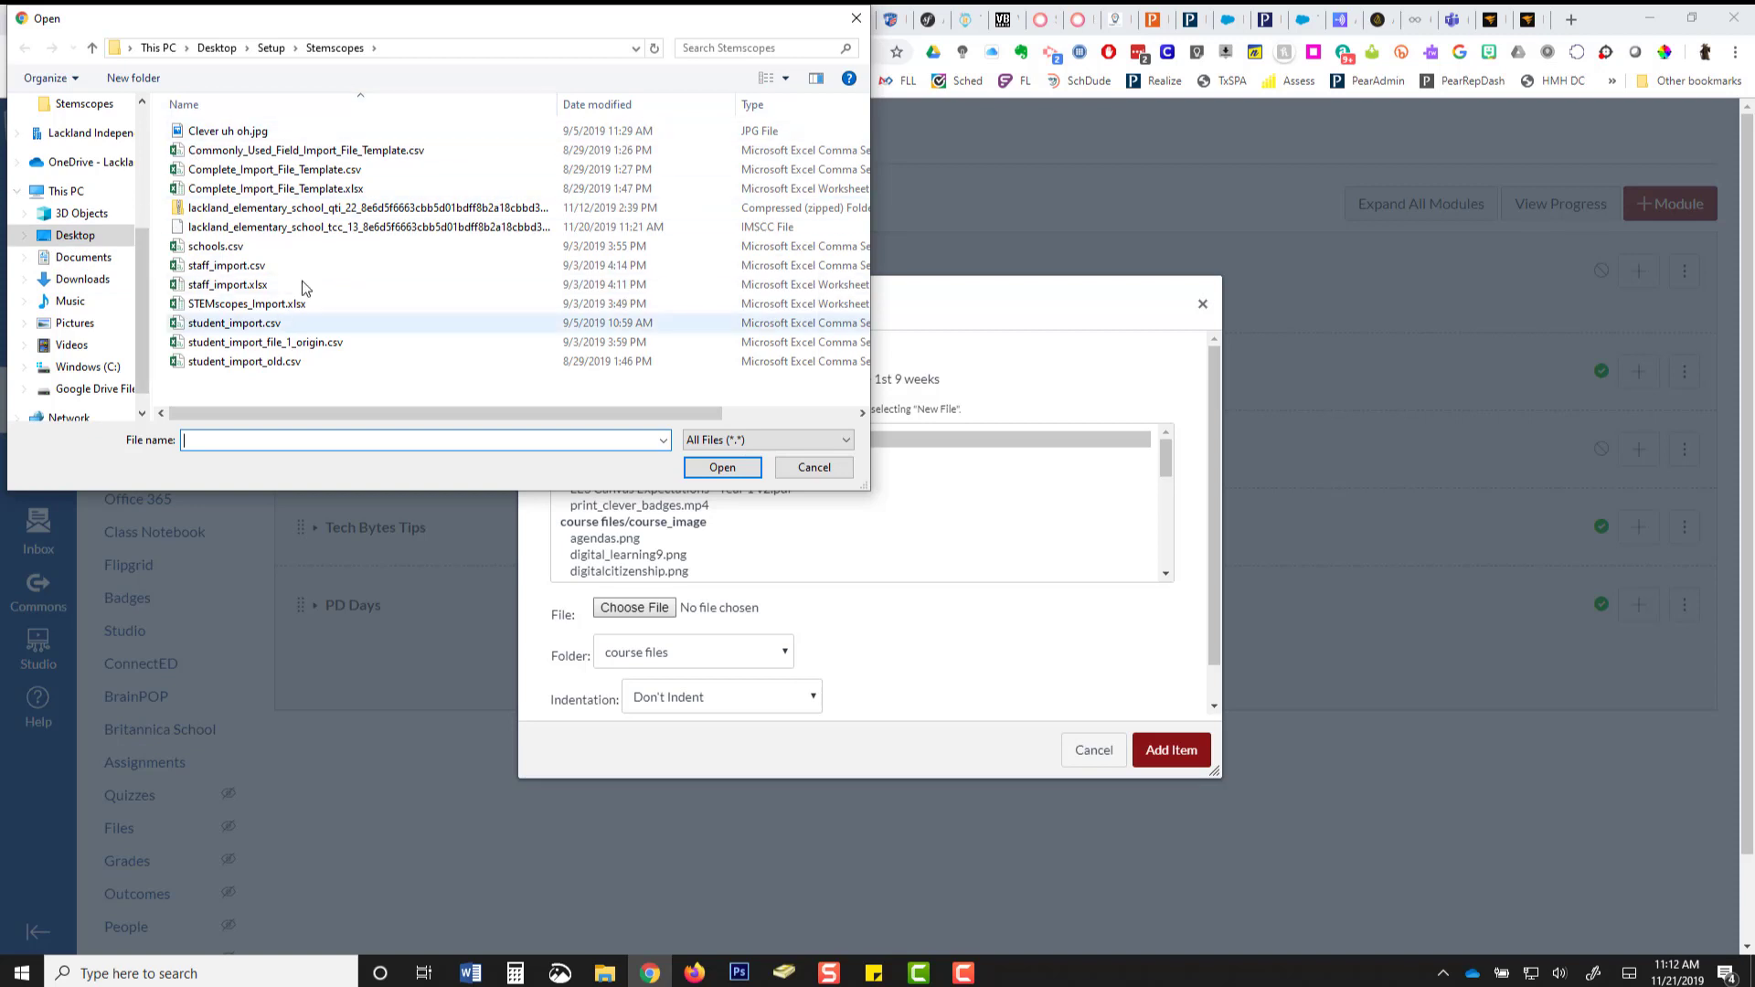
click(265, 341)
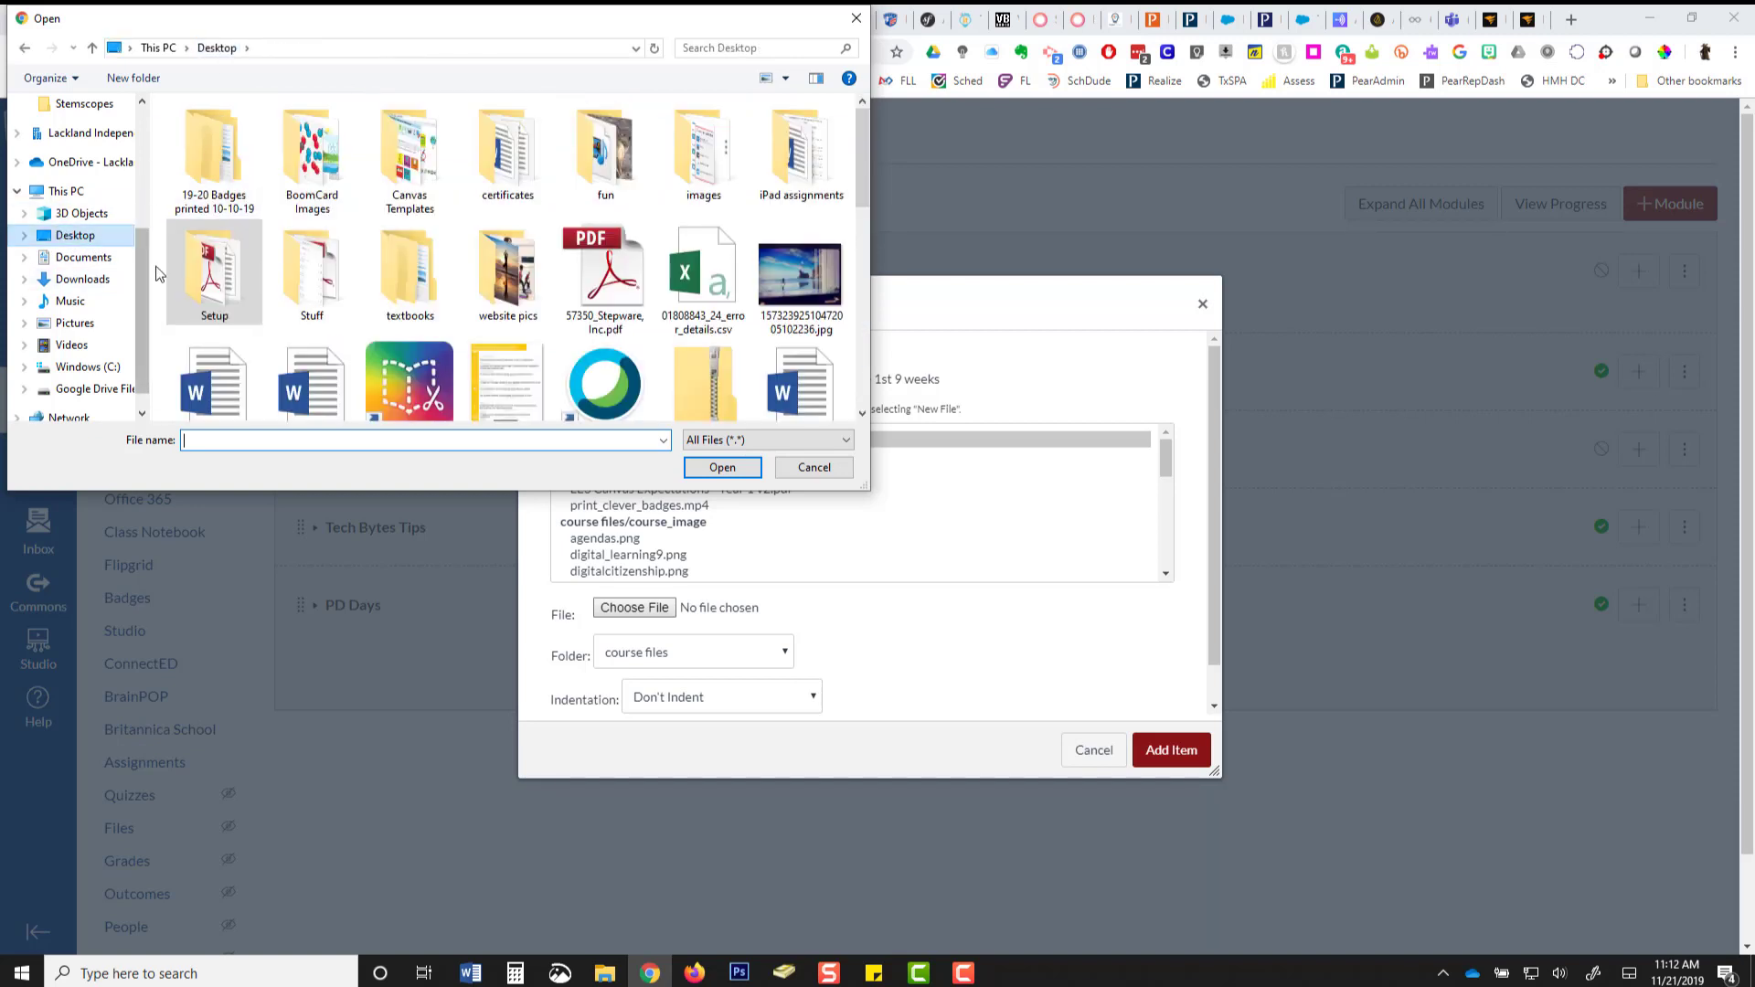
scroll(down, 3)
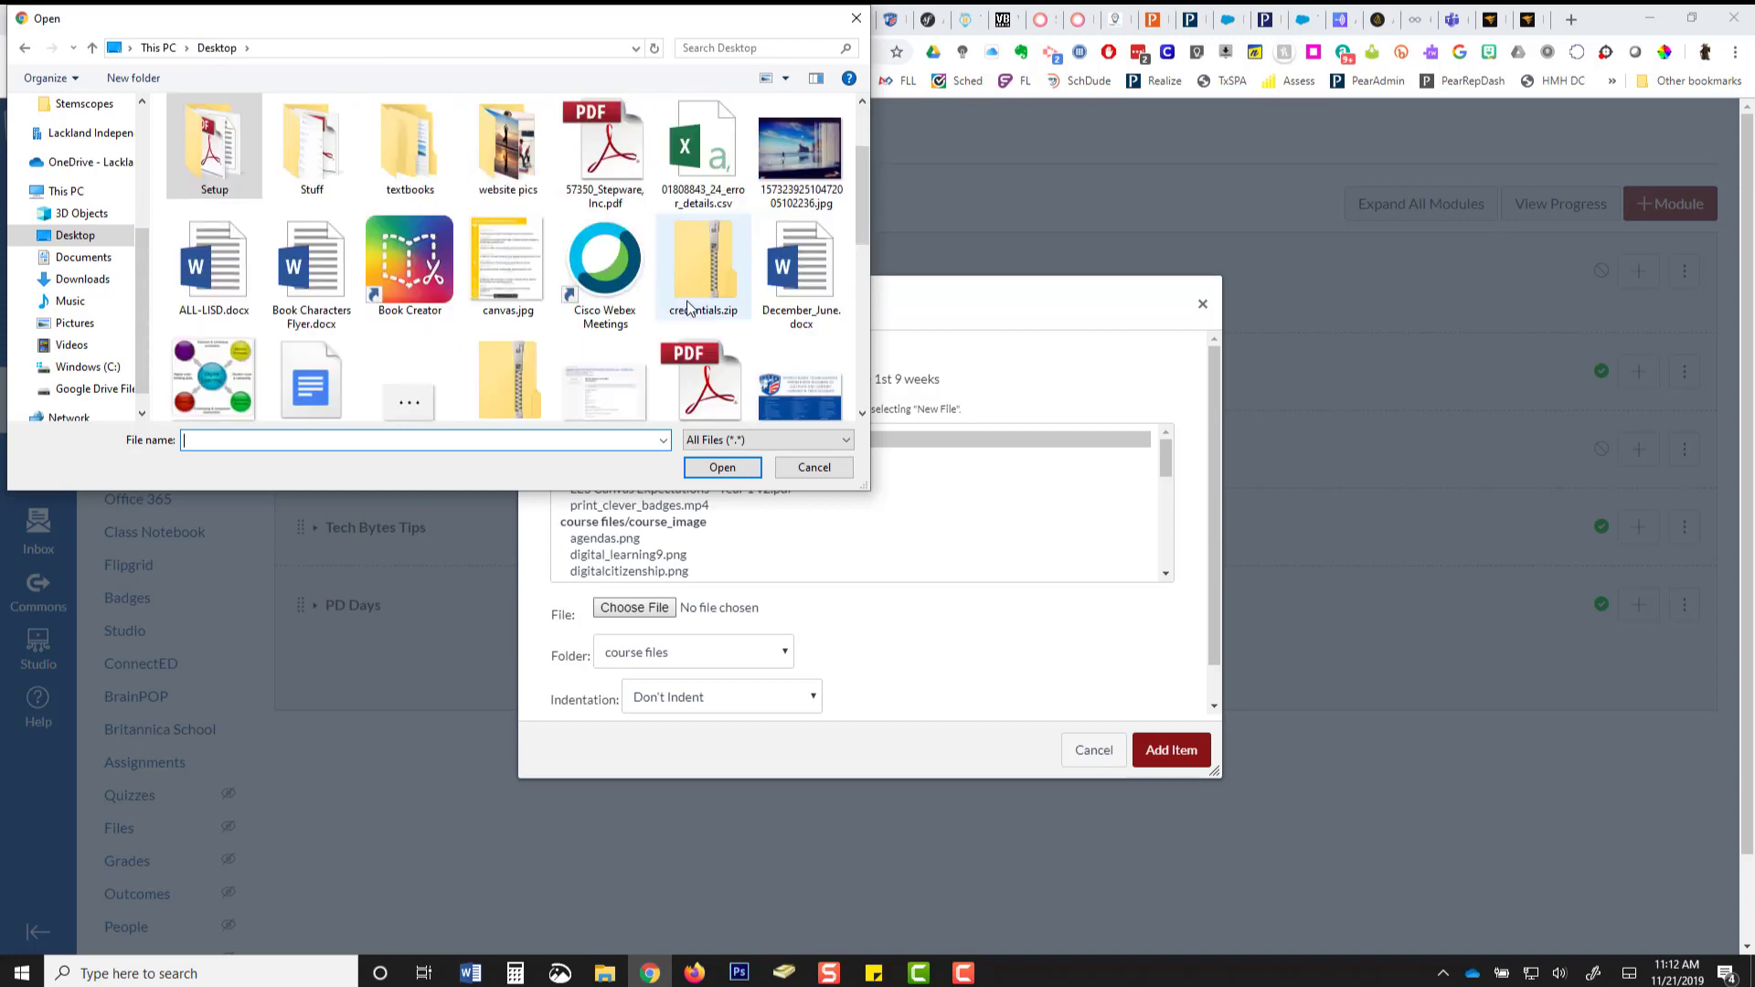
double_click(703, 258)
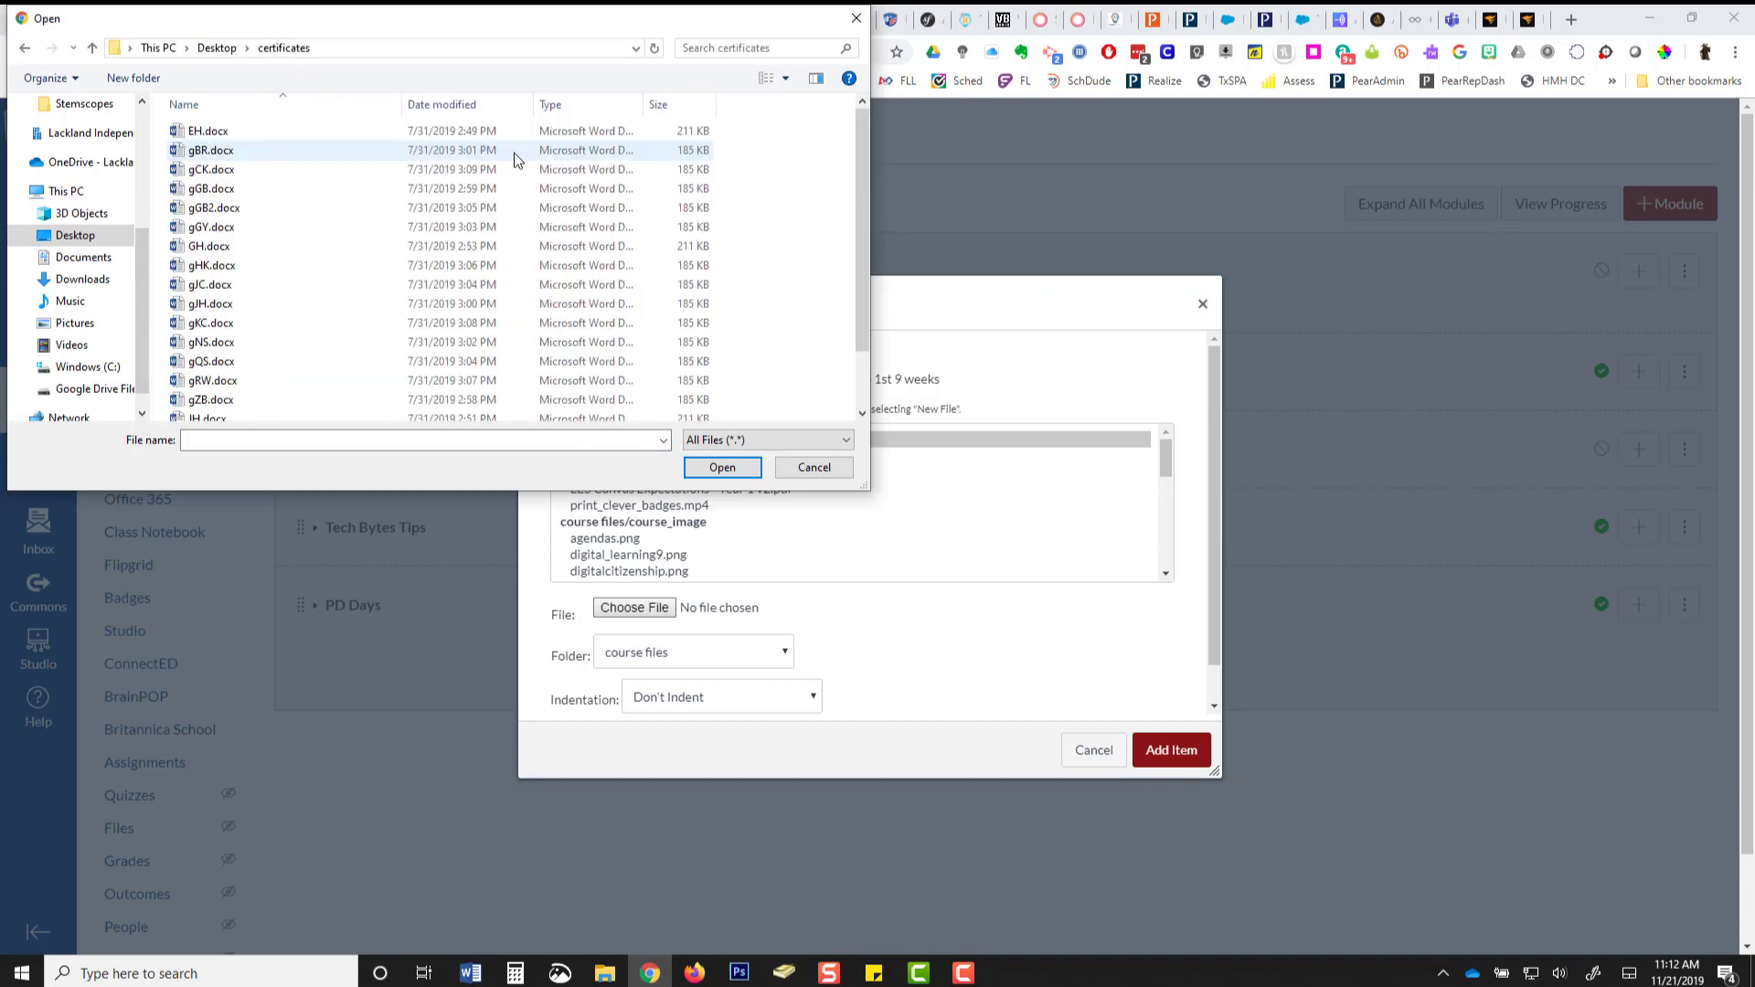
click(213, 208)
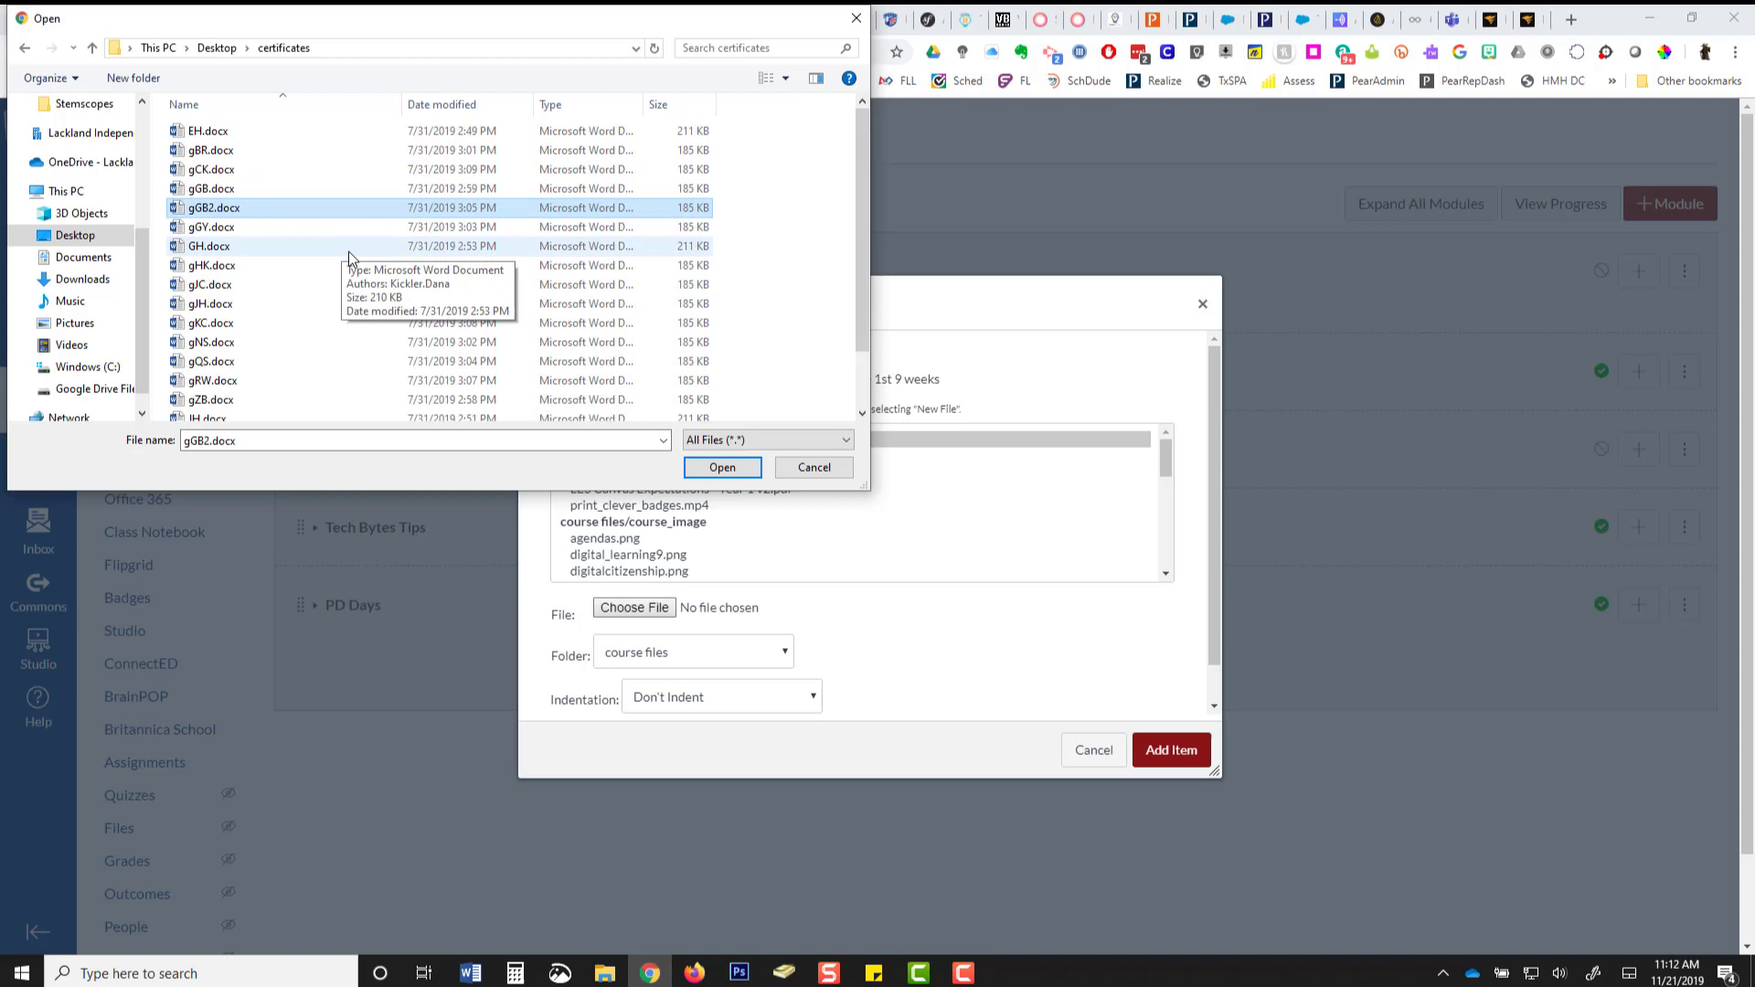
click(722, 467)
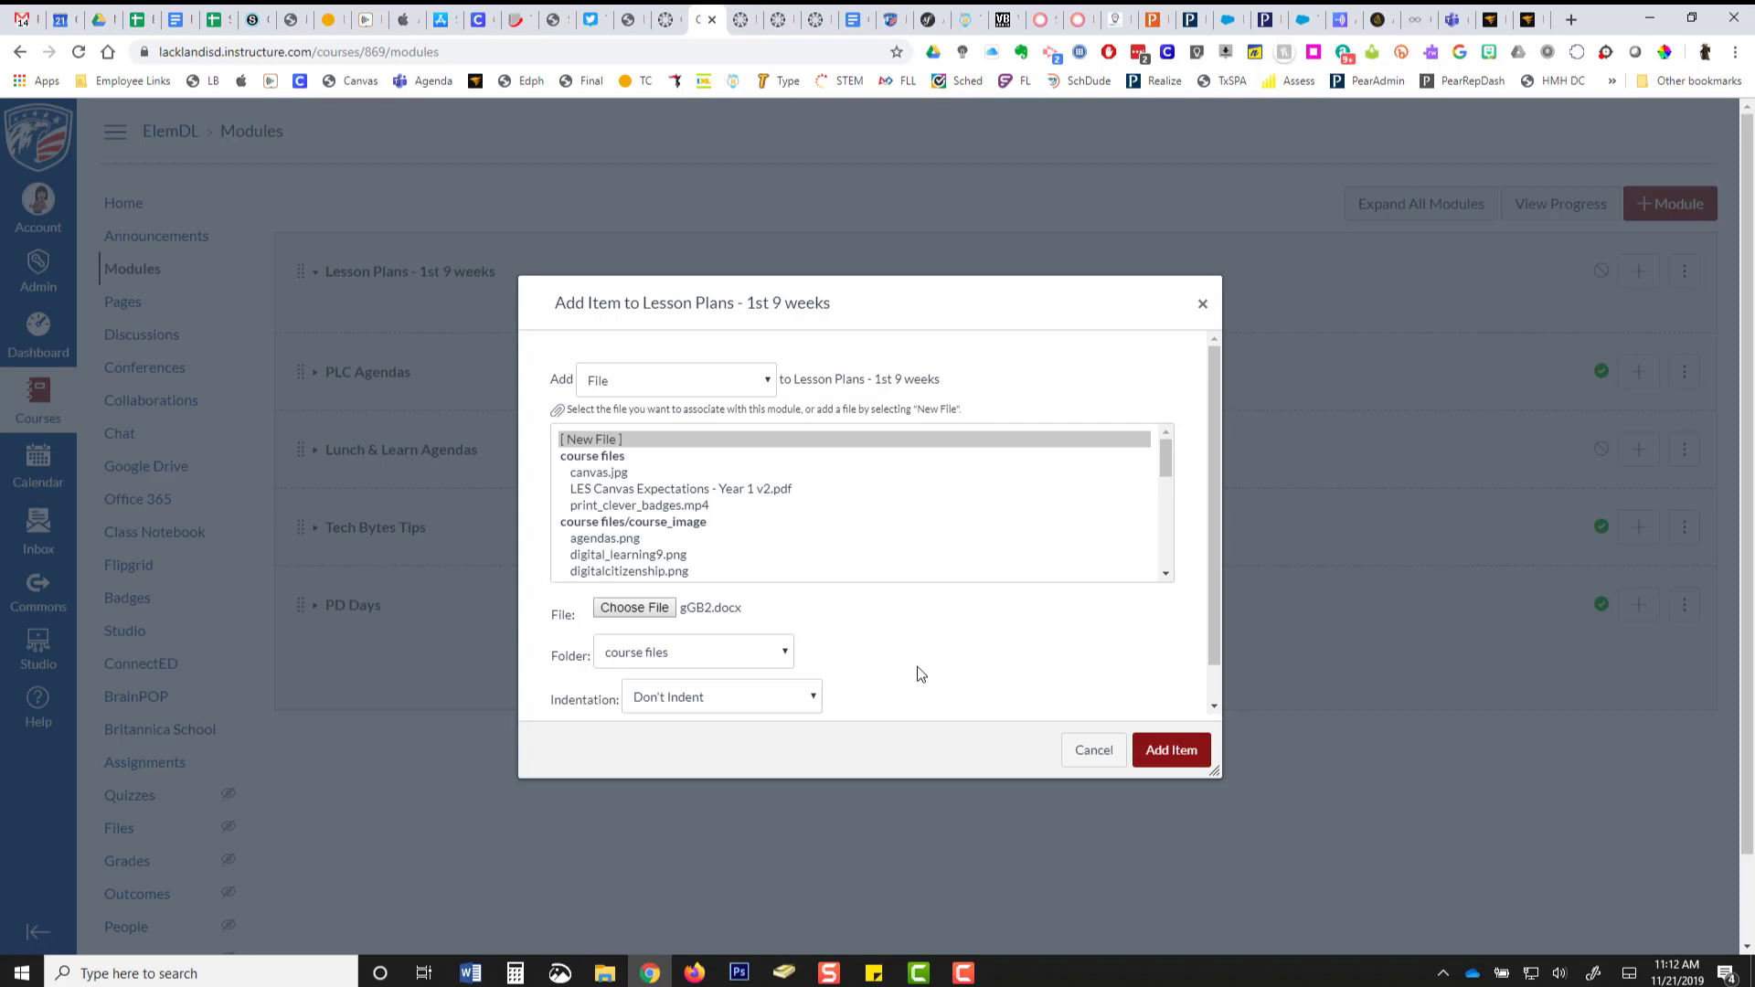
mouse_move(590, 659)
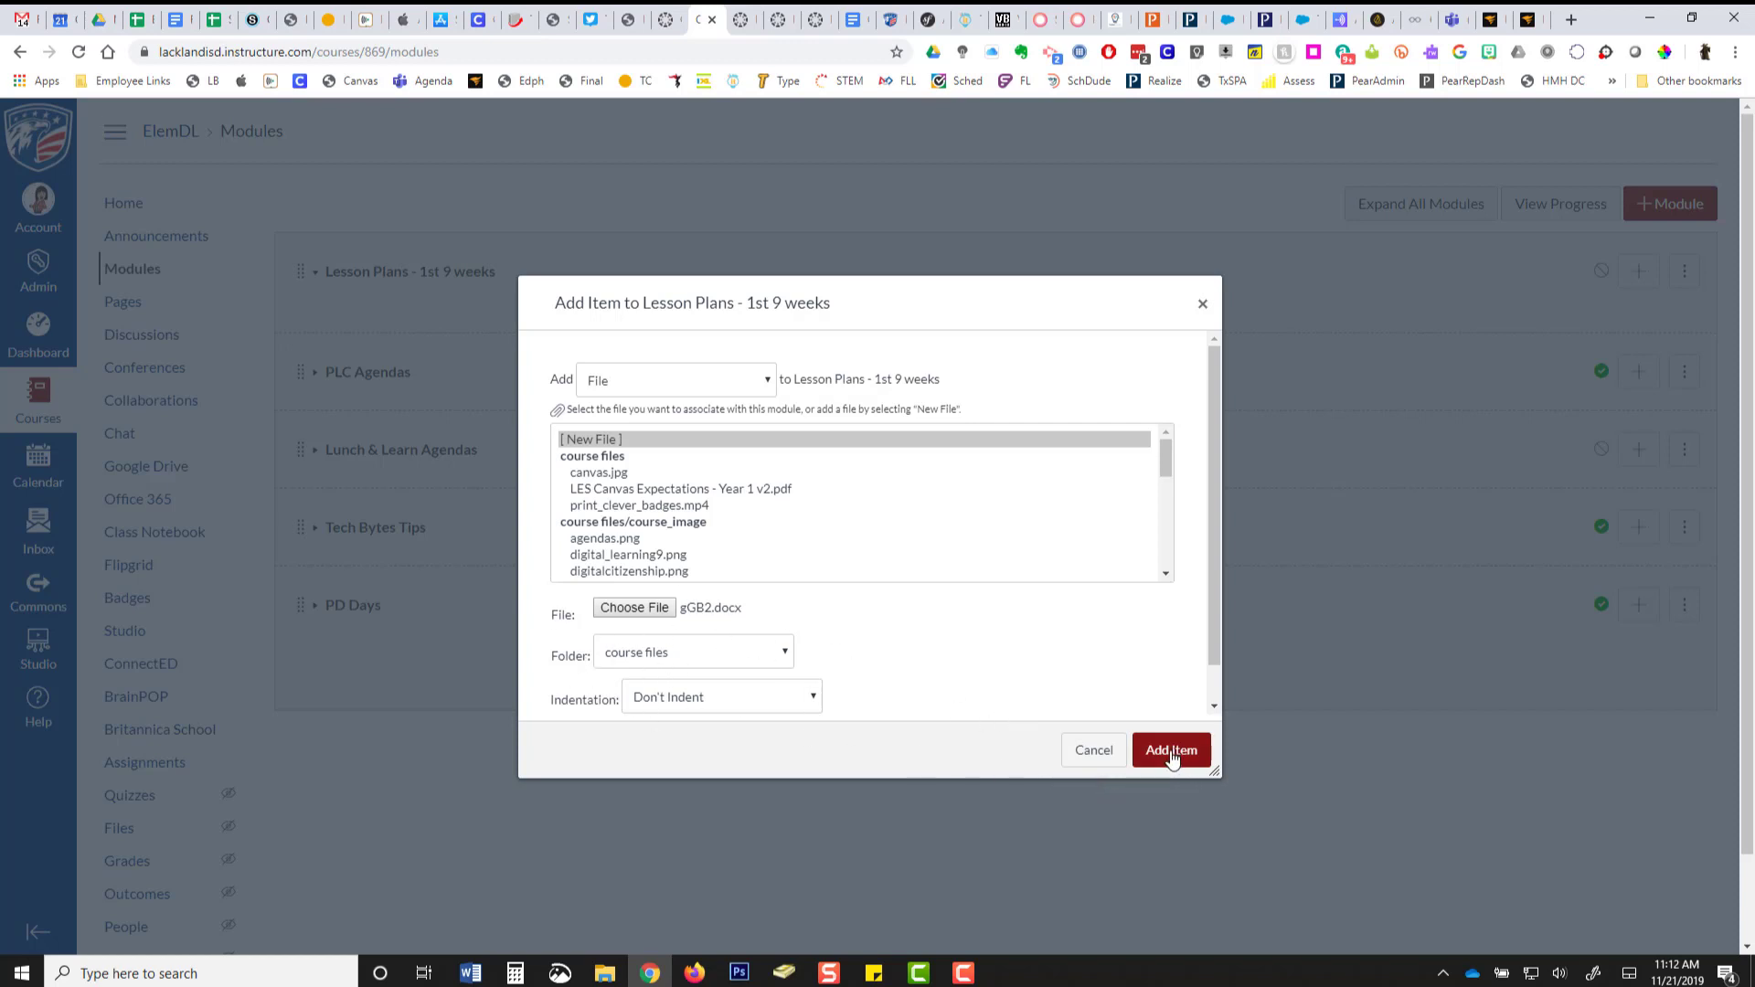
Add gGB2.docx to the Lesson Plans - 1st 9 weeks module.
click(1172, 749)
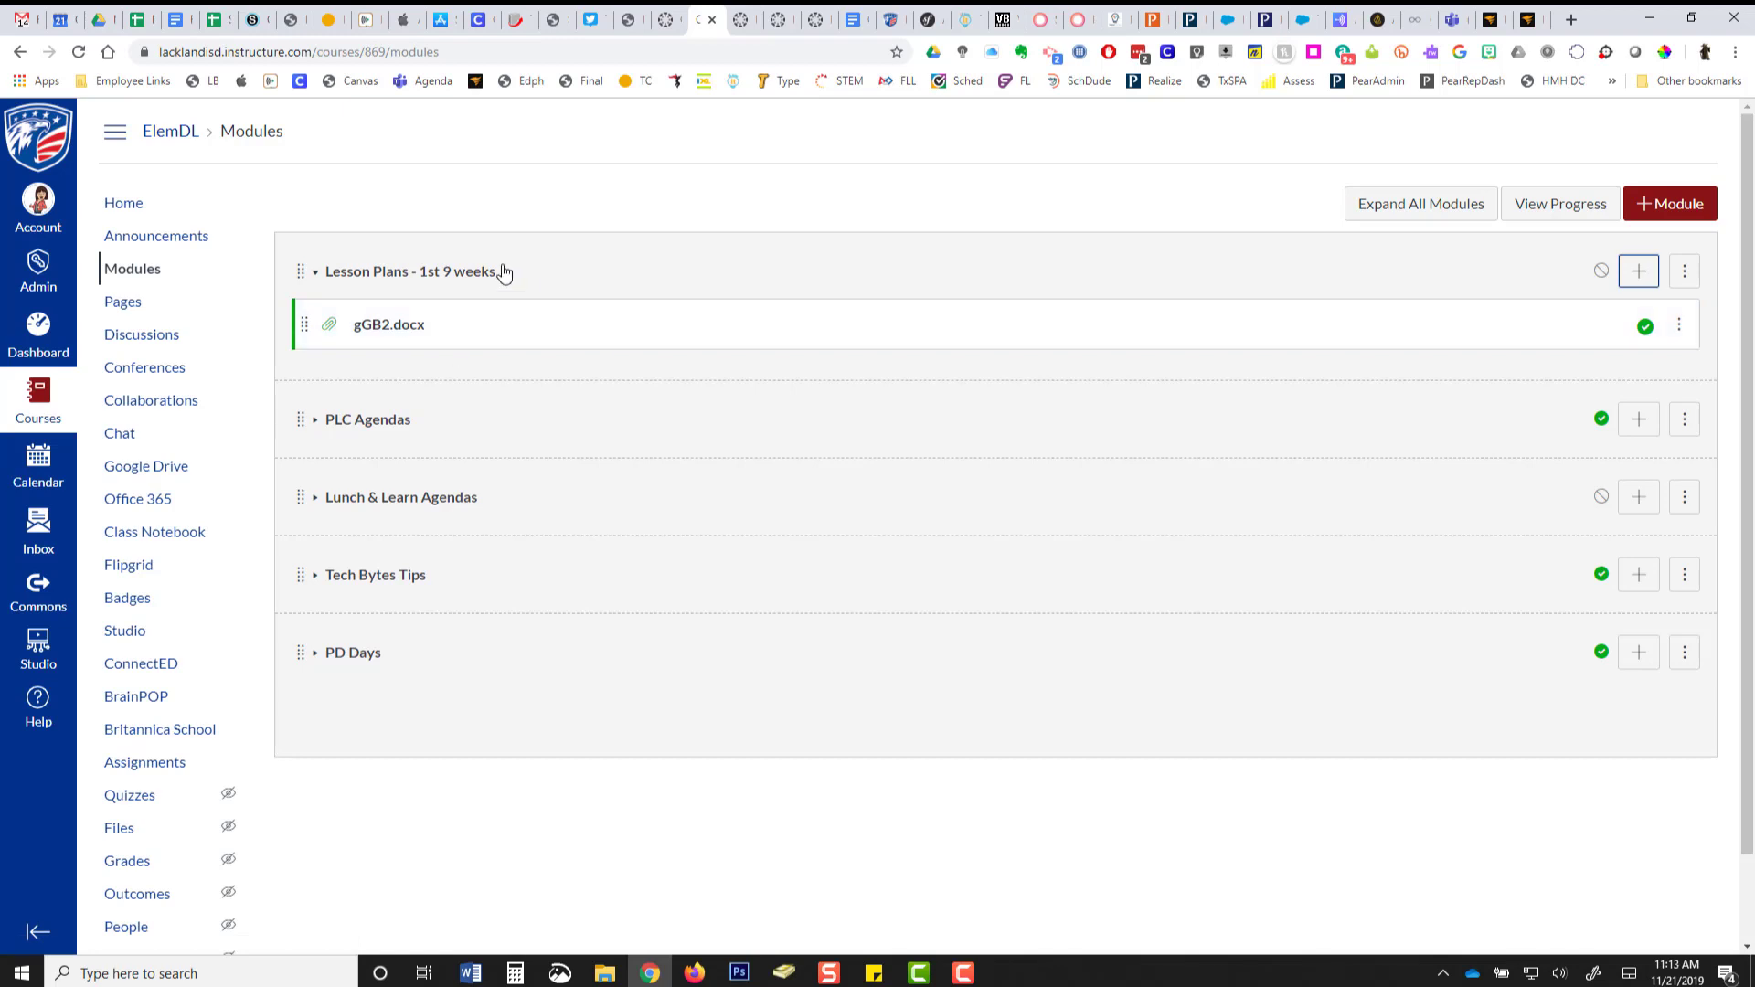
mouse_move(411, 266)
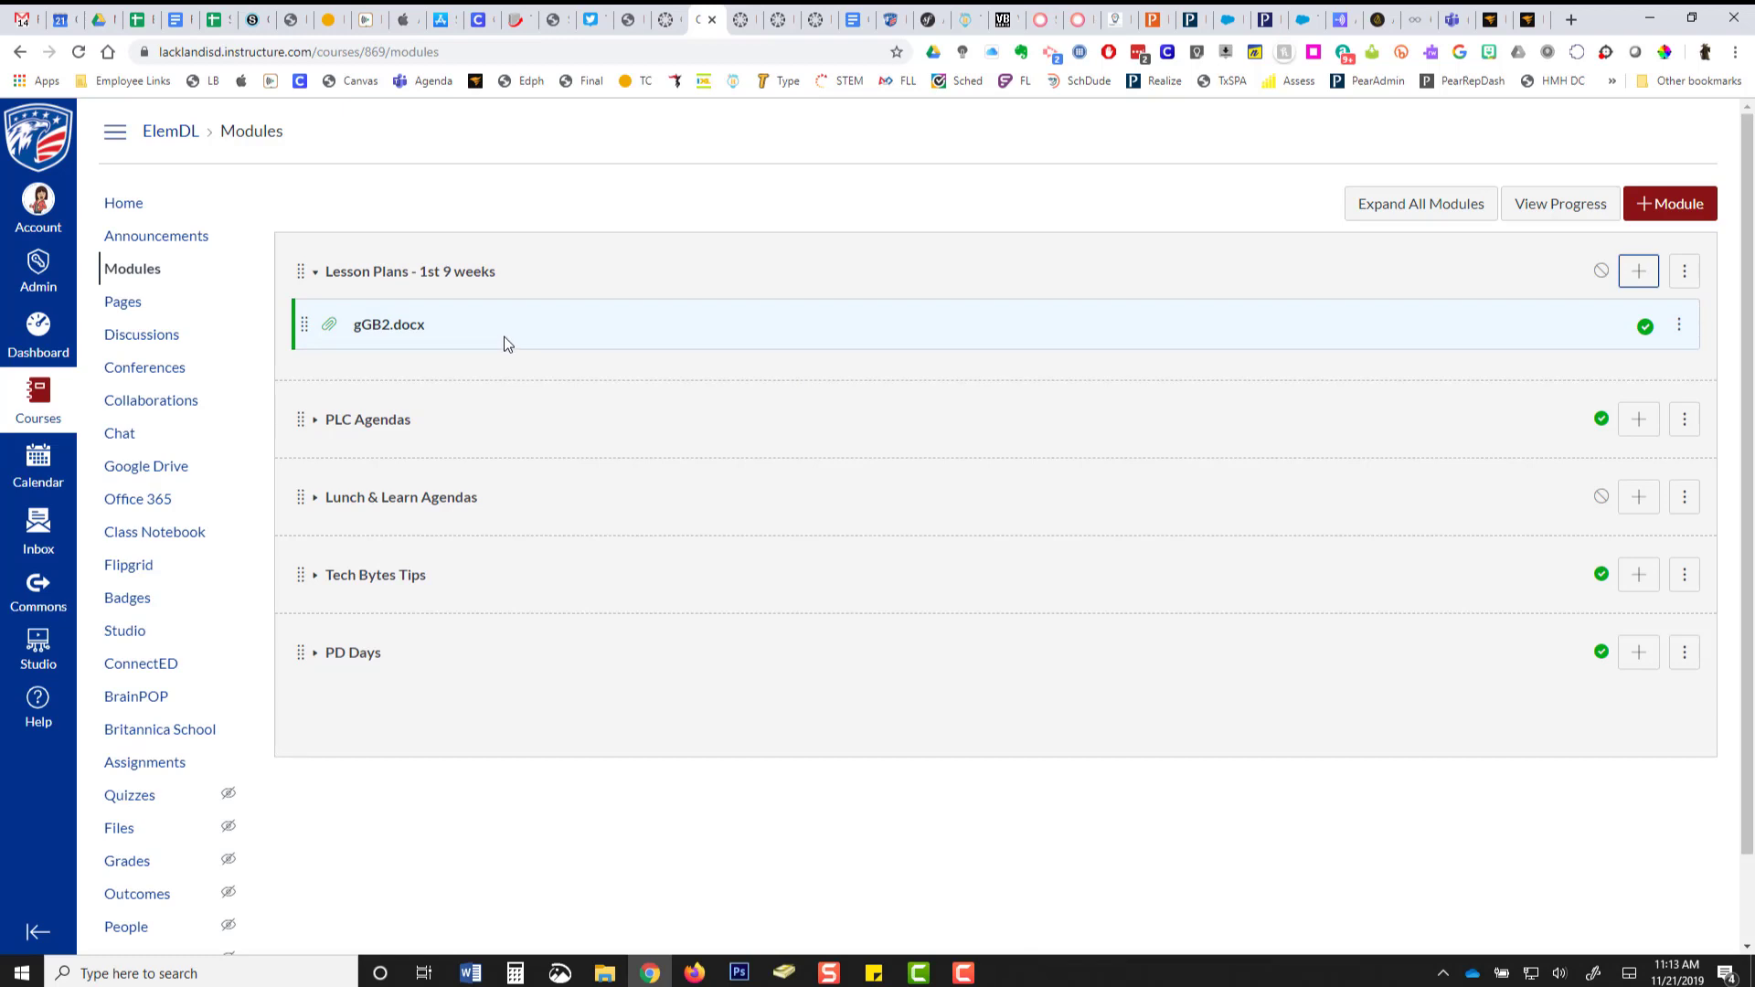
mouse_move(430, 338)
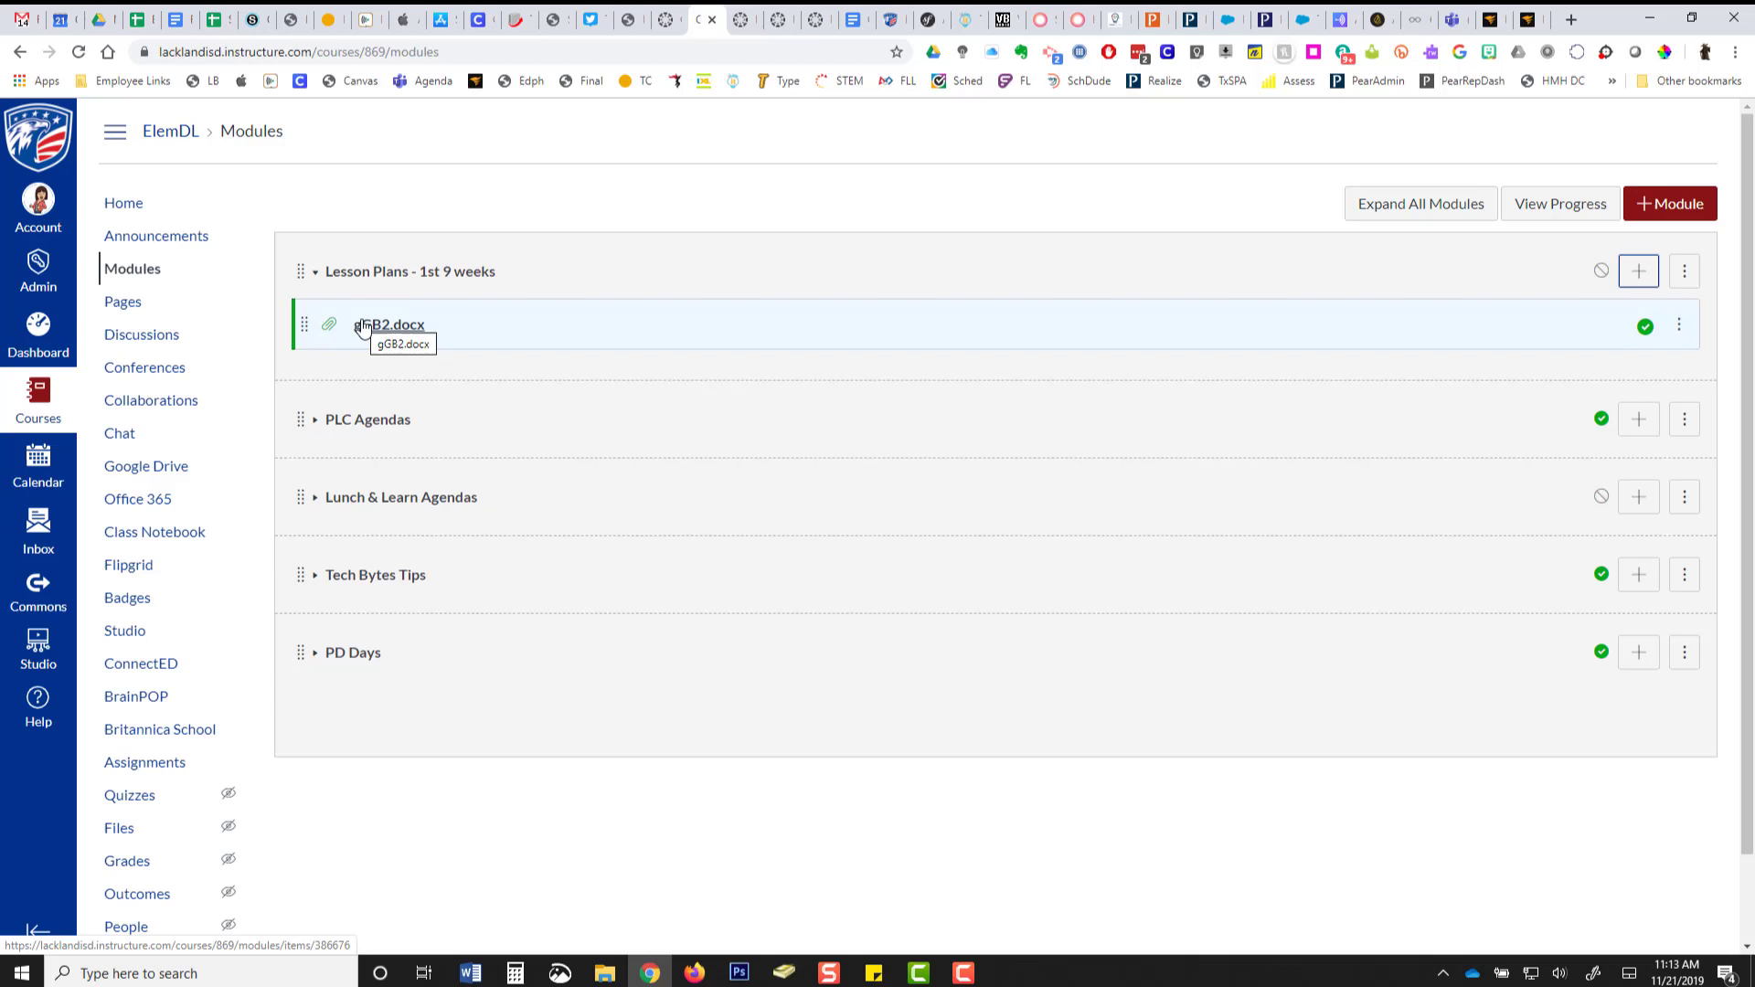
mouse_move(500, 373)
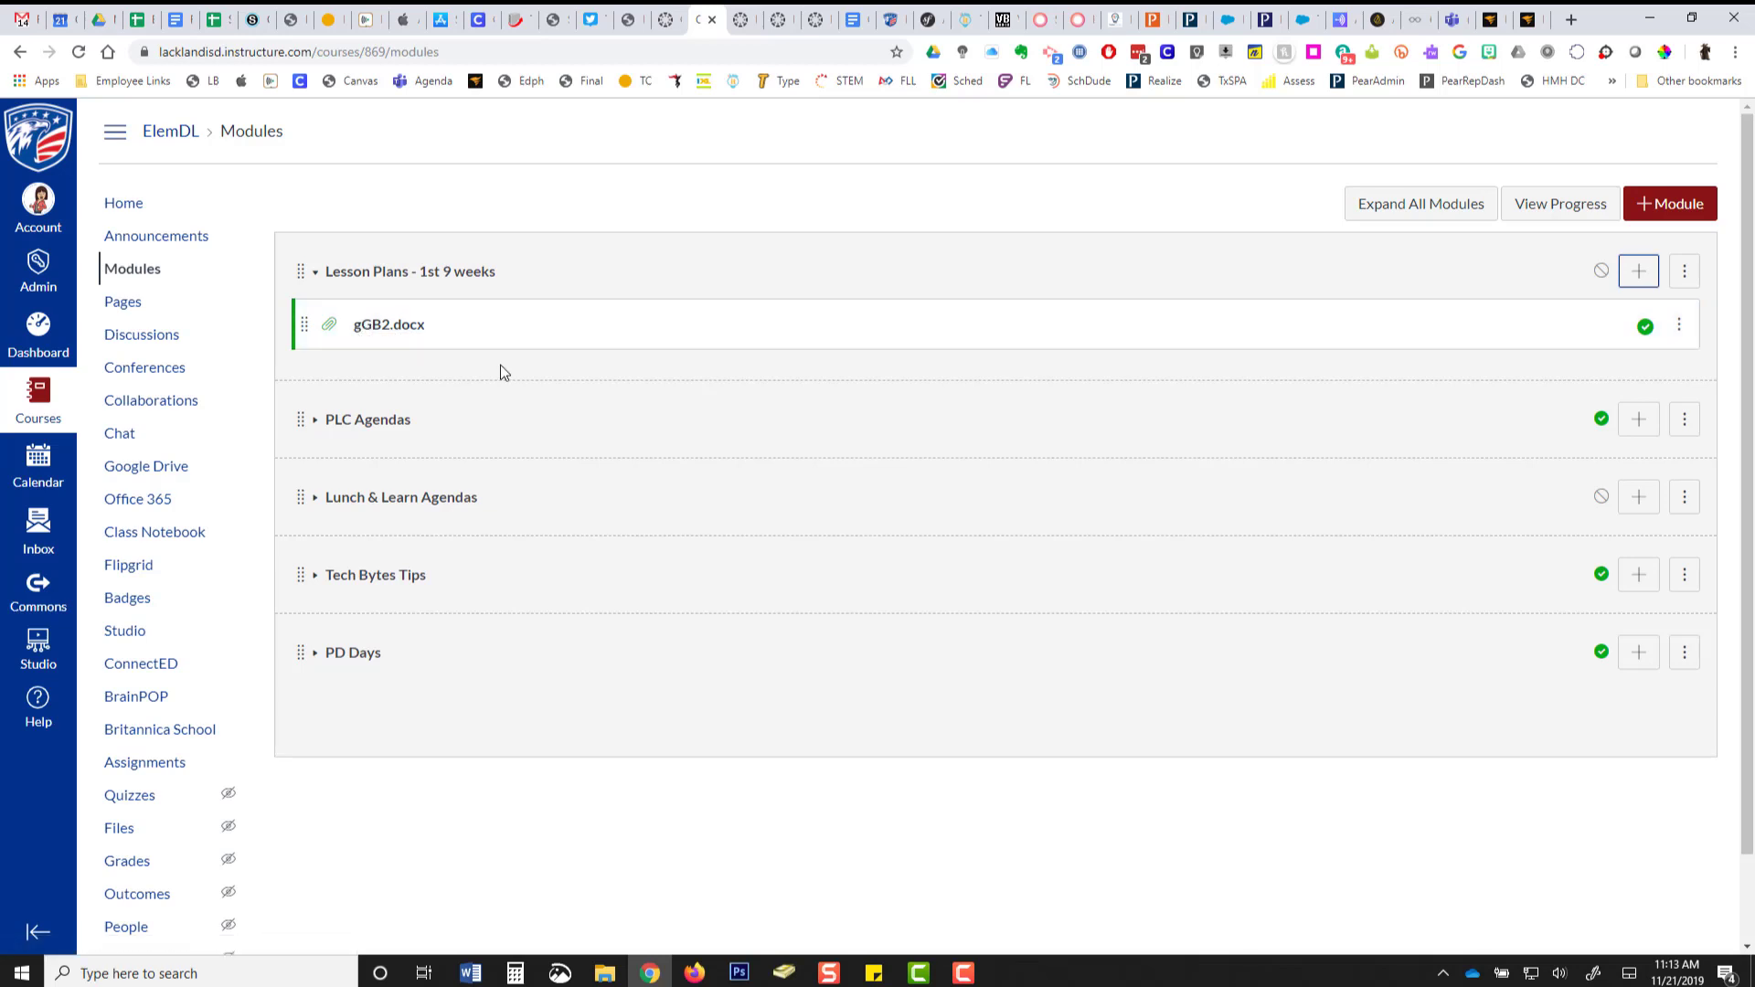
mouse_move(1256, 406)
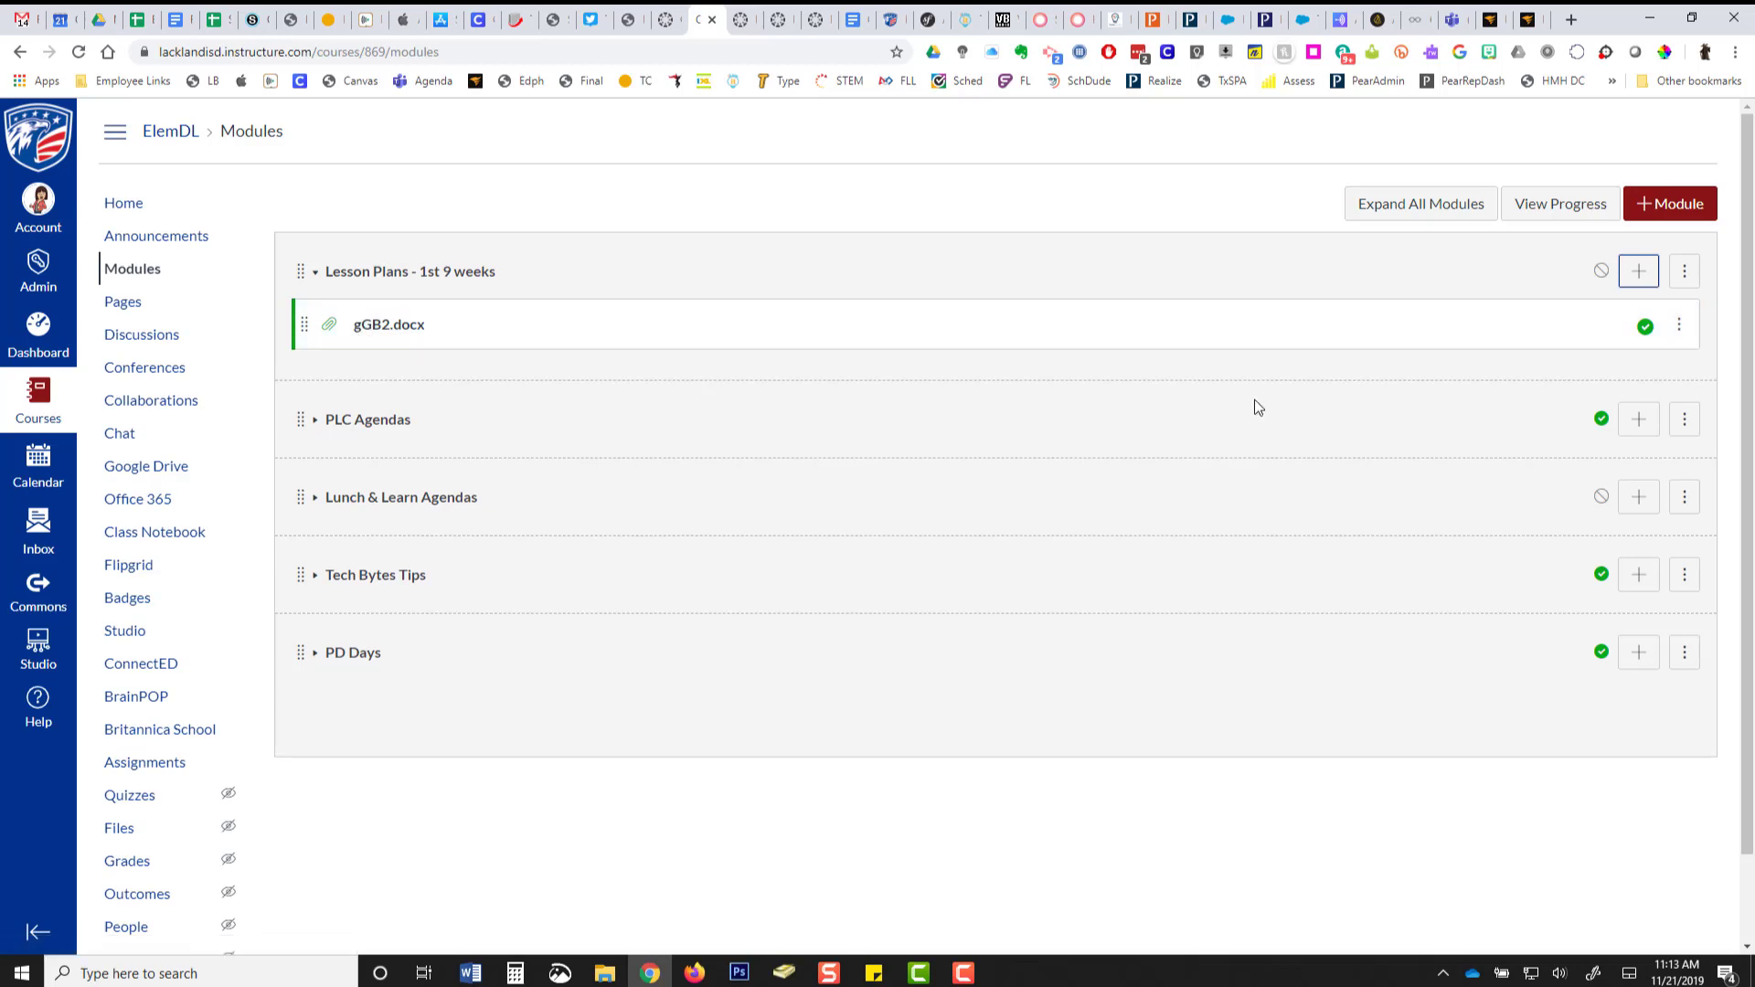
mouse_move(1556, 383)
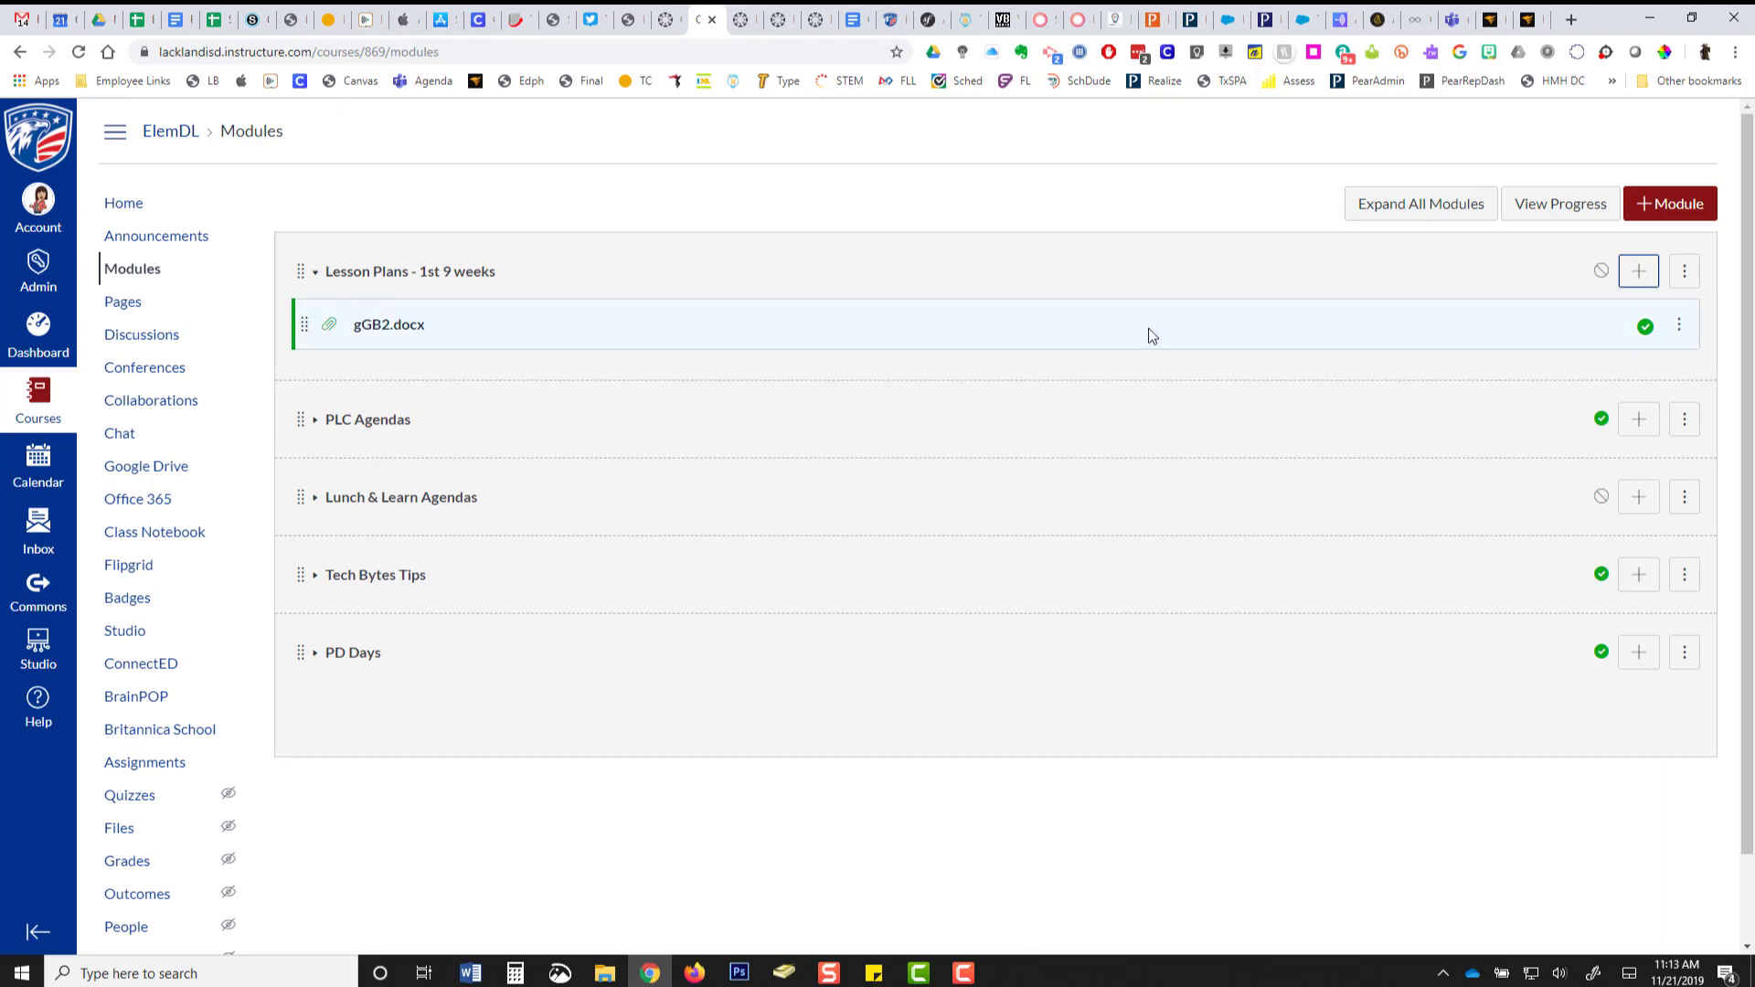
mouse_move(913, 364)
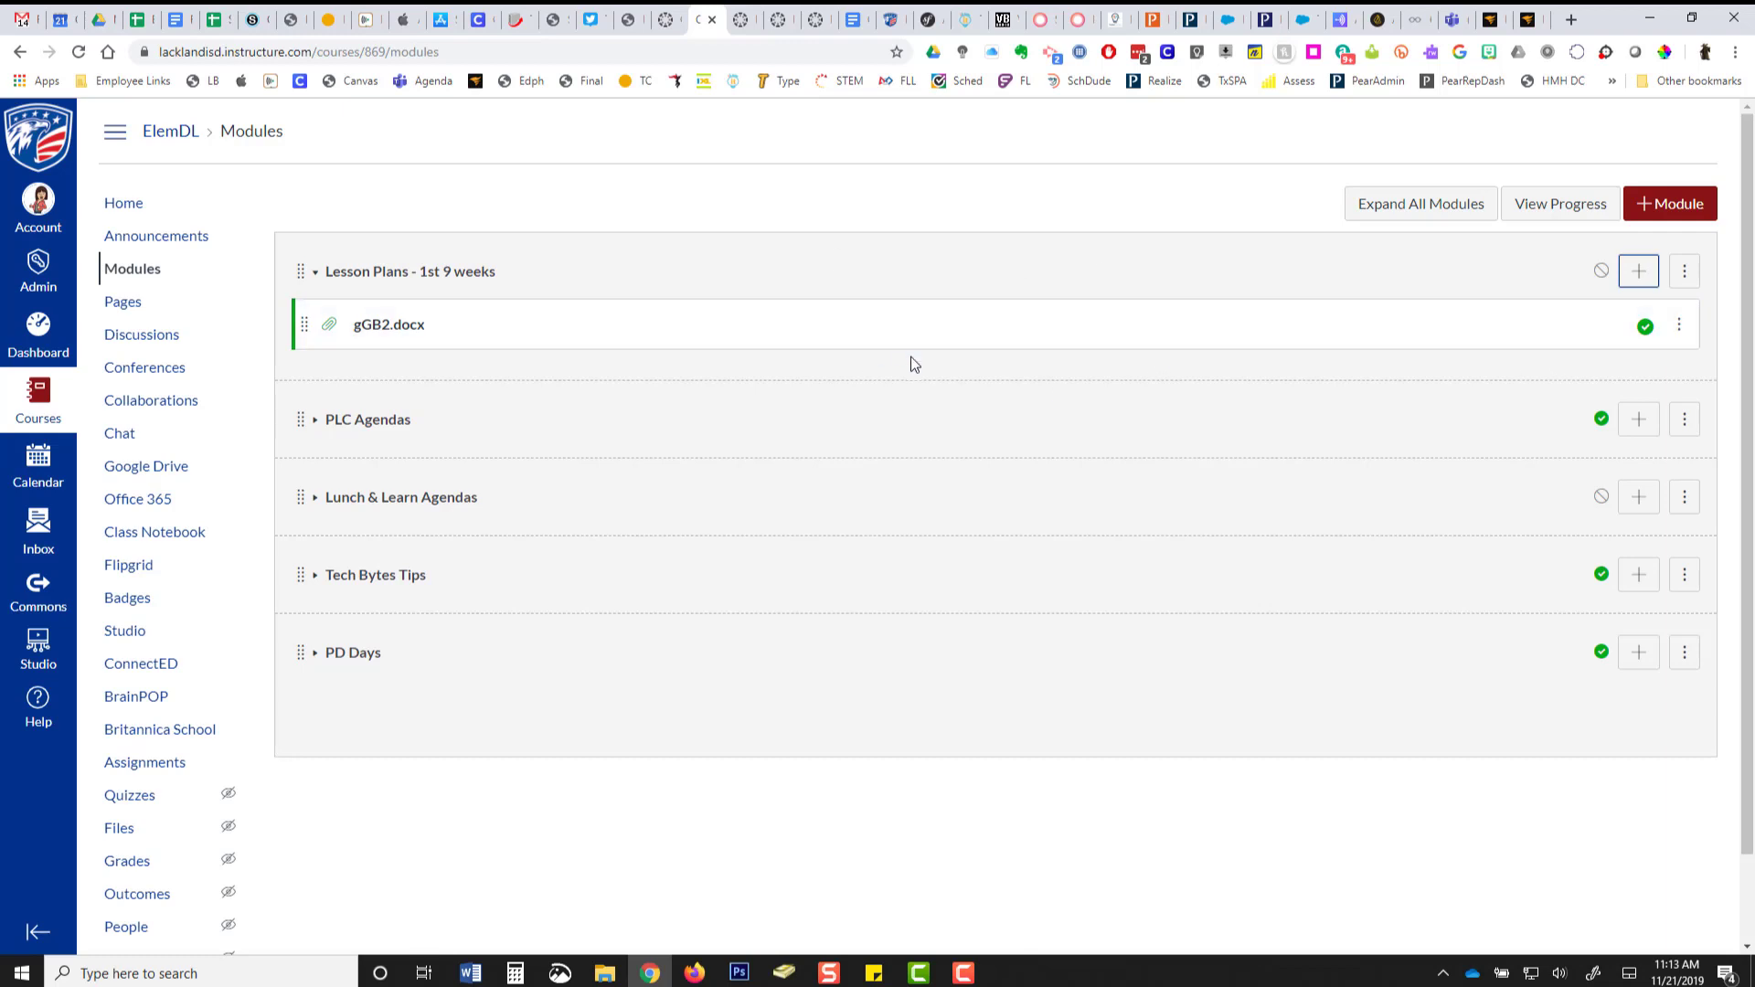
mouse_move(1540, 364)
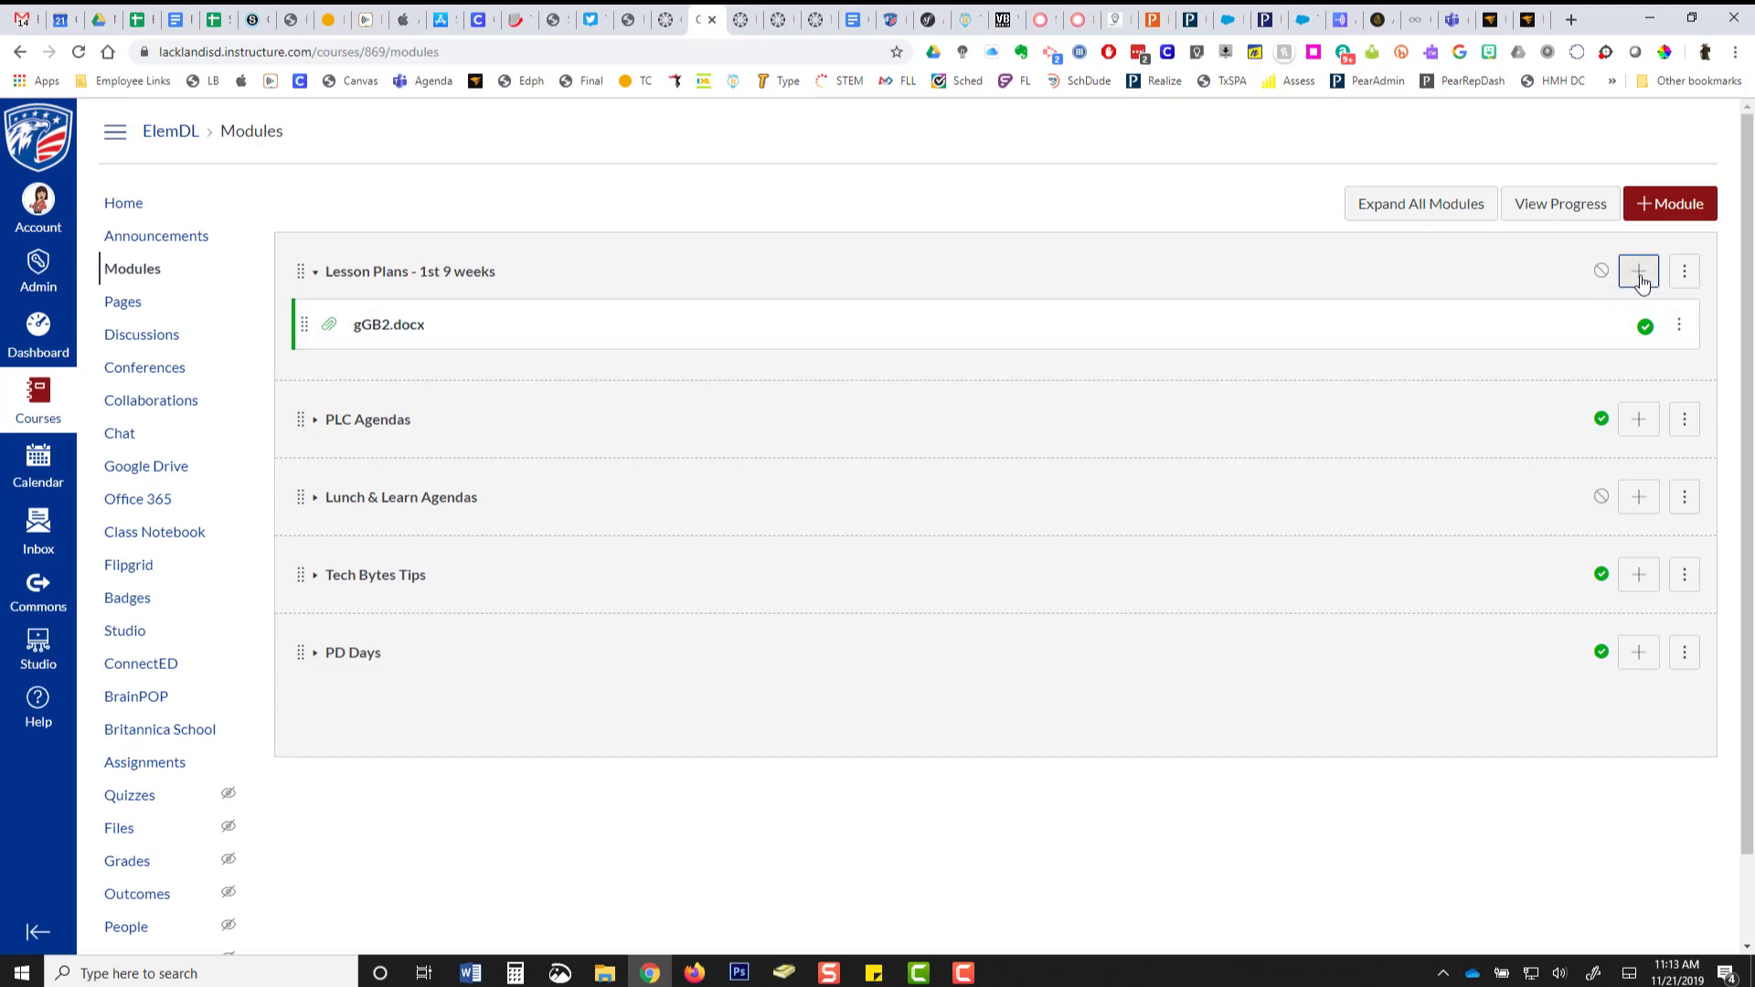
mouse_move(1657, 314)
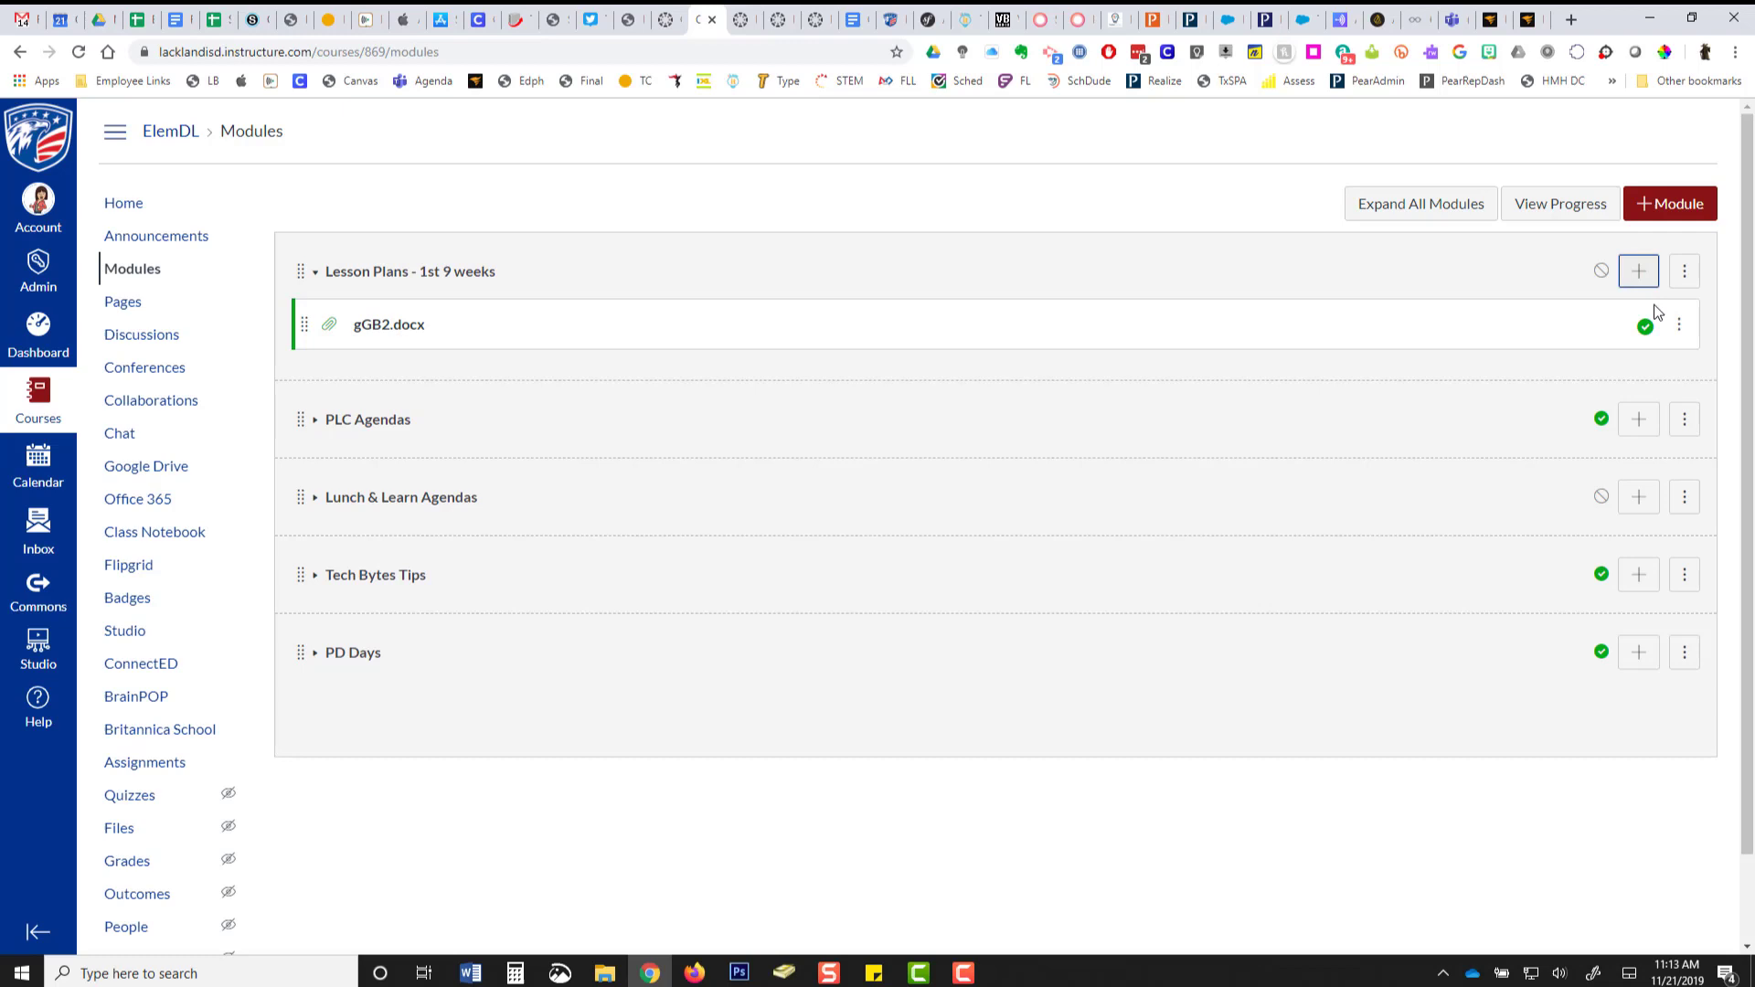
Start another Lesson Plans item as External Tool and scroll to the Google Drive tools.
click(1637, 271)
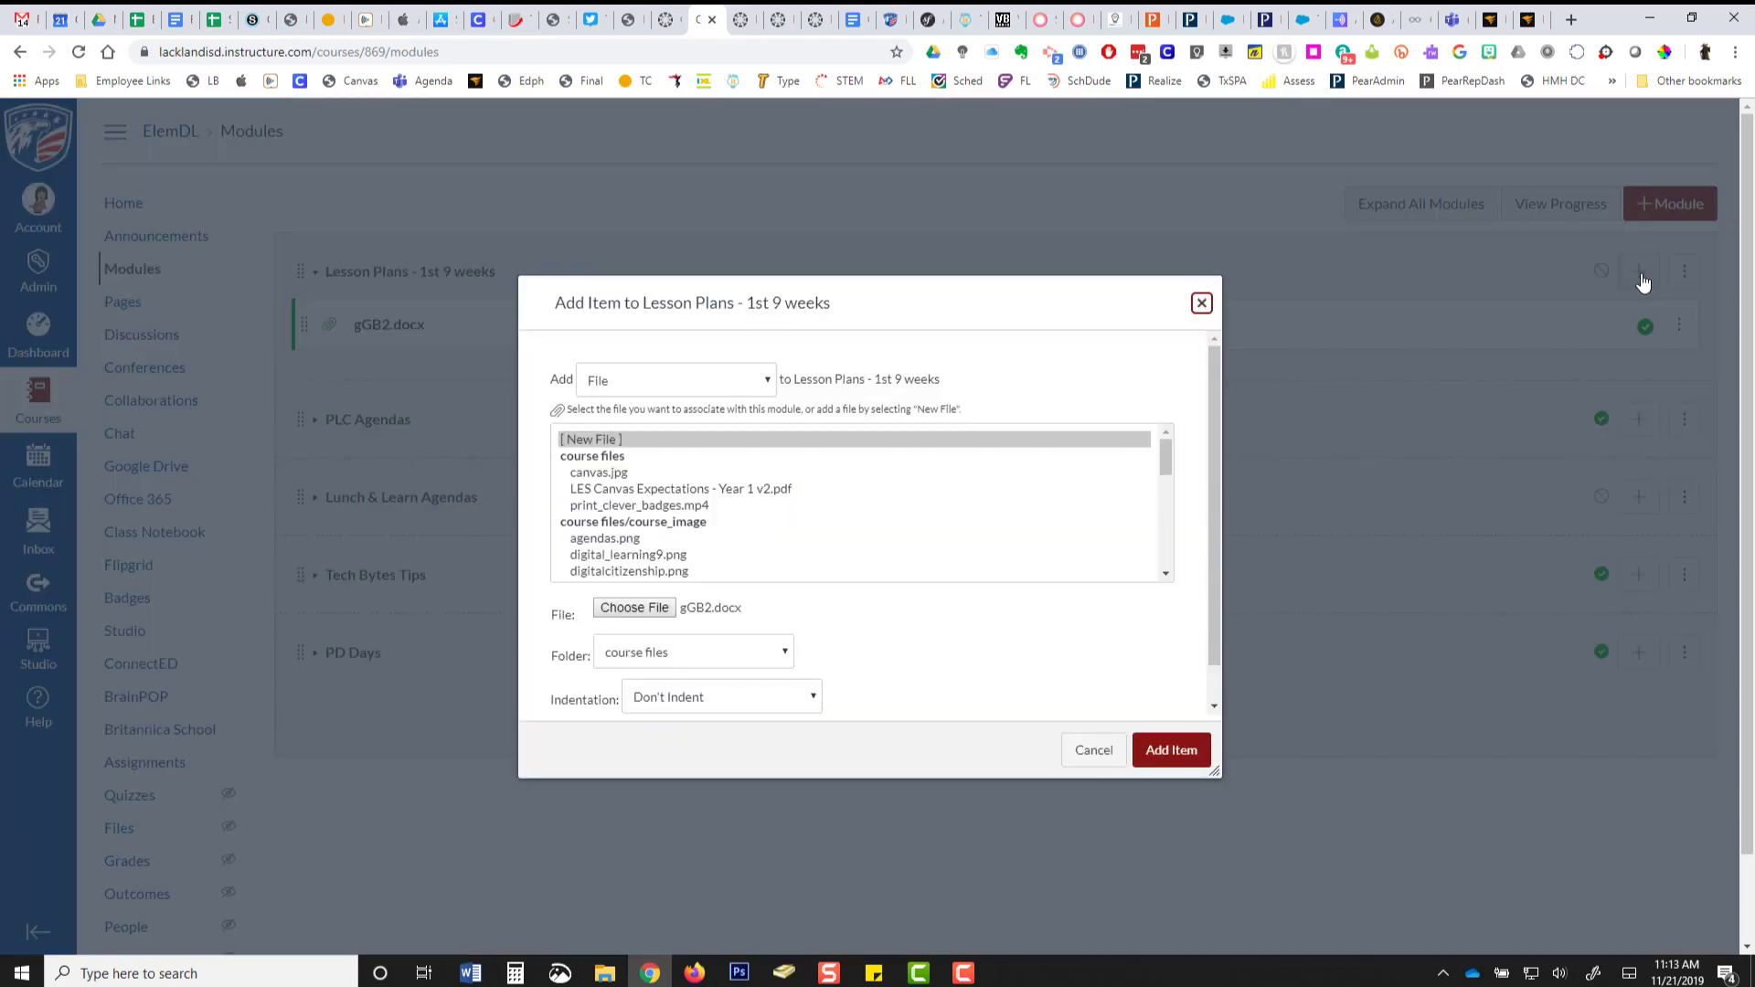
mouse_move(778, 399)
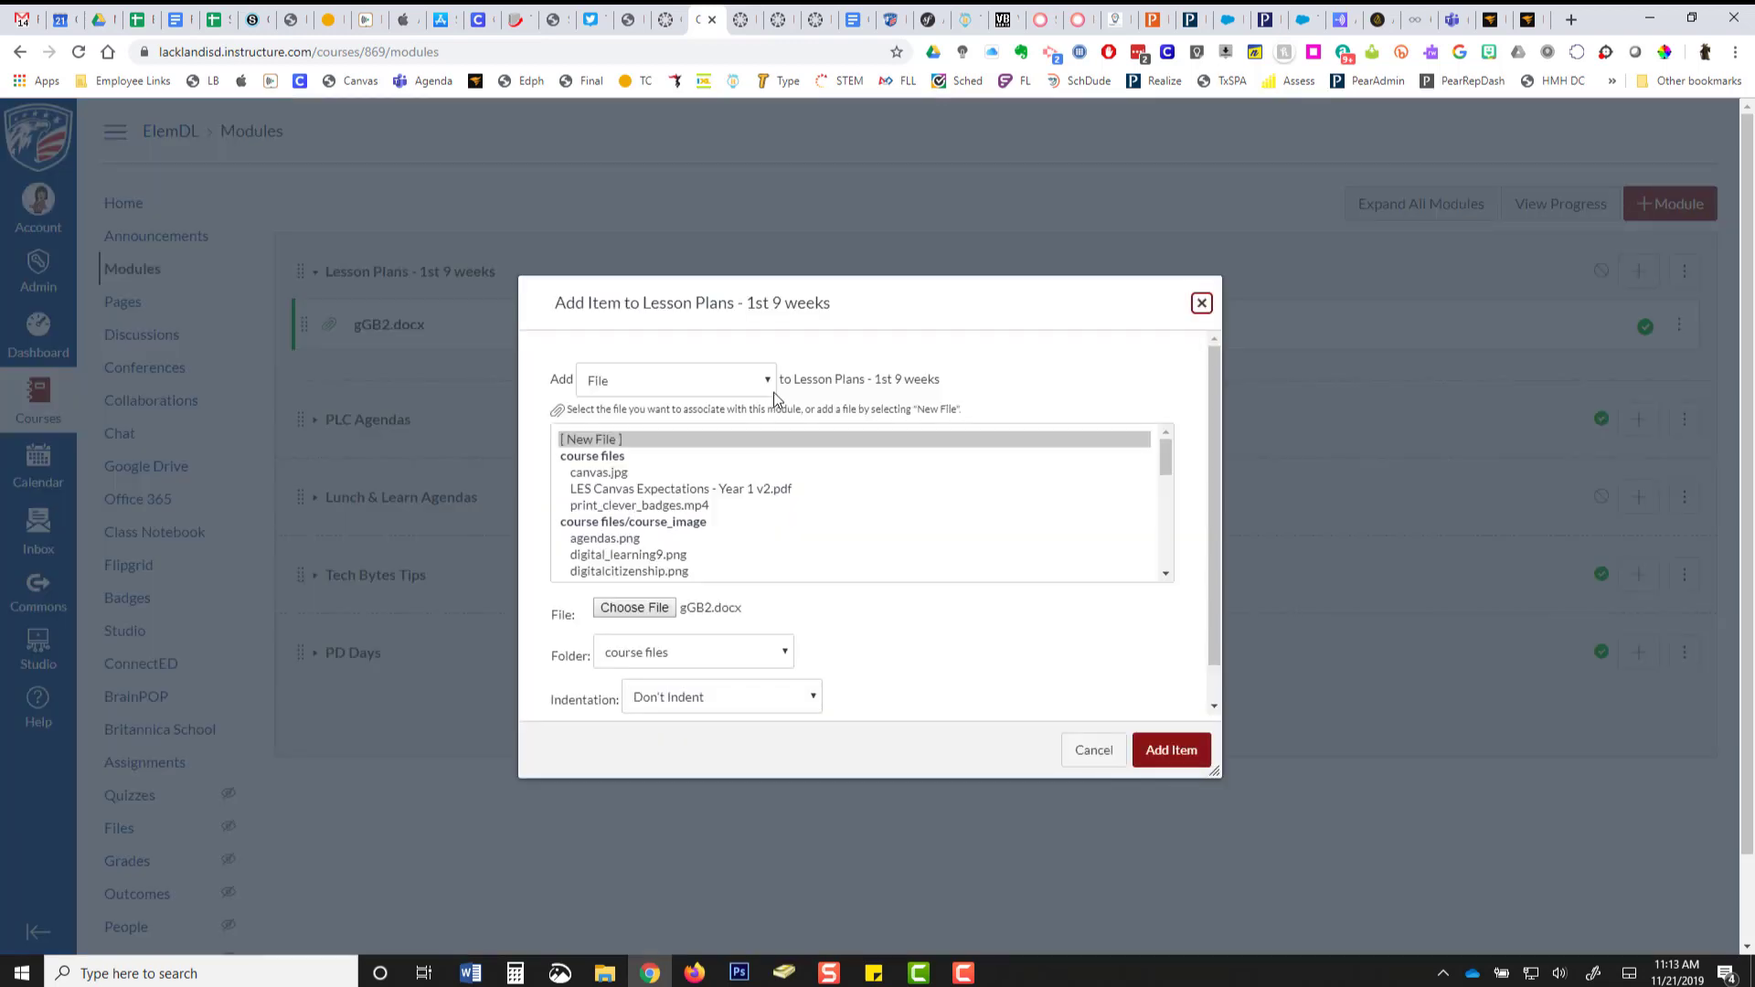
click(675, 380)
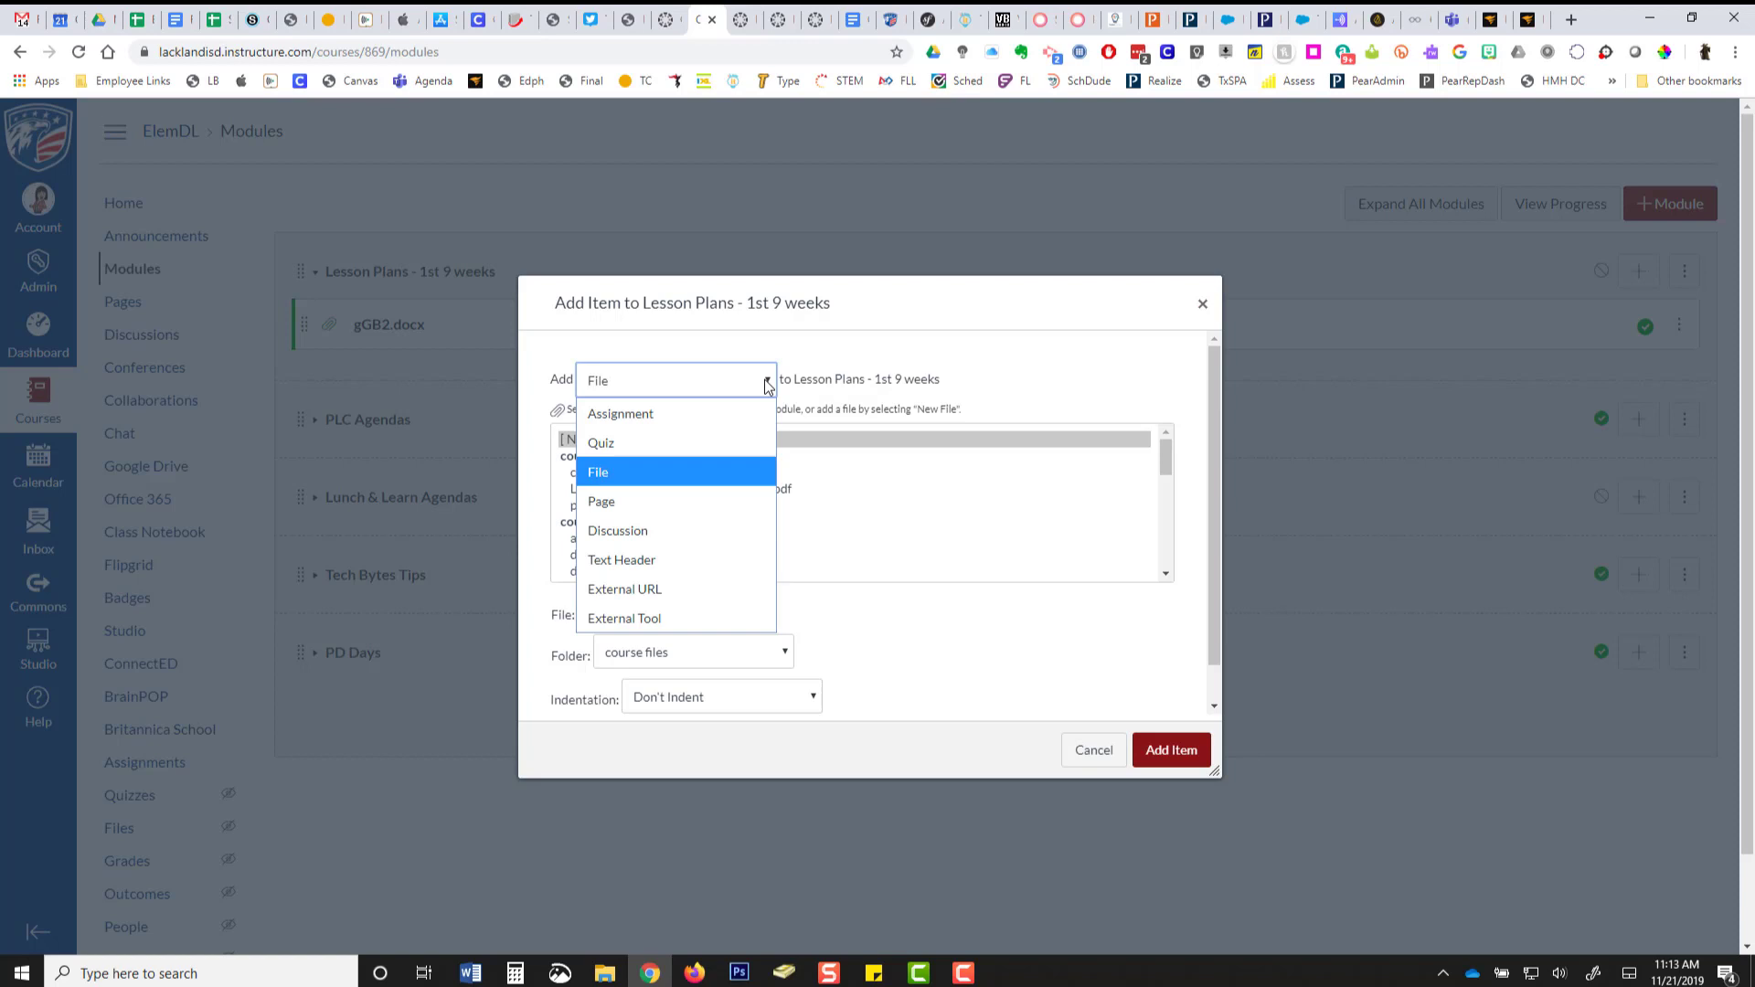
mouse_move(683, 530)
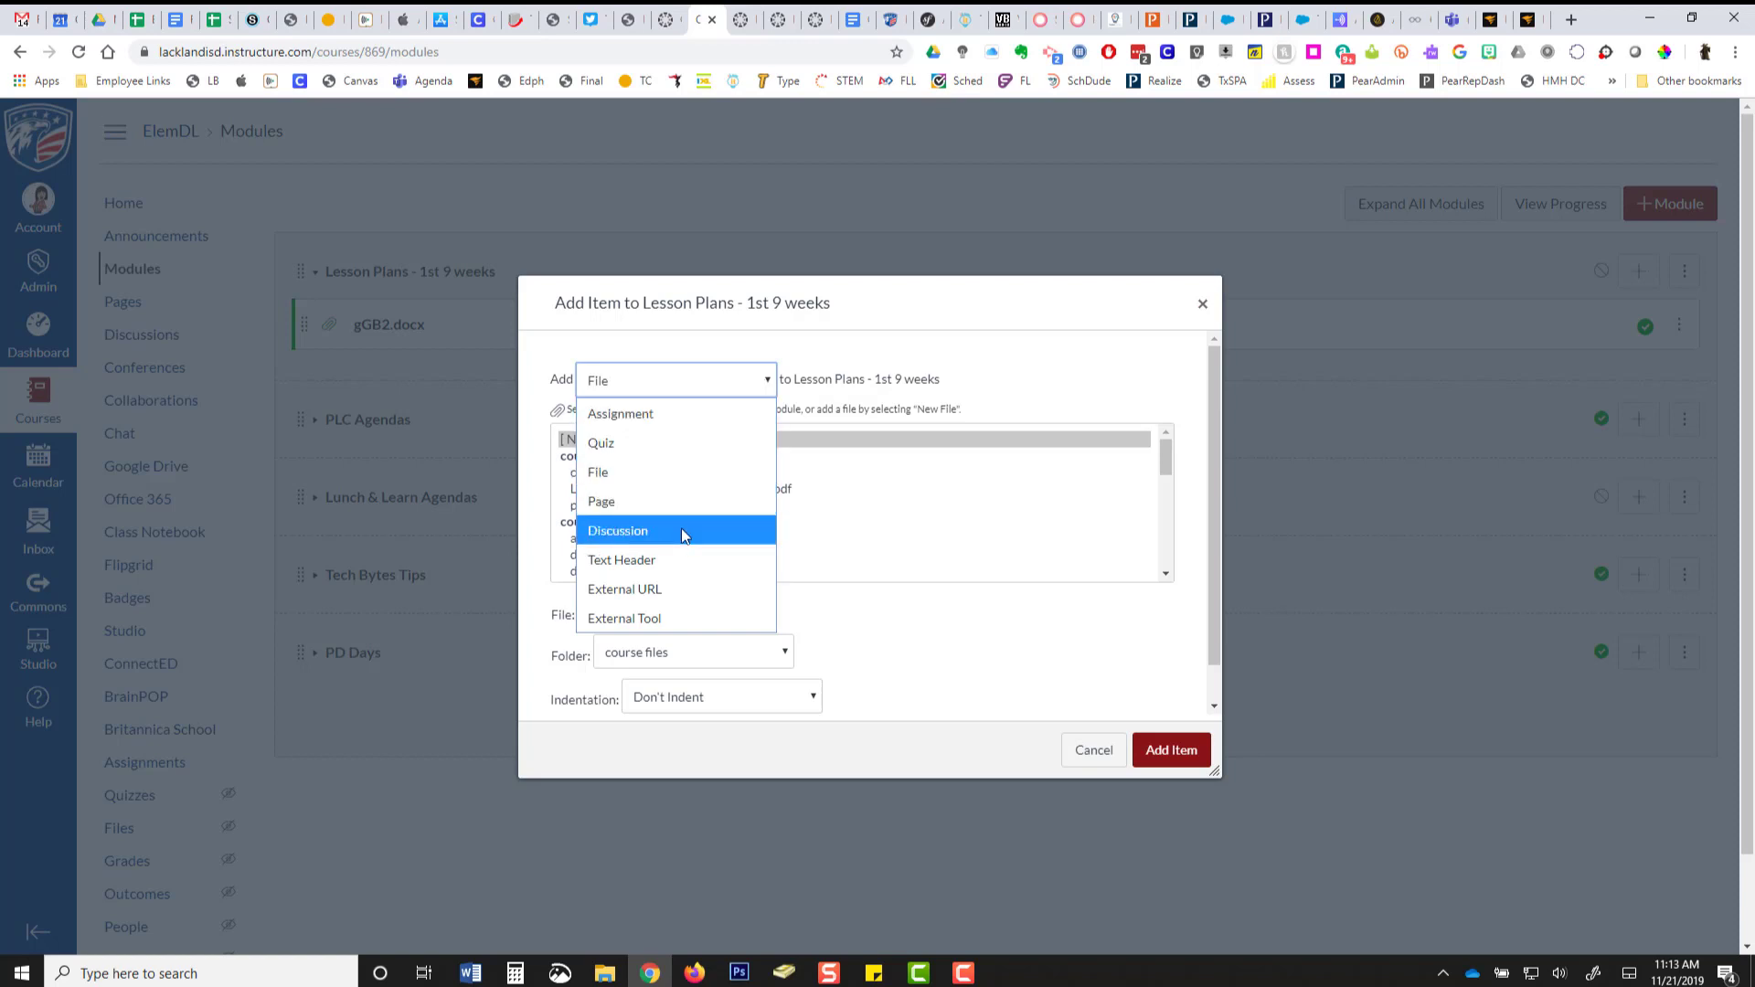
mouse_move(675, 589)
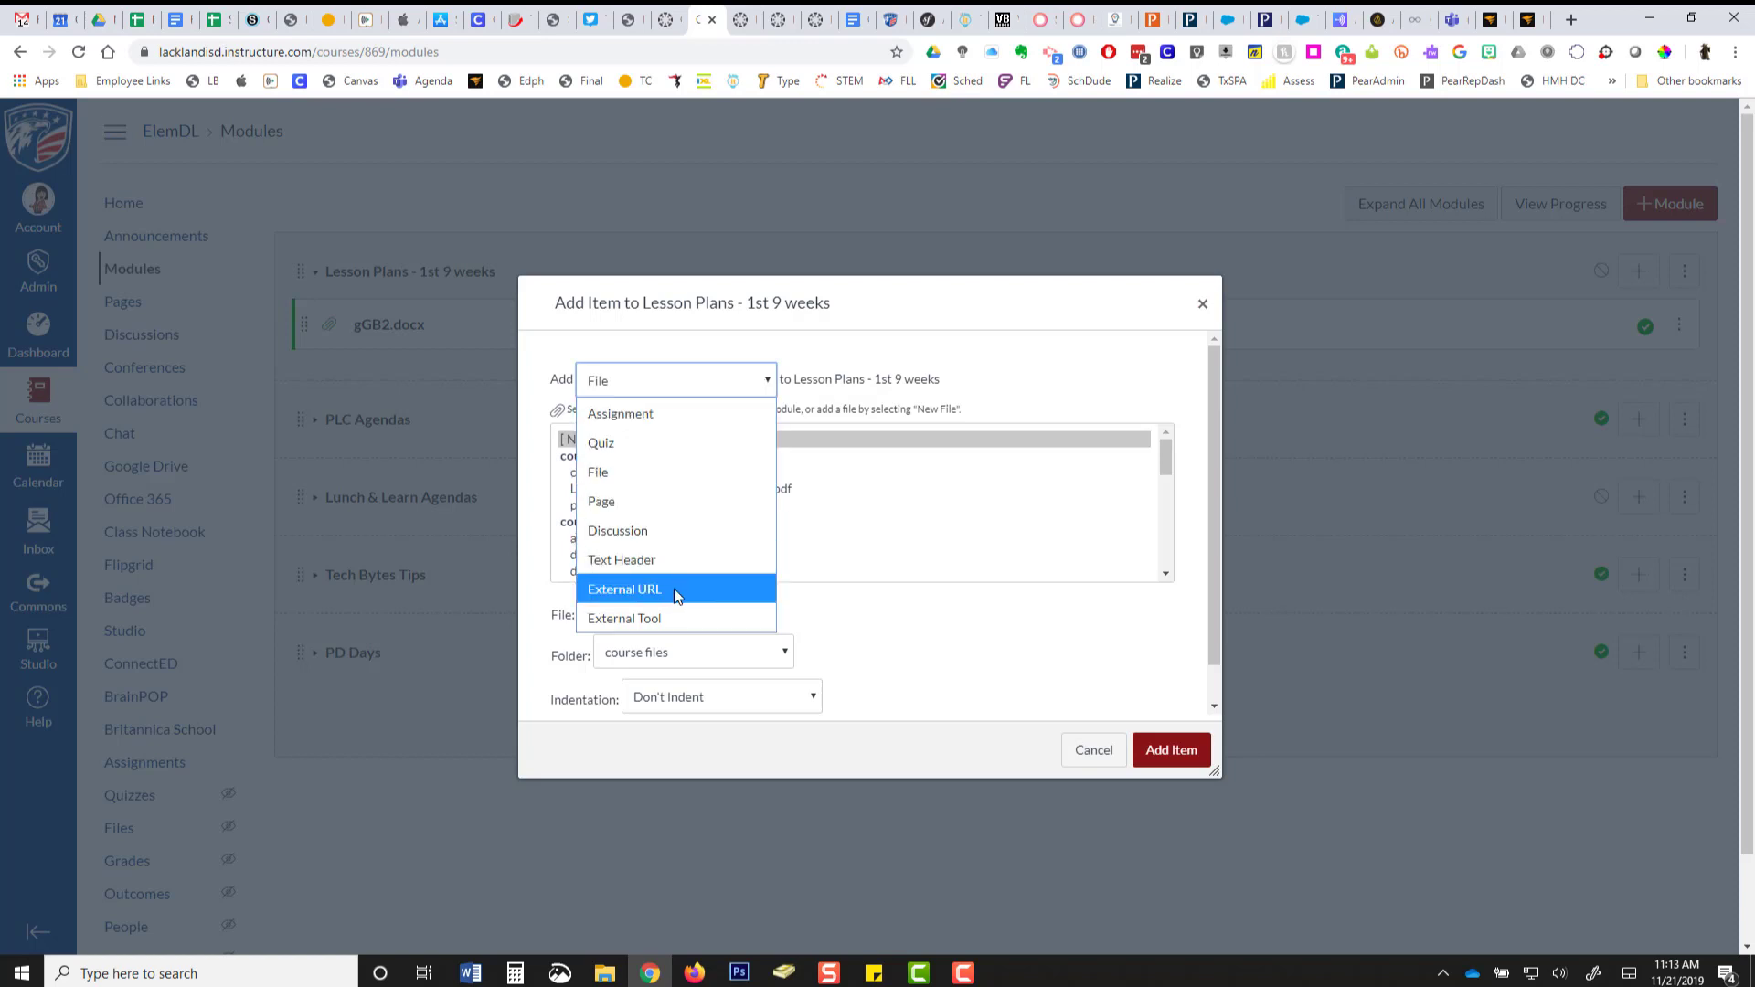
mouse_move(660, 618)
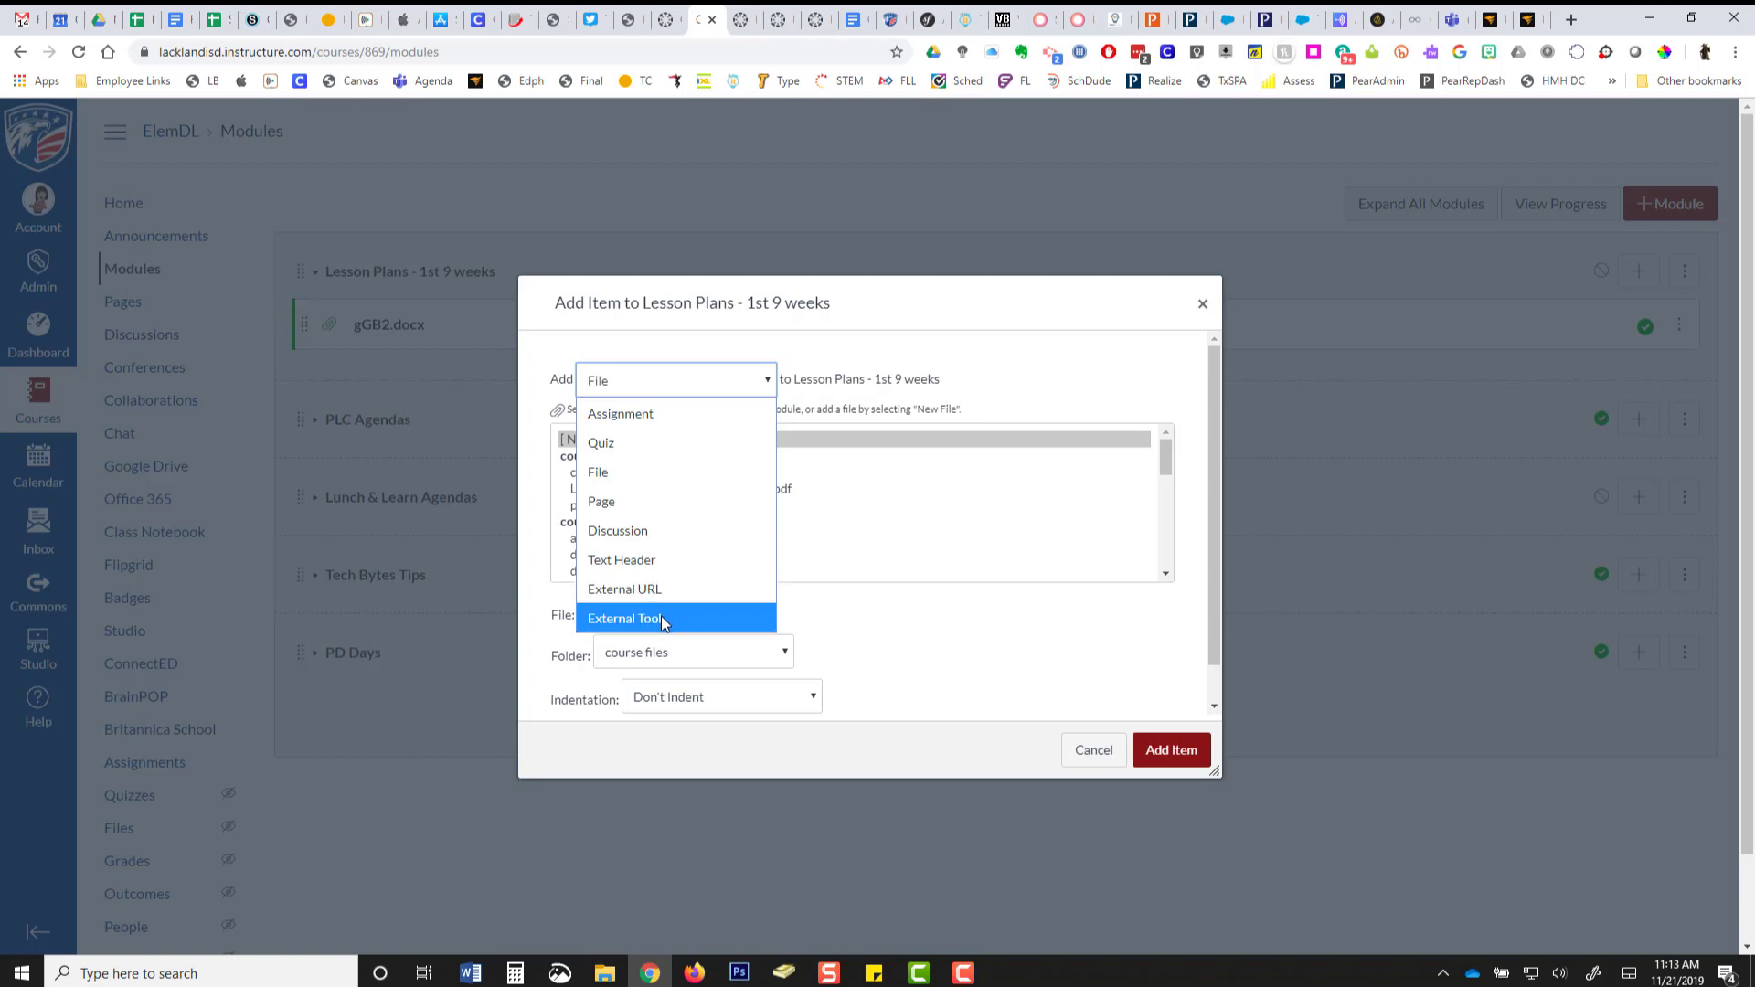
click(623, 618)
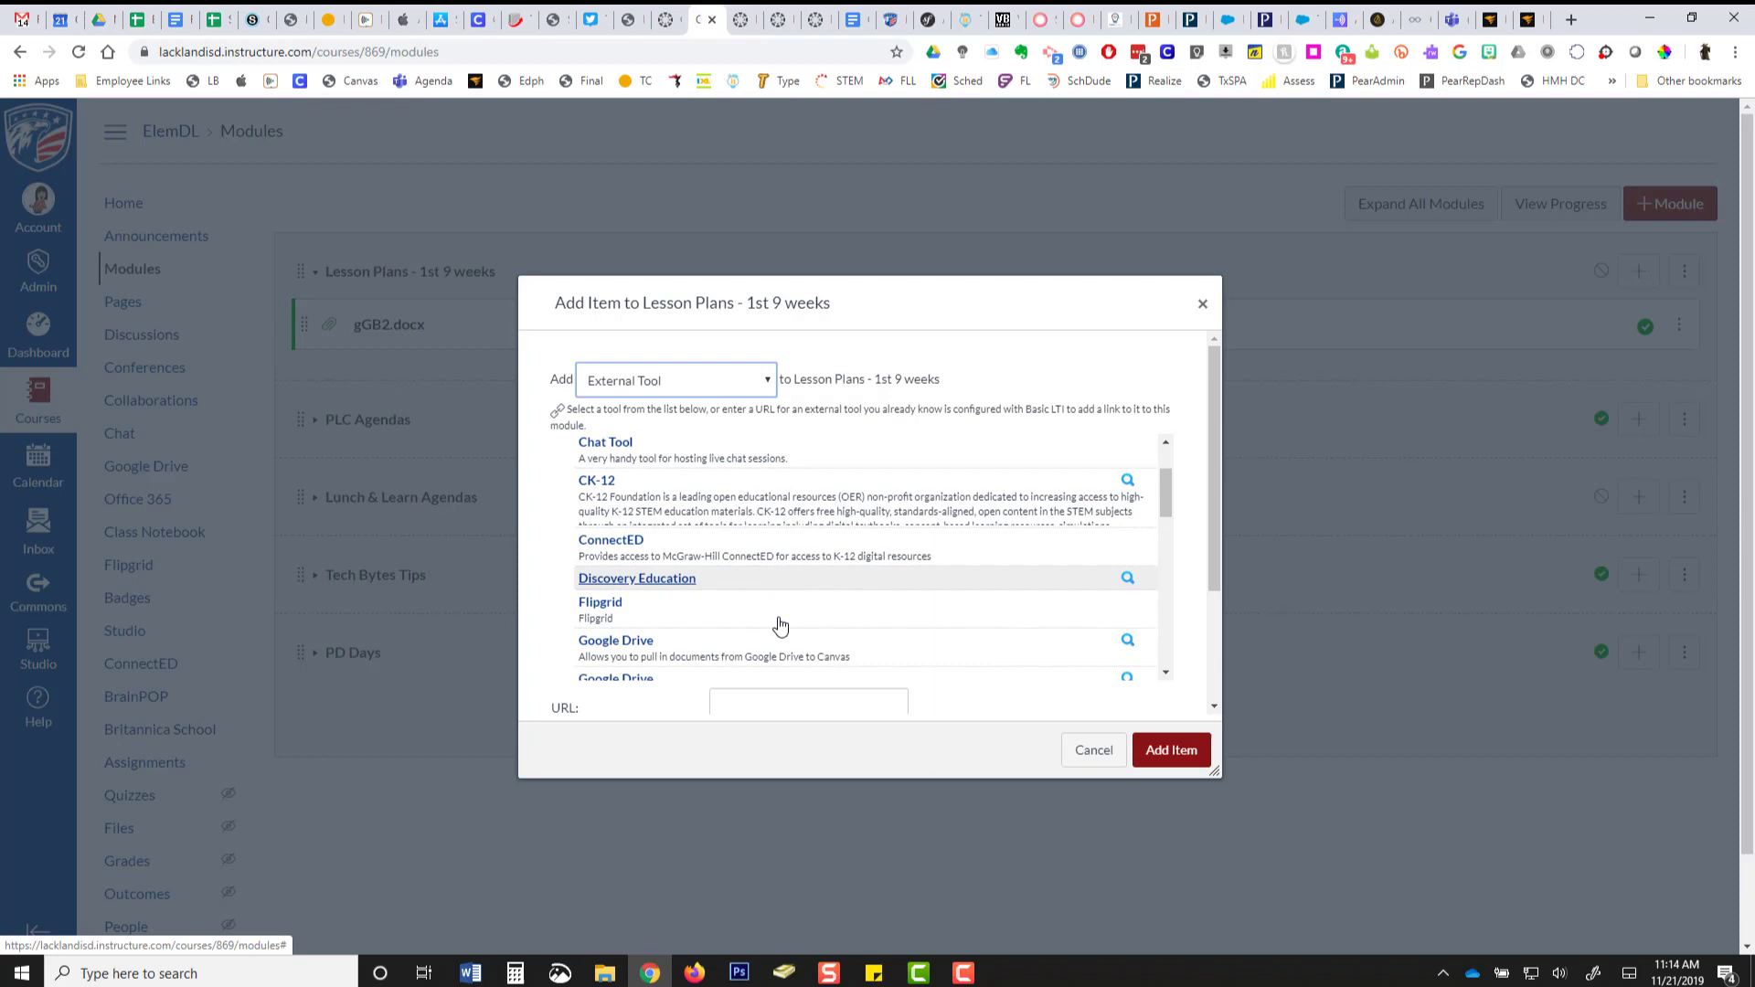
scroll(down, 3)
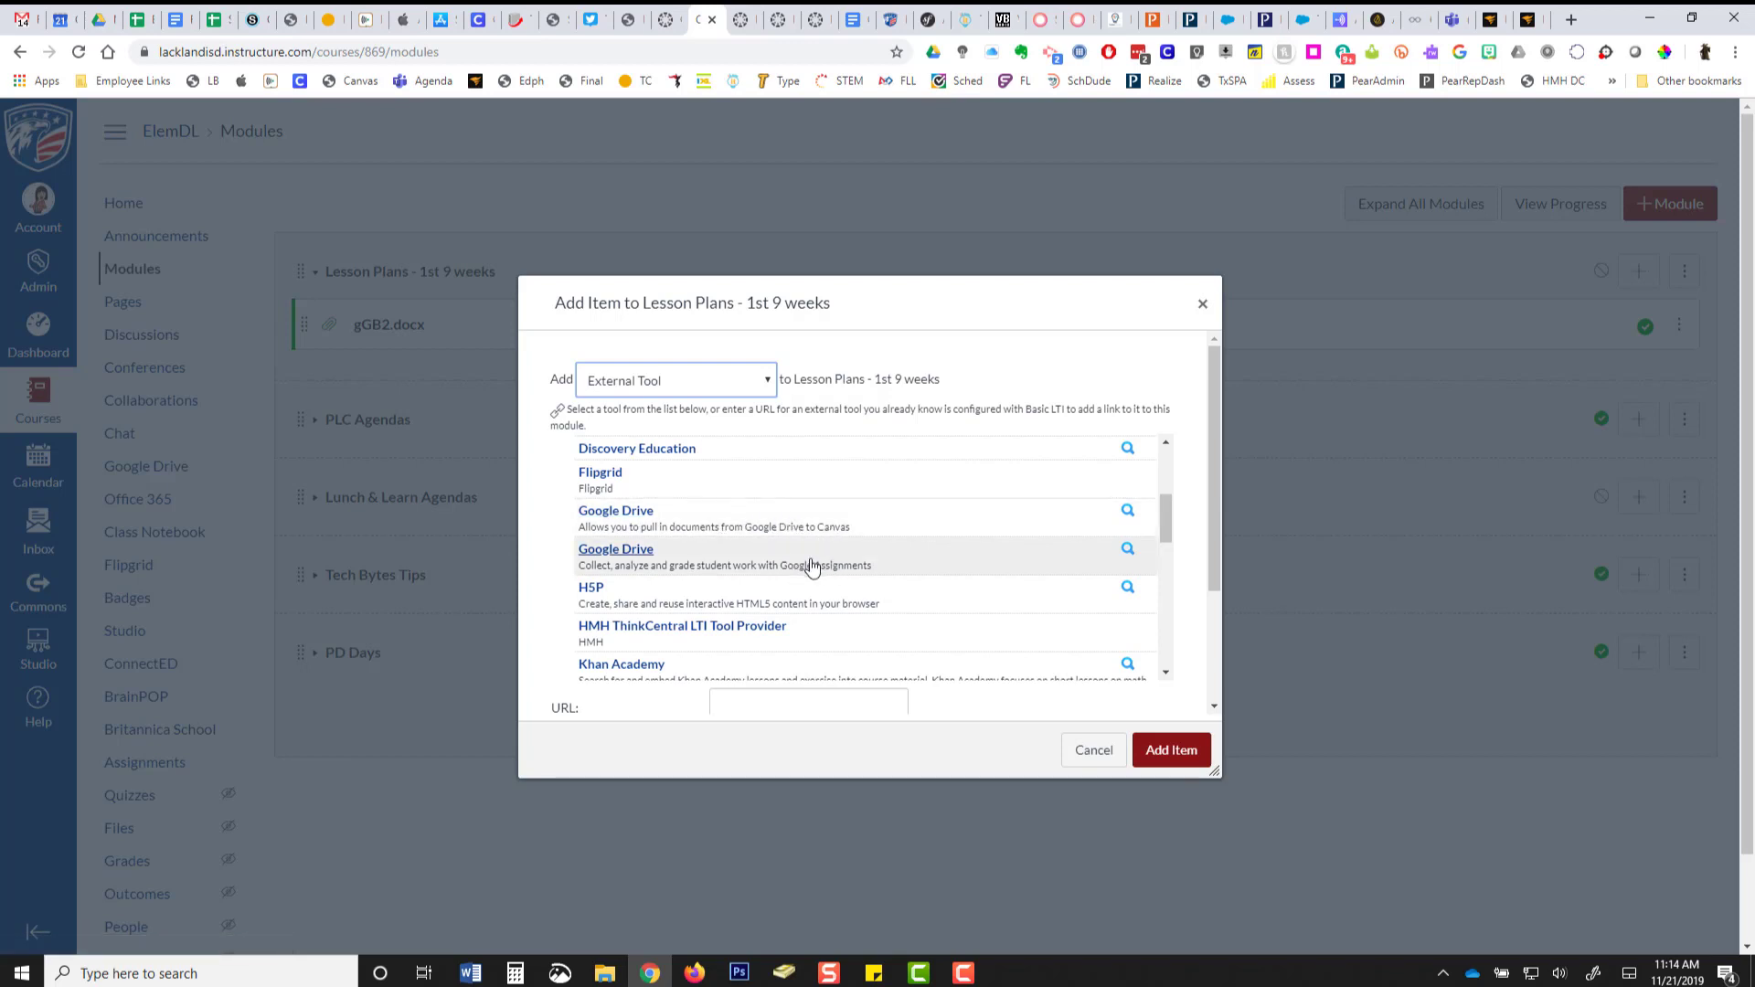
mouse_move(807, 540)
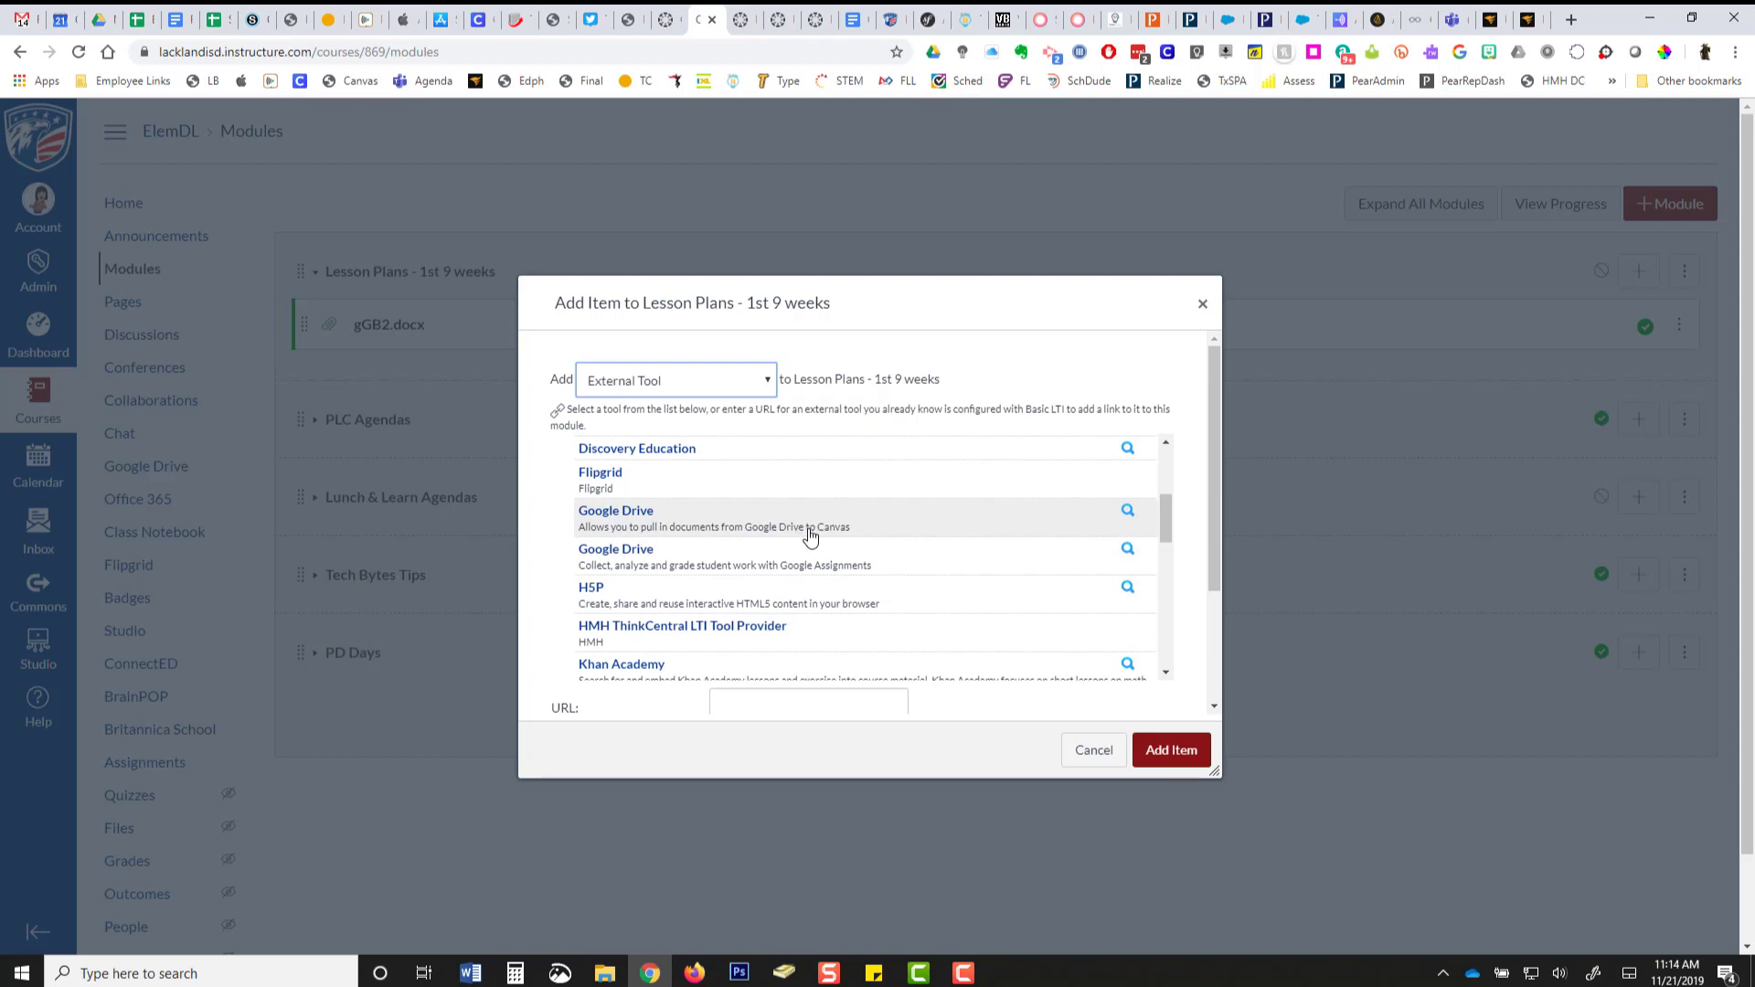
scroll(down, 3)
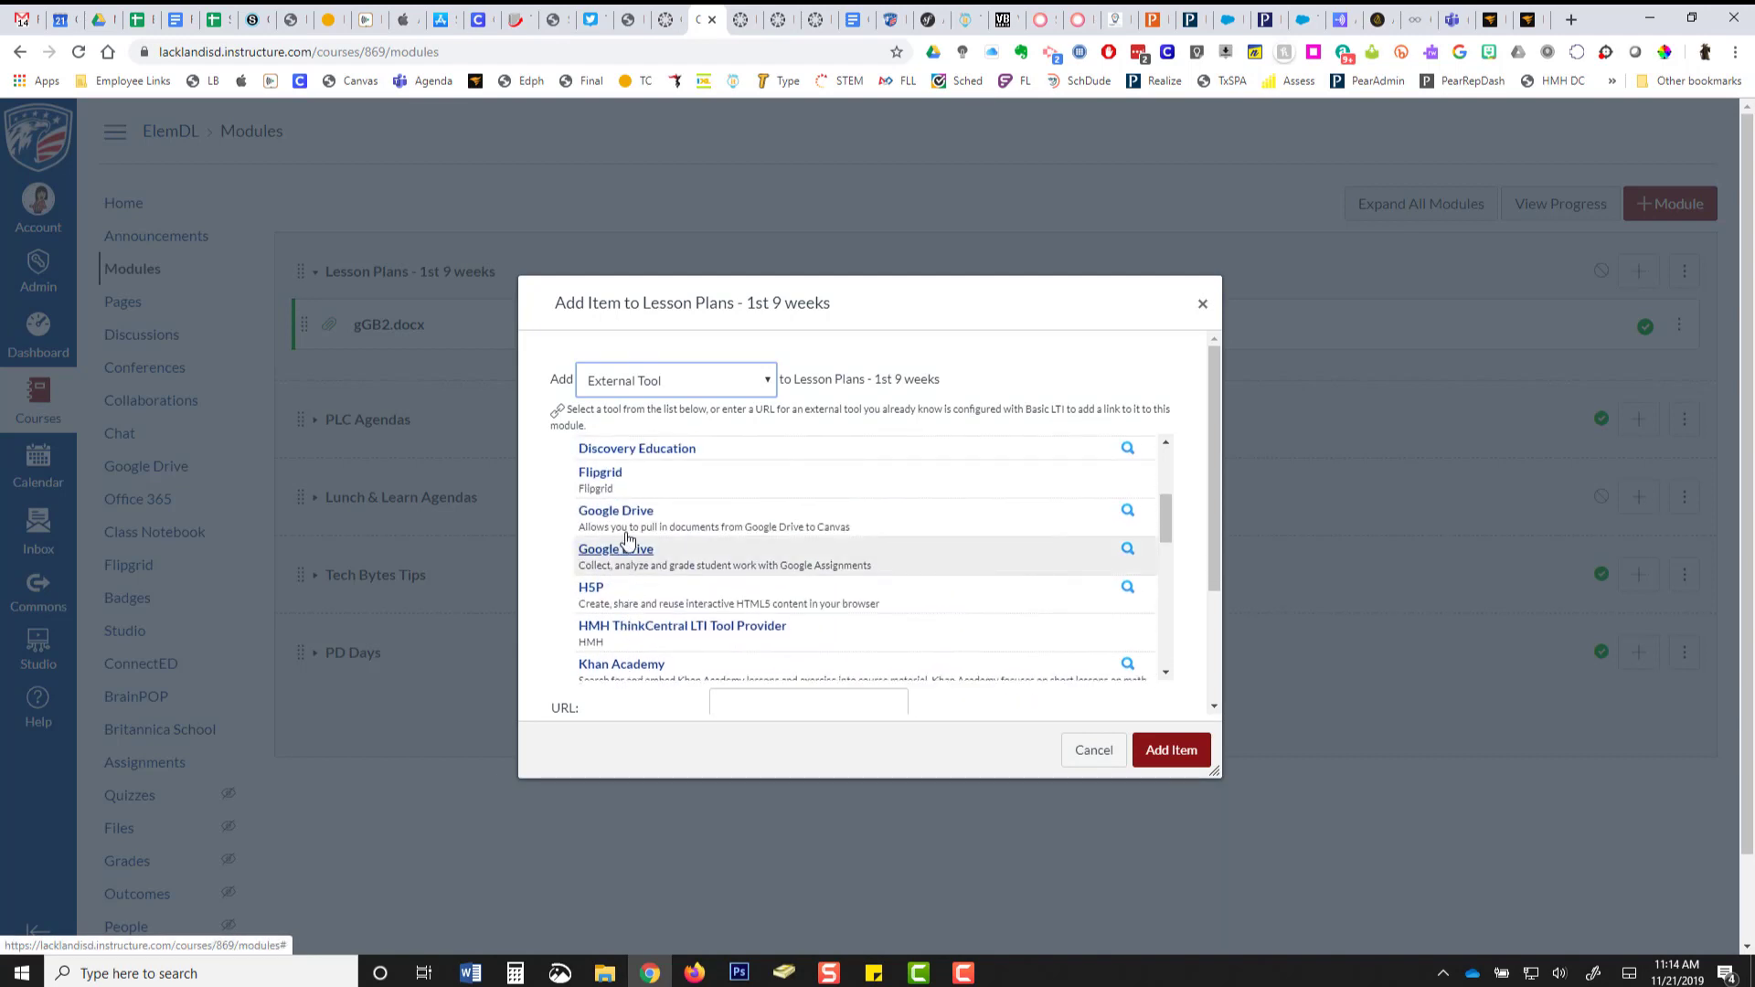
Select Google Drive and link the 'For Warehouse Pick-up Sign' document as the URL.
click(615, 549)
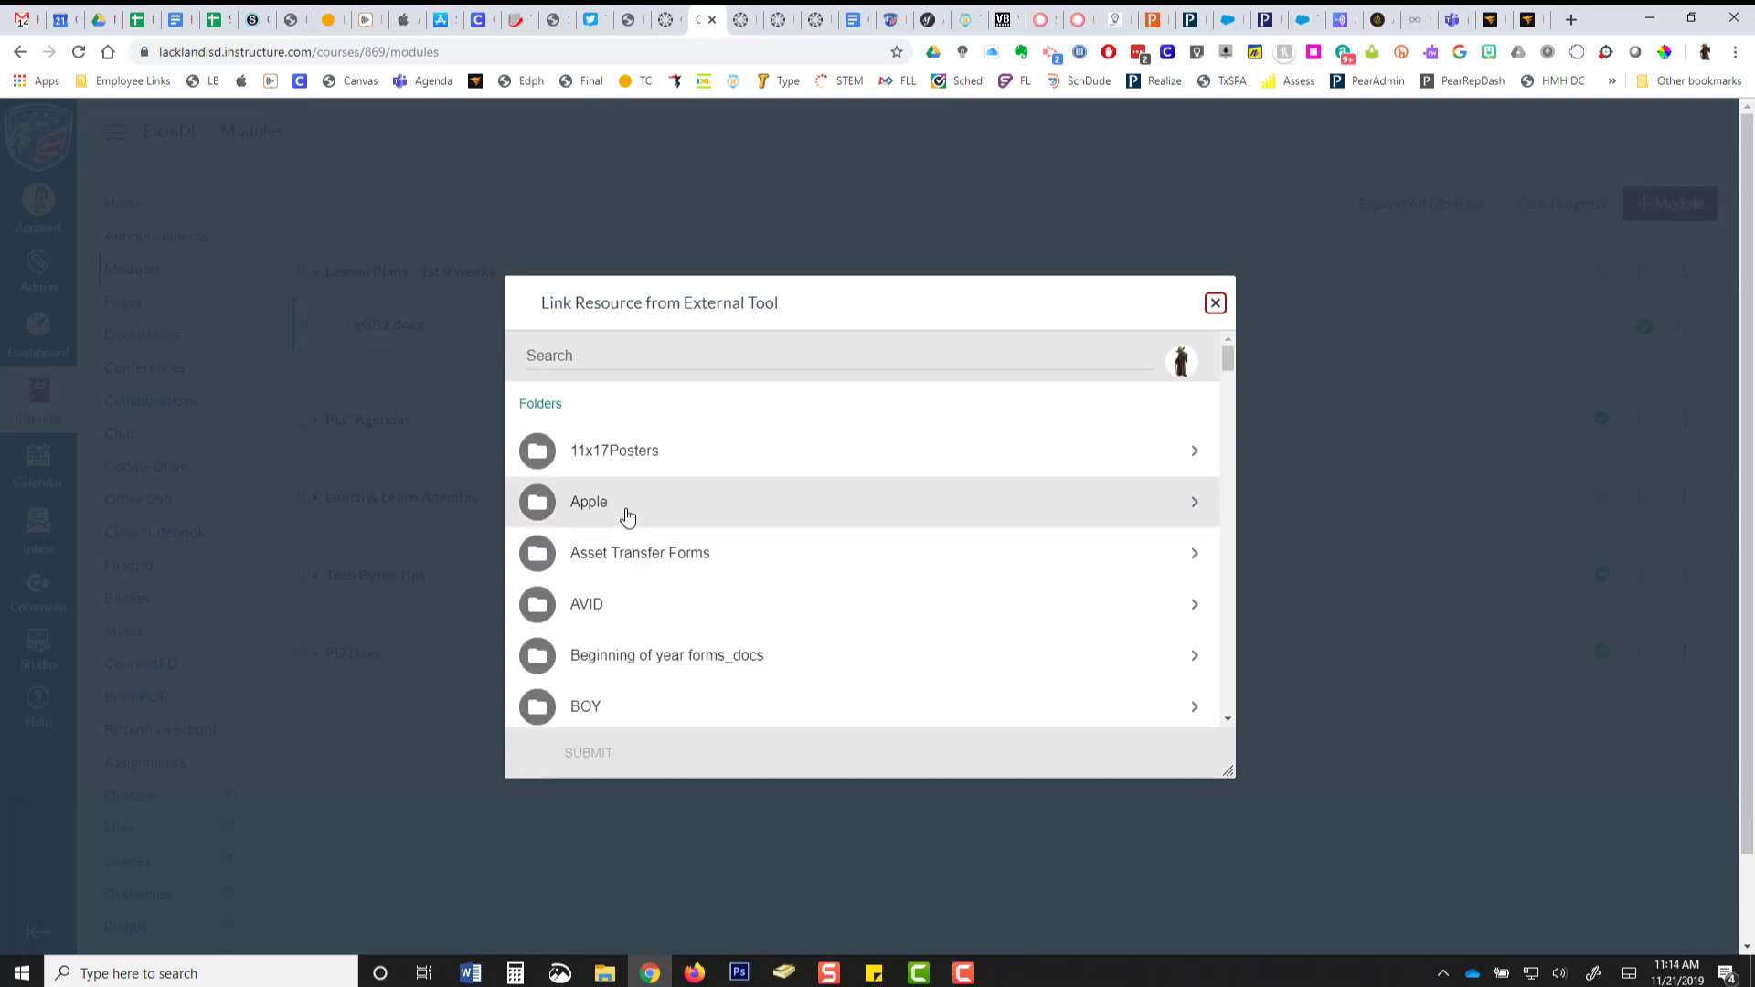
scroll(down, 3)
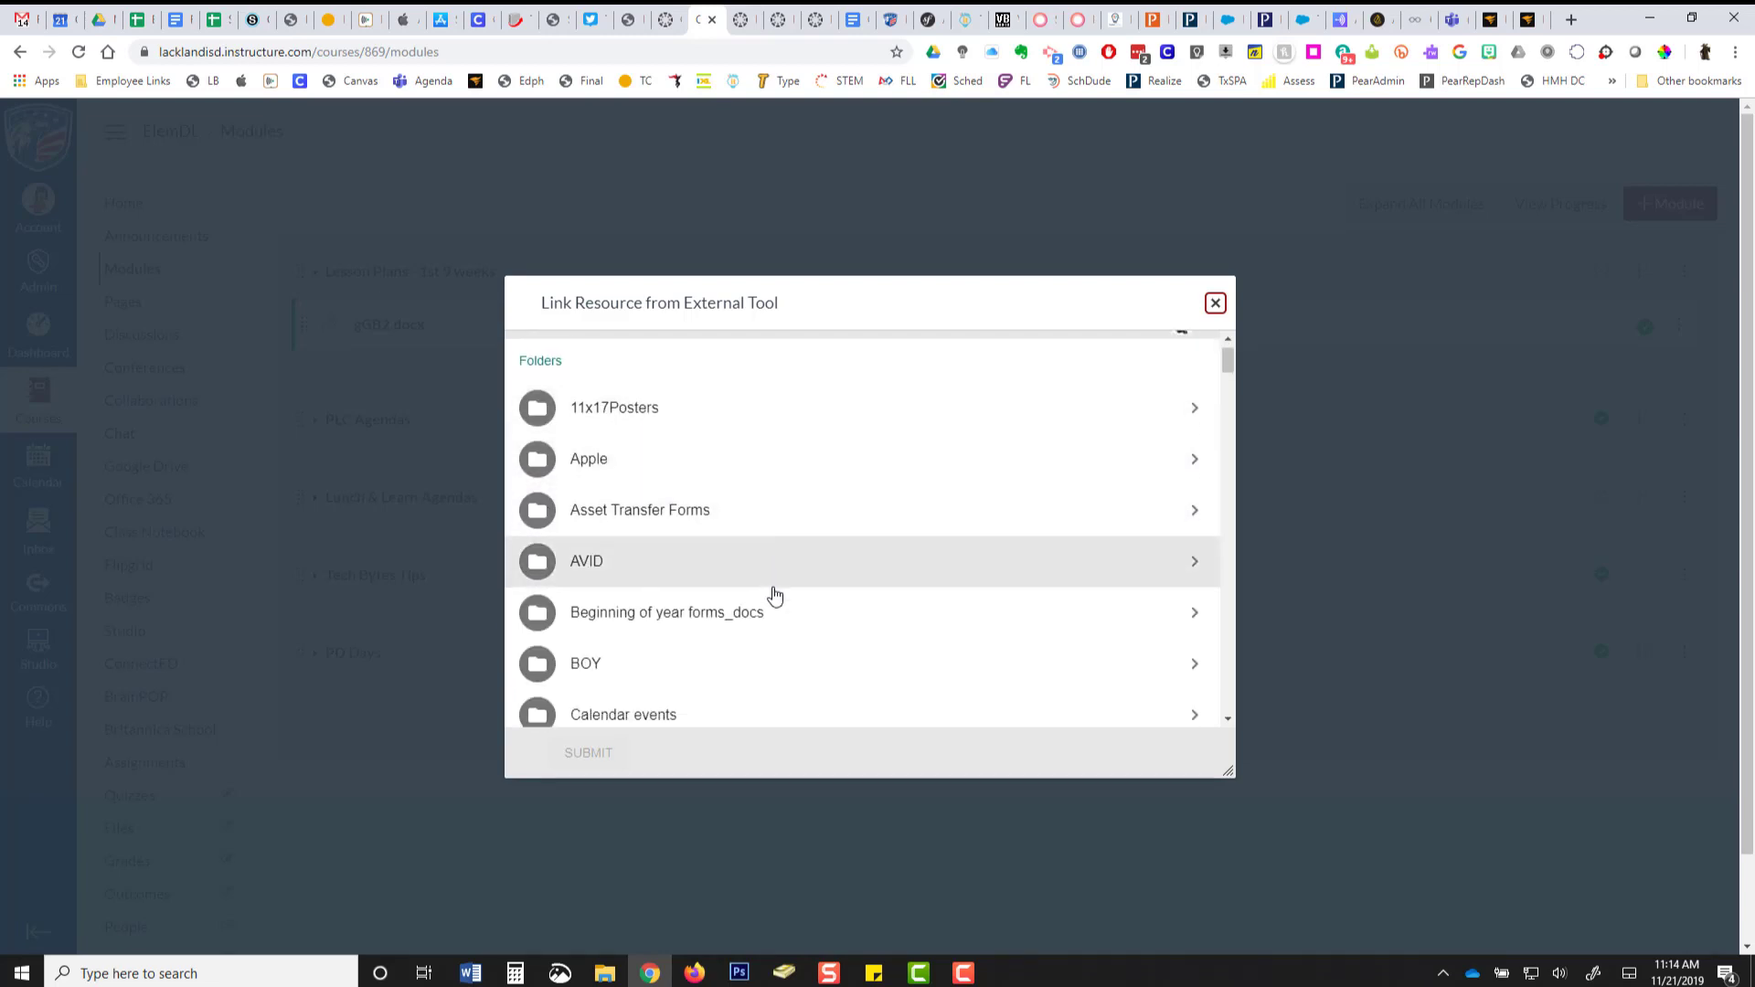
scroll(down, 3)
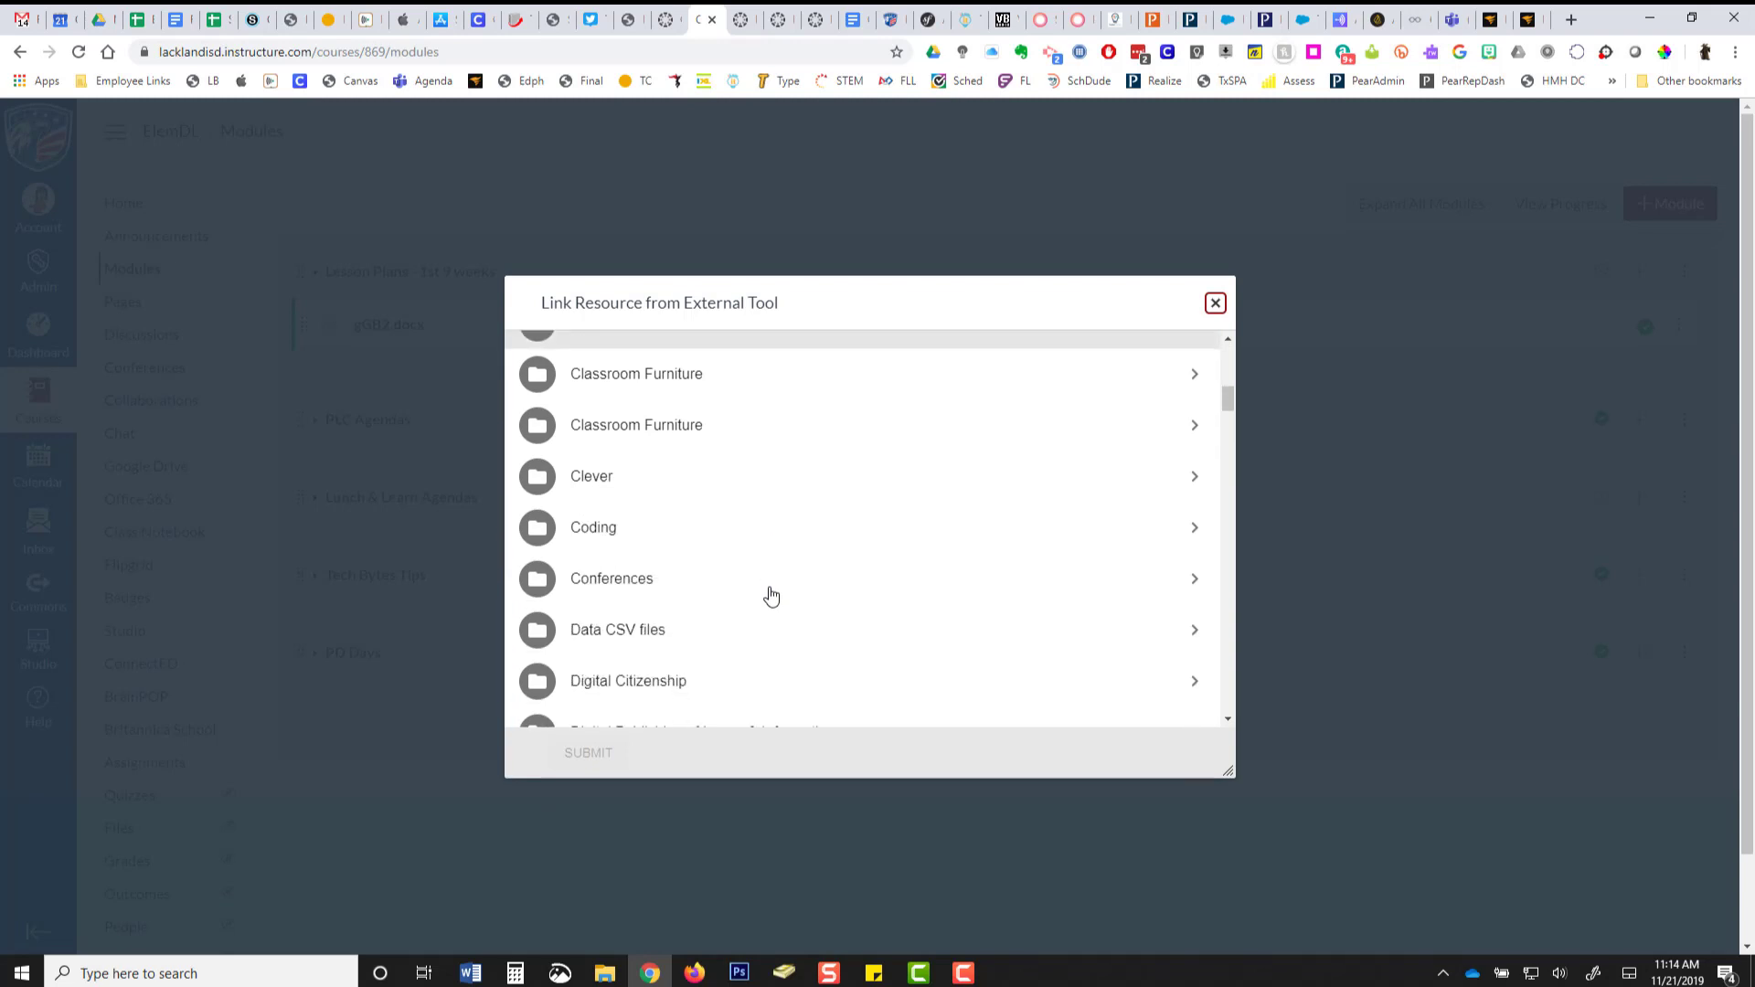
scroll(down, 3)
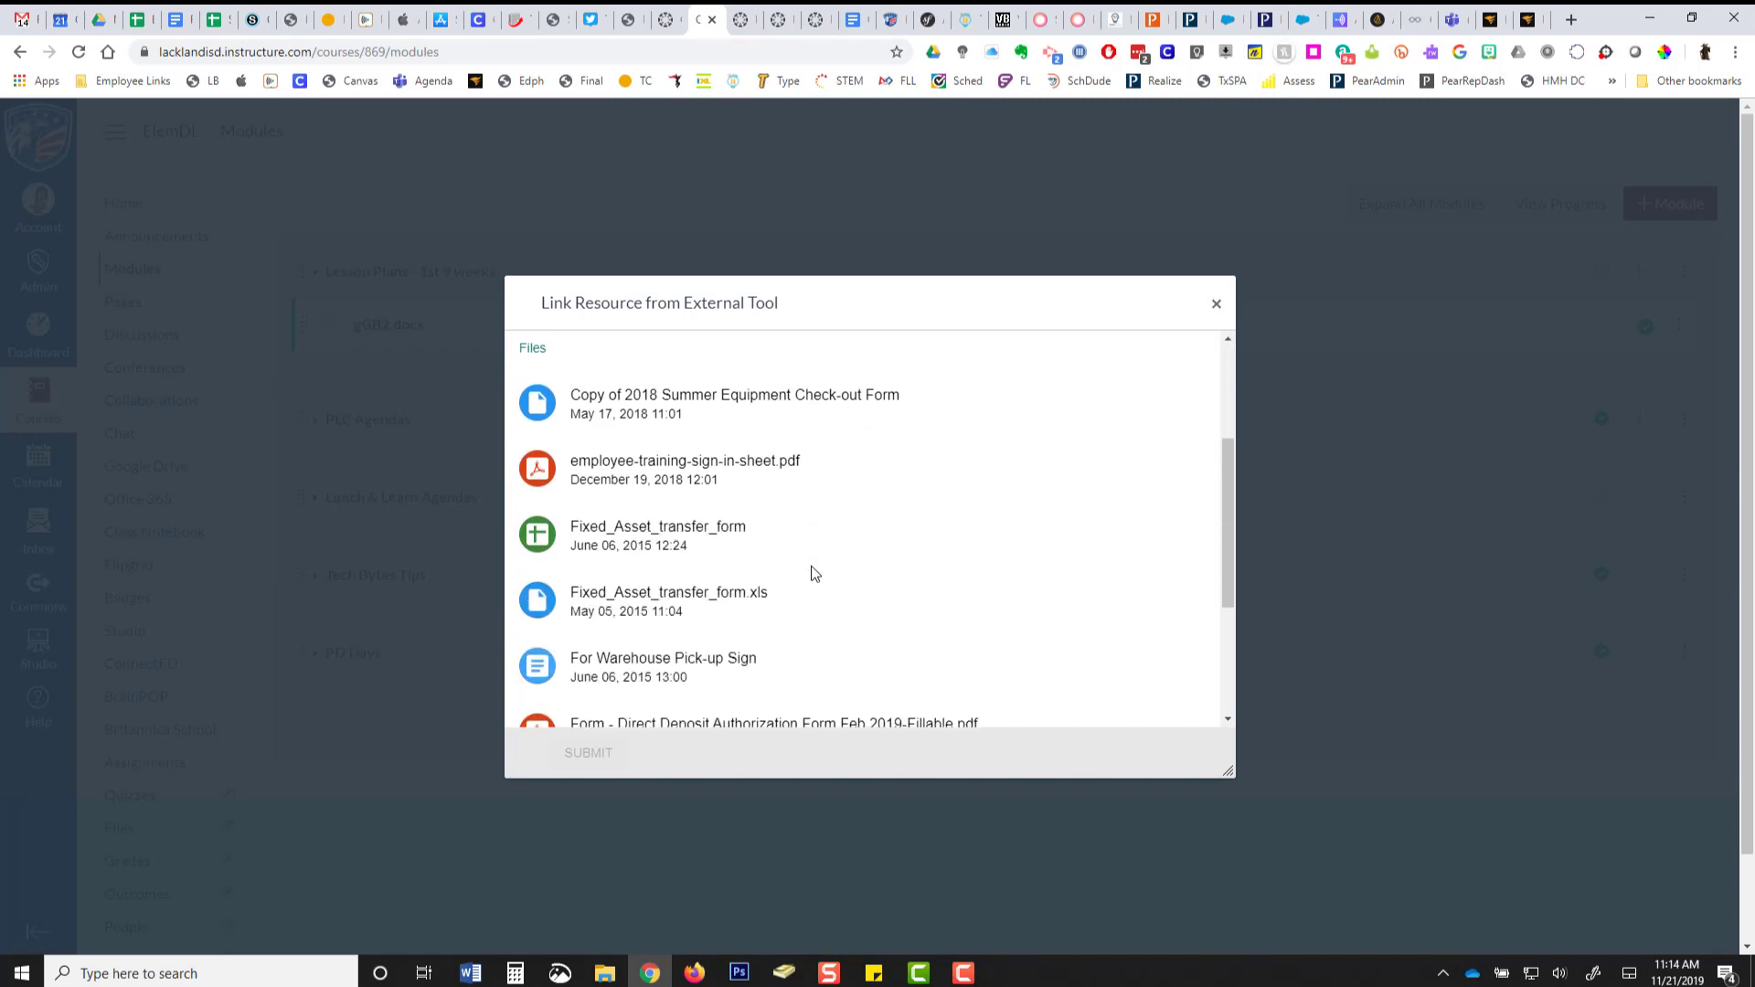
scroll(down, 3)
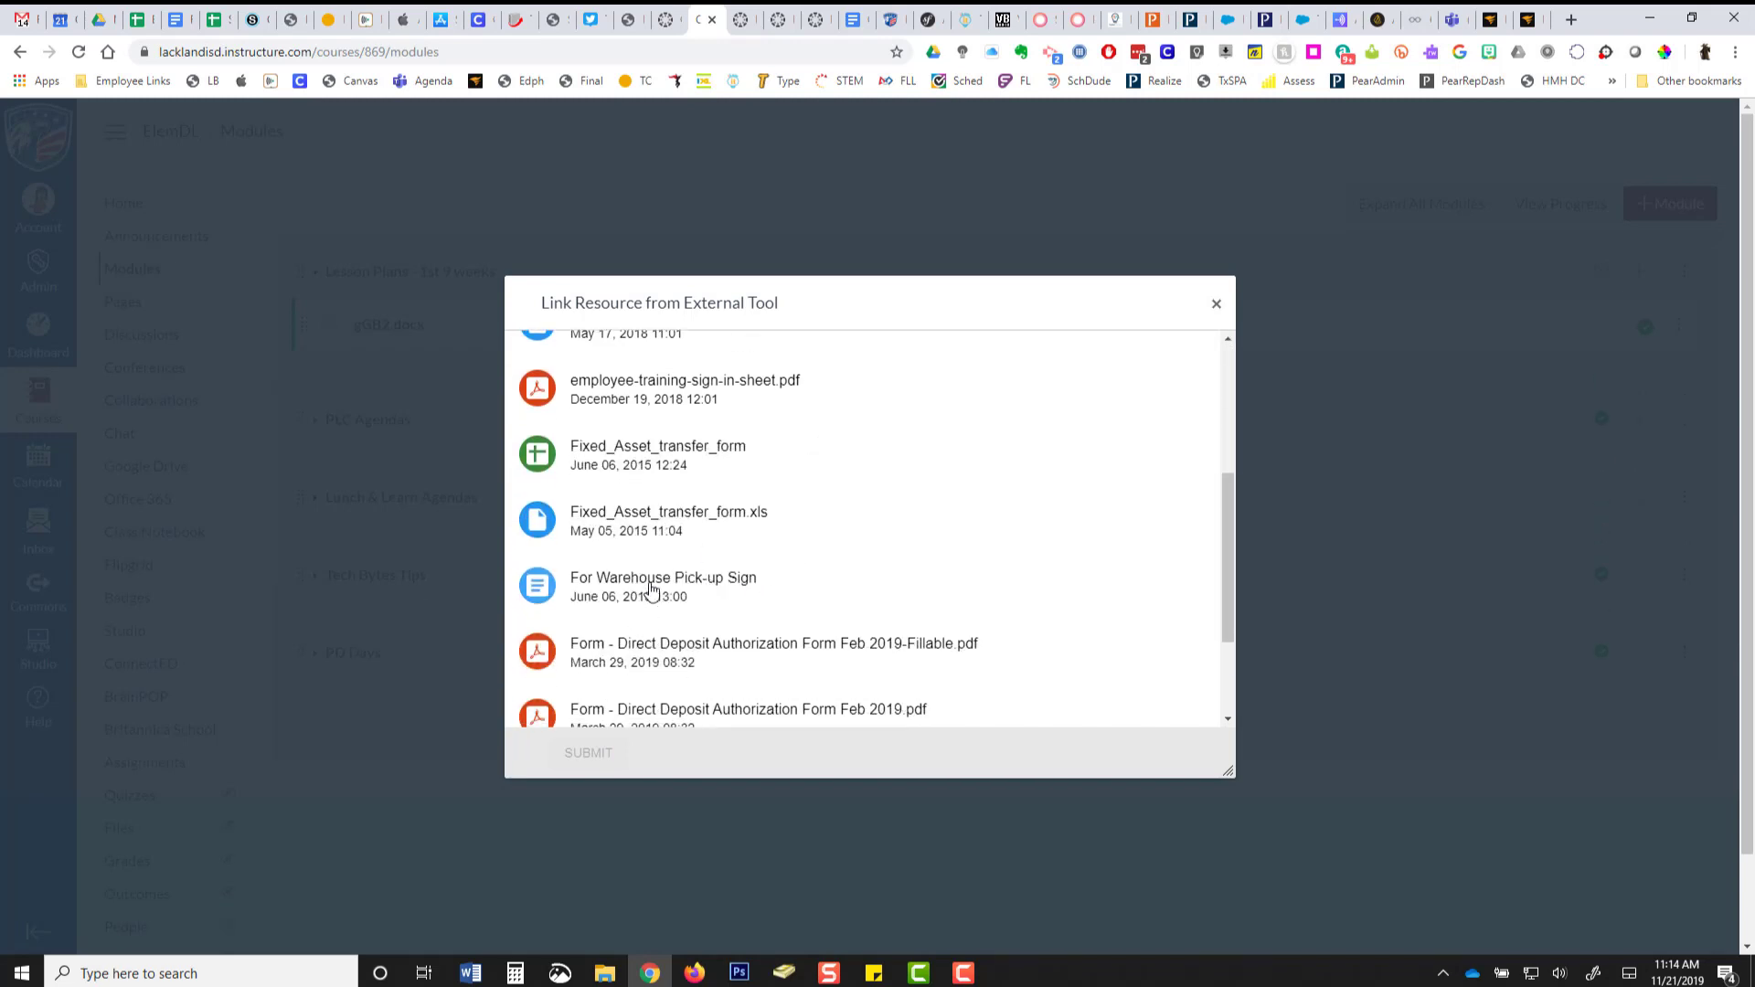
click(663, 585)
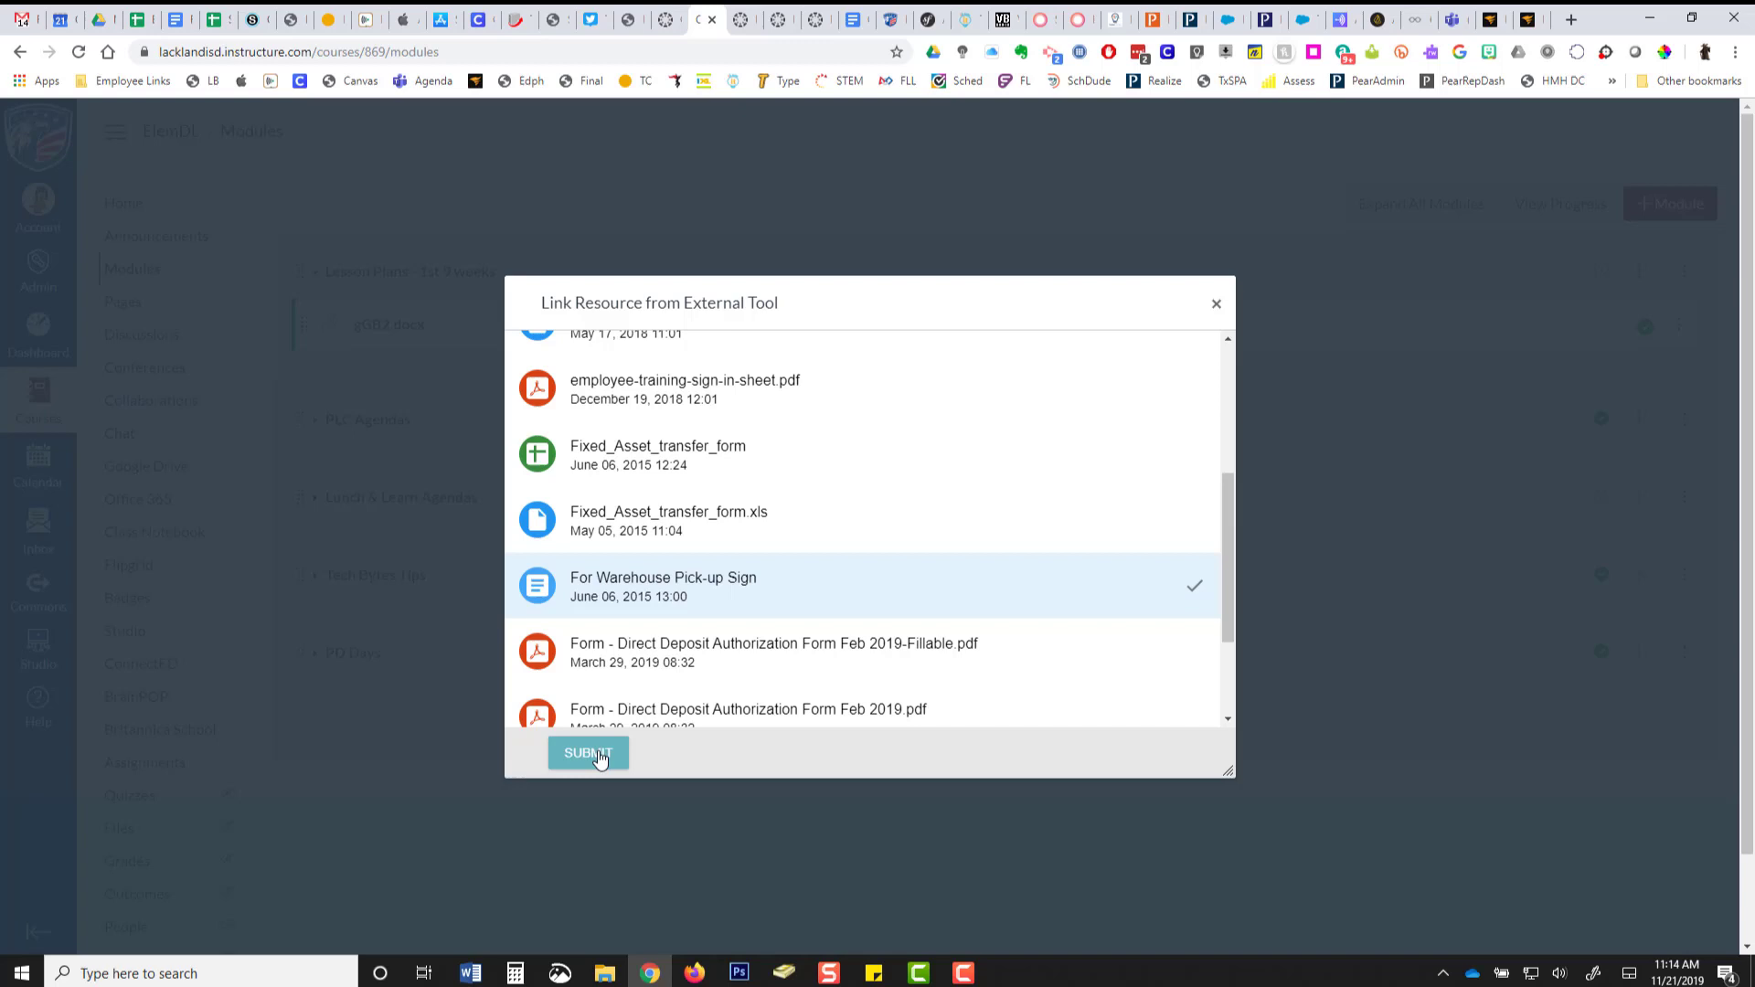
click(587, 753)
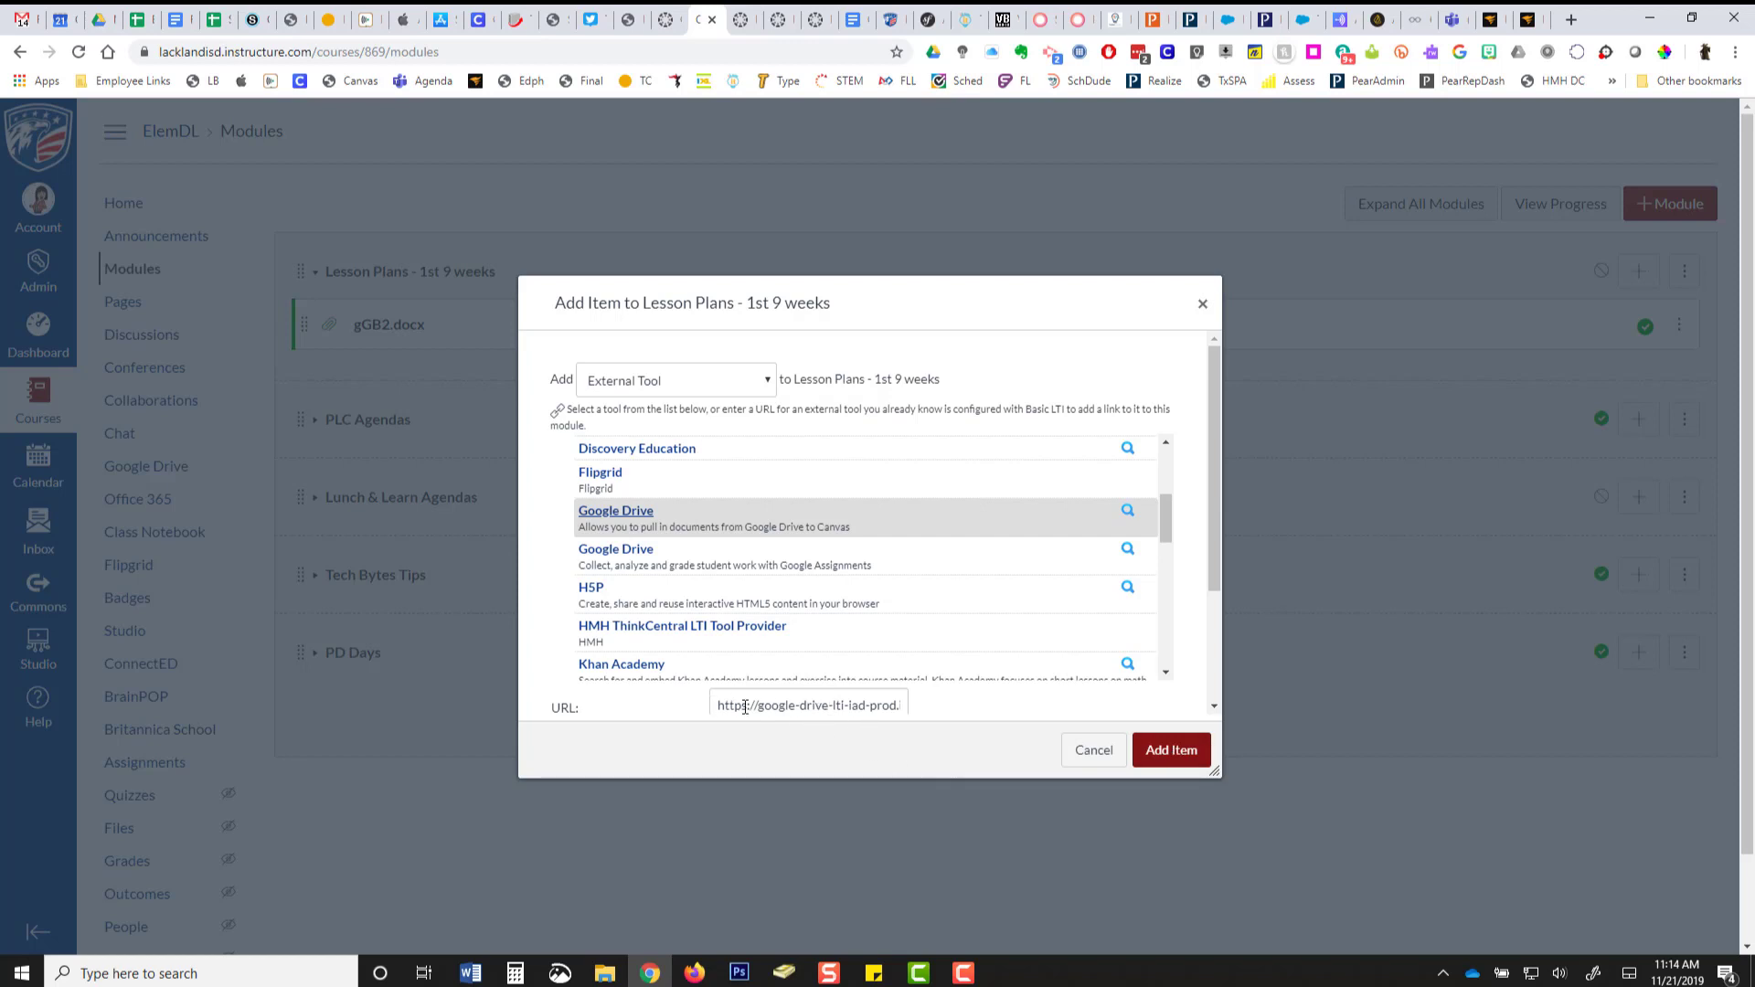
mouse_move(1185, 756)
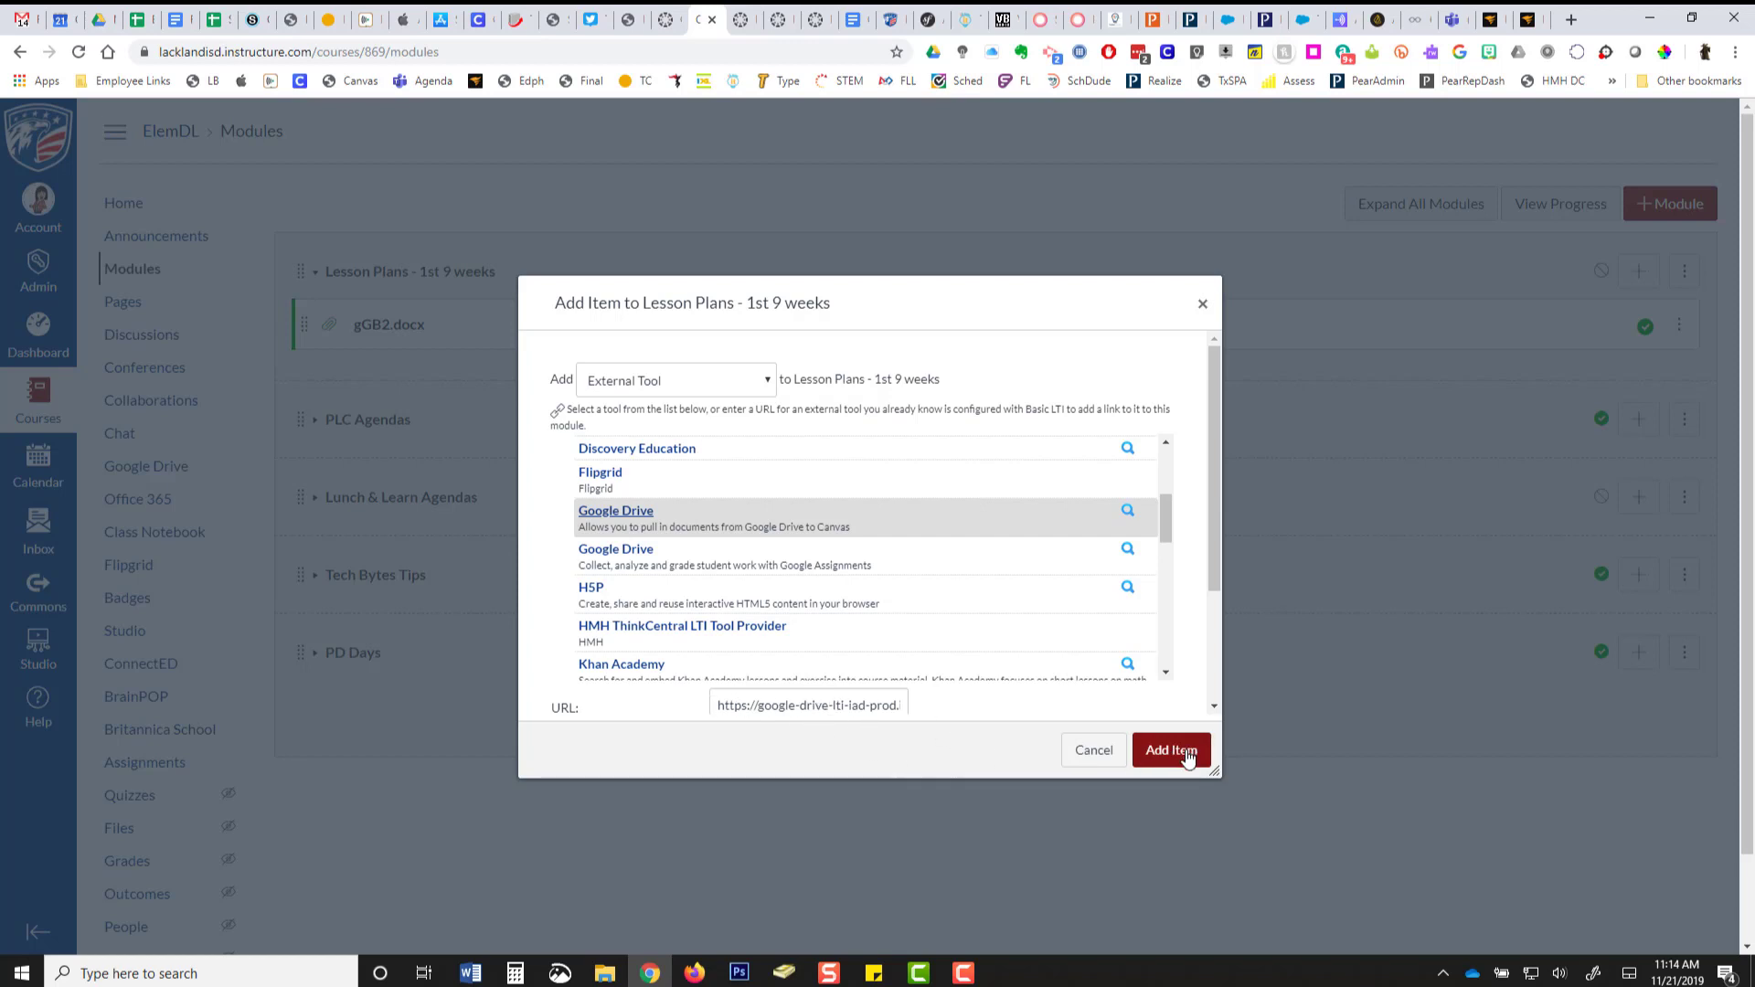
Add the 'For Warehouse Pick-up Sign' link to the module below gGB2.docx.
click(1171, 749)
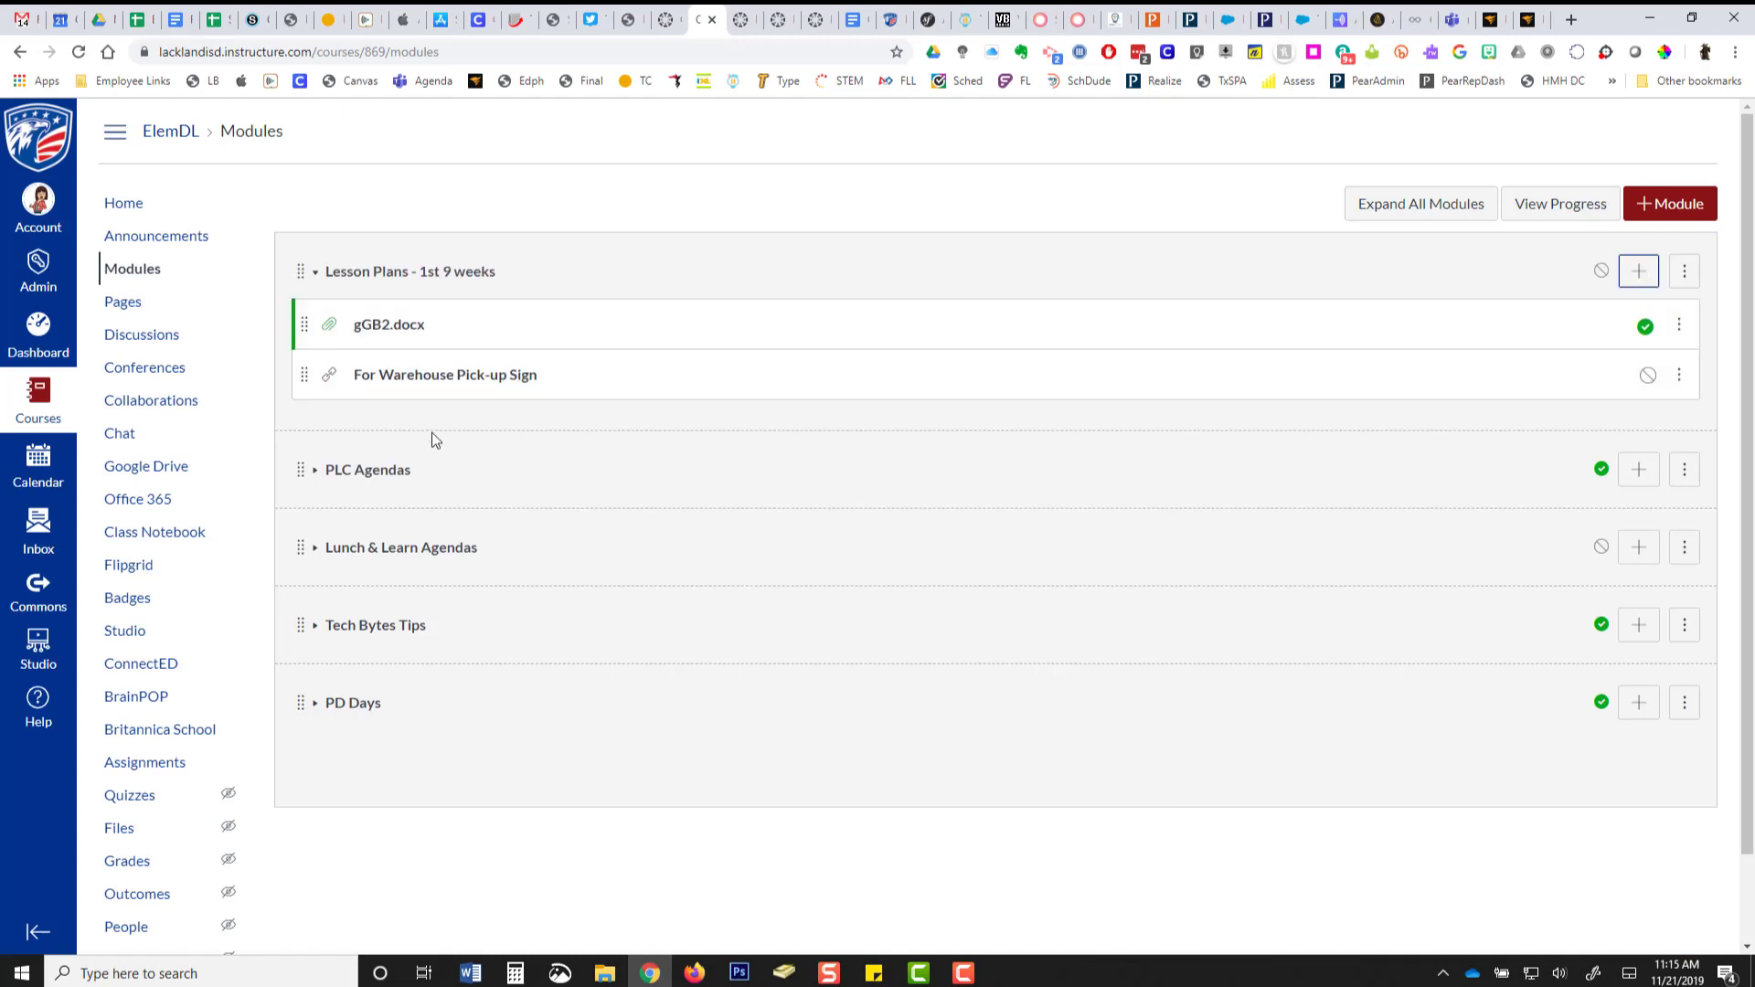
mouse_move(444, 374)
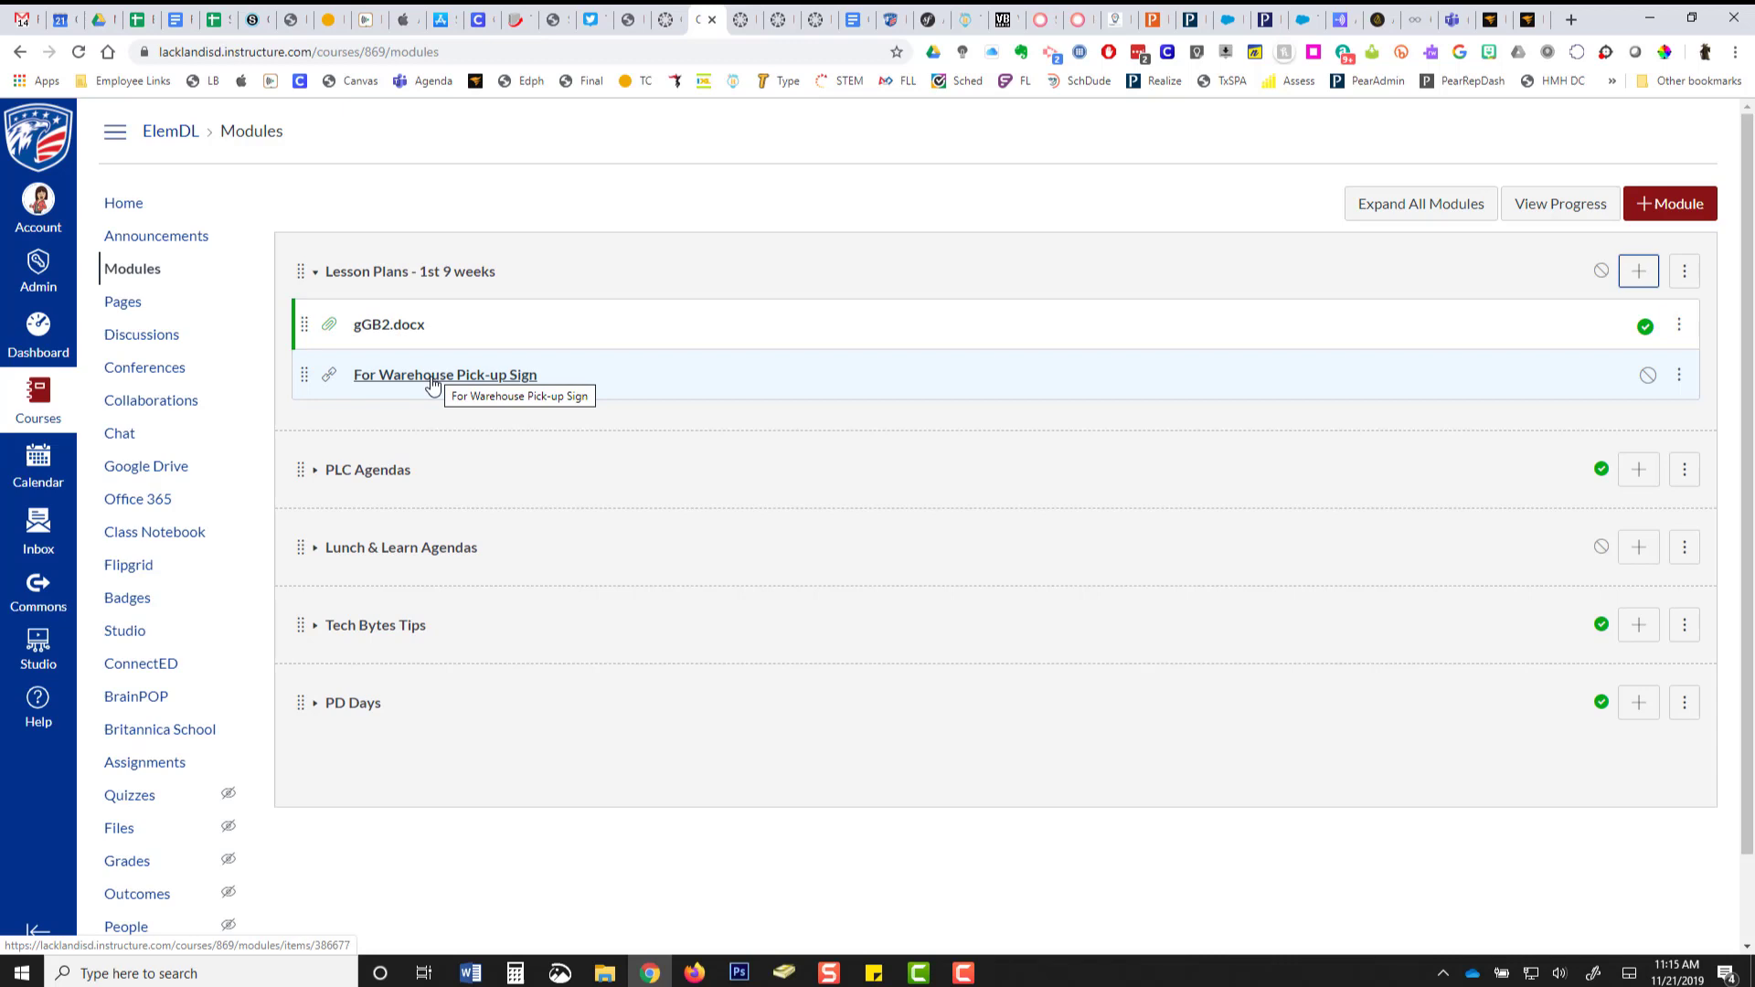
click(445, 374)
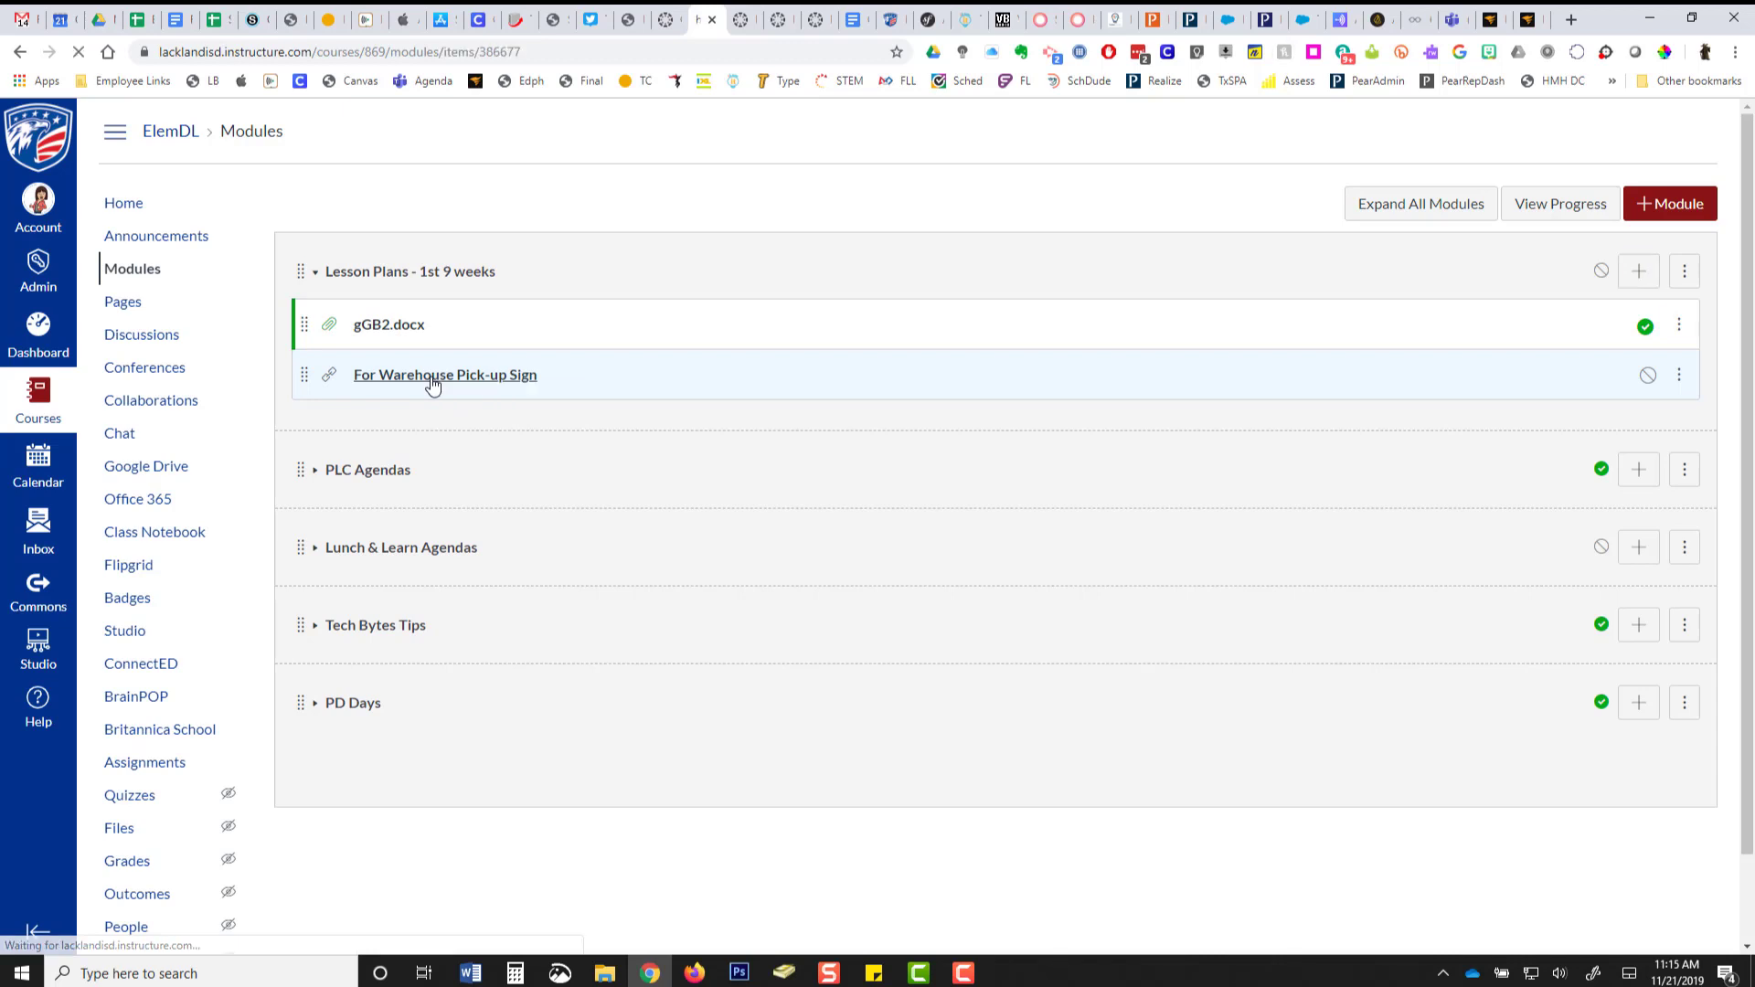
Open the 'For Warehouse Pick-up Sign' item and scroll through the embedded Google Doc.
click(444, 374)
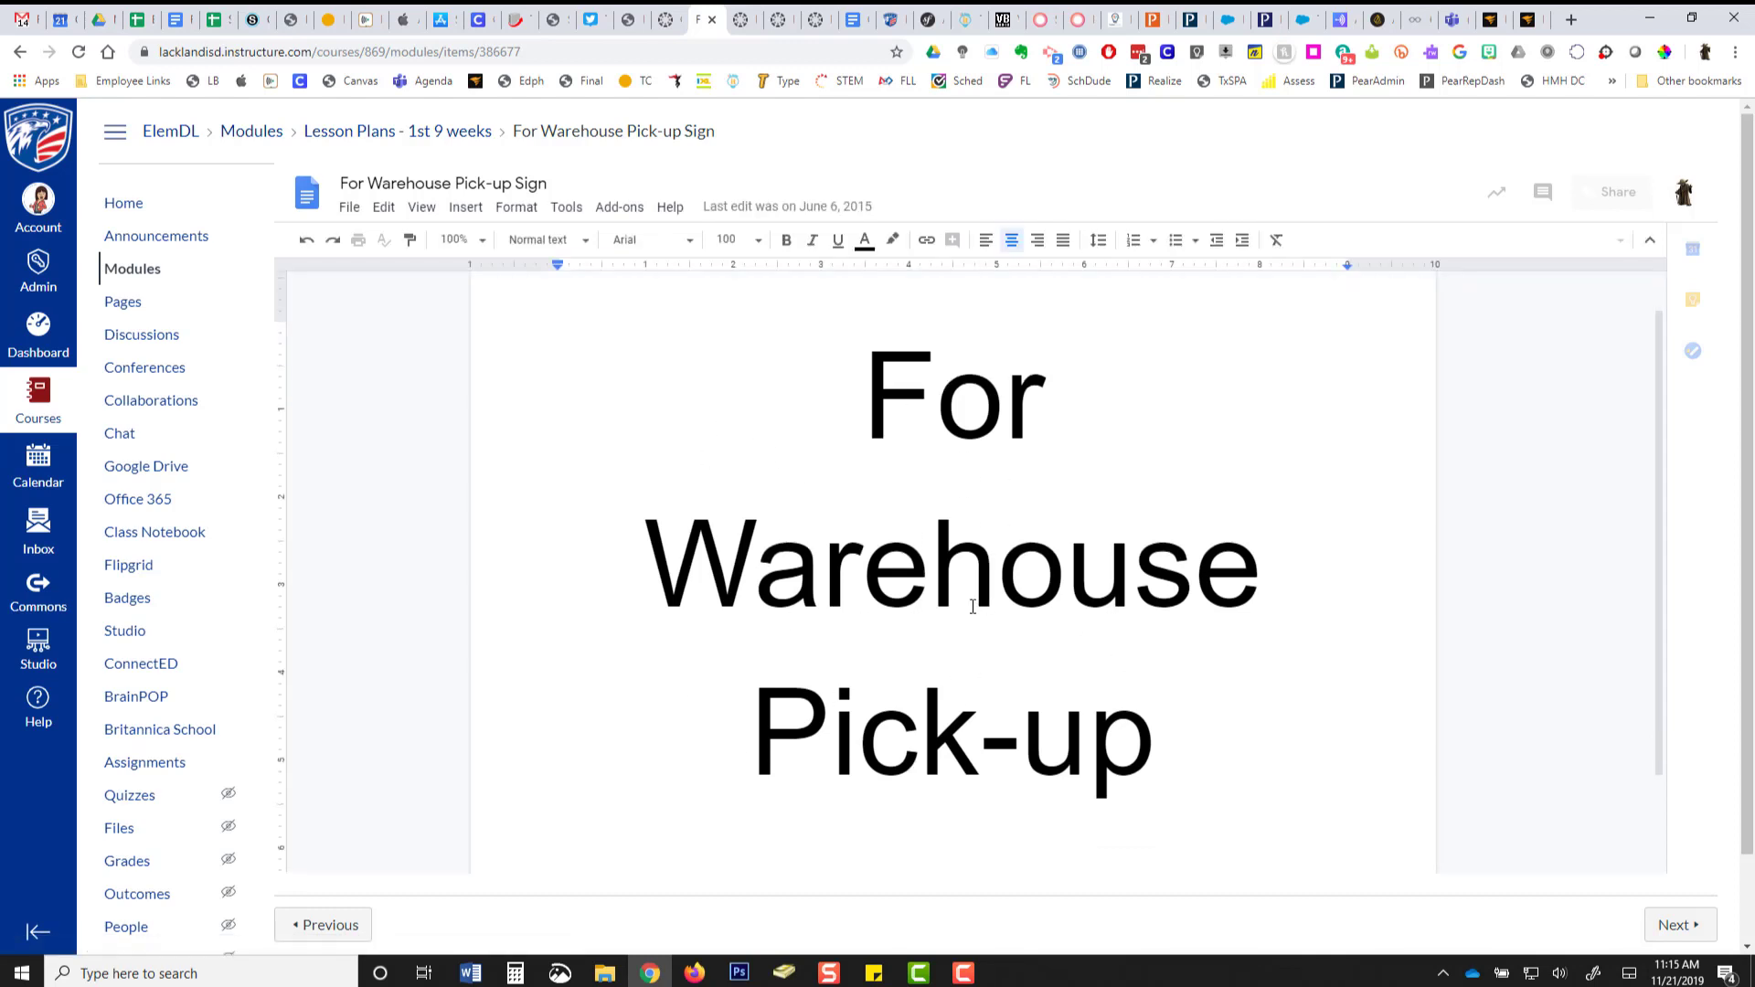
scroll(down, 3)
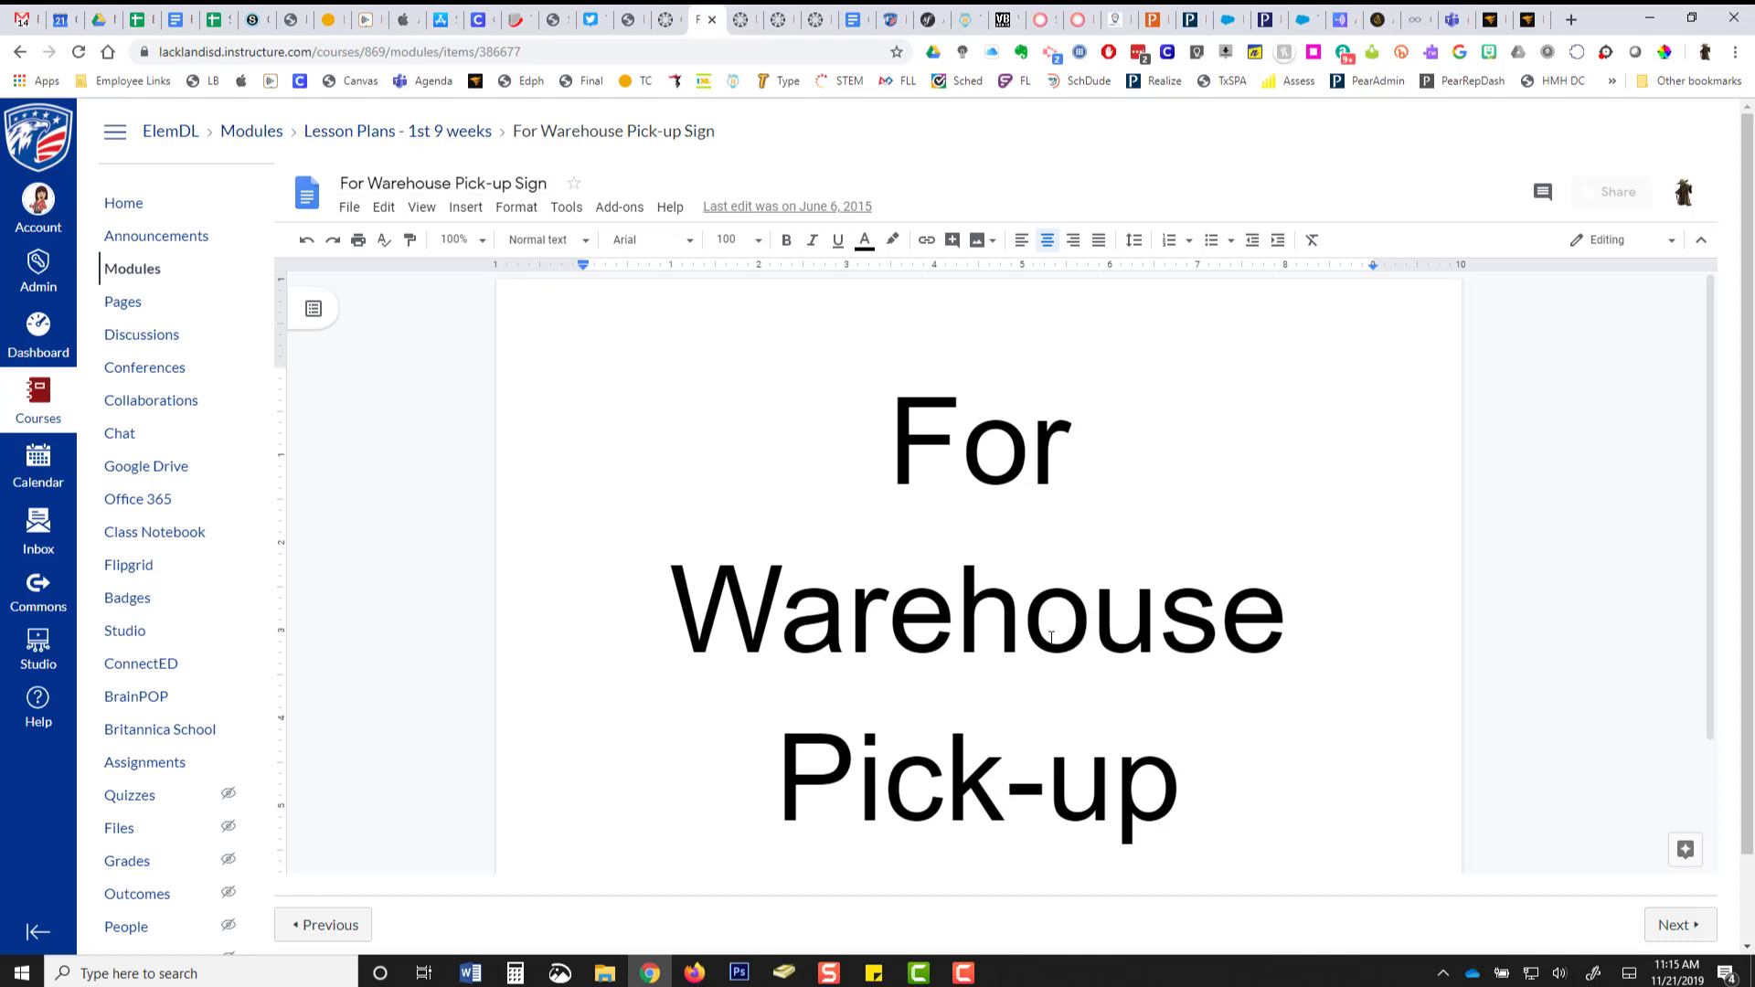
mouse_move(191, 189)
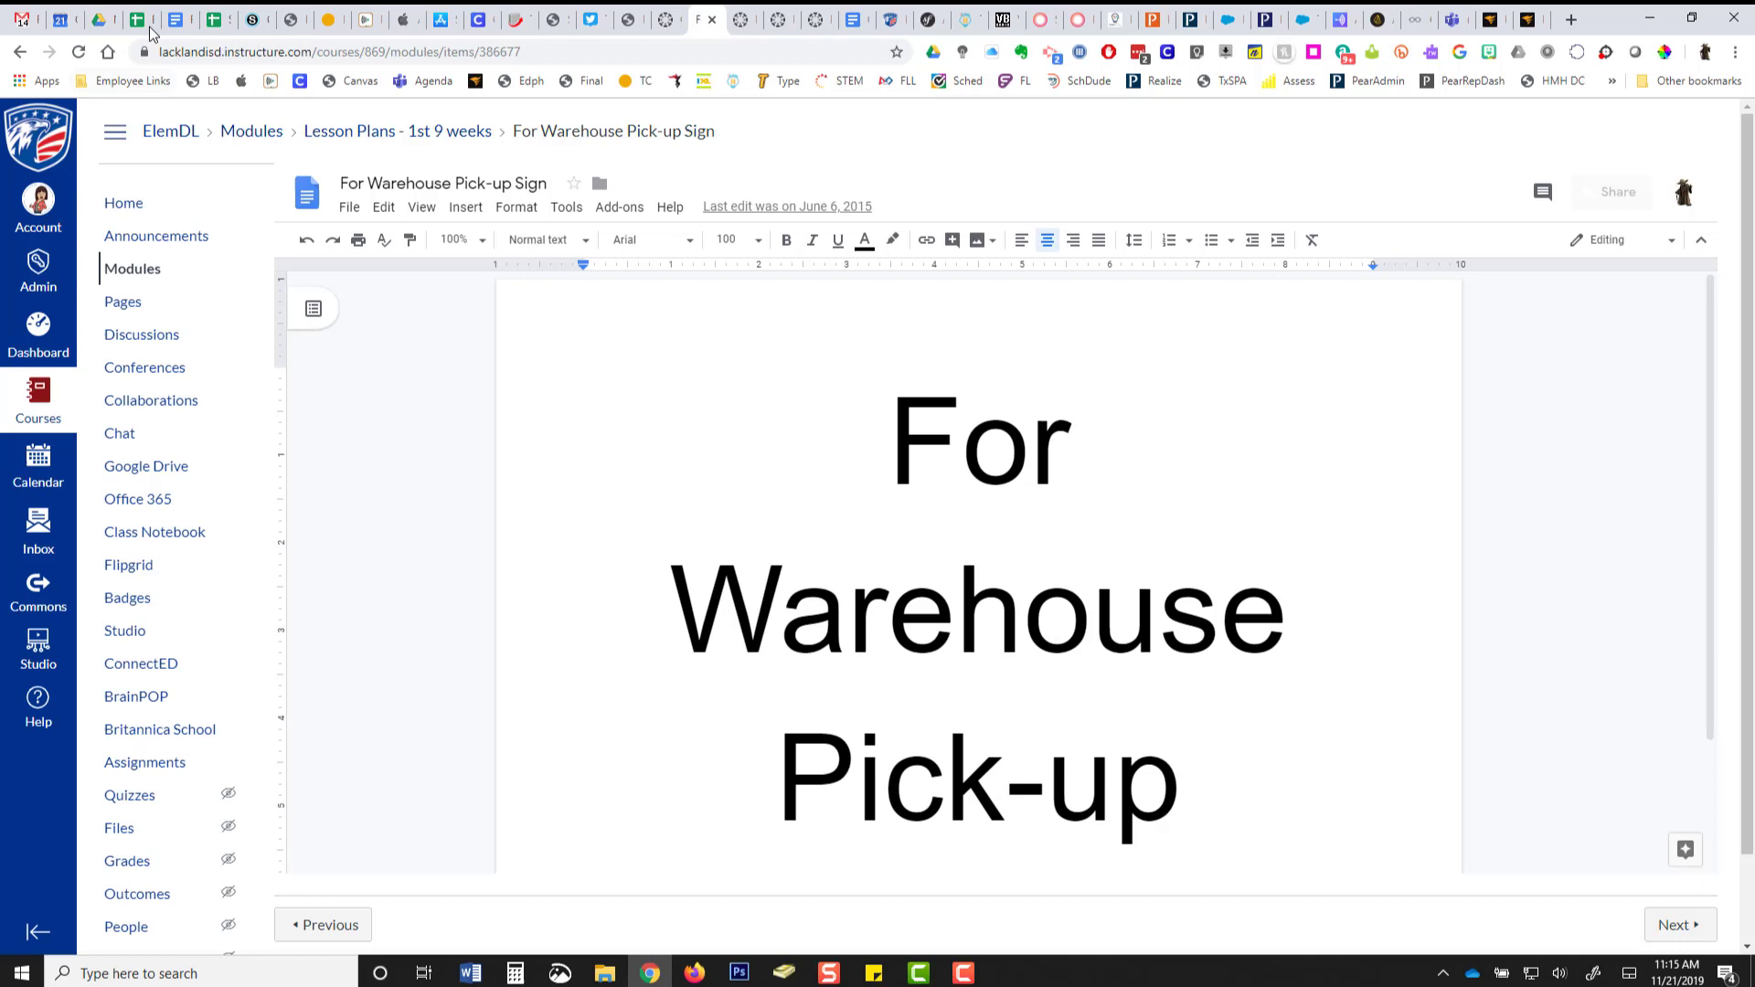
mouse_move(100, 25)
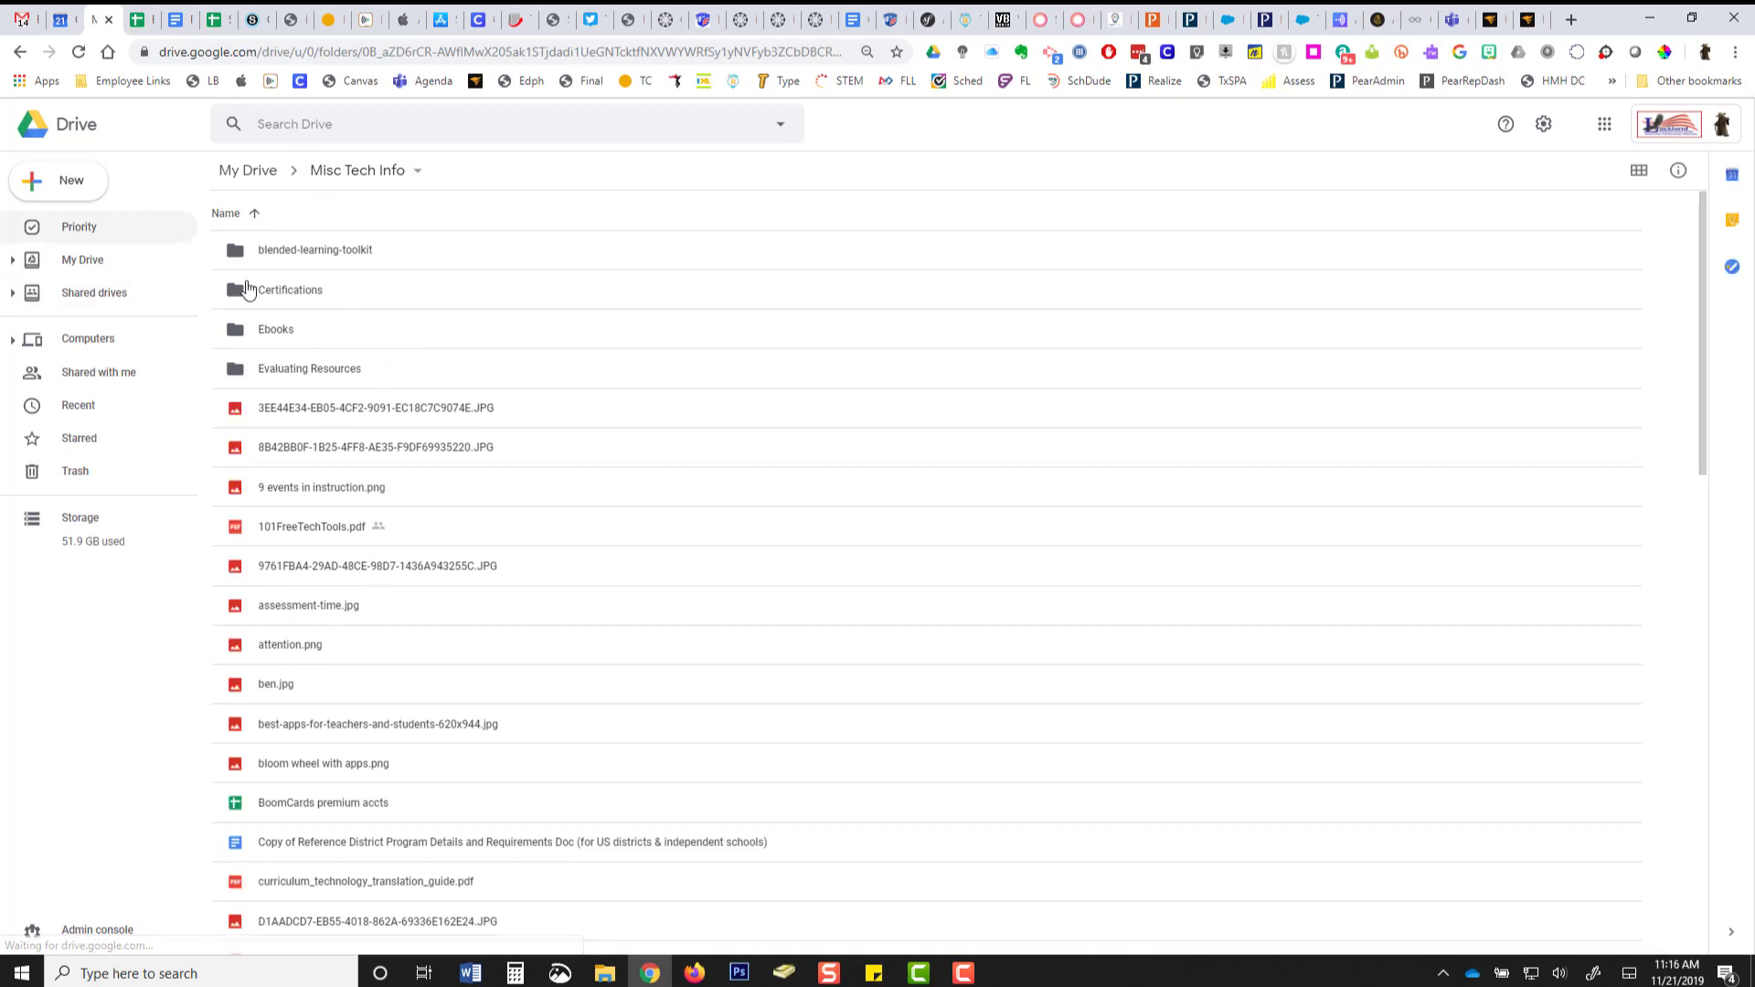
mouse_move(321, 464)
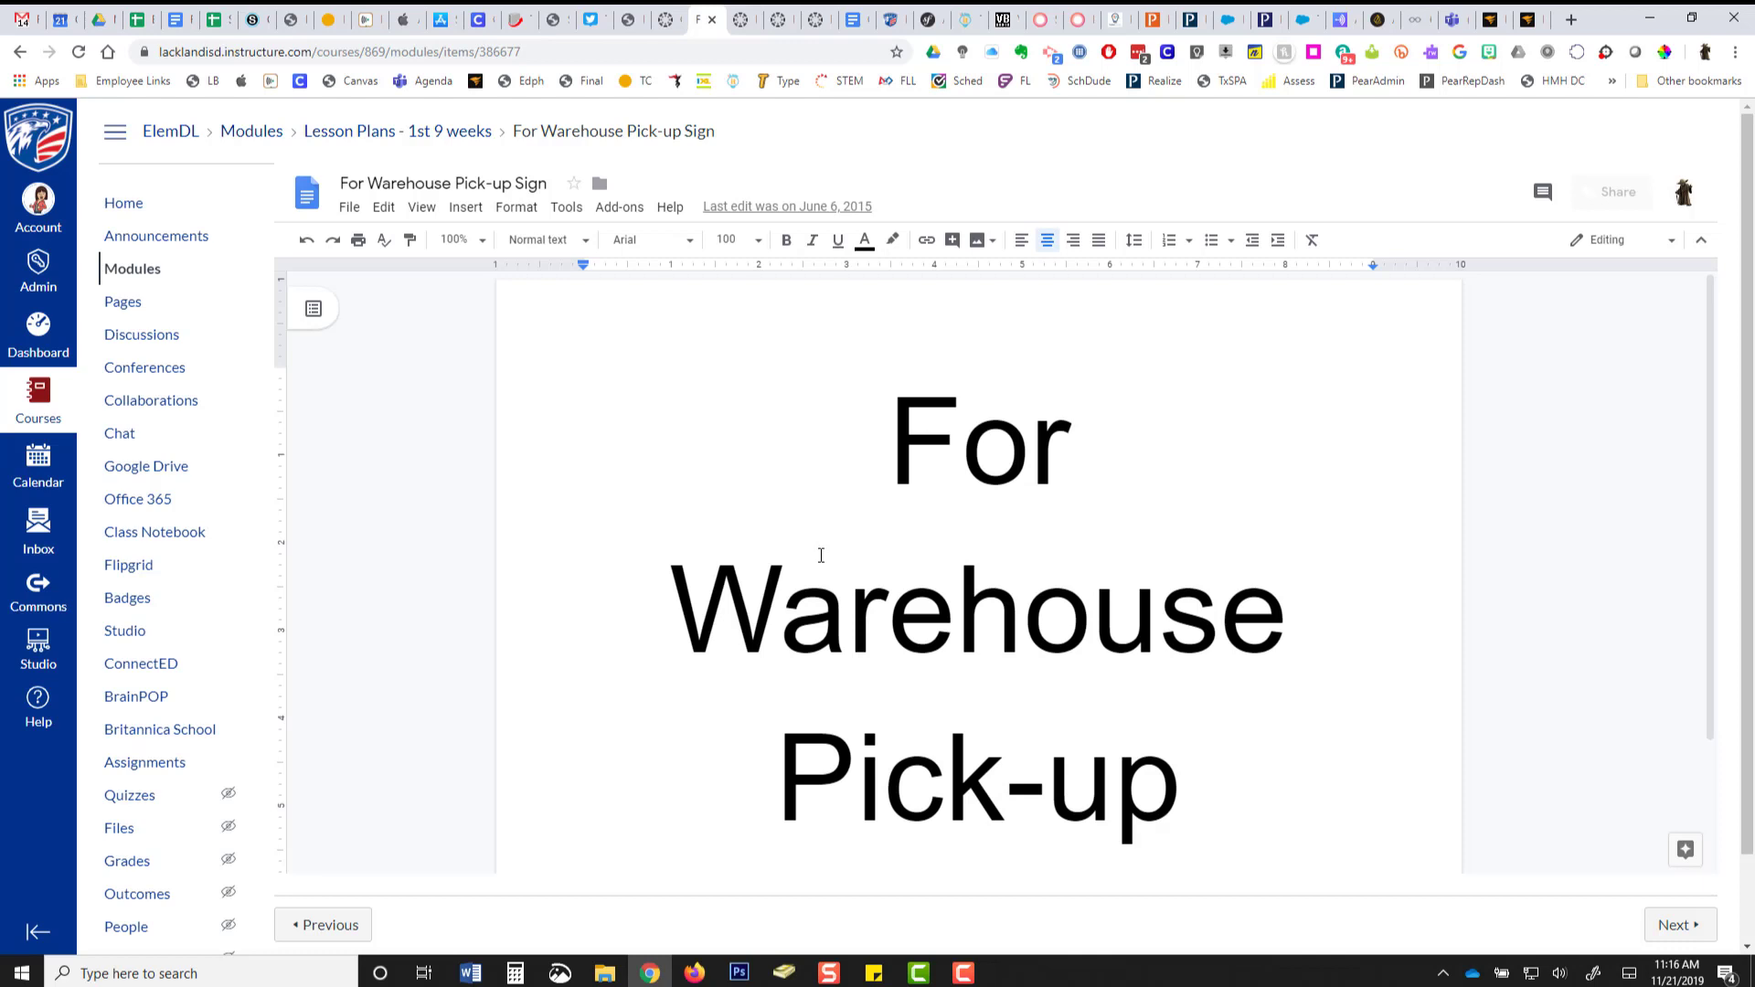
mouse_move(784, 538)
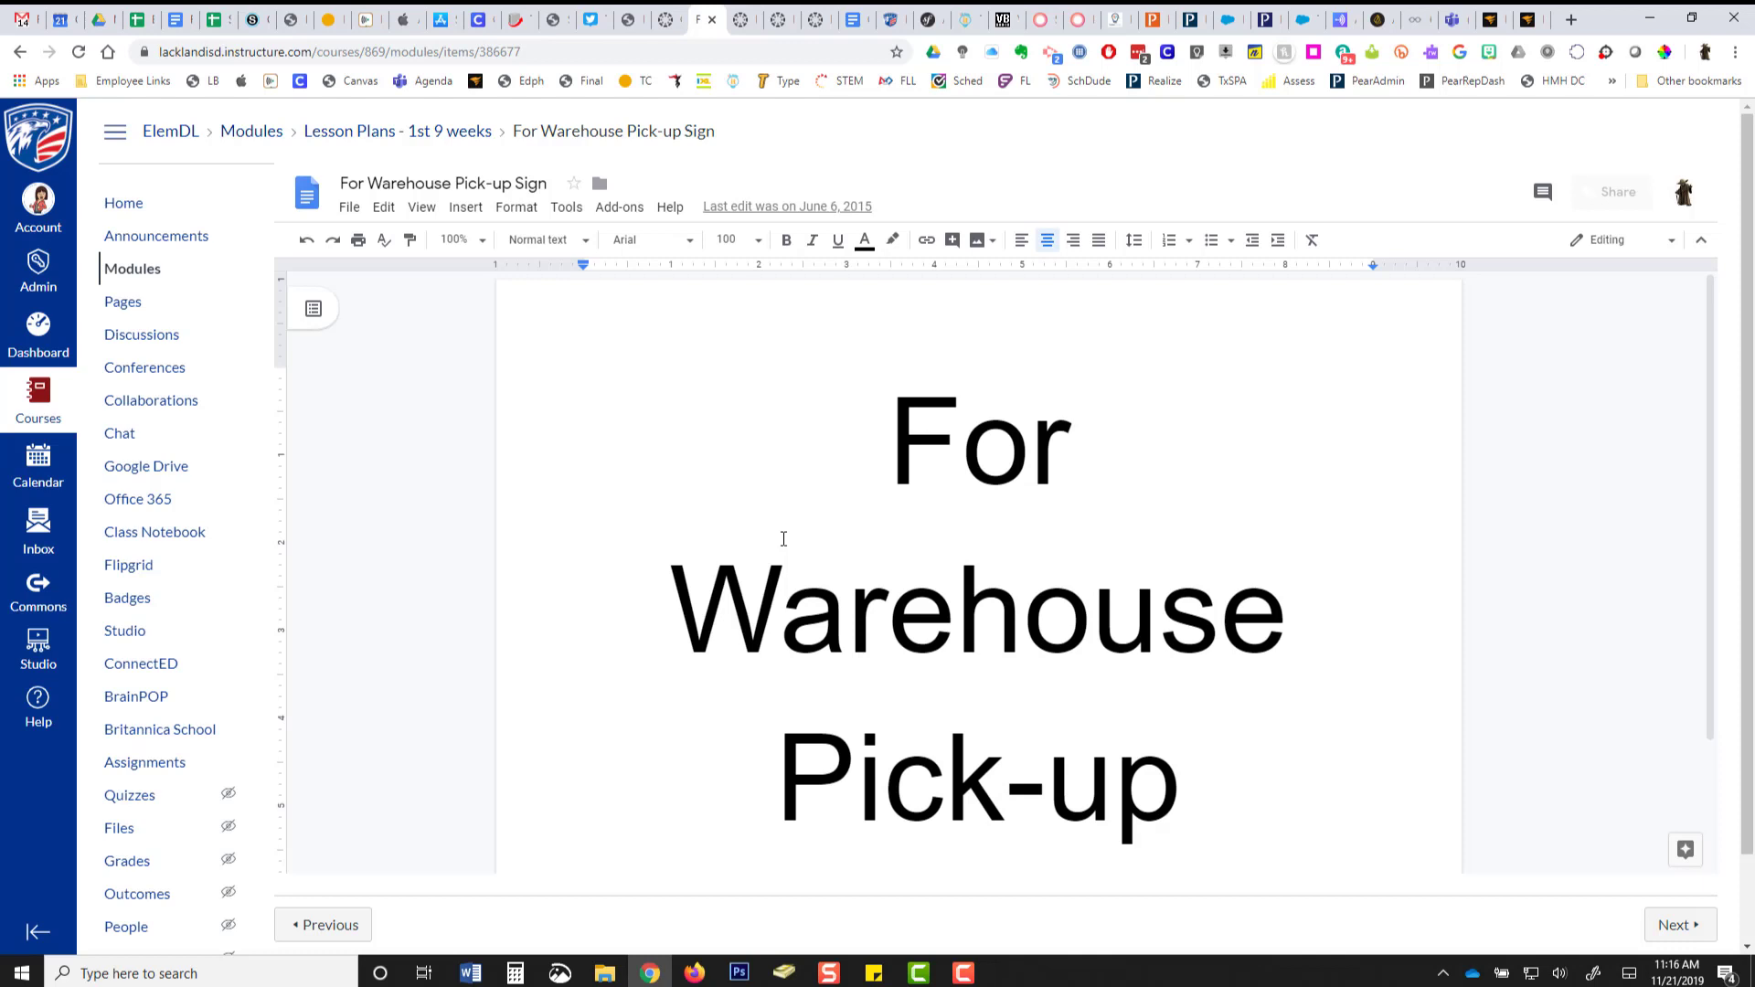
mouse_move(397, 130)
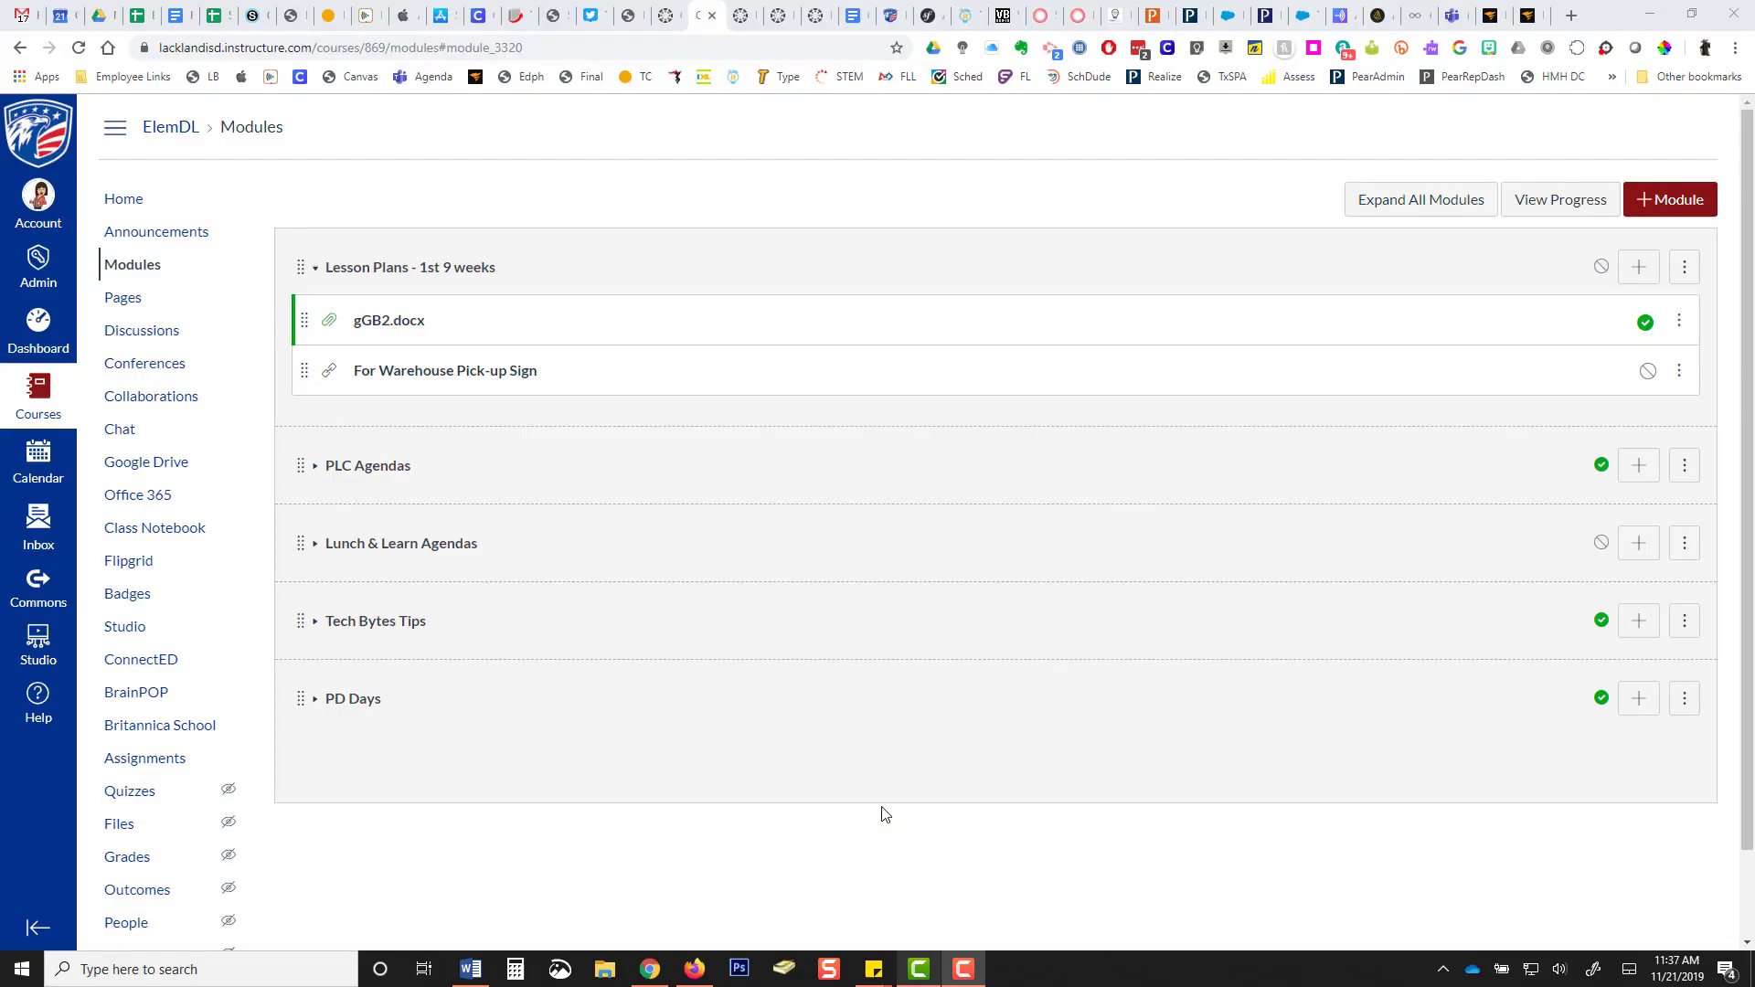
mouse_move(1601, 266)
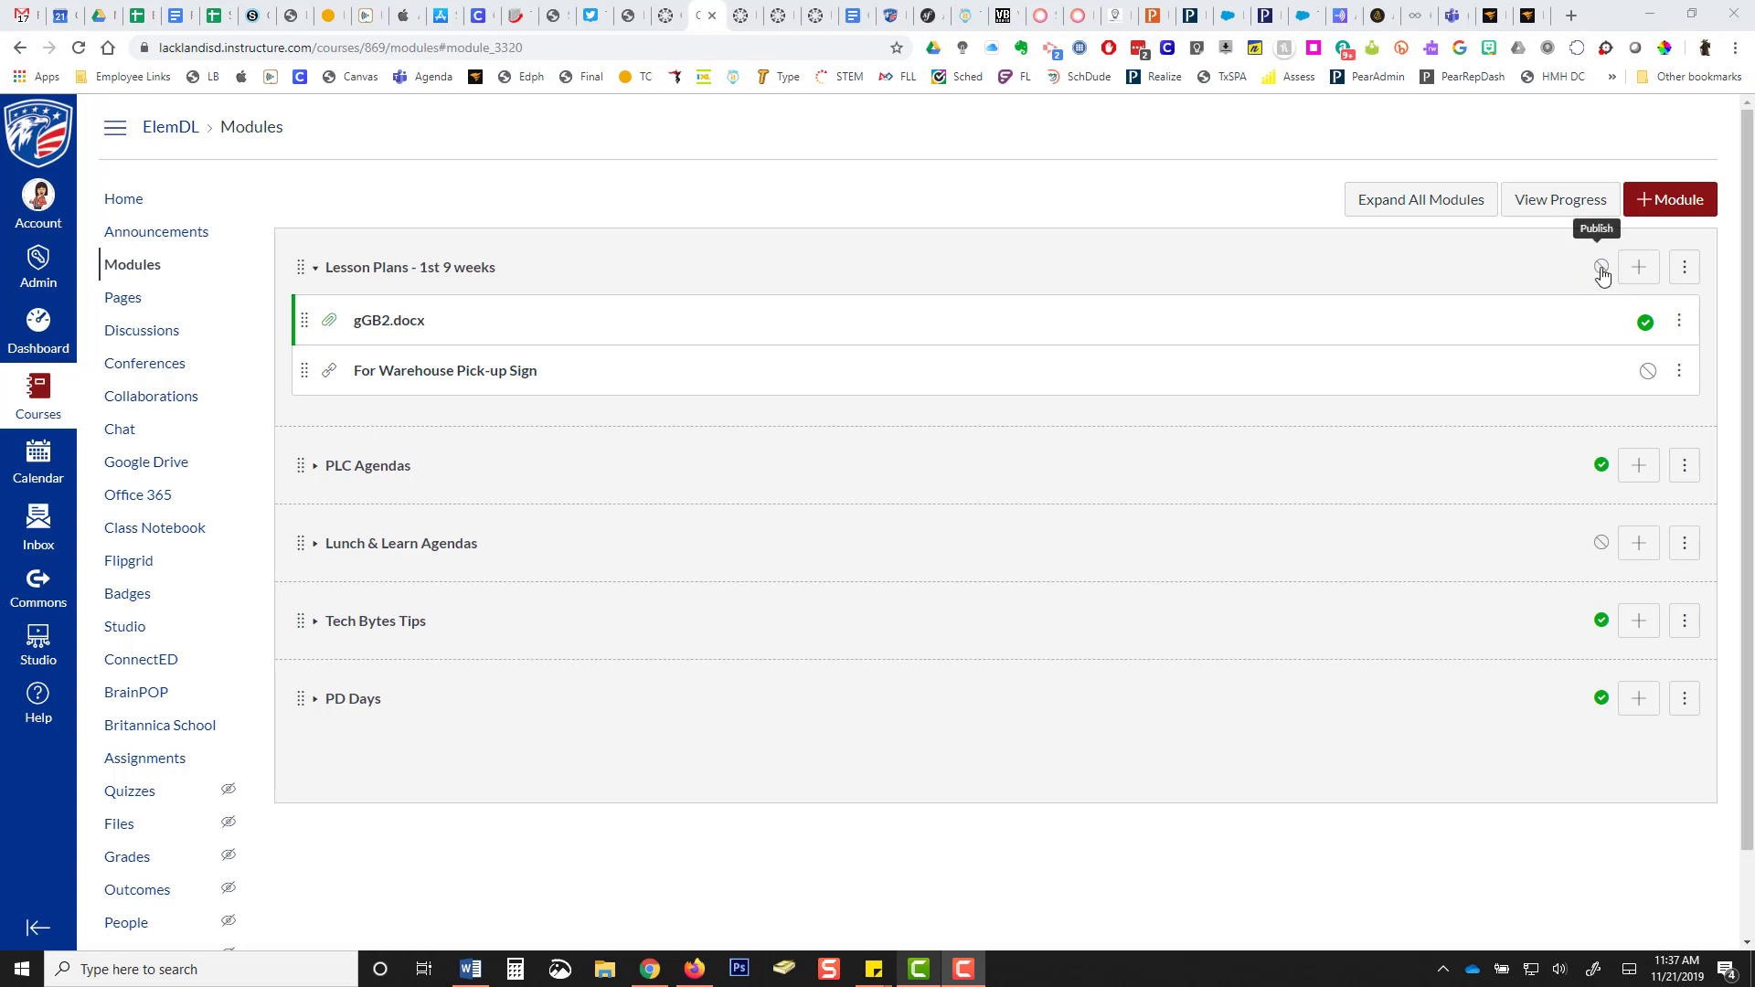
Publish the Lesson Plans - 1st 9 weeks module and its two items.
click(1600, 266)
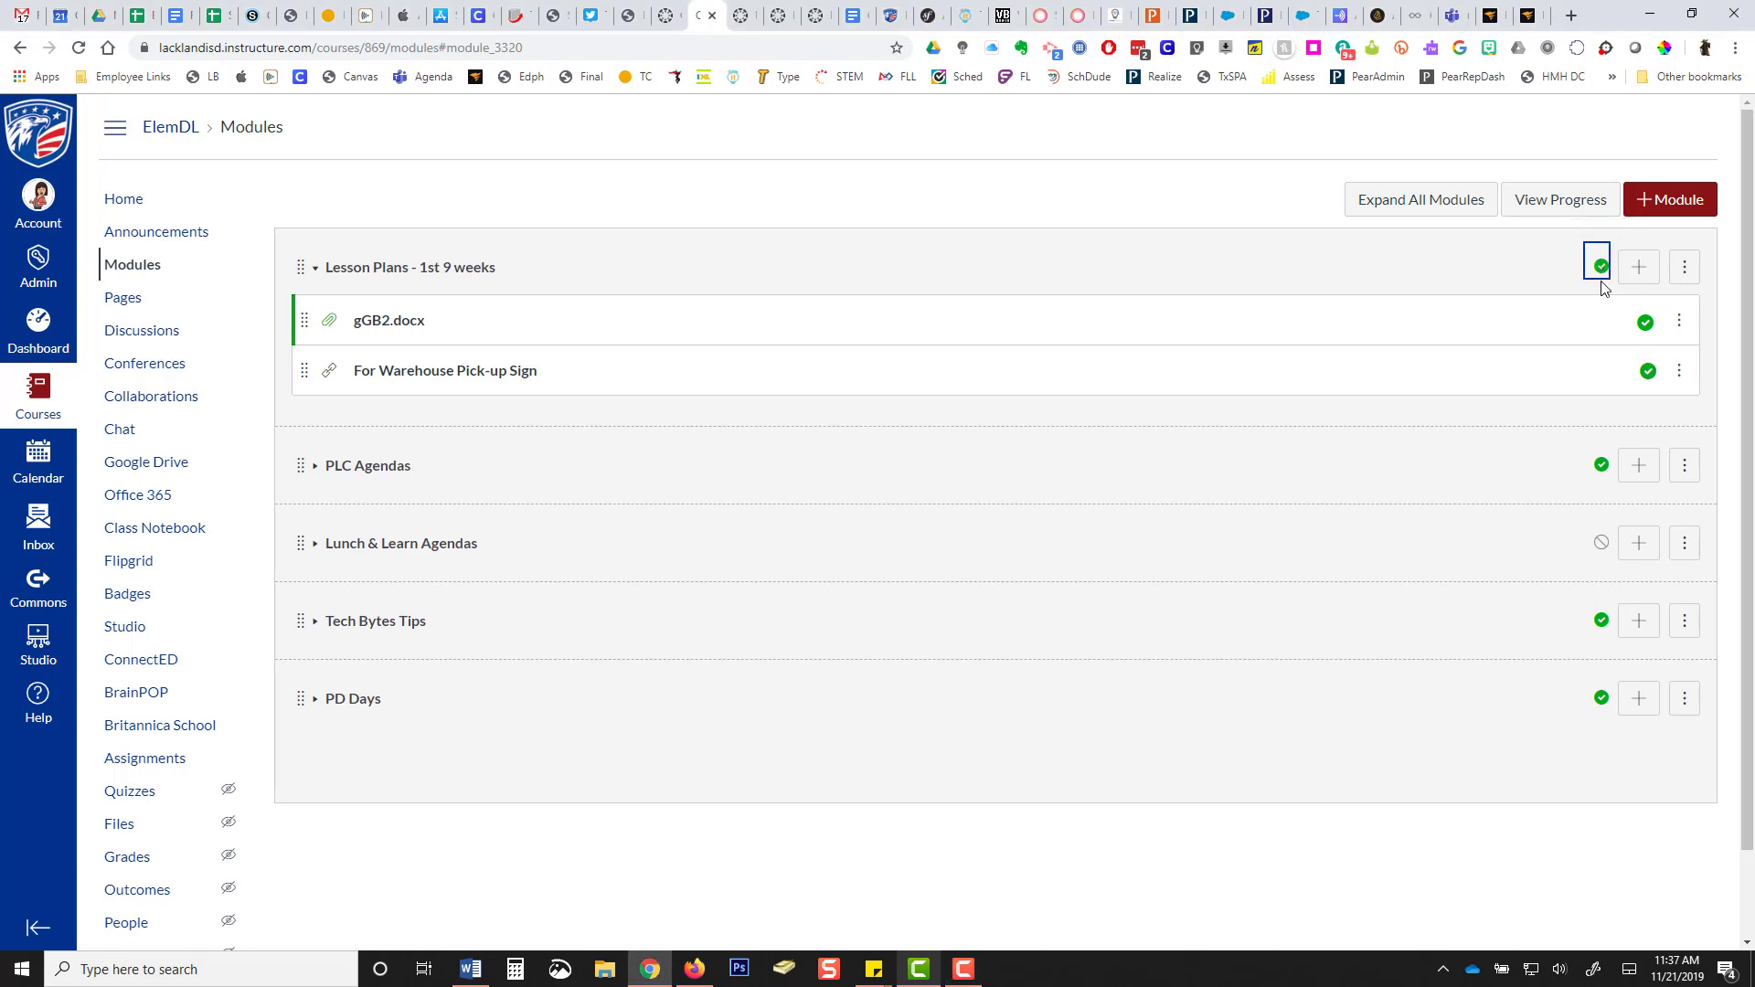
mouse_move(1610, 293)
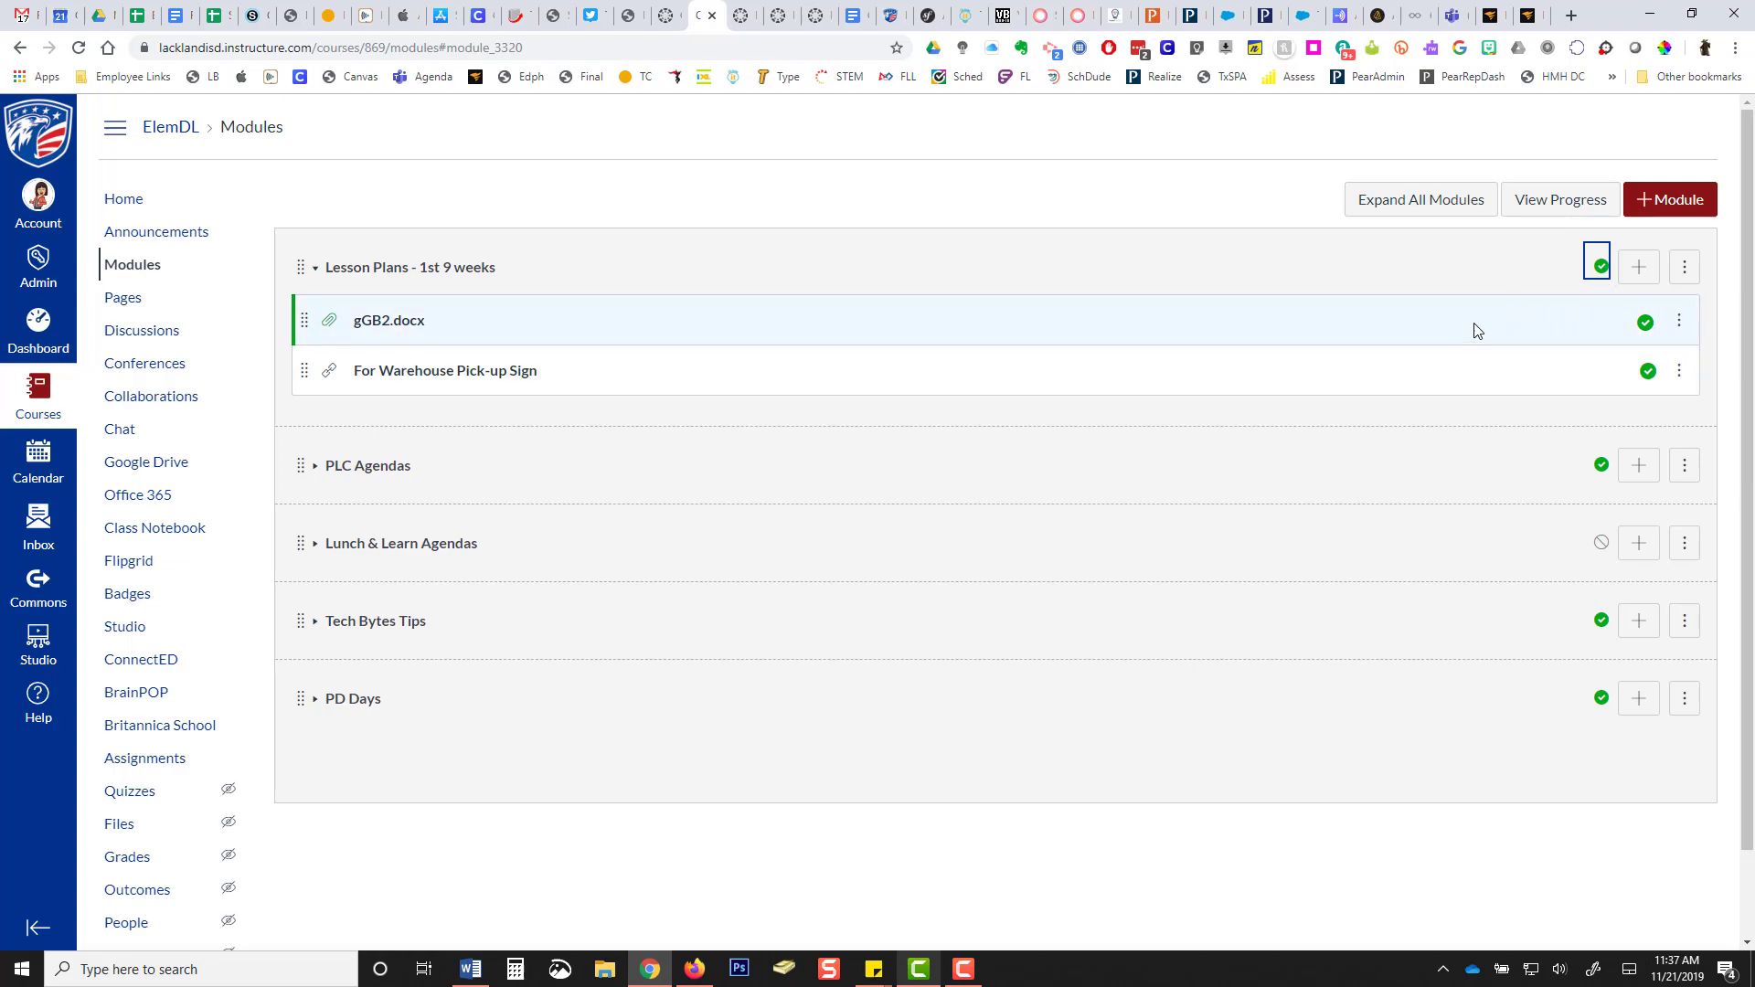
mouse_move(1355, 270)
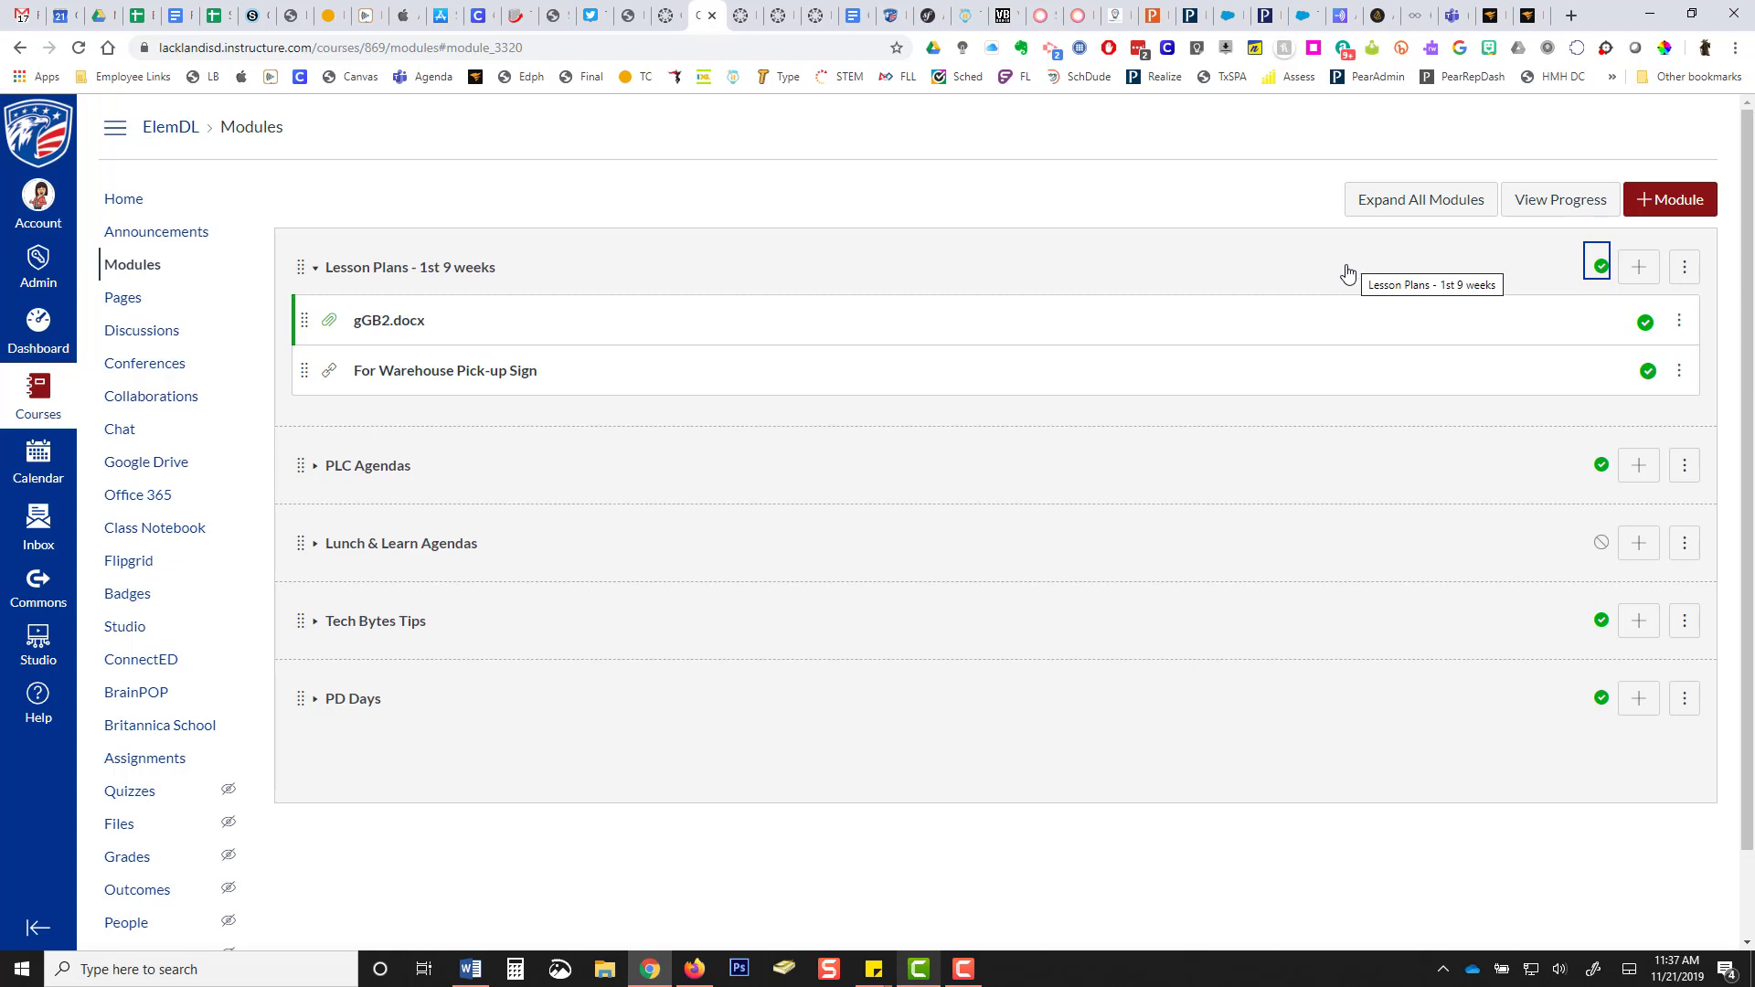
mouse_move(1258, 199)
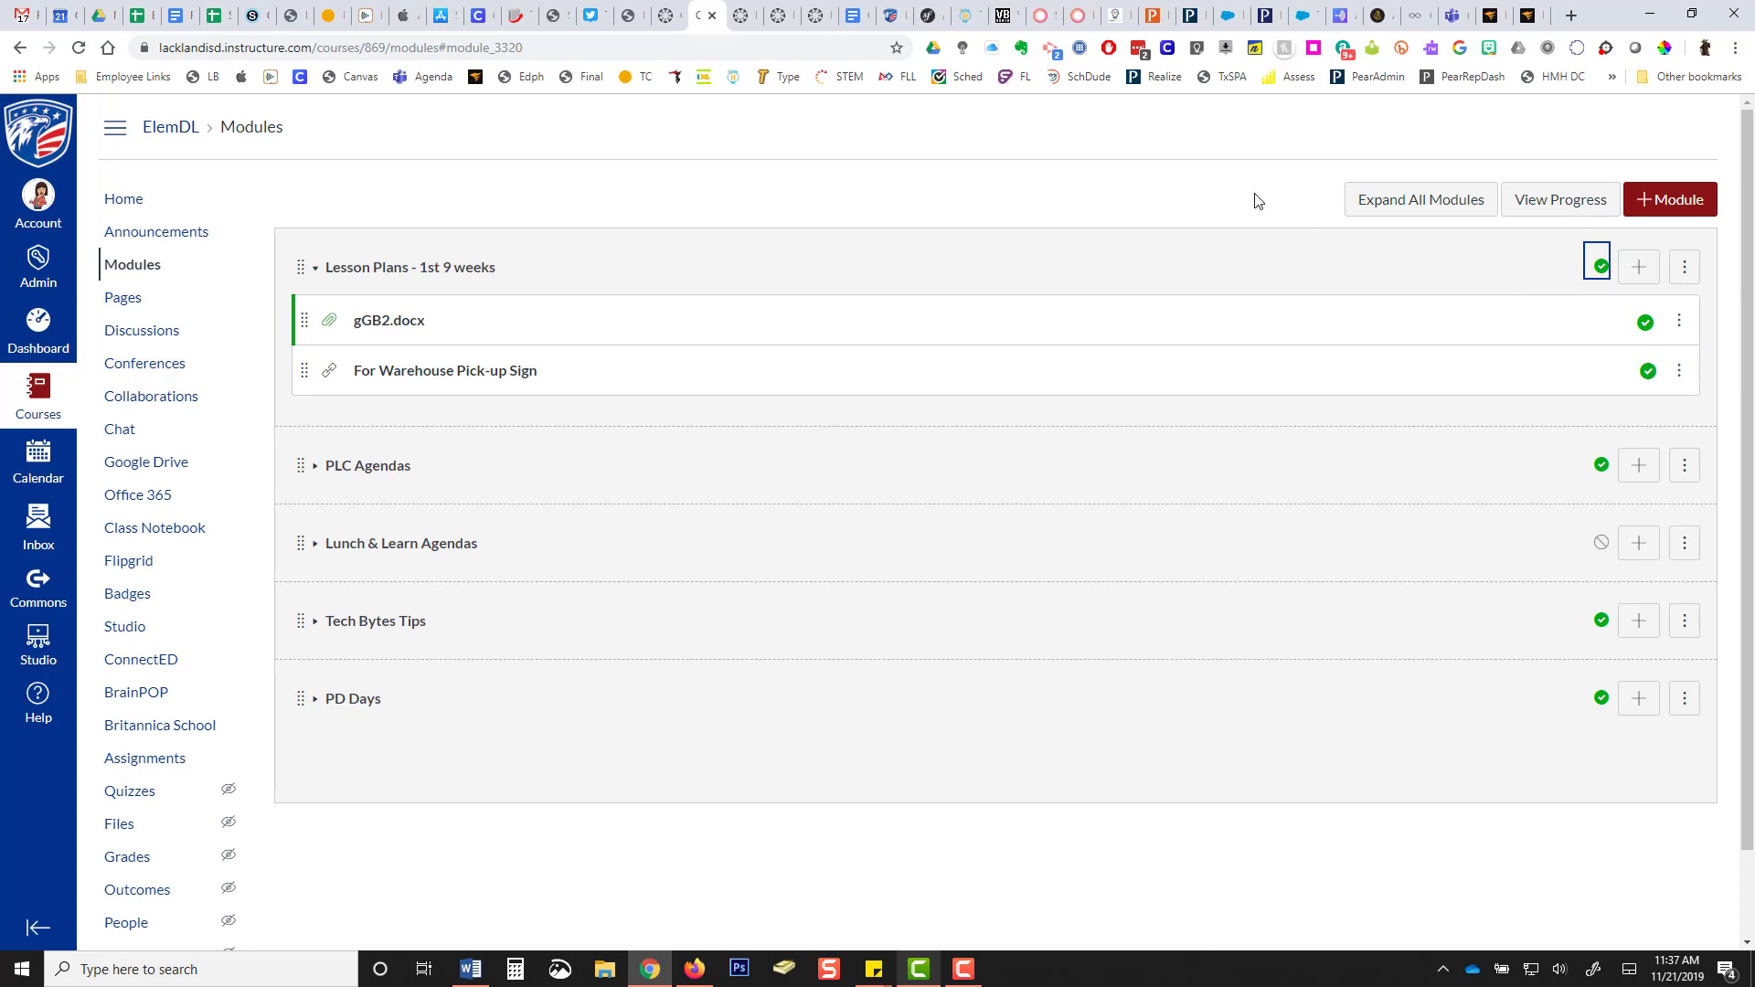
mouse_move(1198, 211)
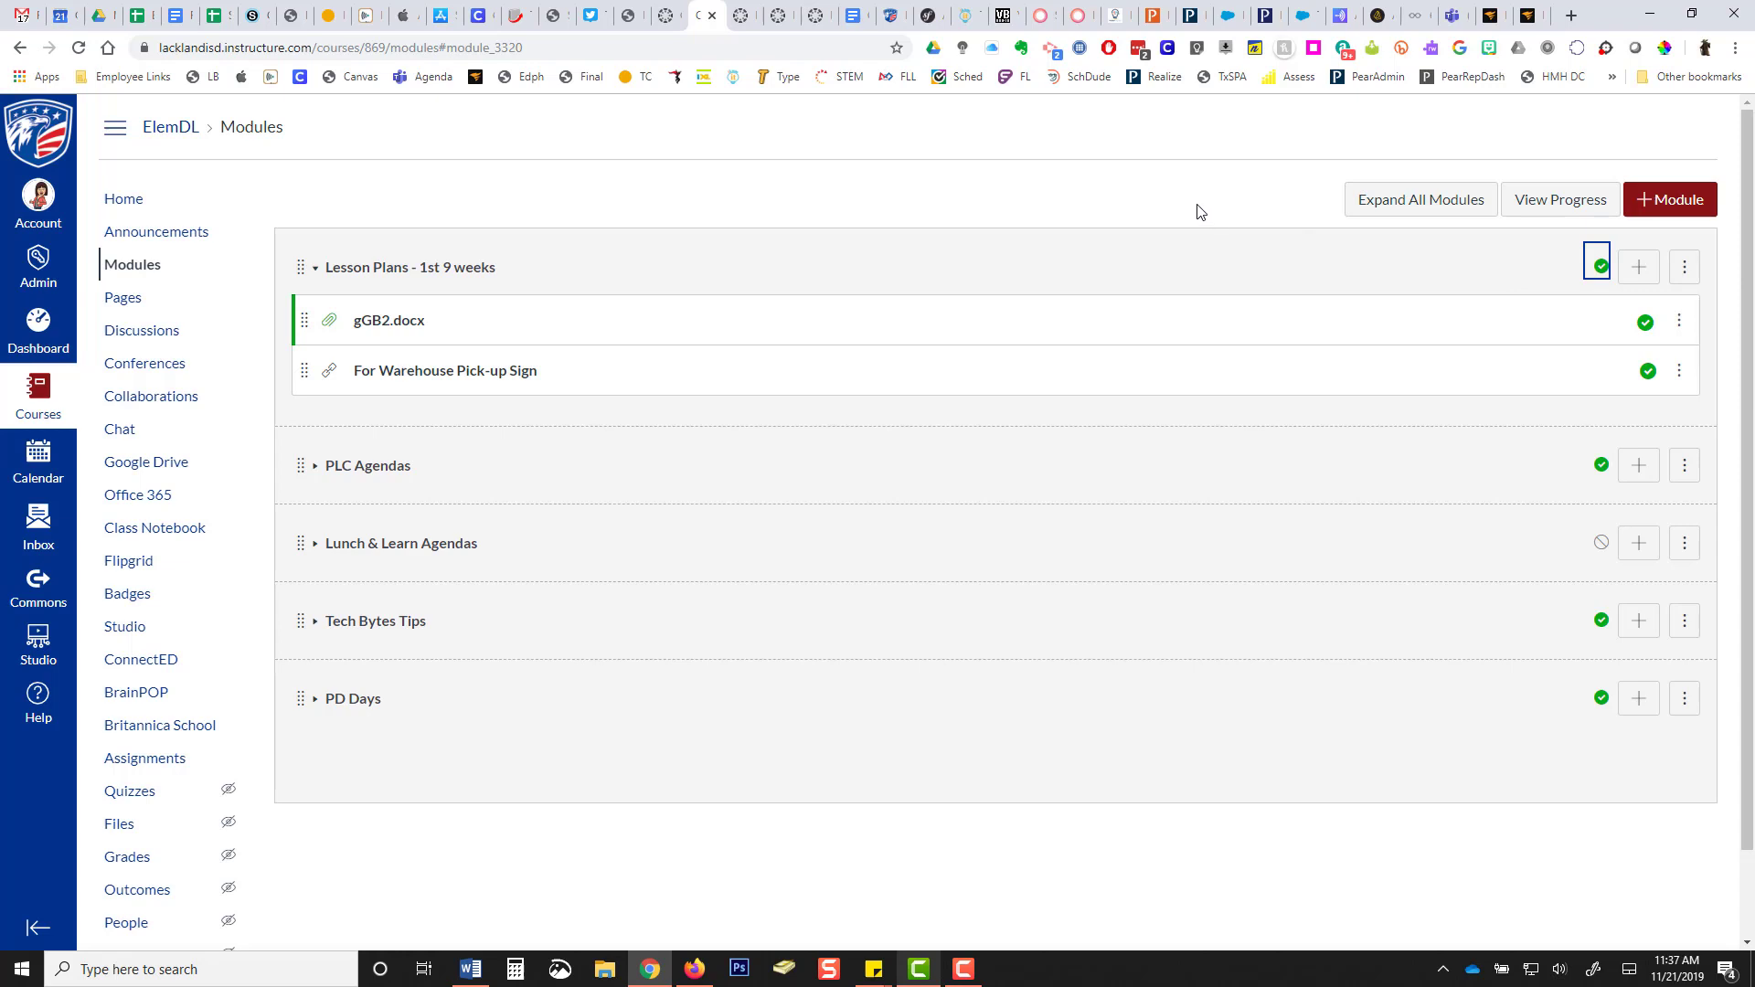
mouse_move(1599, 549)
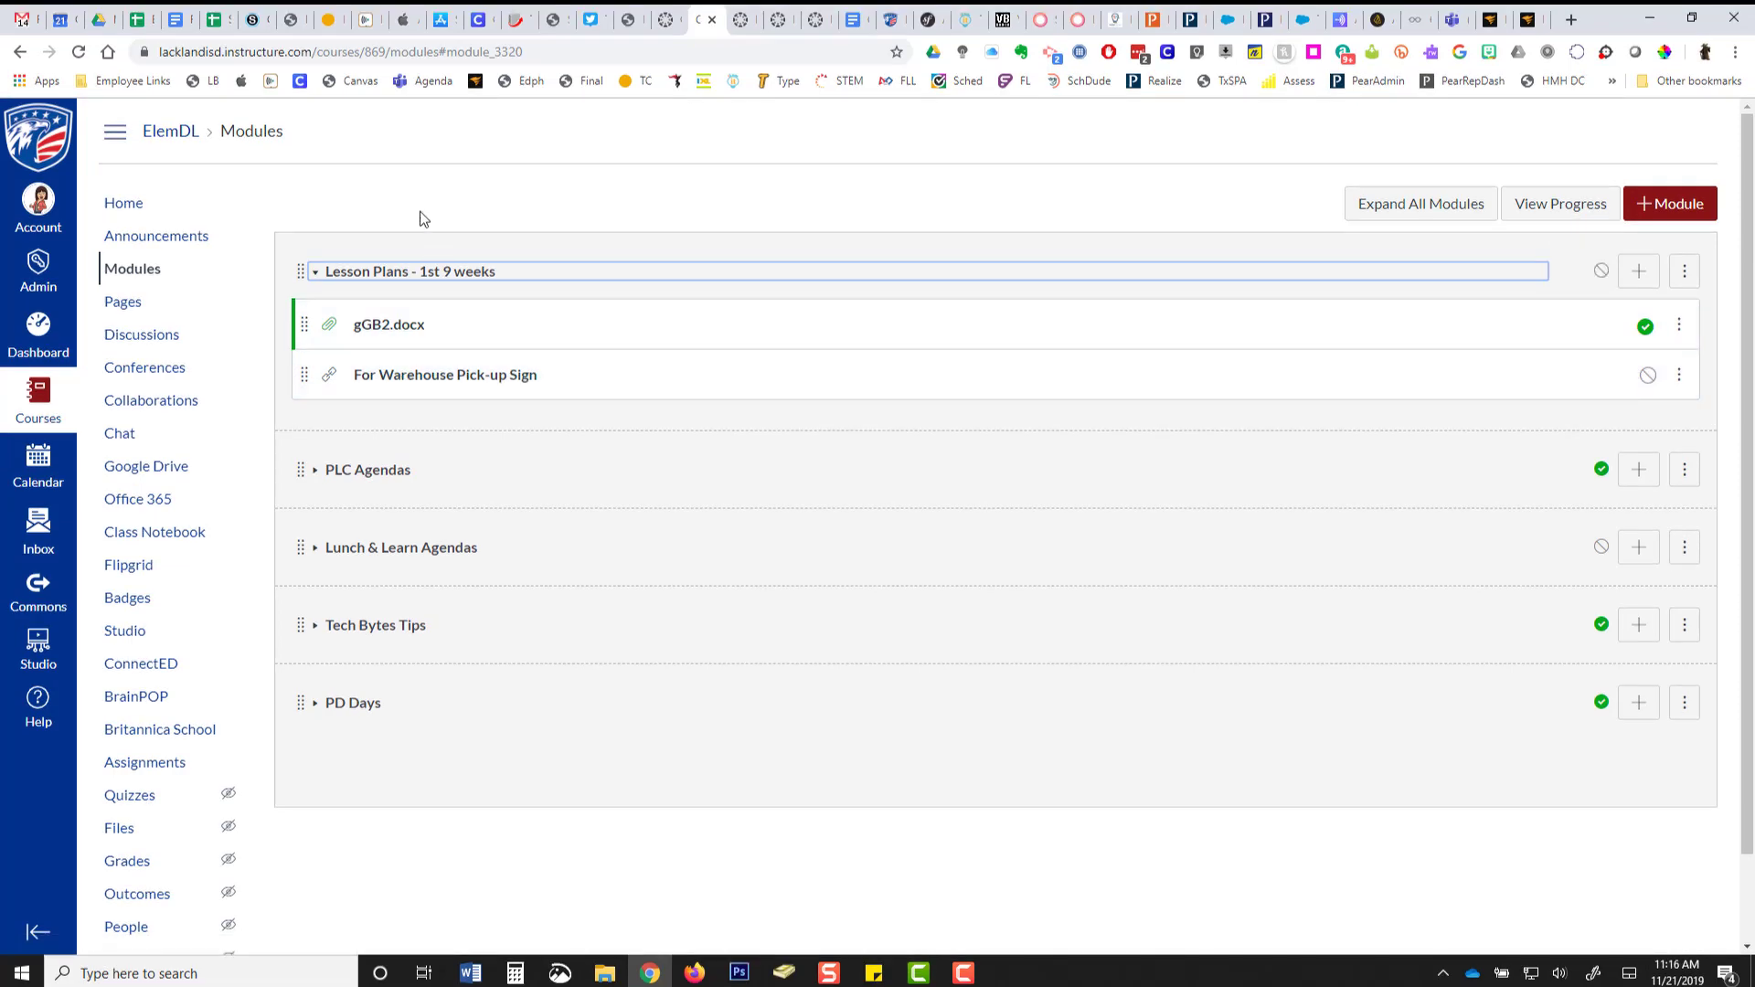
mouse_move(520, 181)
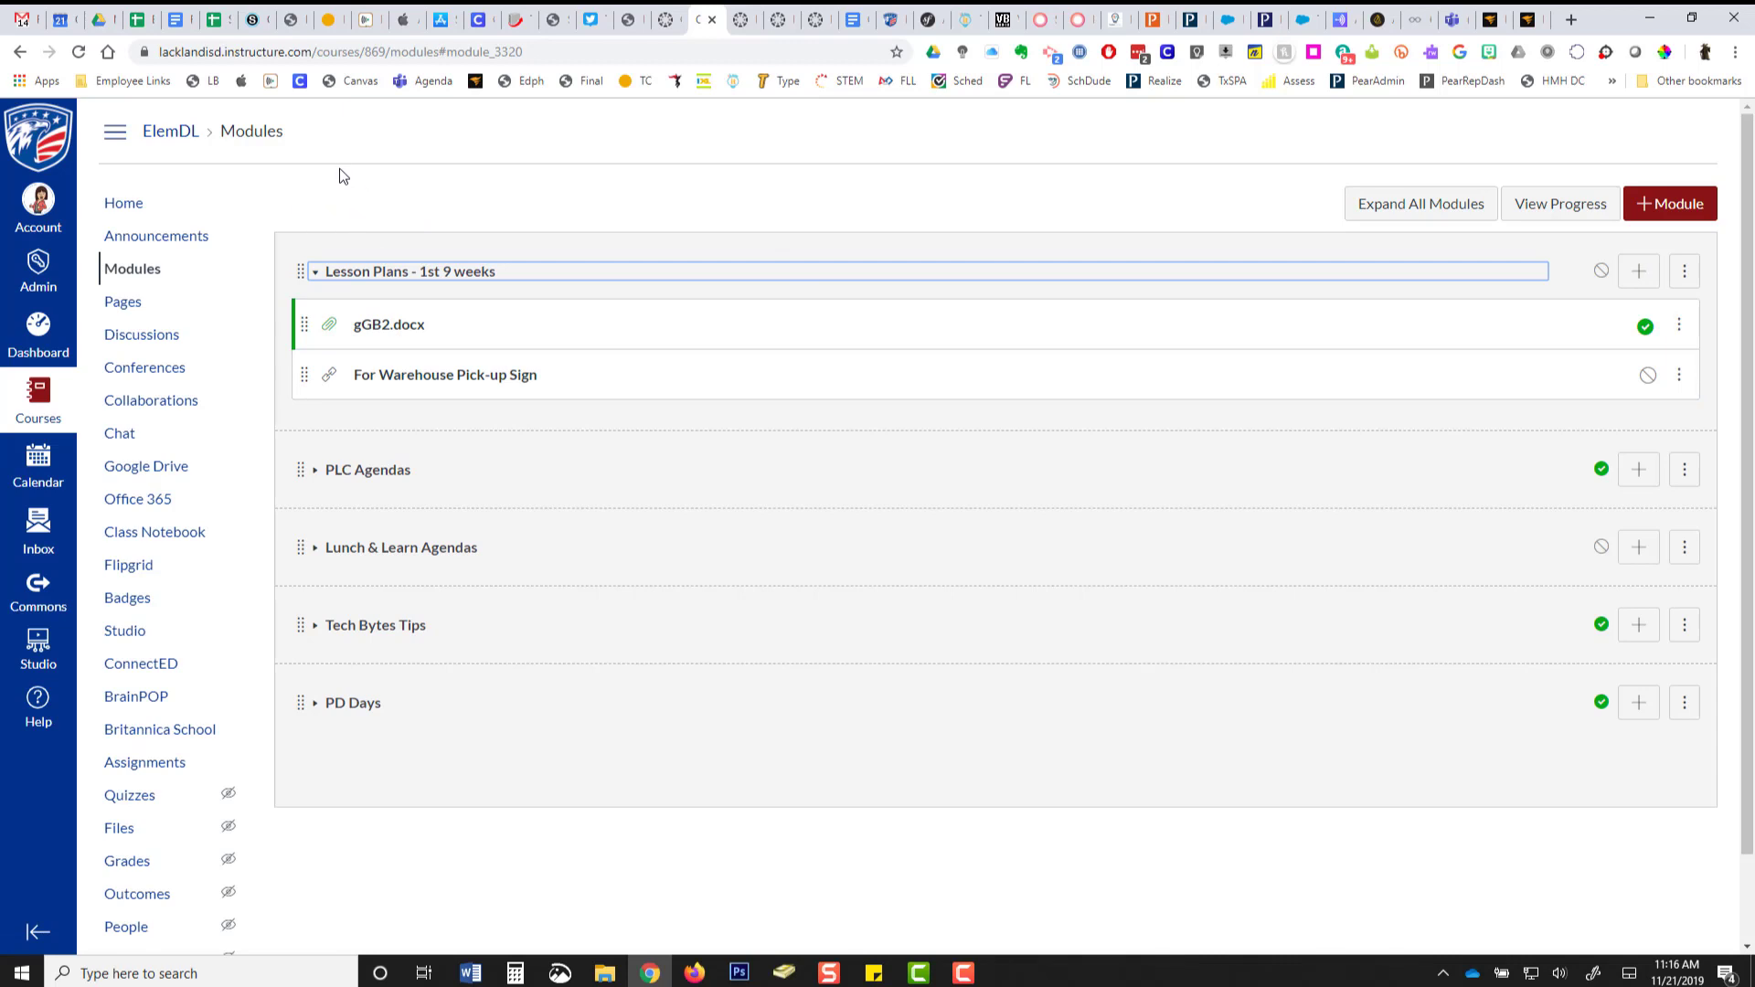
mouse_move(260, 688)
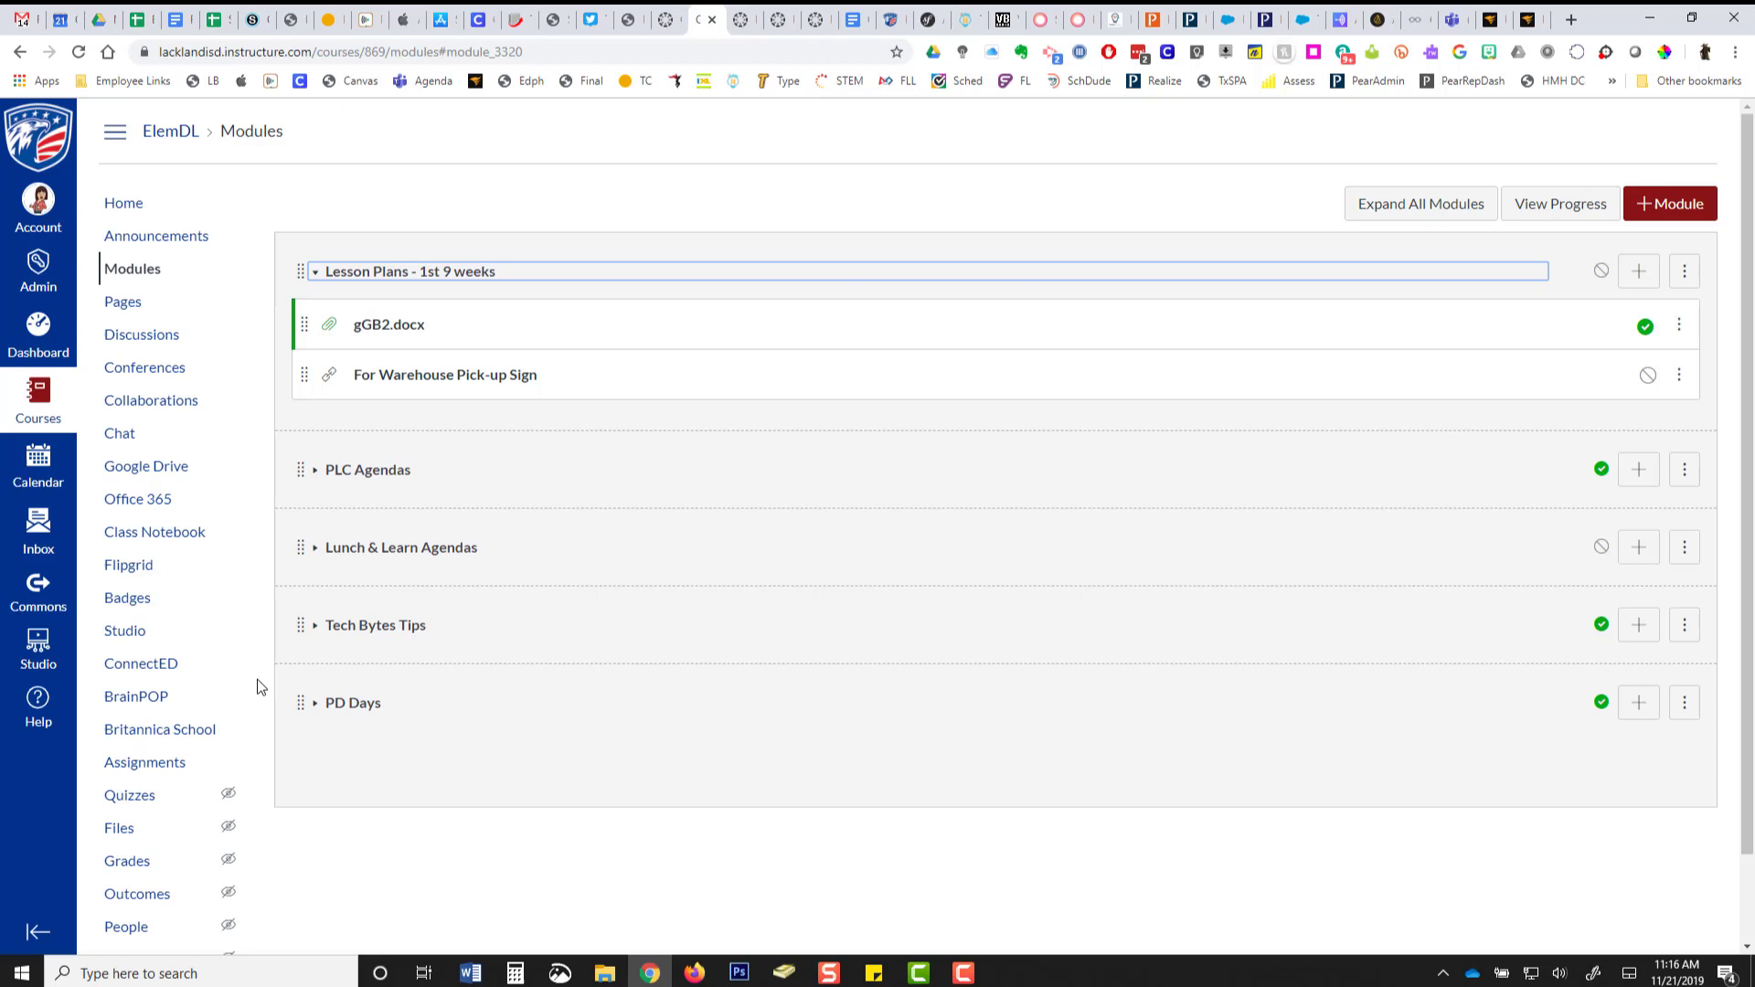
mouse_move(690, 160)
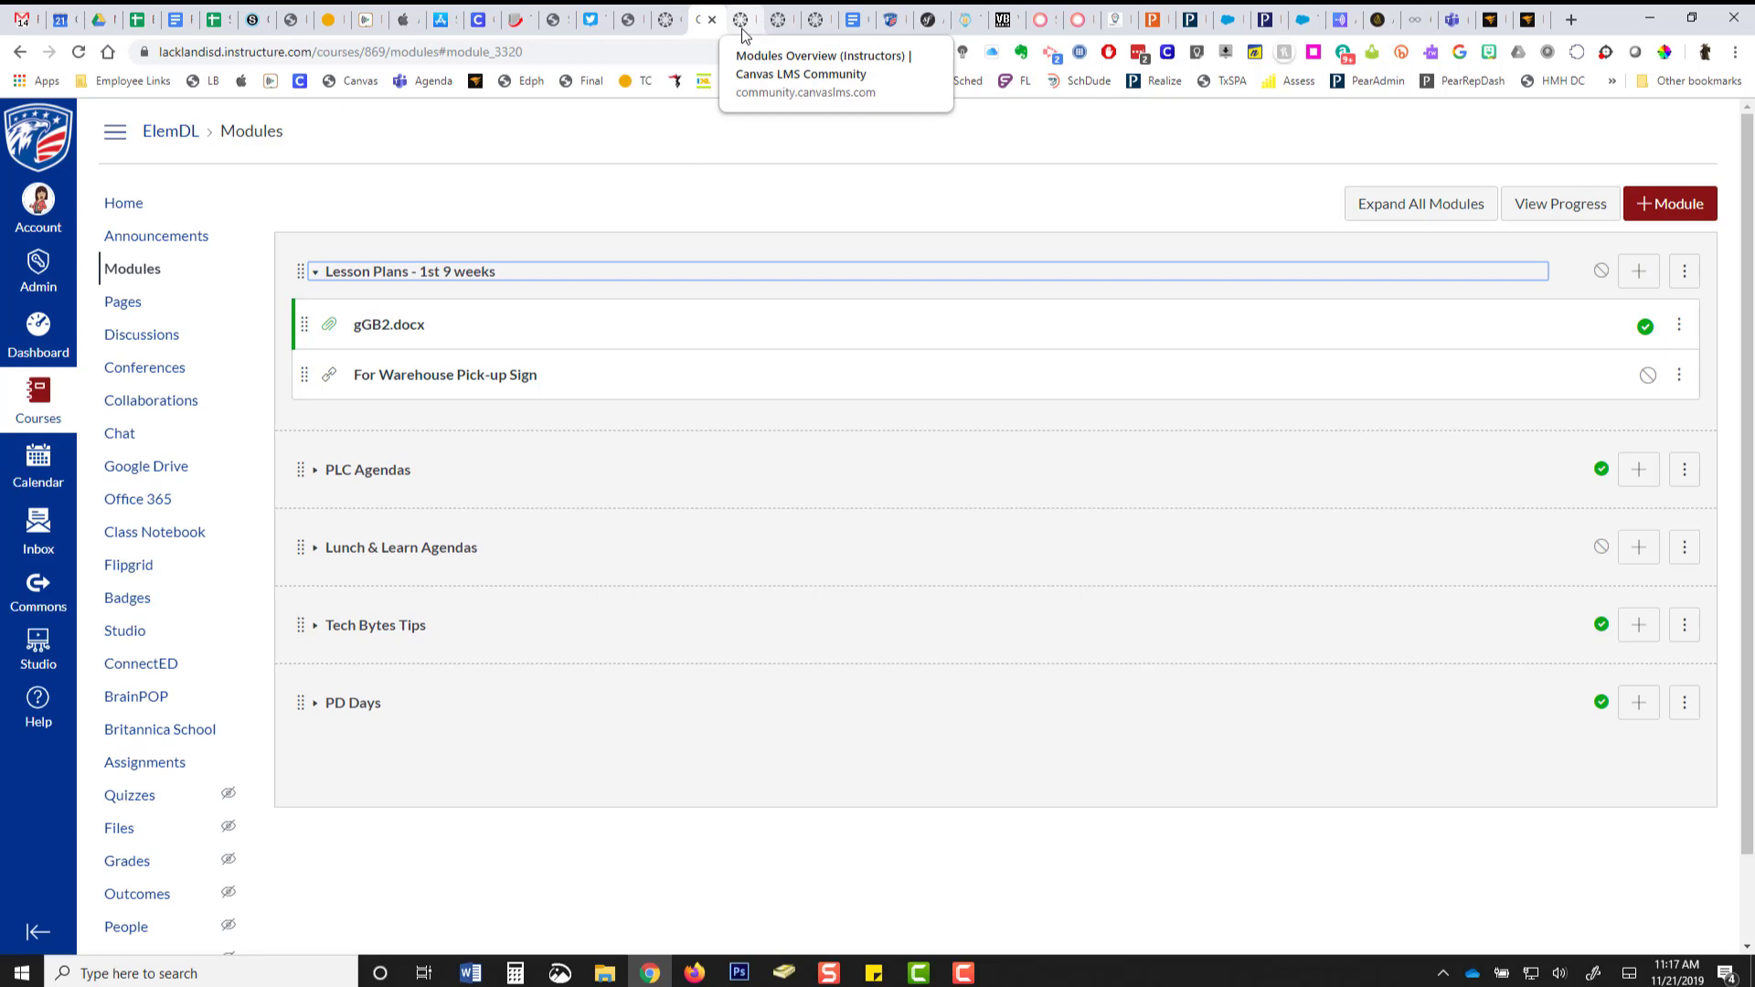
Switch to the Modules Overview (Instructors) Canvas Community tab.
click(738, 20)
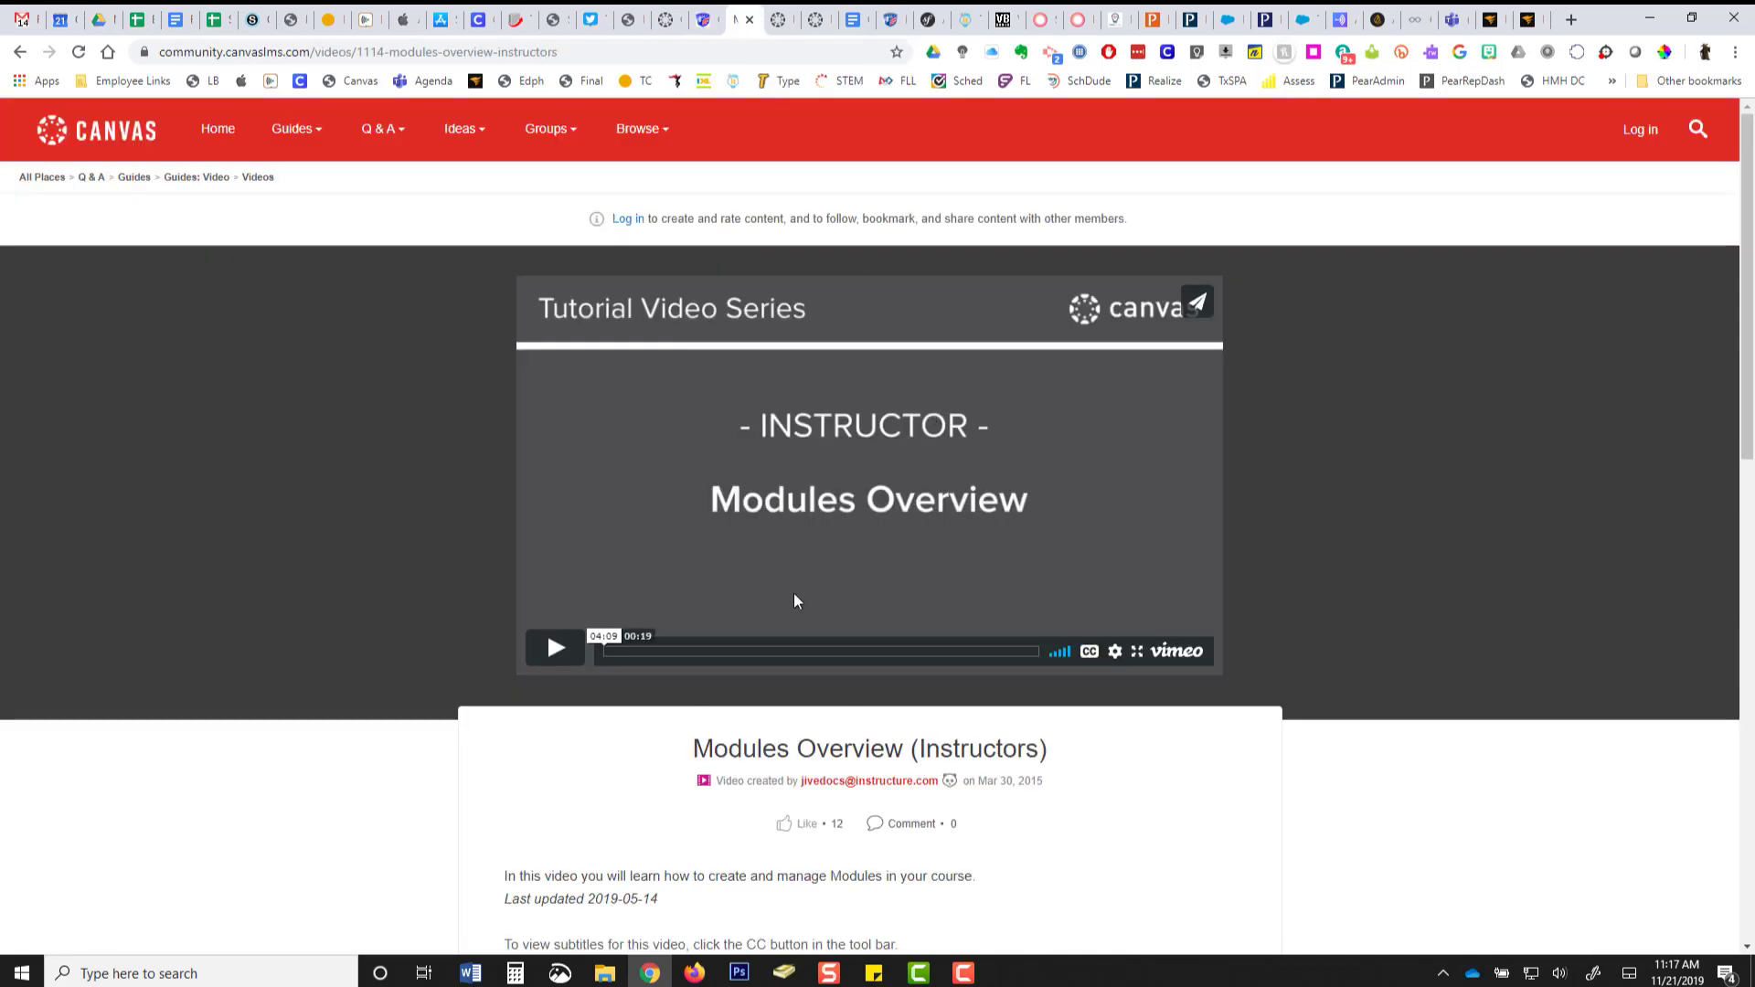
mouse_move(823, 439)
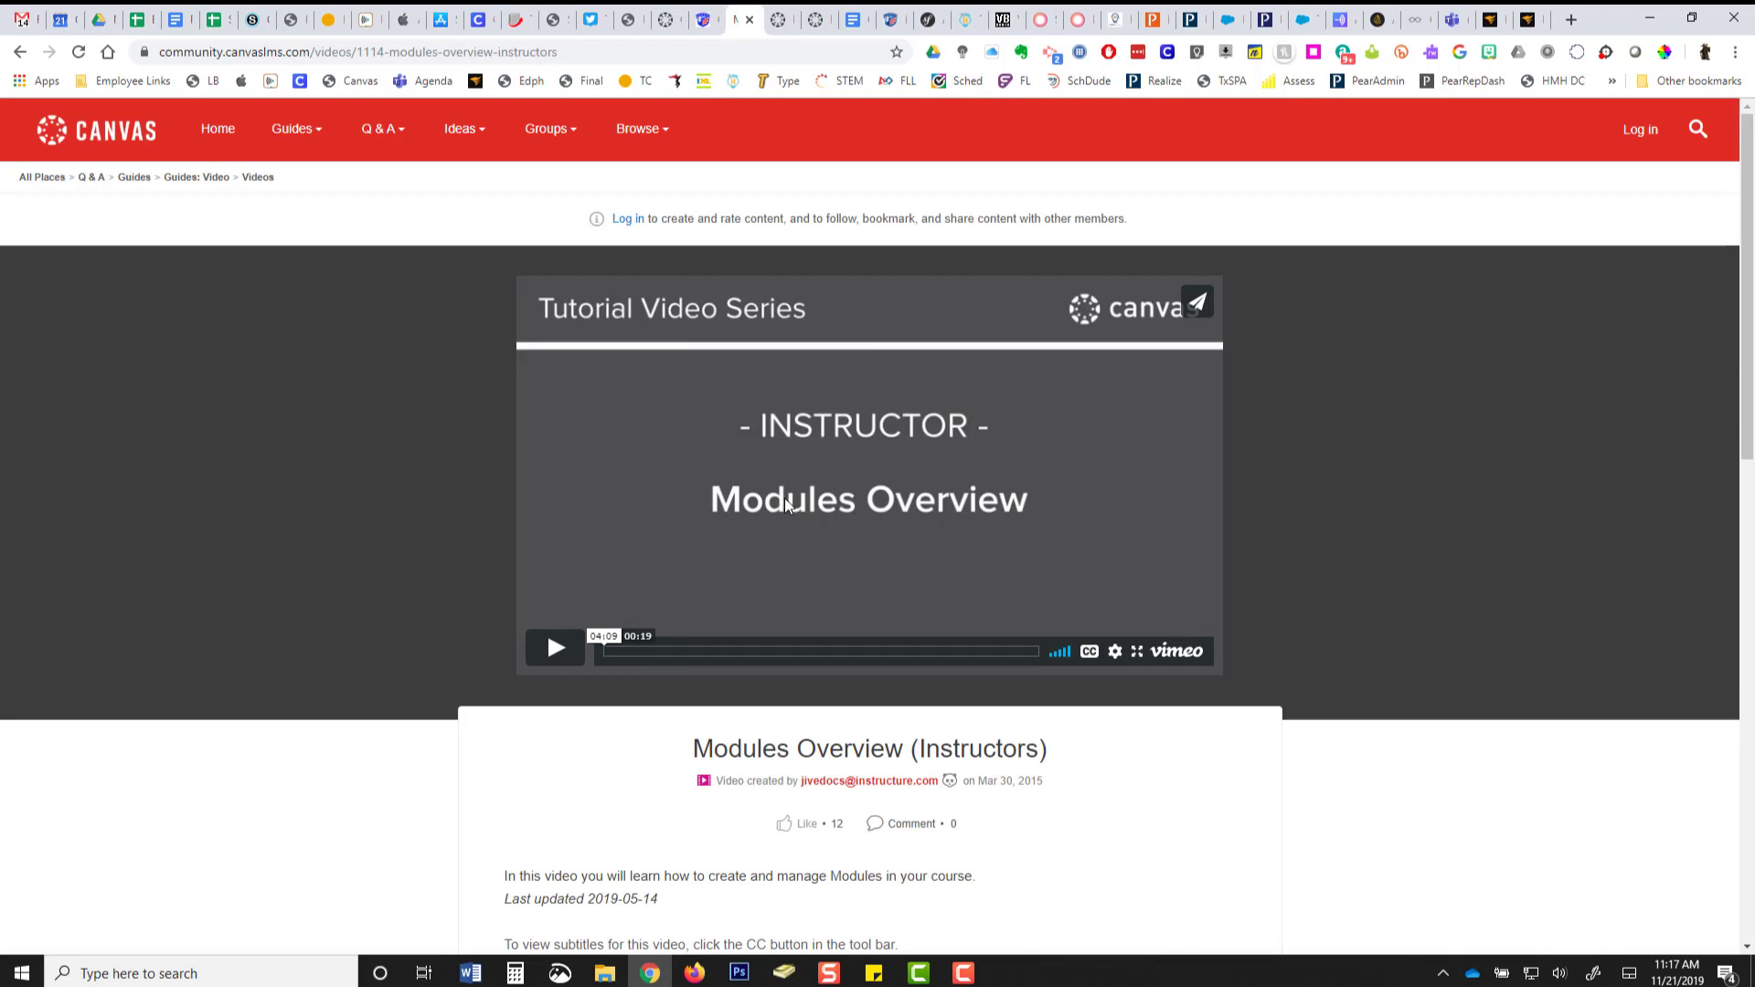
mouse_move(844, 515)
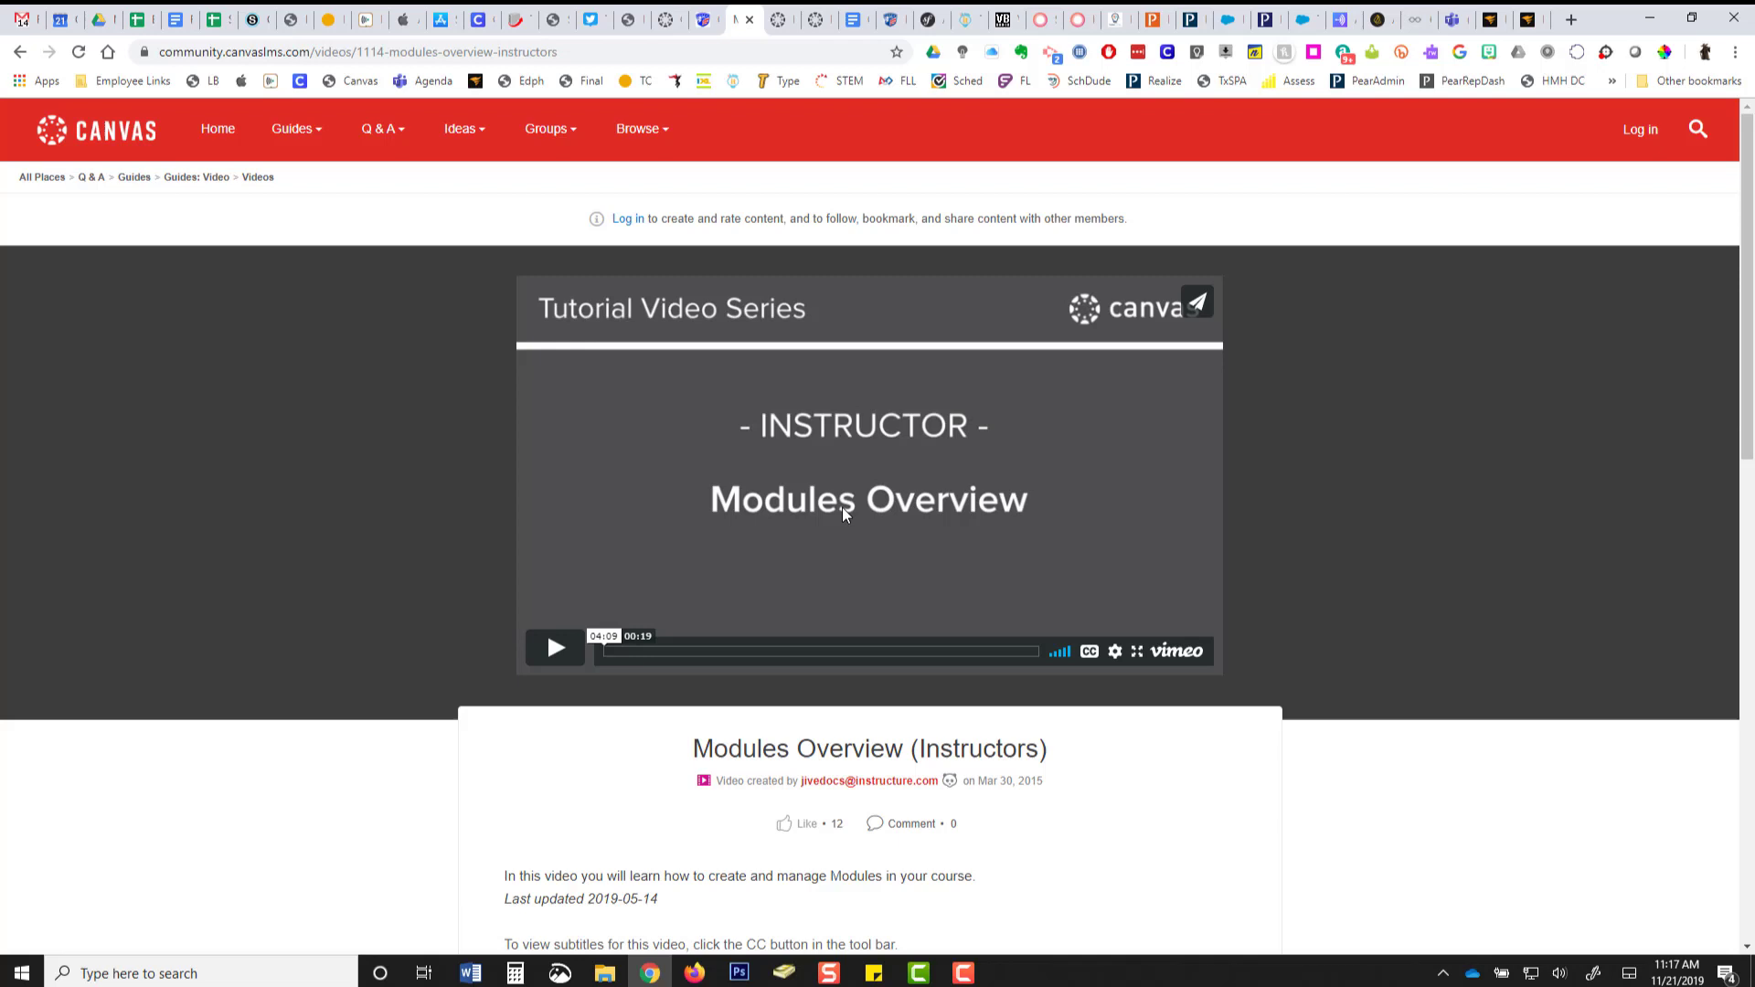
mouse_move(844, 459)
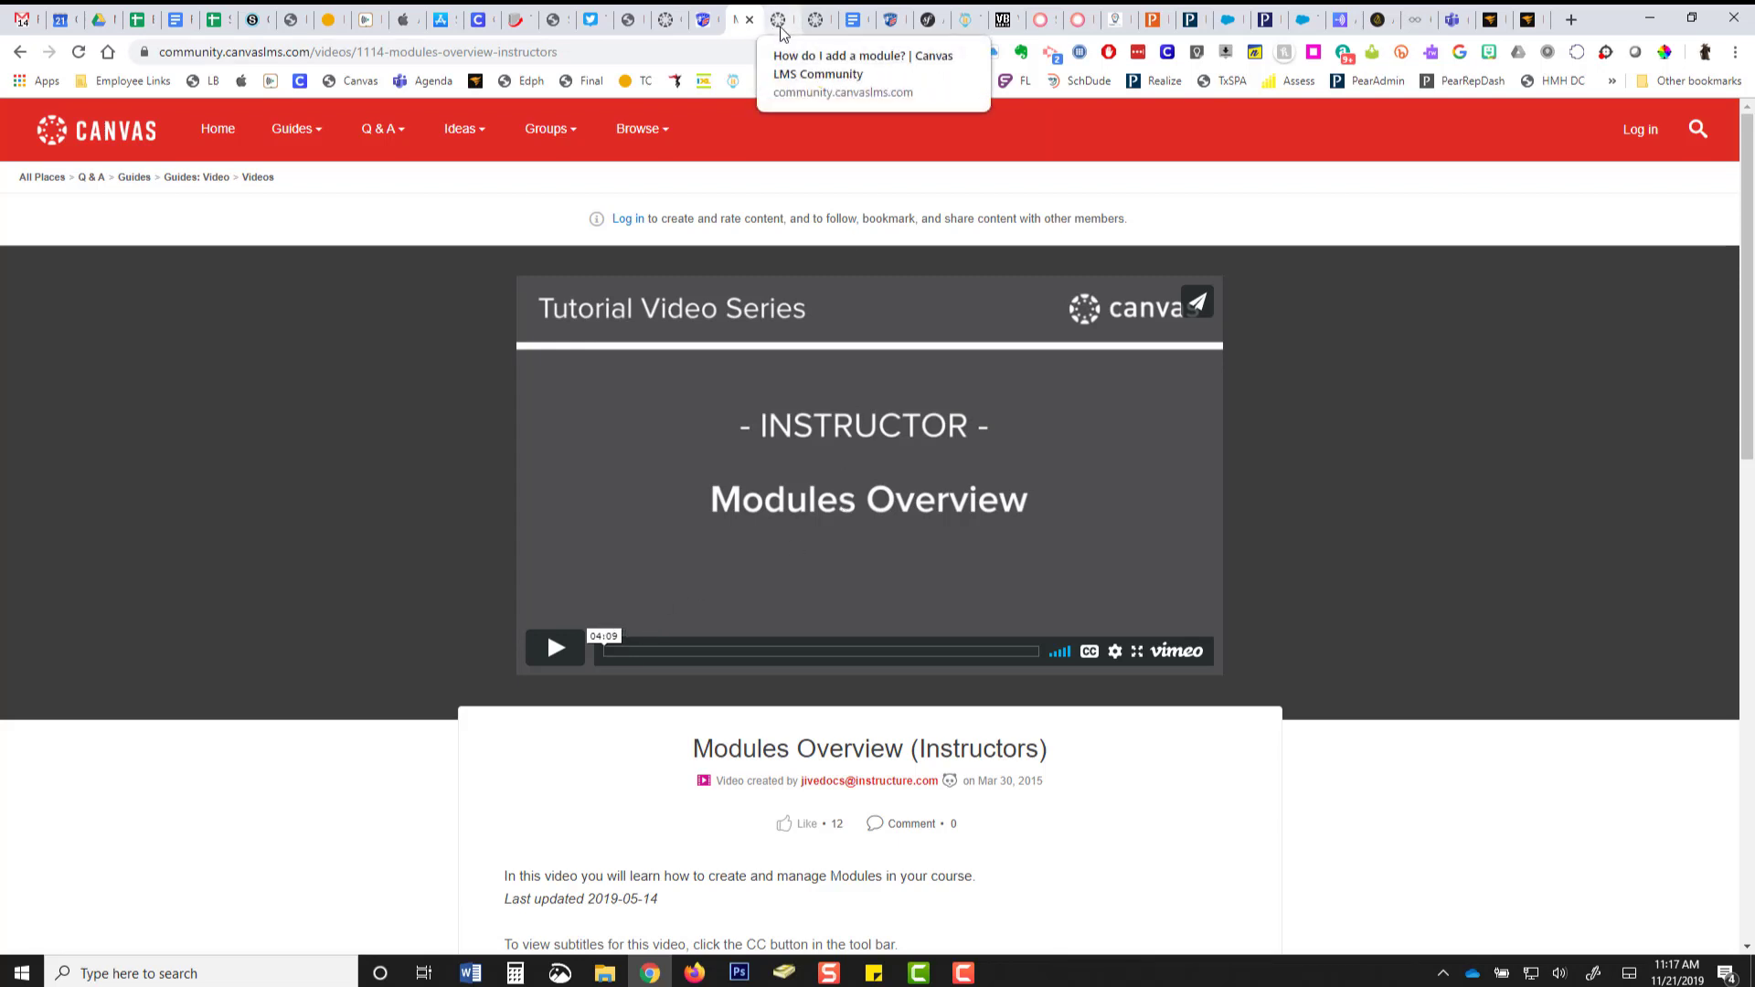
Switch to the 'How do I add a module?' Canvas Community guide tab.
click(742, 20)
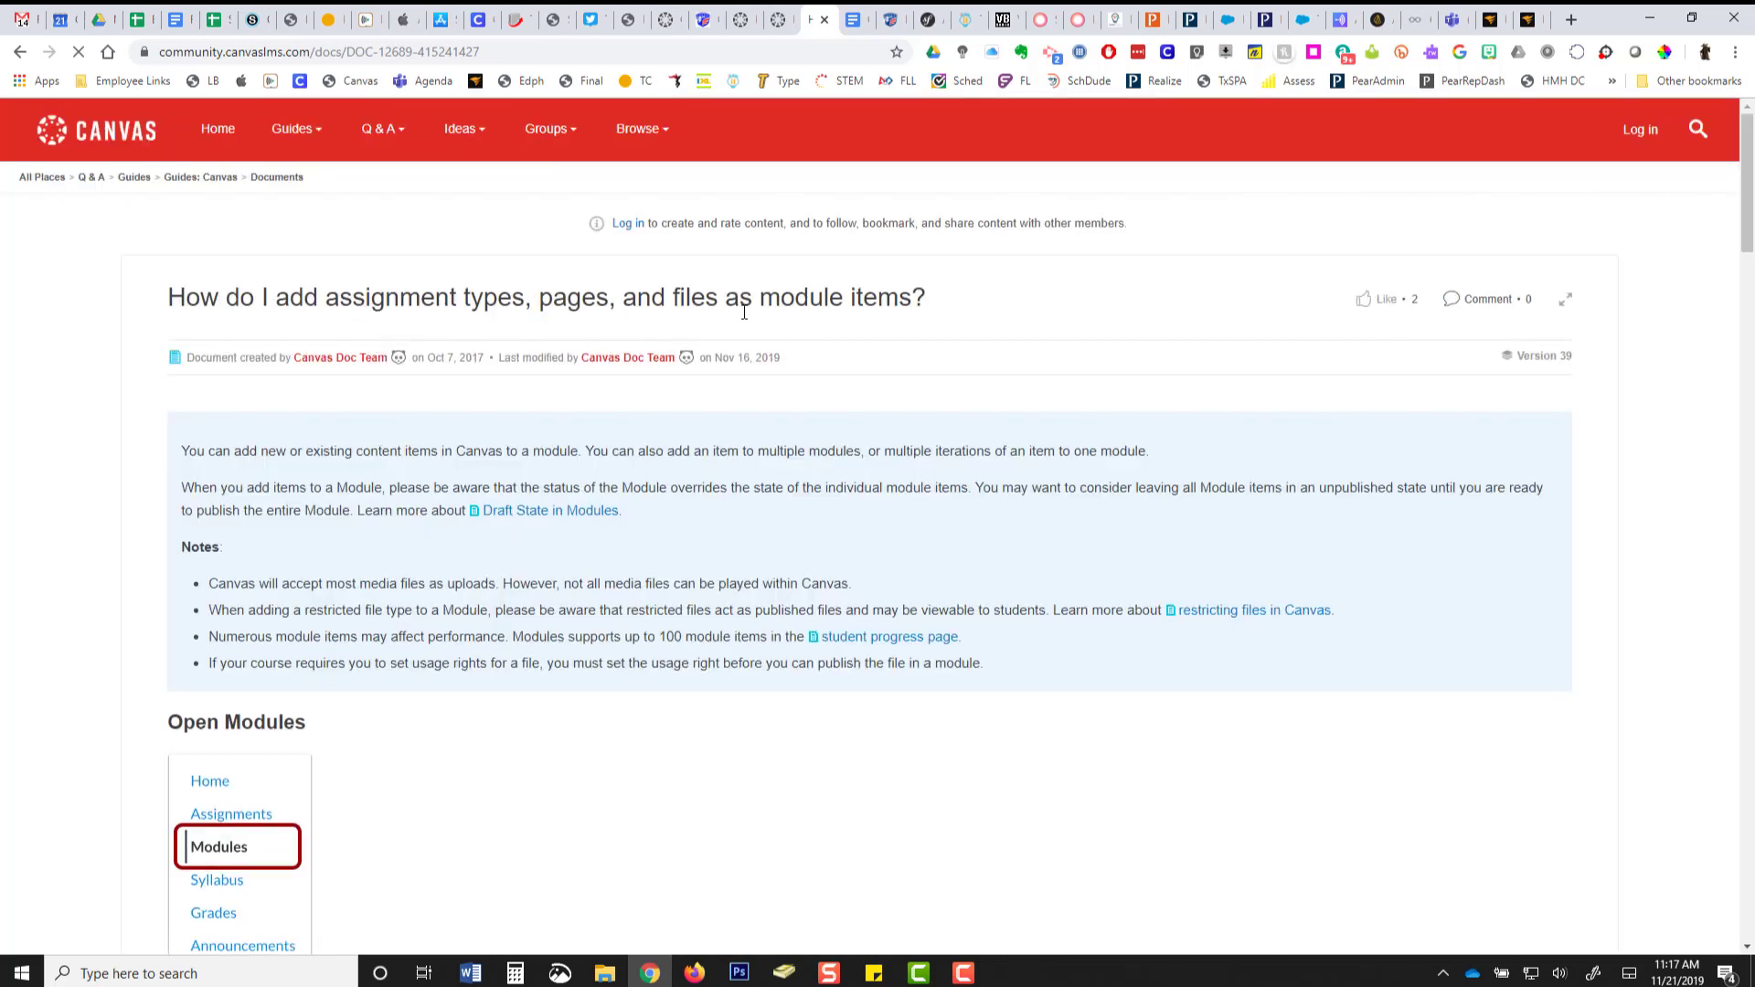
Scroll the module-items guide down to the Add Module Item steps.
scroll(down, 3)
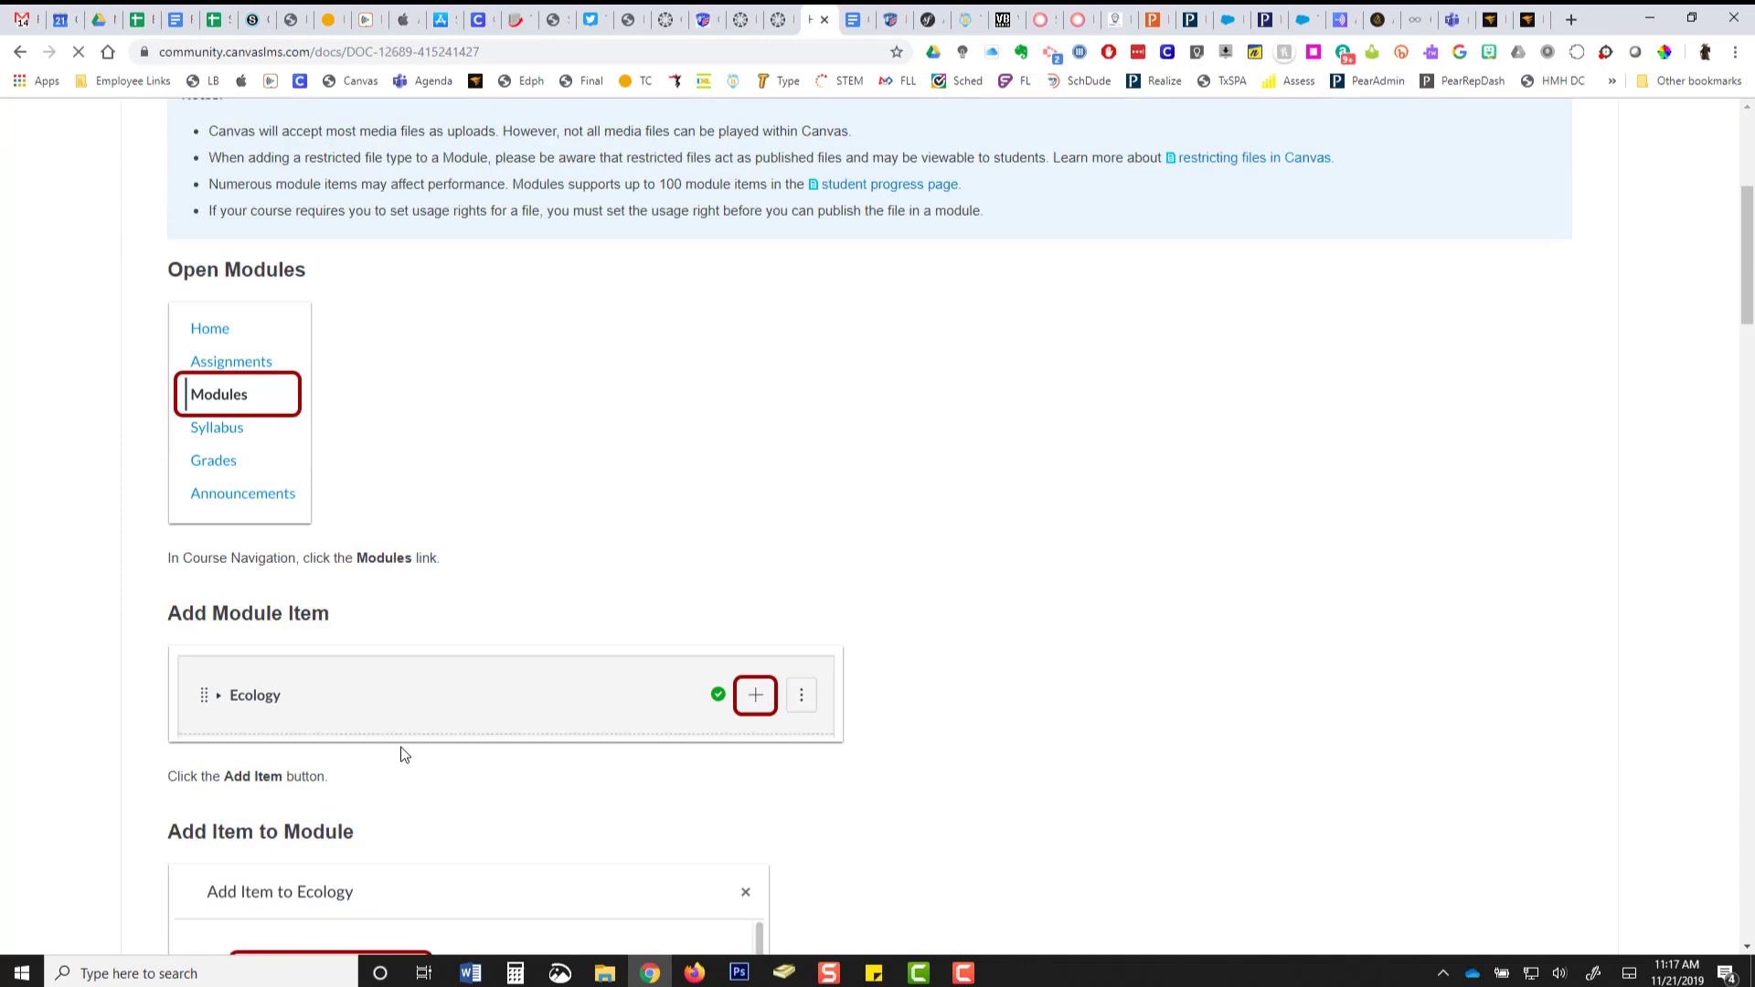
scroll(down, 3)
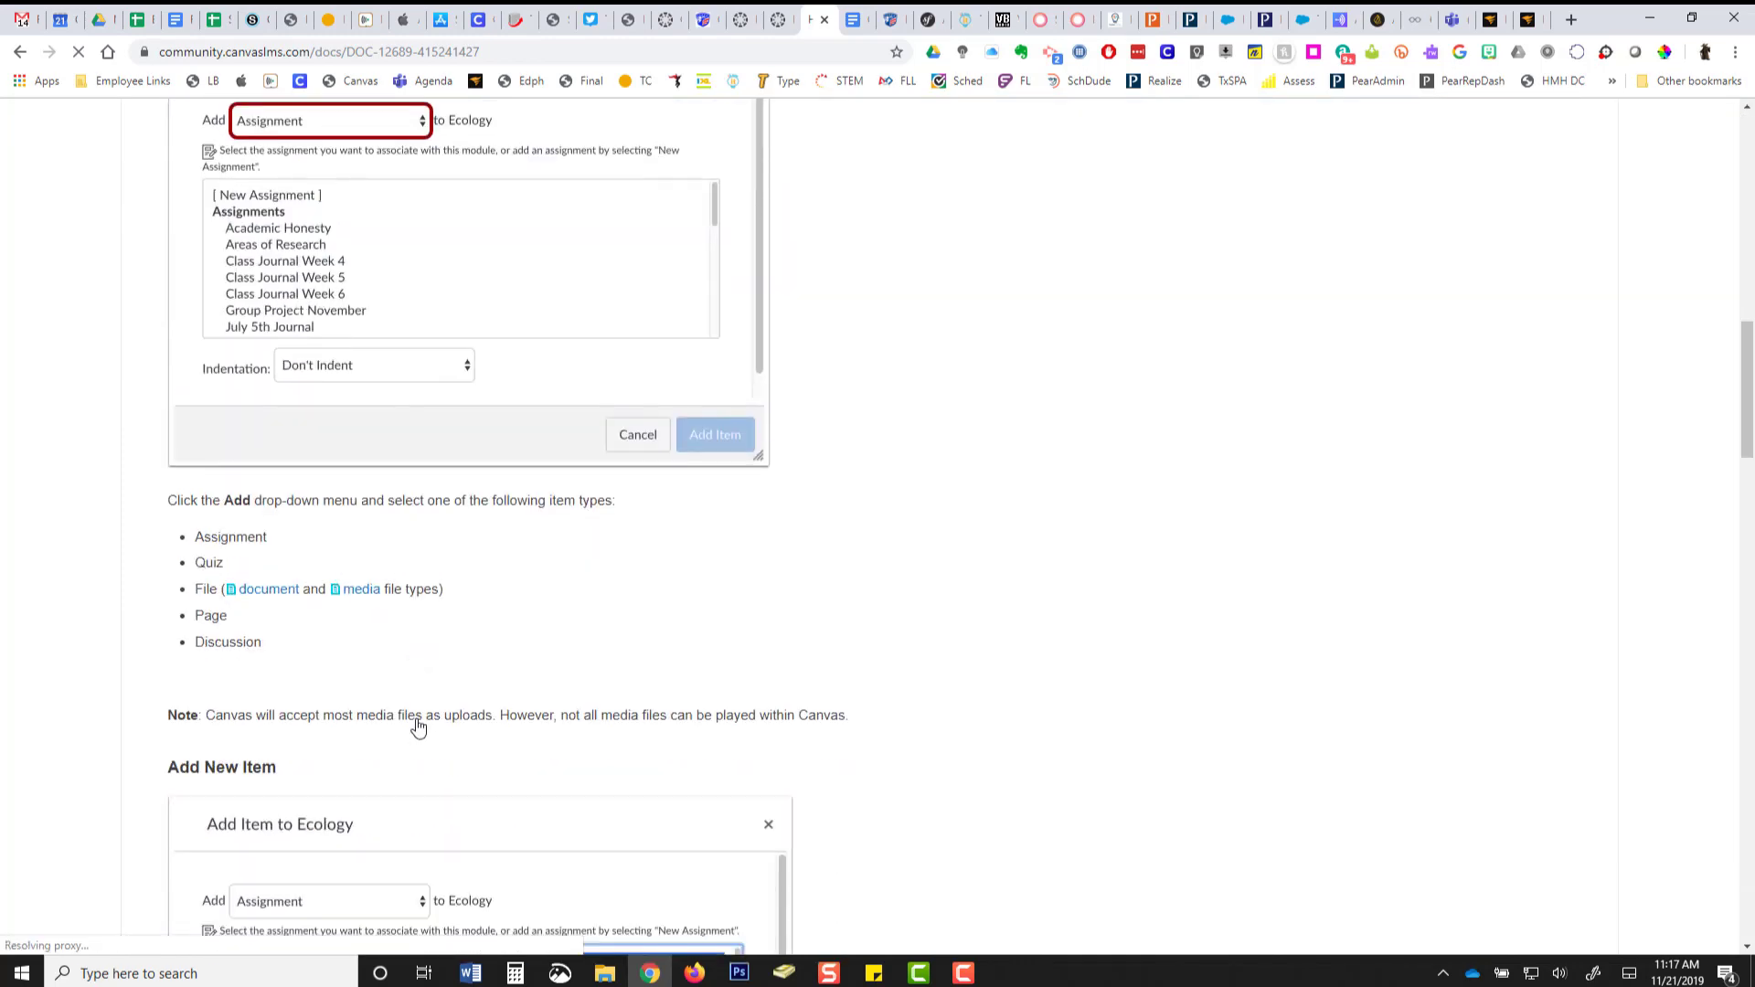